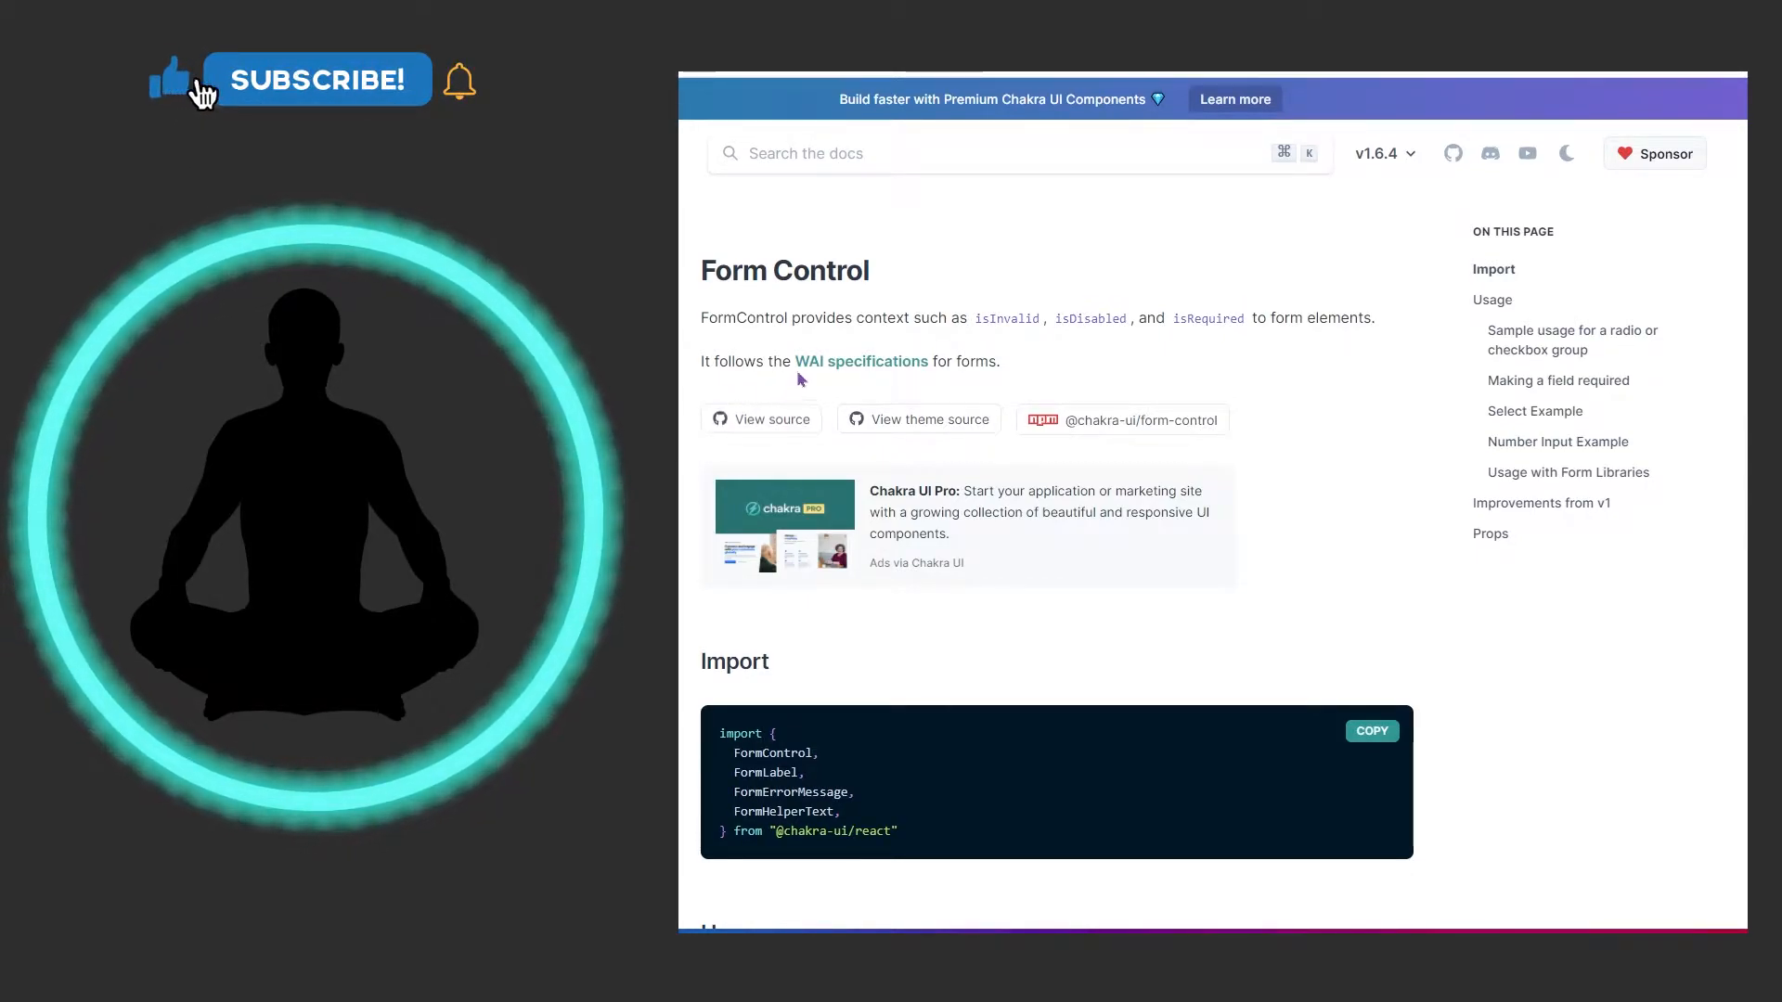
Scroll the Form Control docs down to the Import statement and email usage example.
click(316, 80)
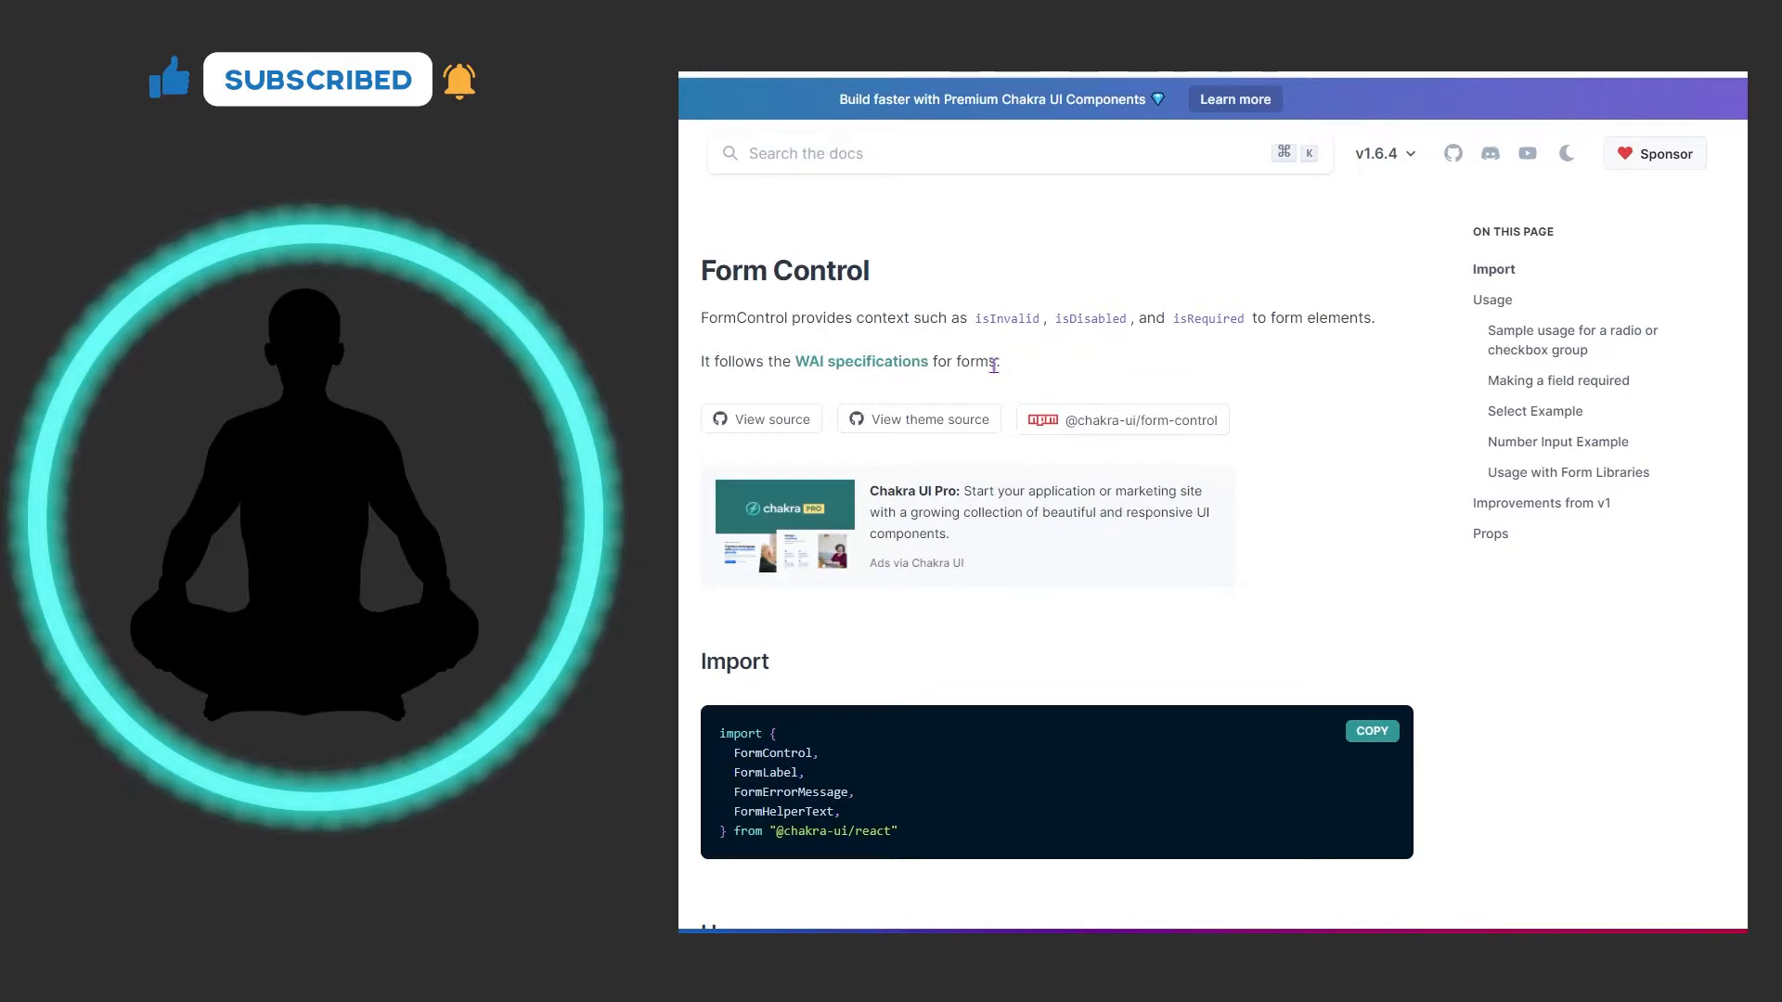
scroll(down, 3)
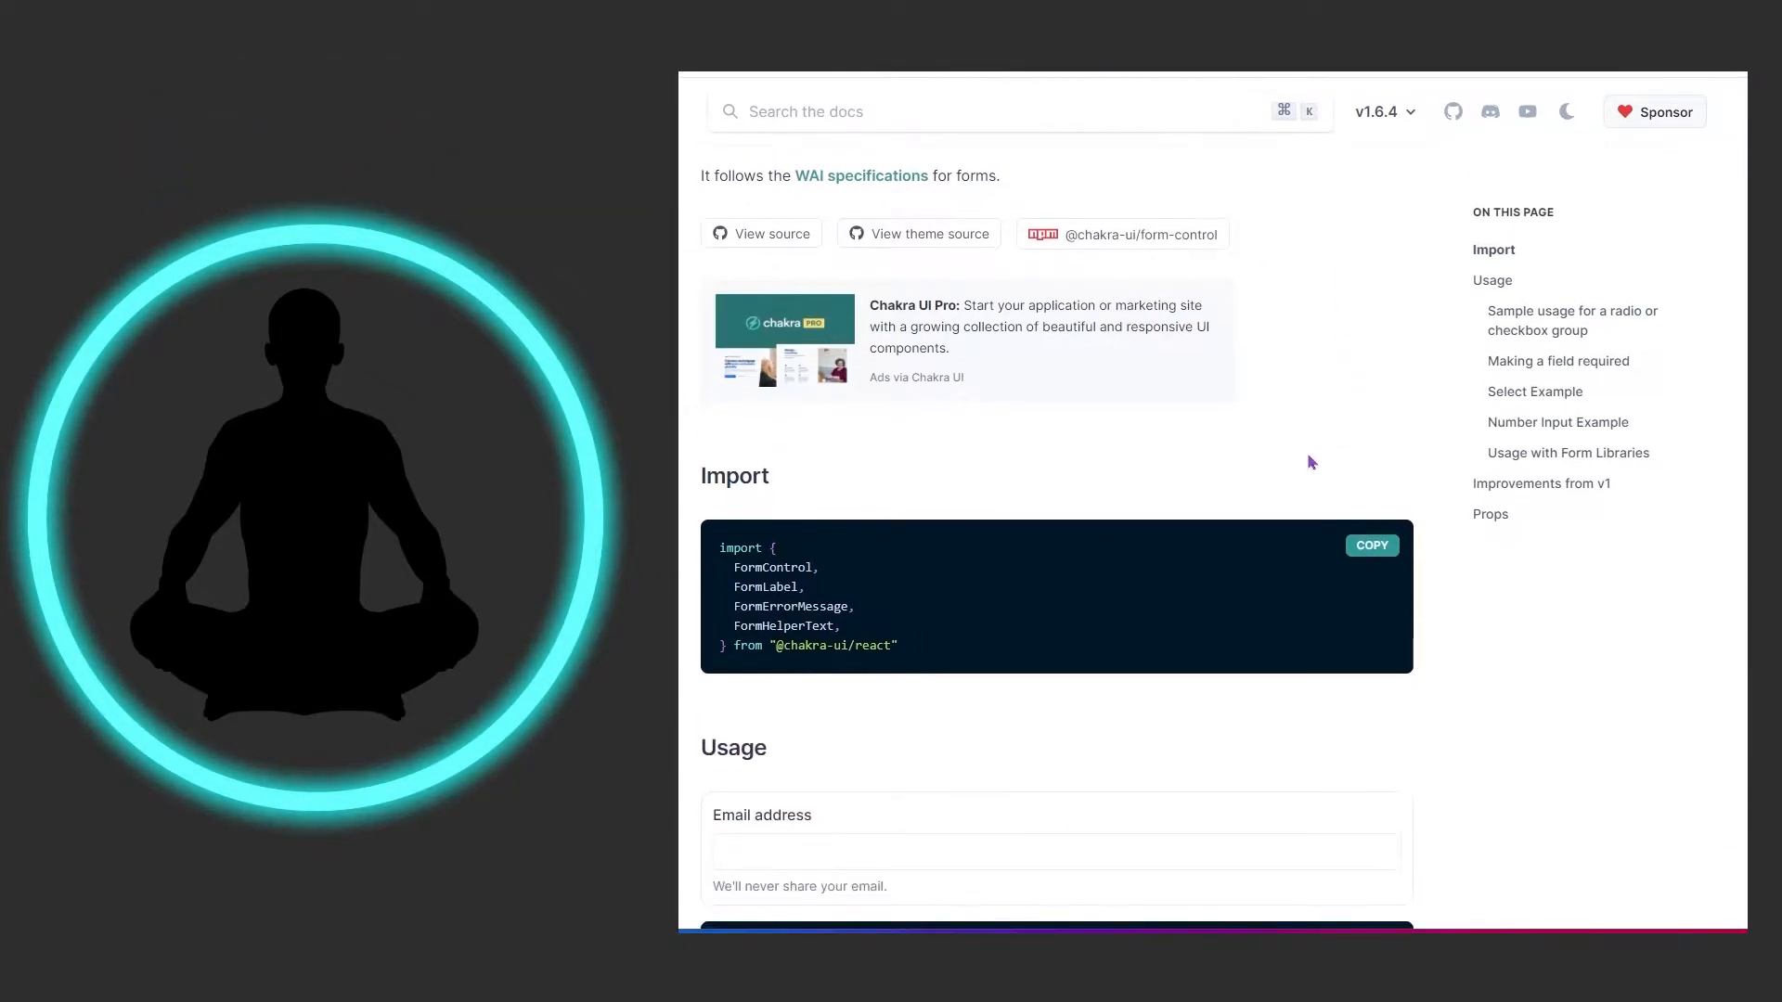
scroll(down, 3)
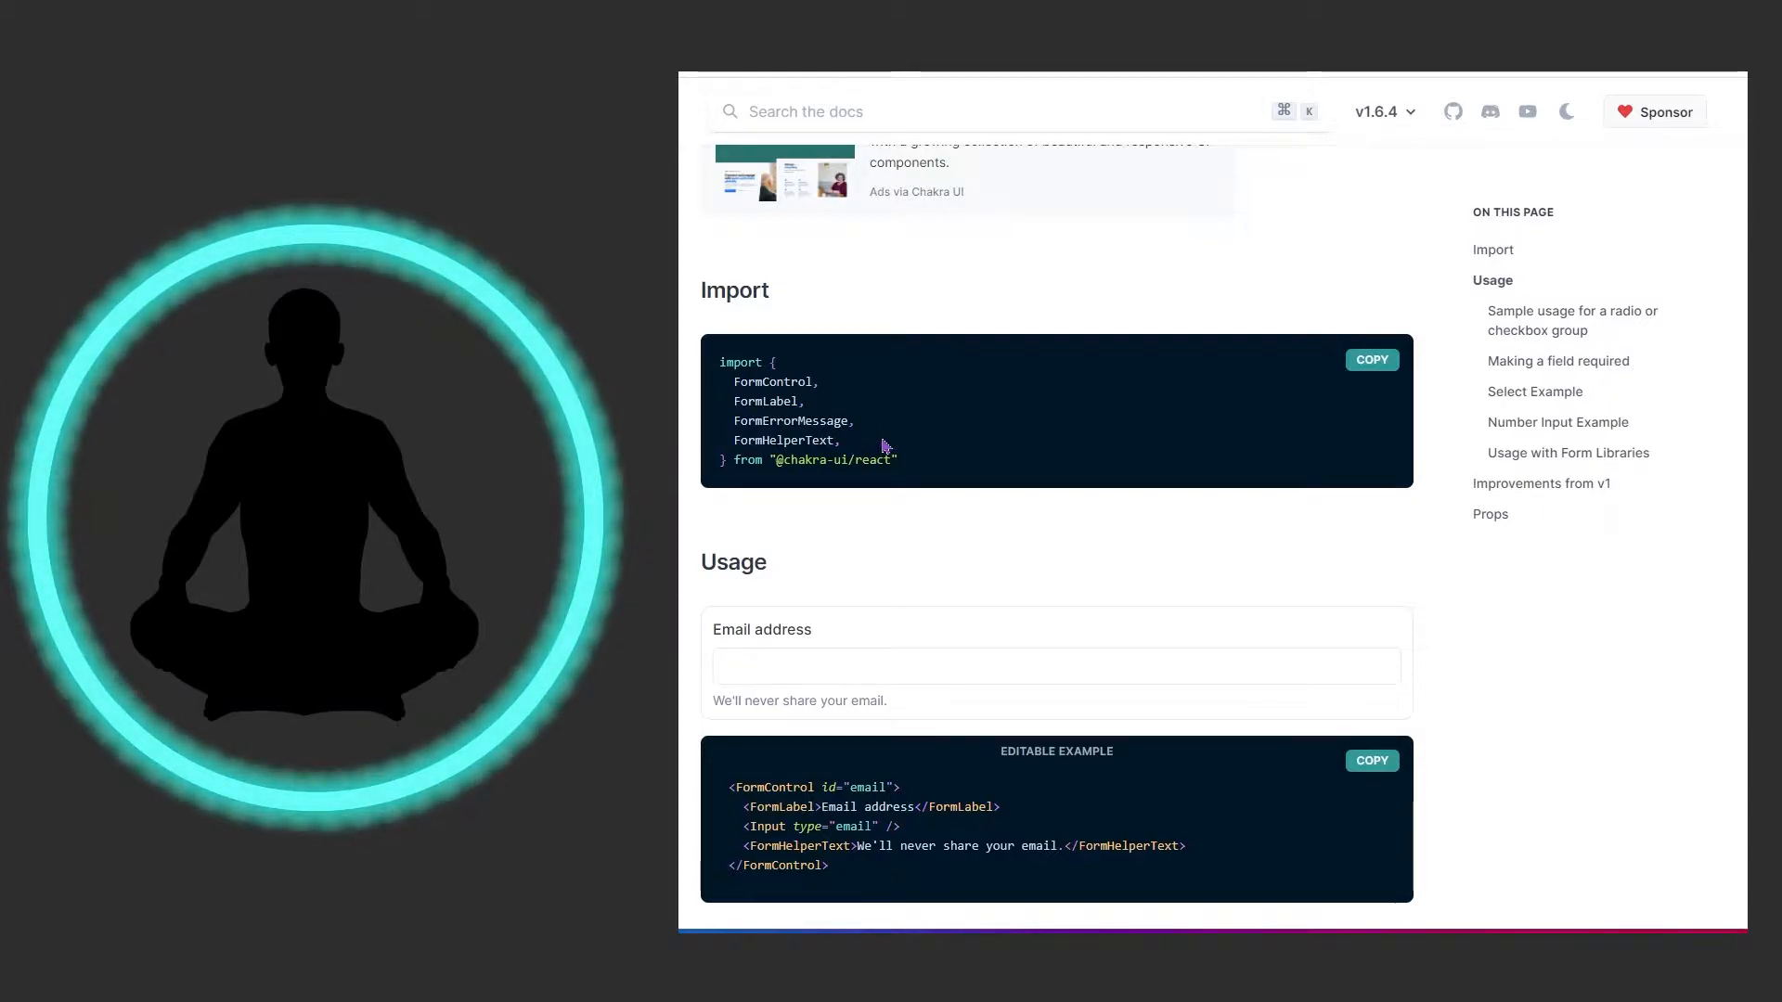
scroll(down, 3)
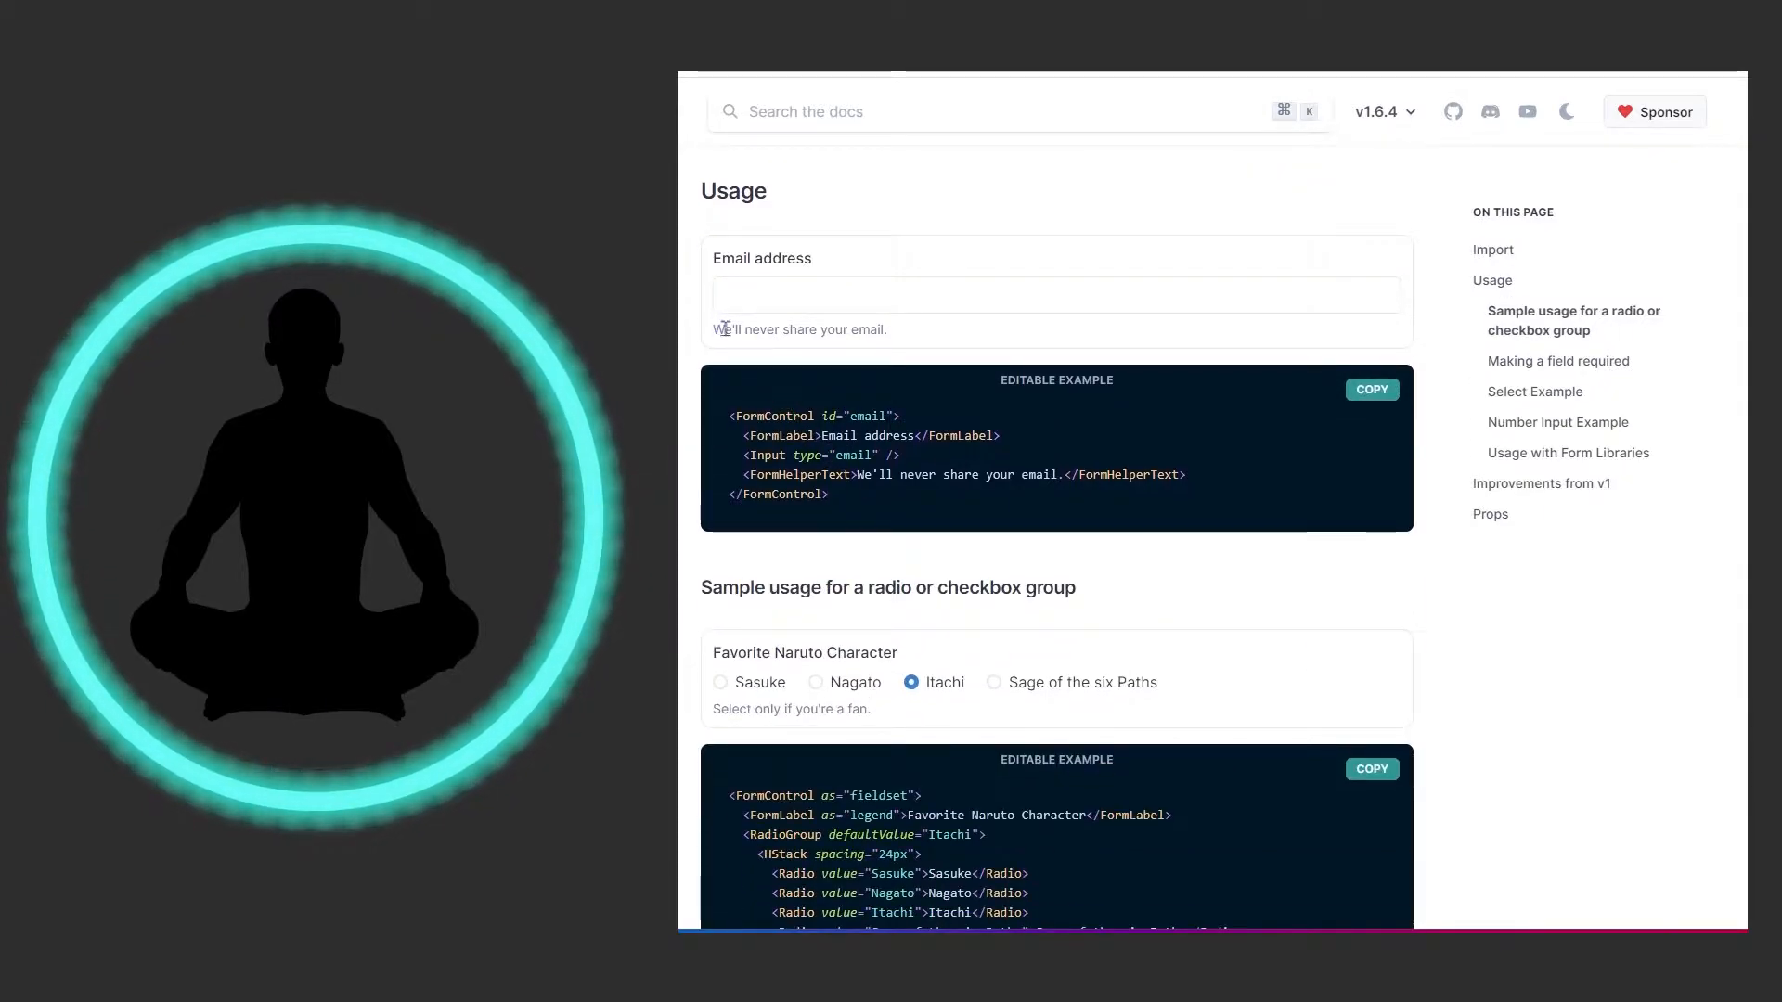
mouse_move(821, 420)
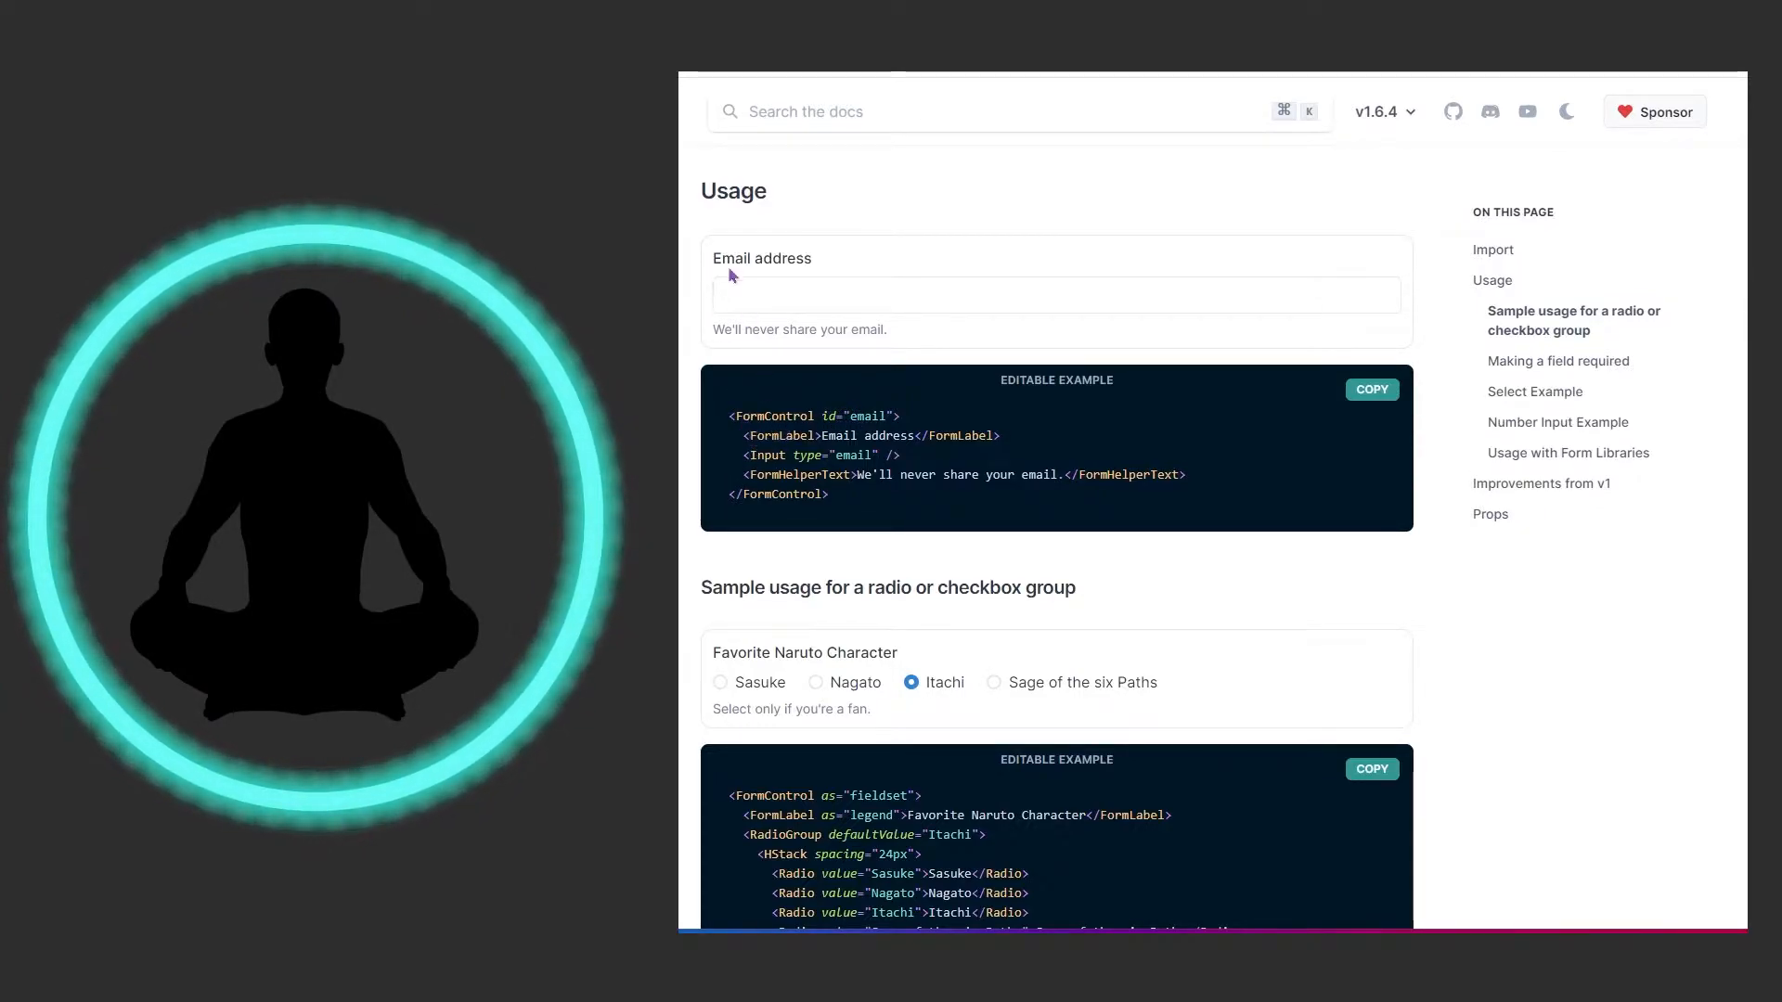
double_click(801, 258)
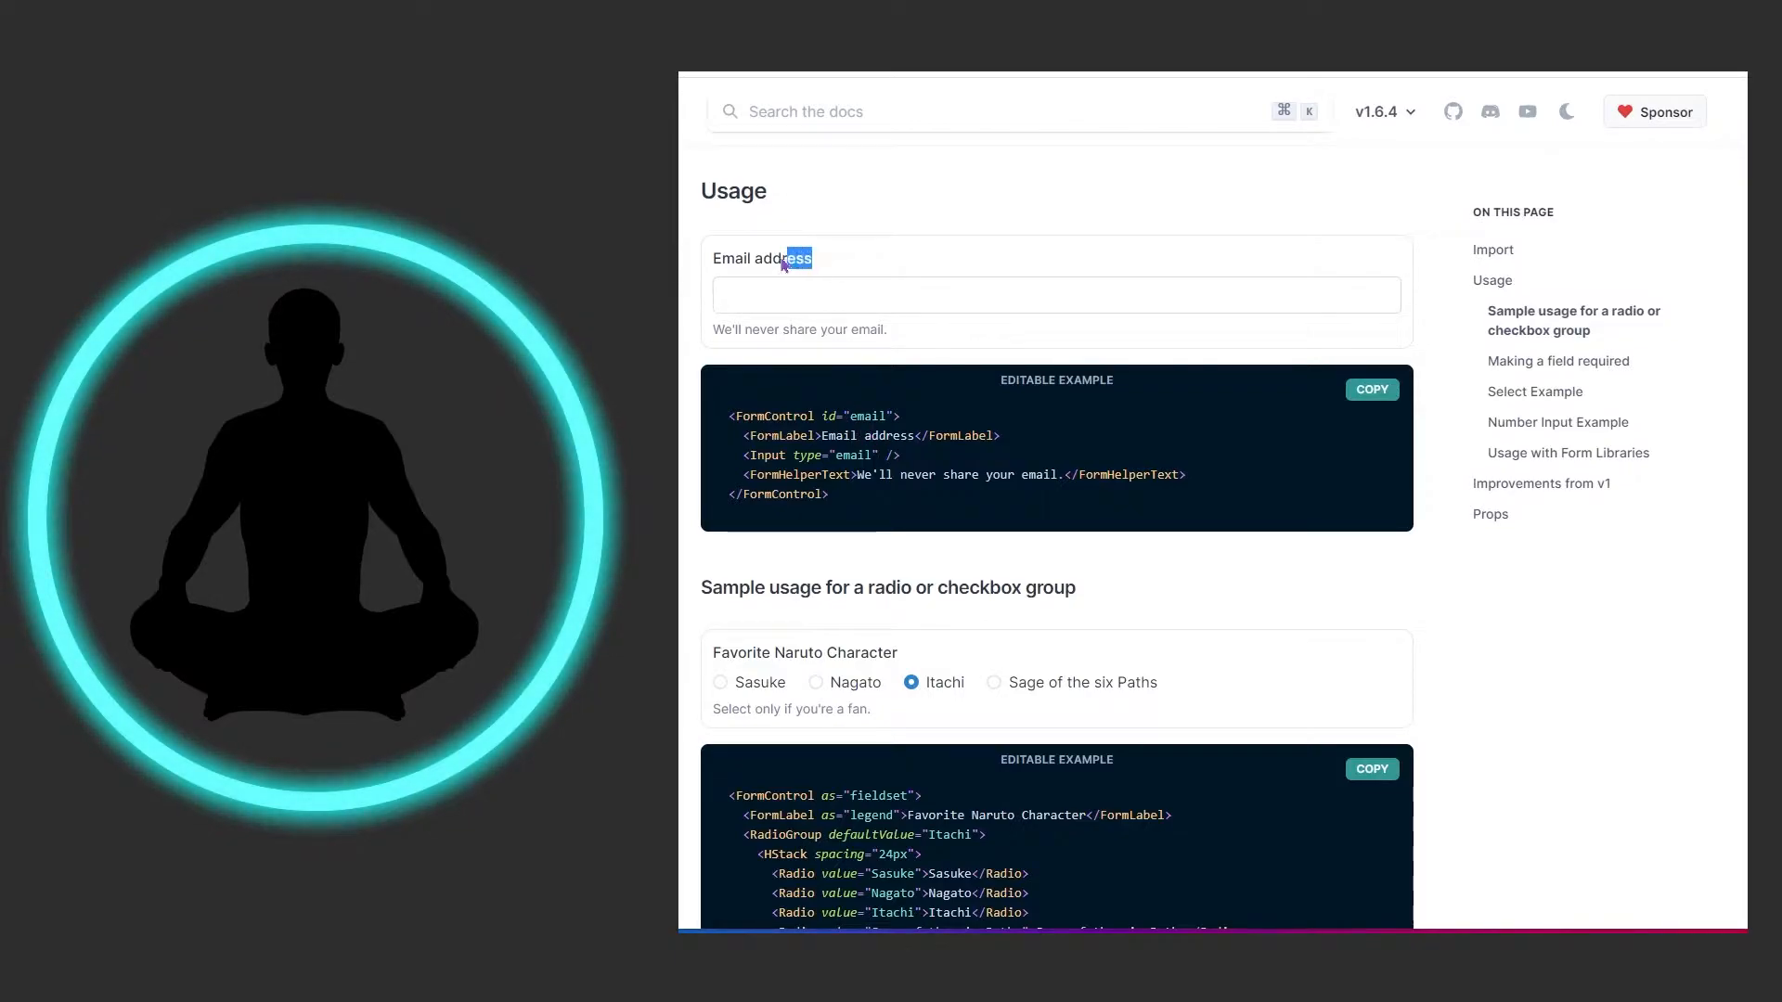
double_click(782, 258)
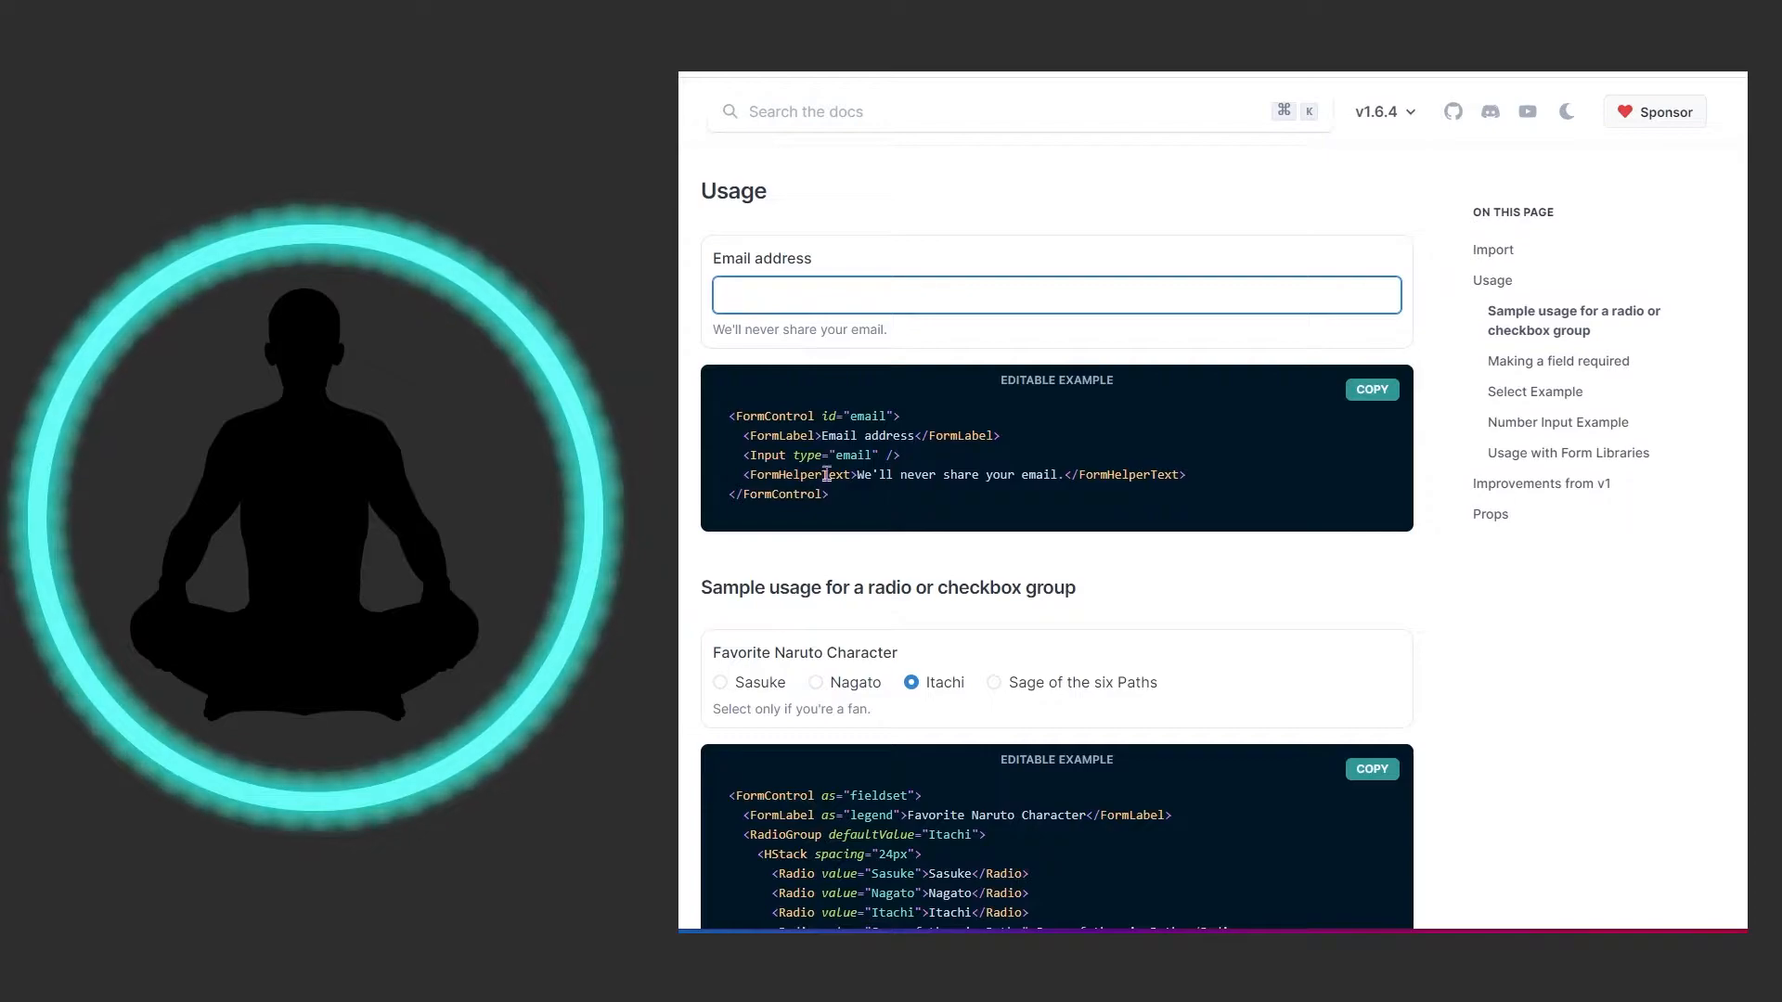
mouse_move(1017, 475)
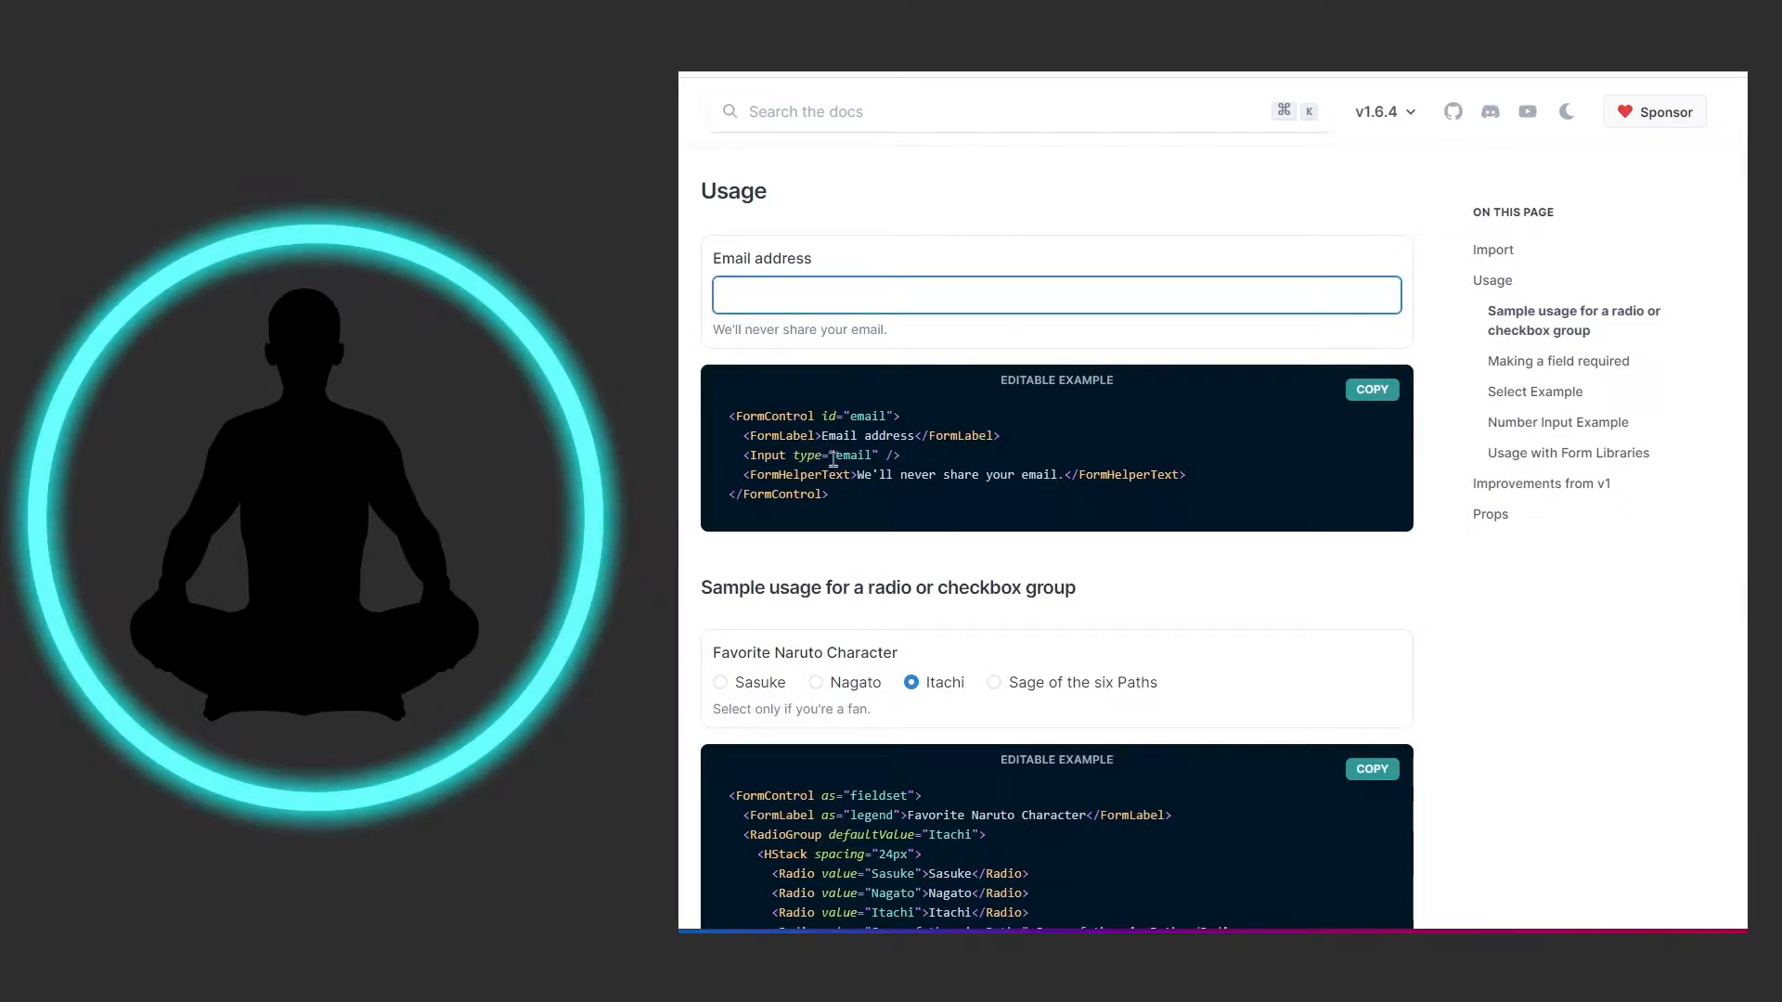
mouse_move(1014, 337)
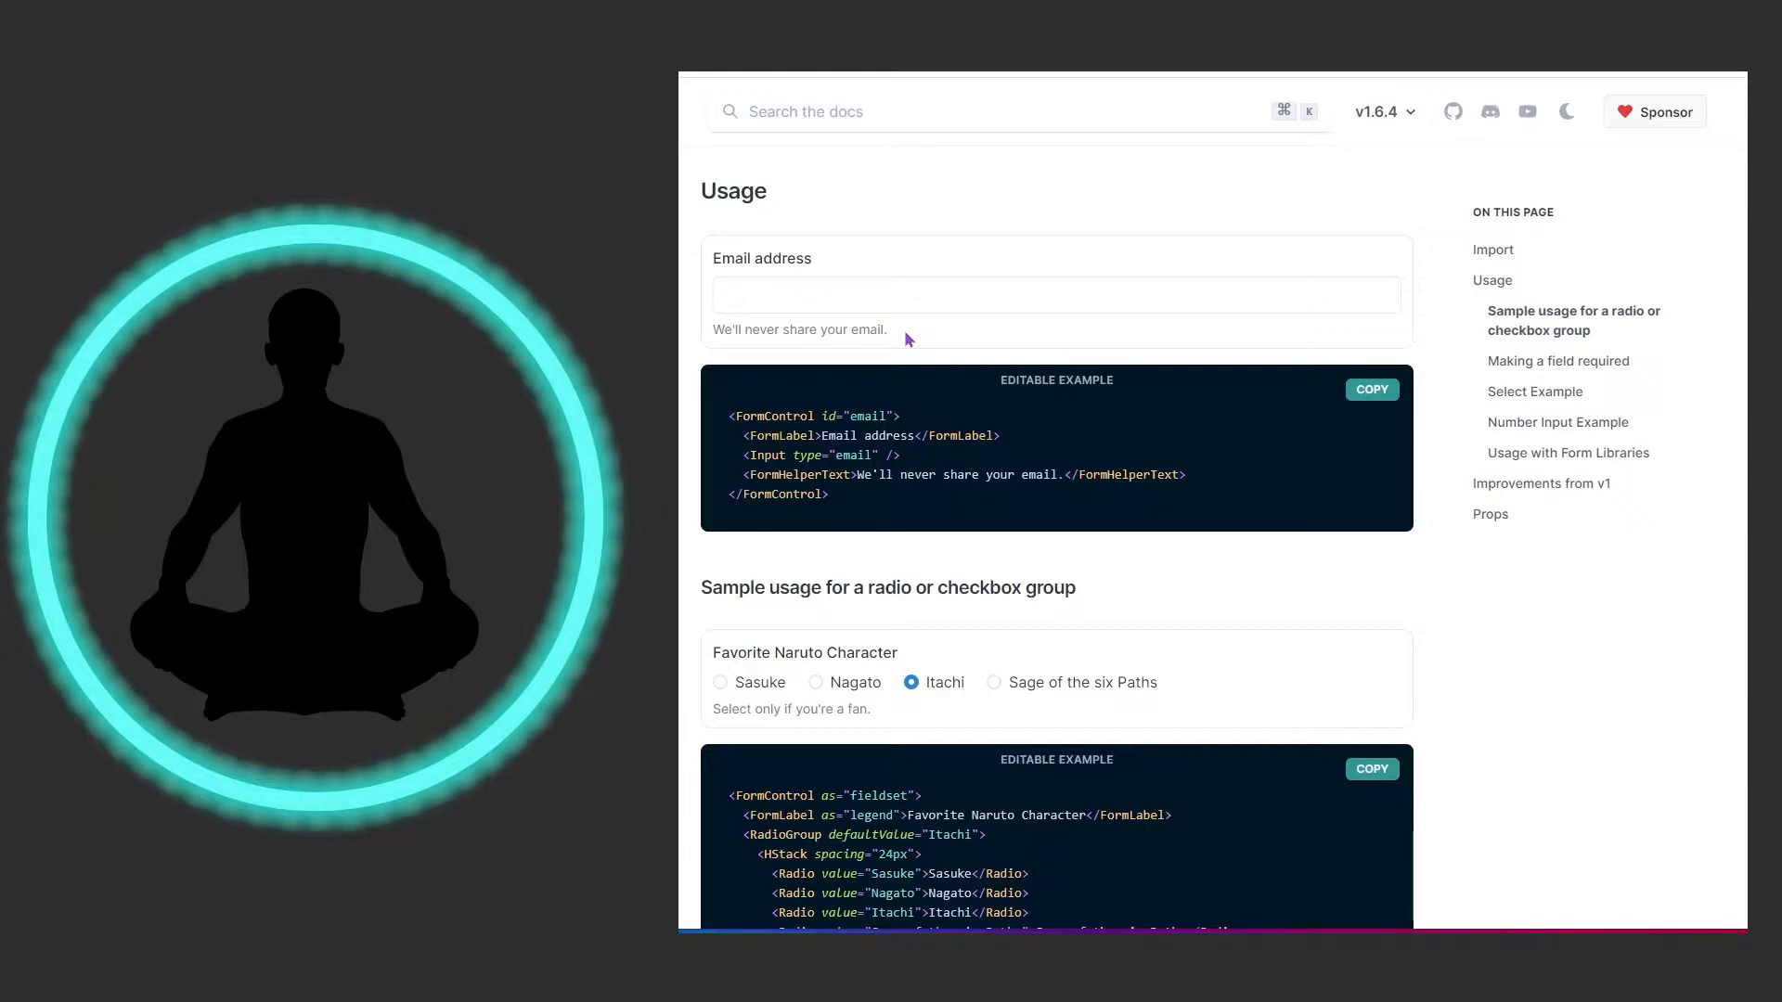
In the Naruto radio demo, pick Sasuke, then Itachi, then Sage of the six Paths.
scroll(down, 3)
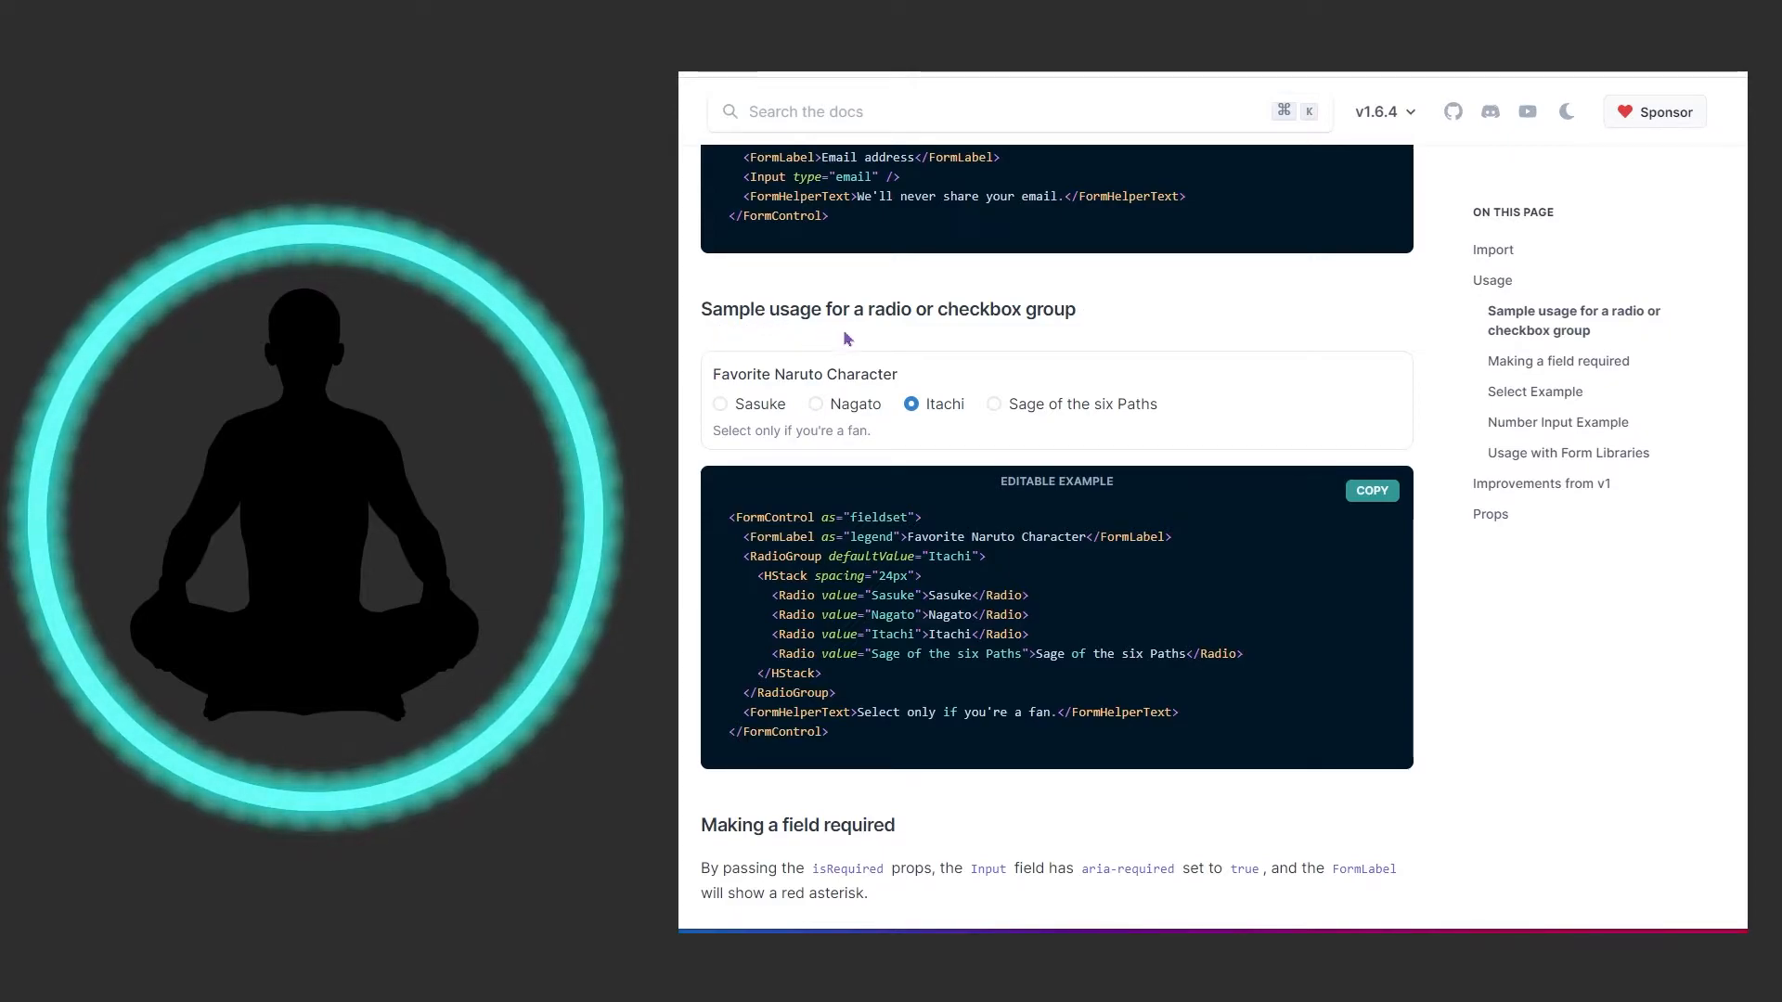
mouse_move(726, 403)
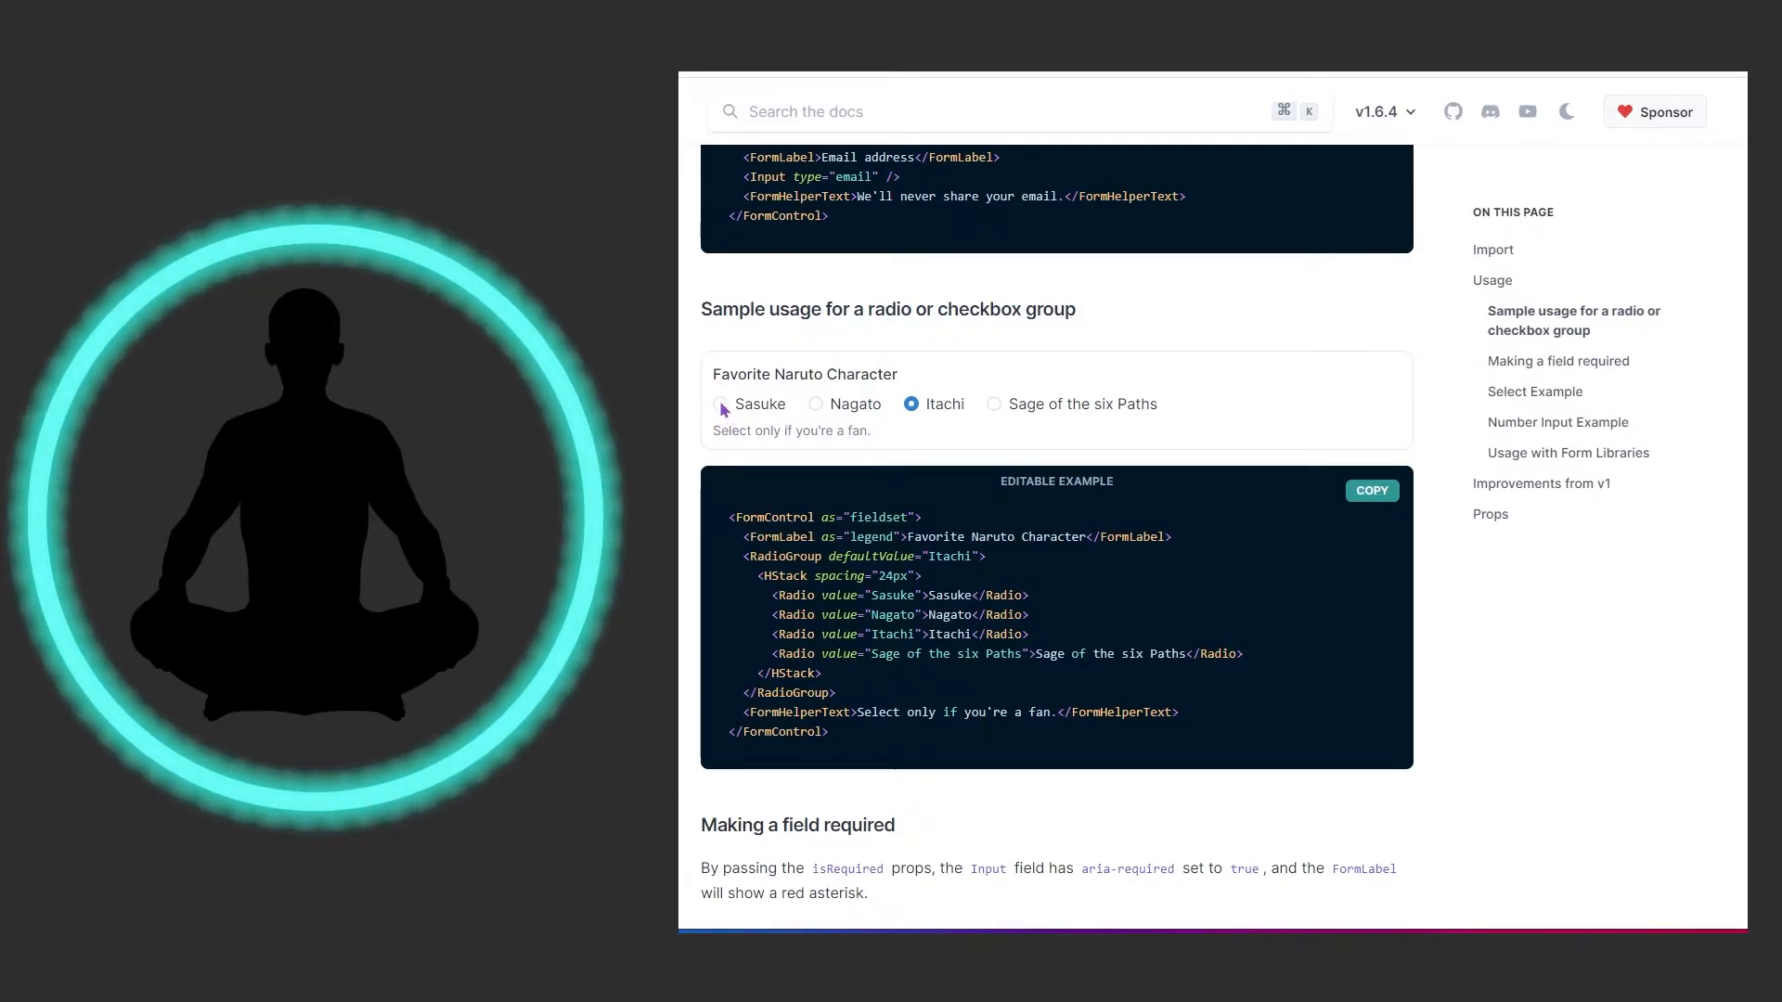
click(721, 404)
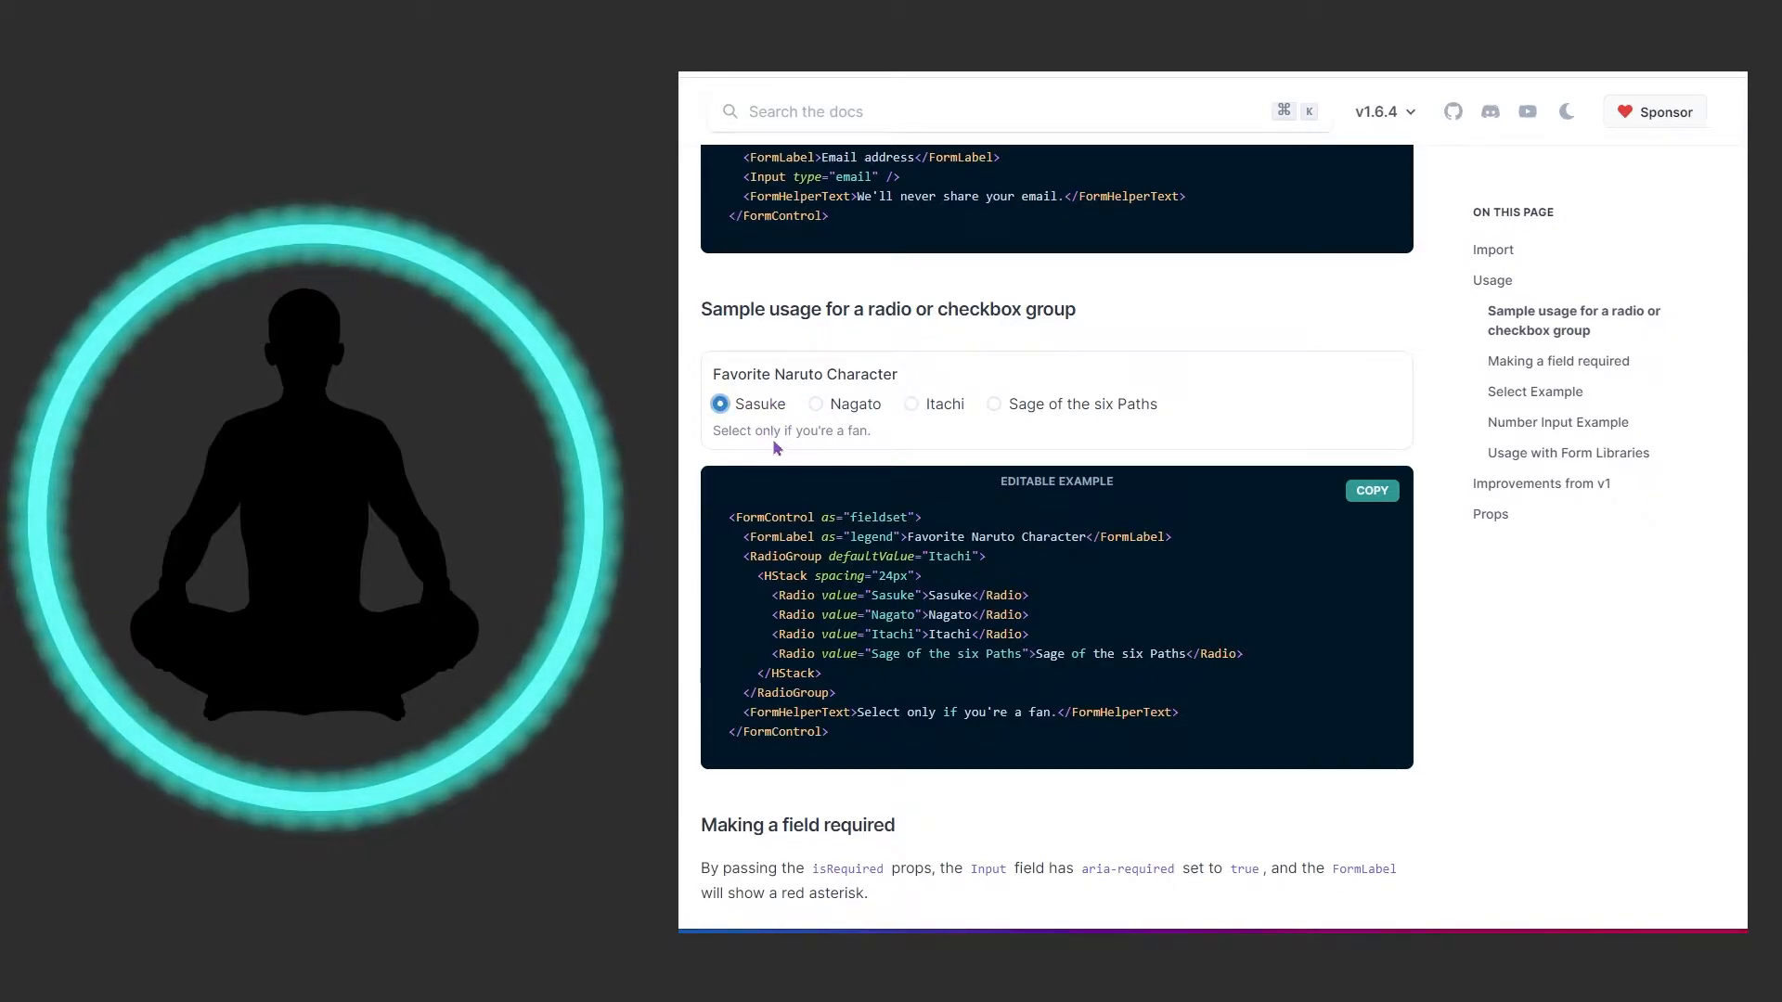
click(909, 404)
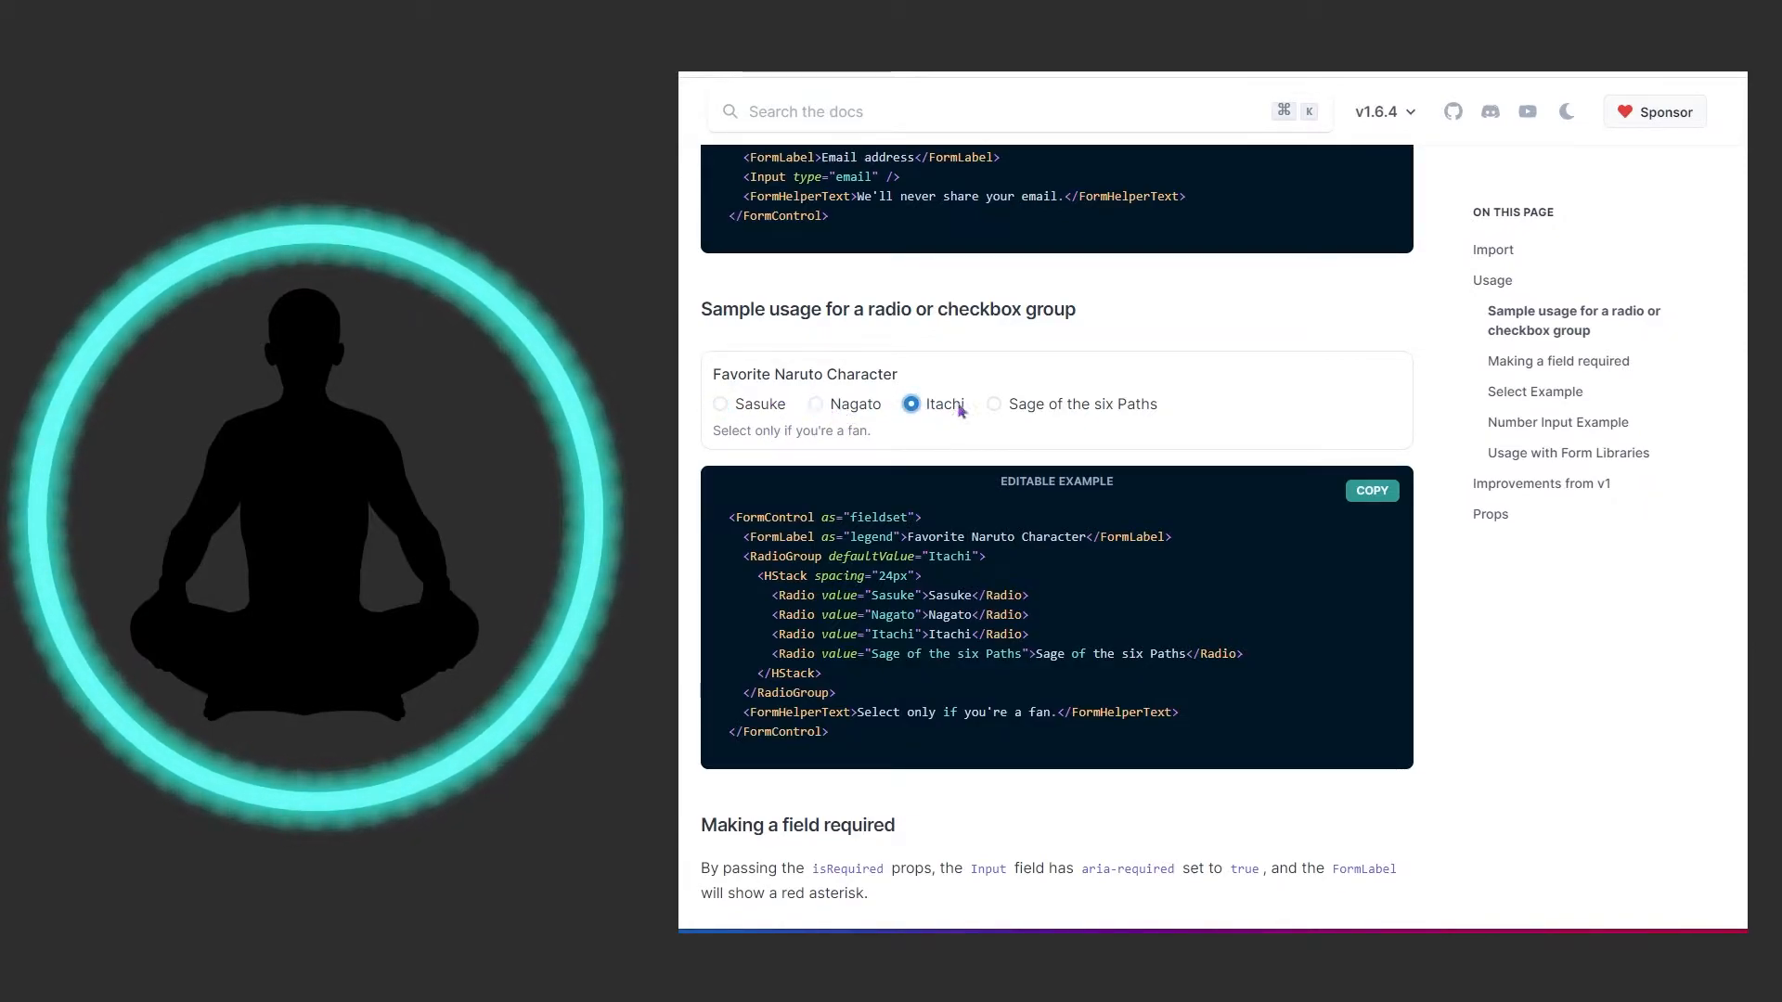
click(992, 404)
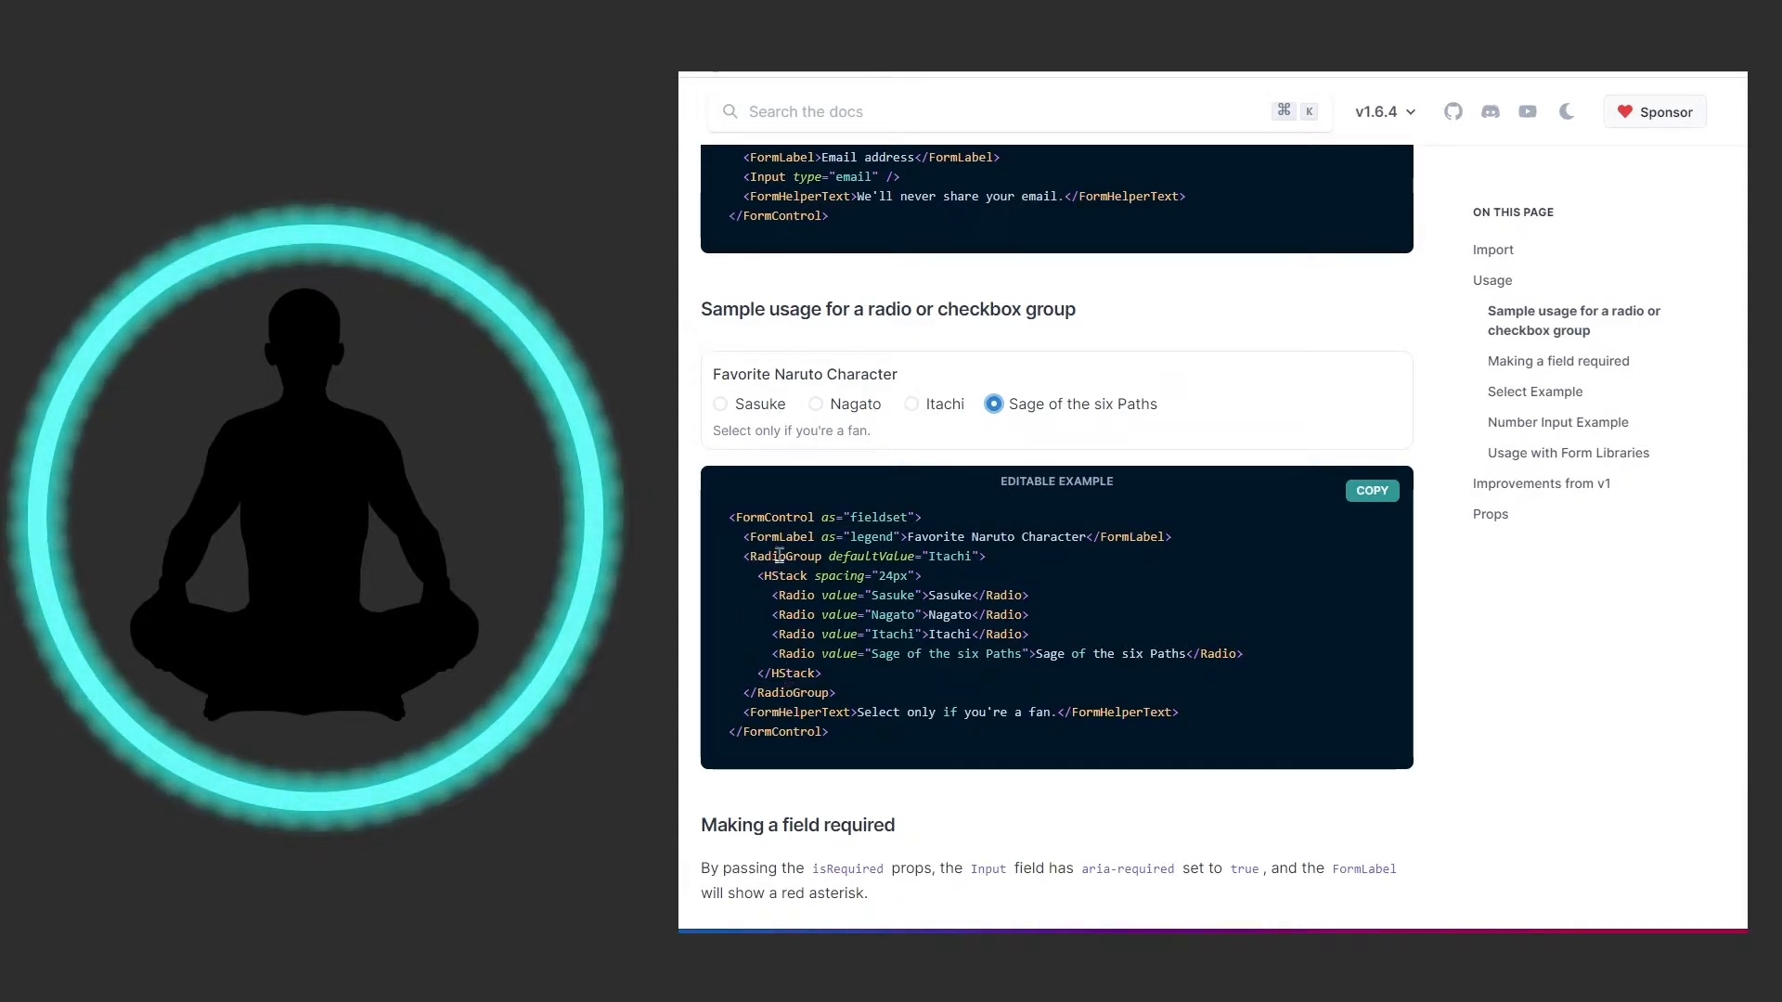
mouse_move(938, 413)
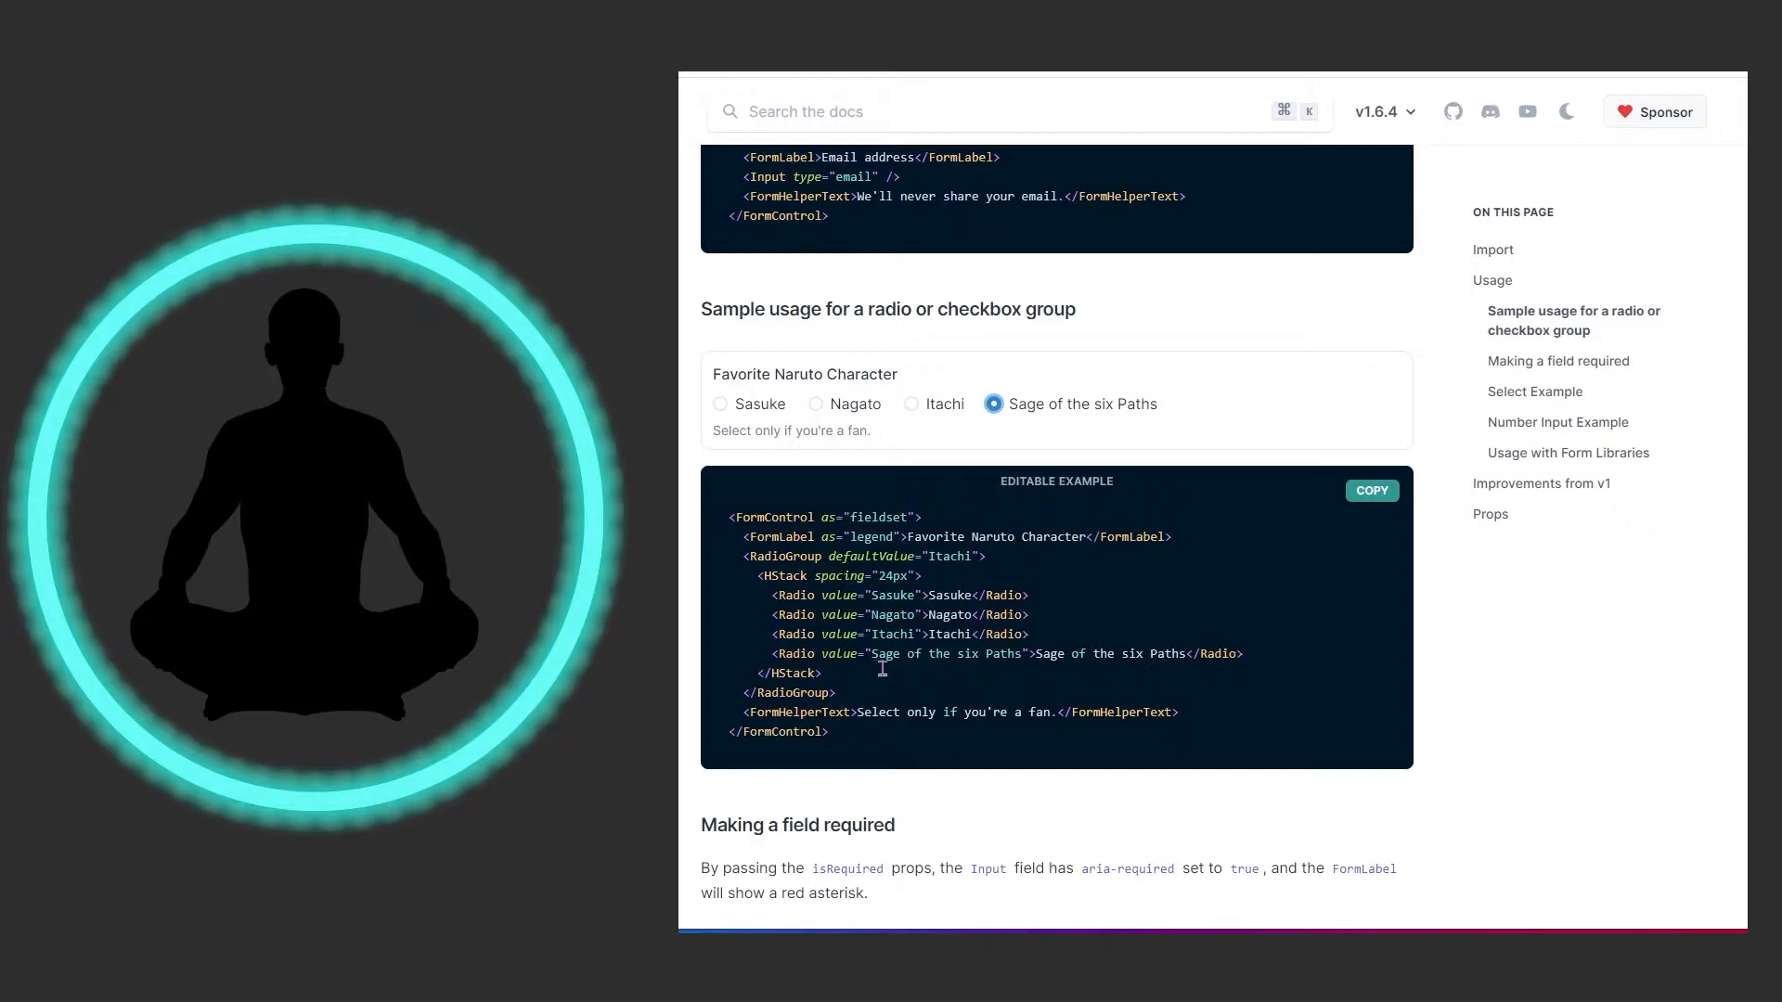
mouse_move(829, 414)
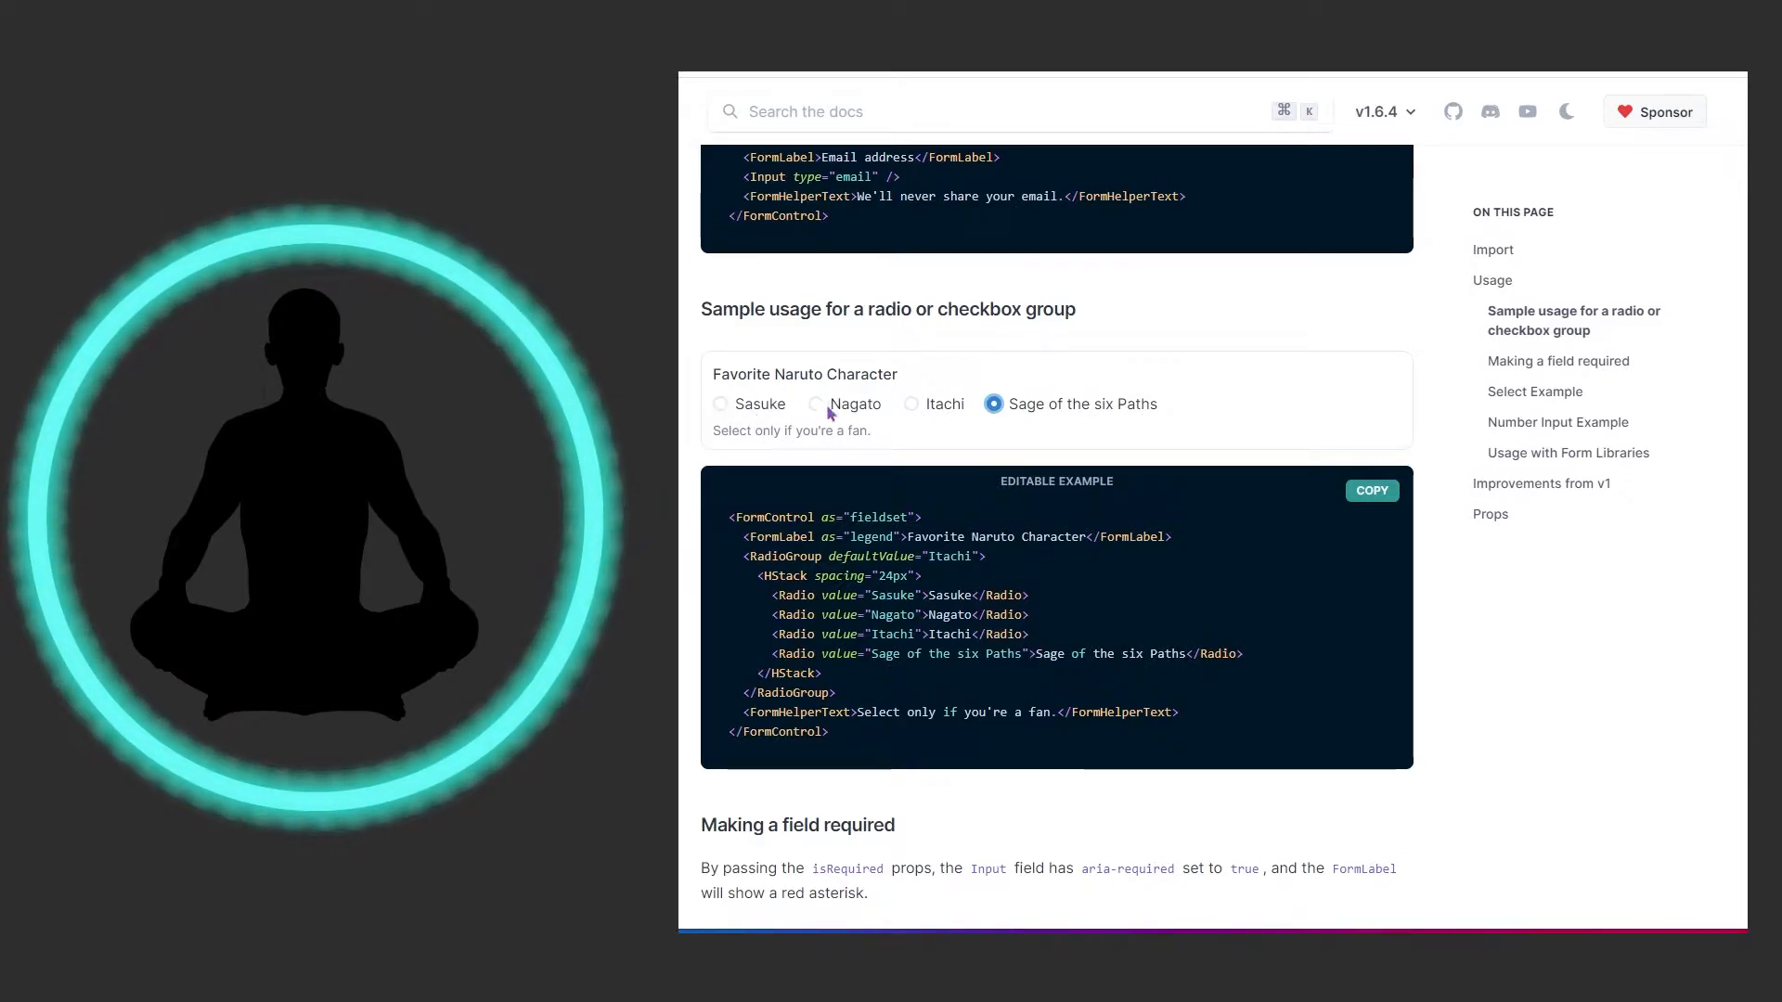
mouse_move(806, 720)
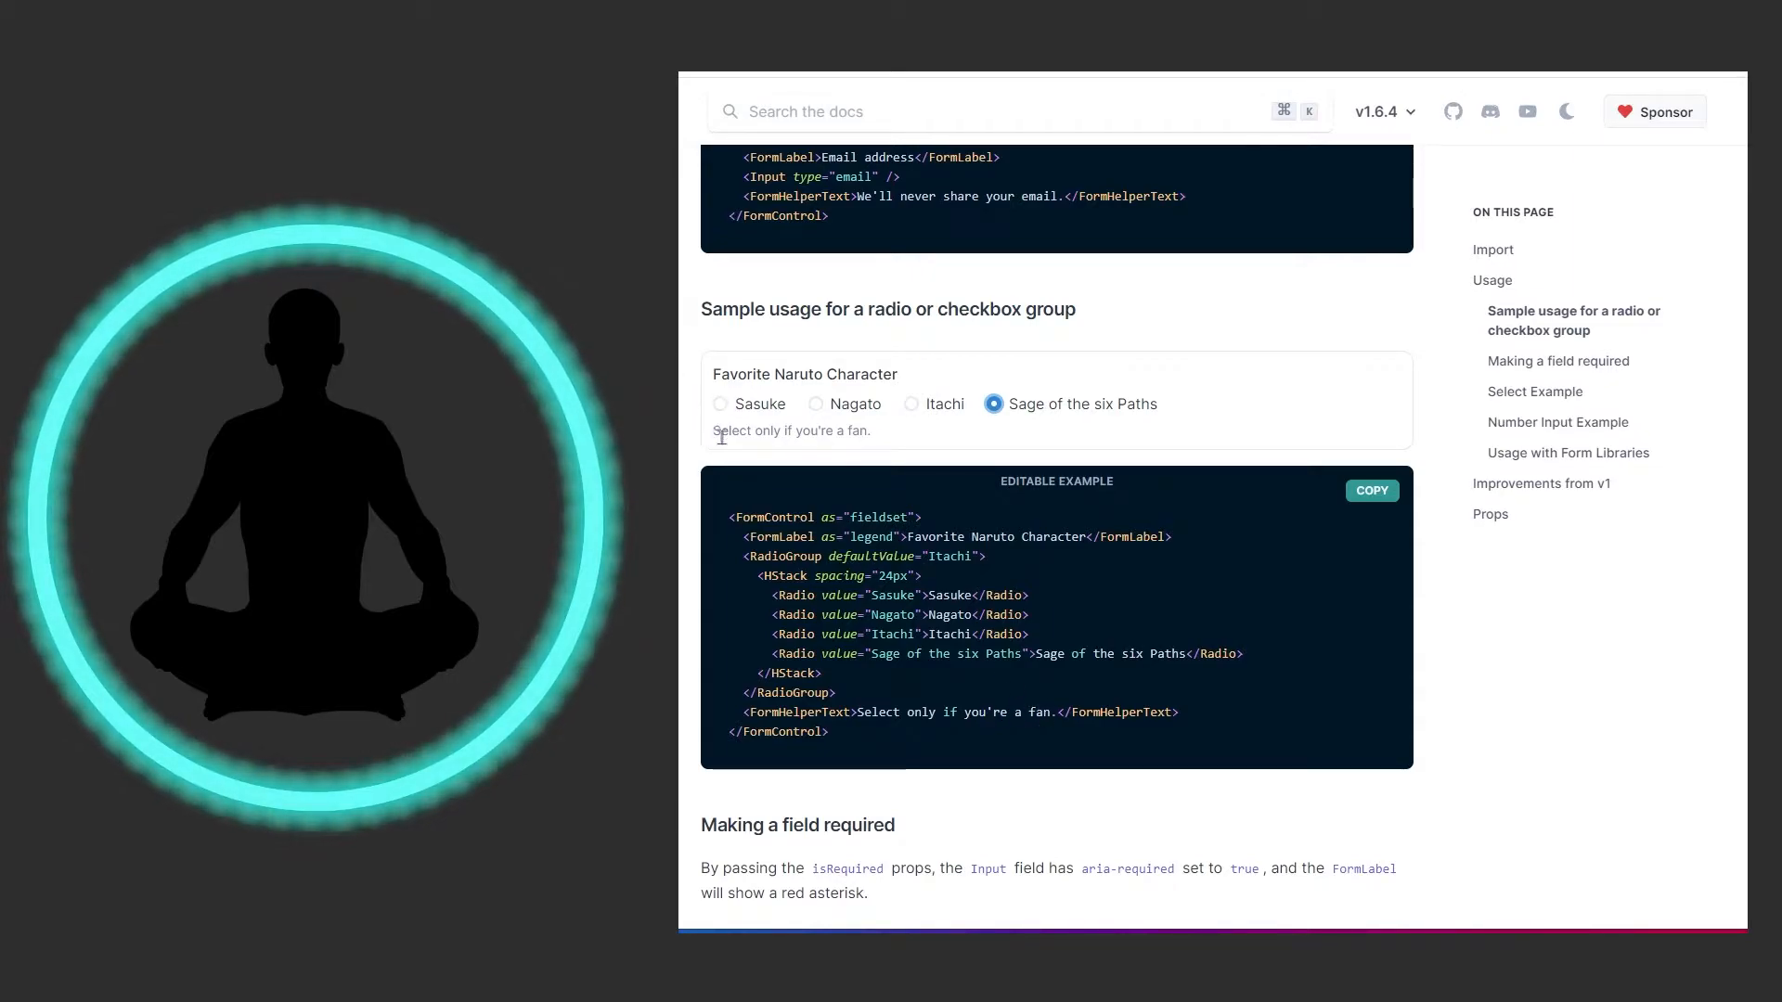
mouse_move(726, 535)
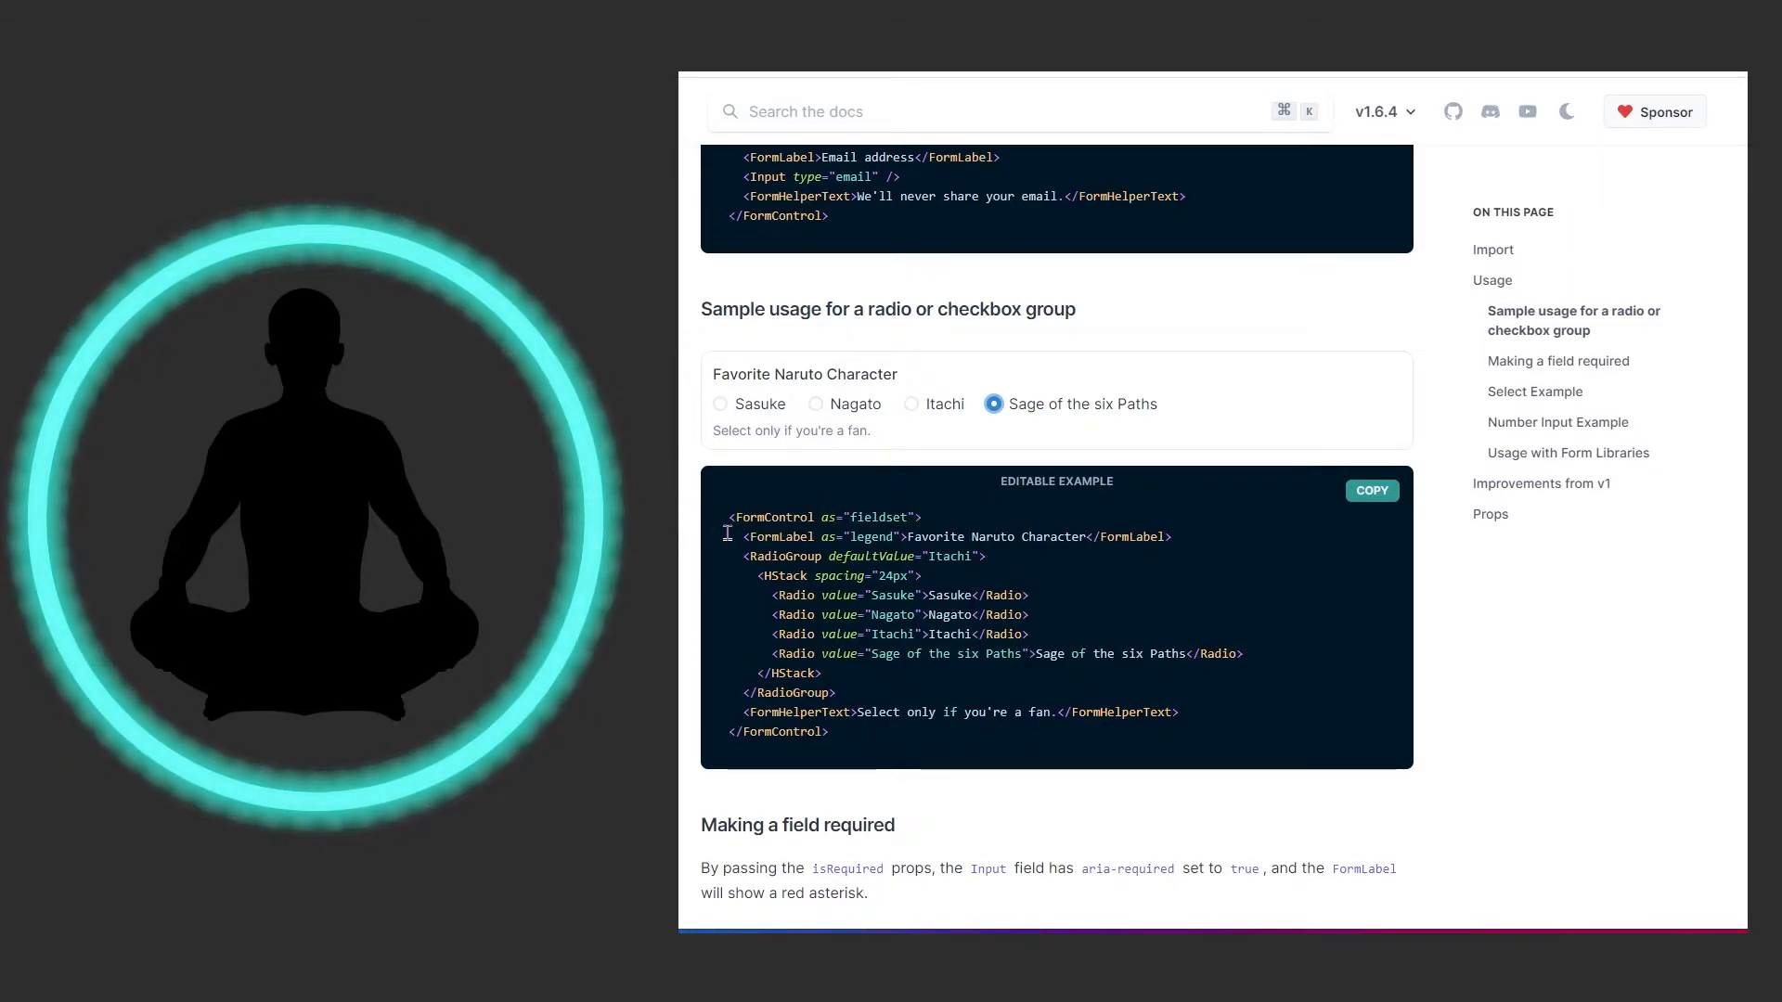
mouse_move(802, 417)
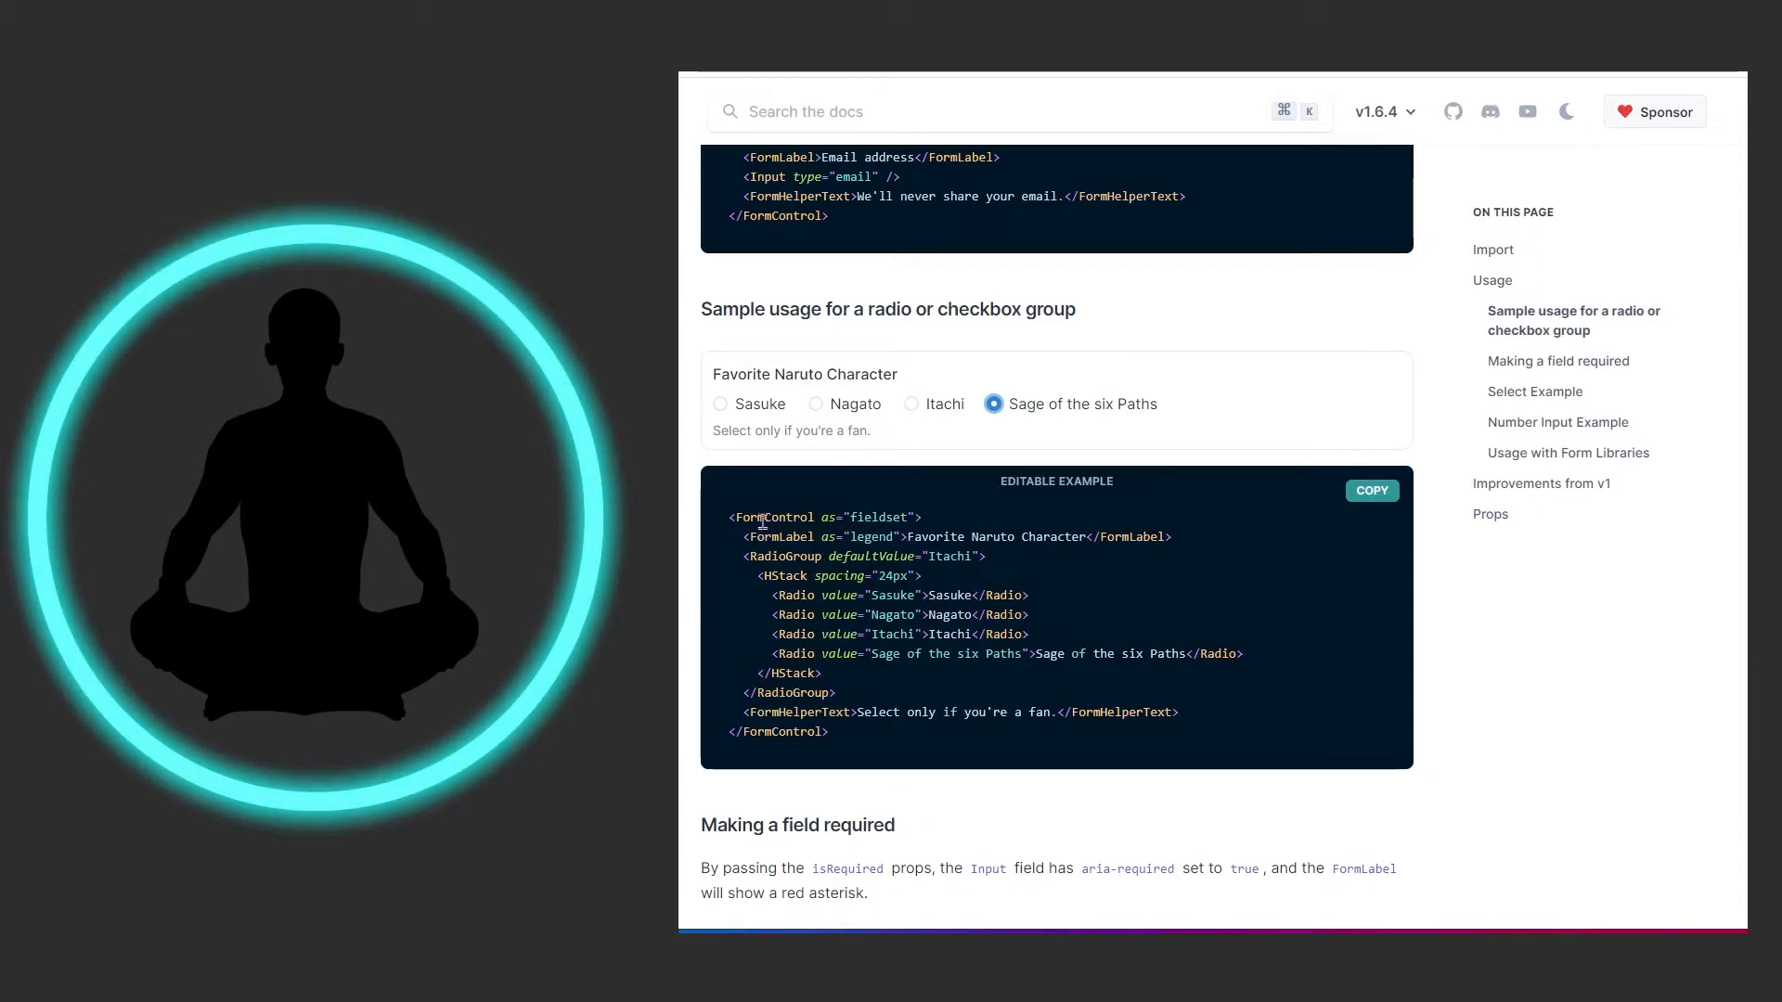
Scroll down to the 'Making a field required' First name isRequired example.
scroll(down, 3)
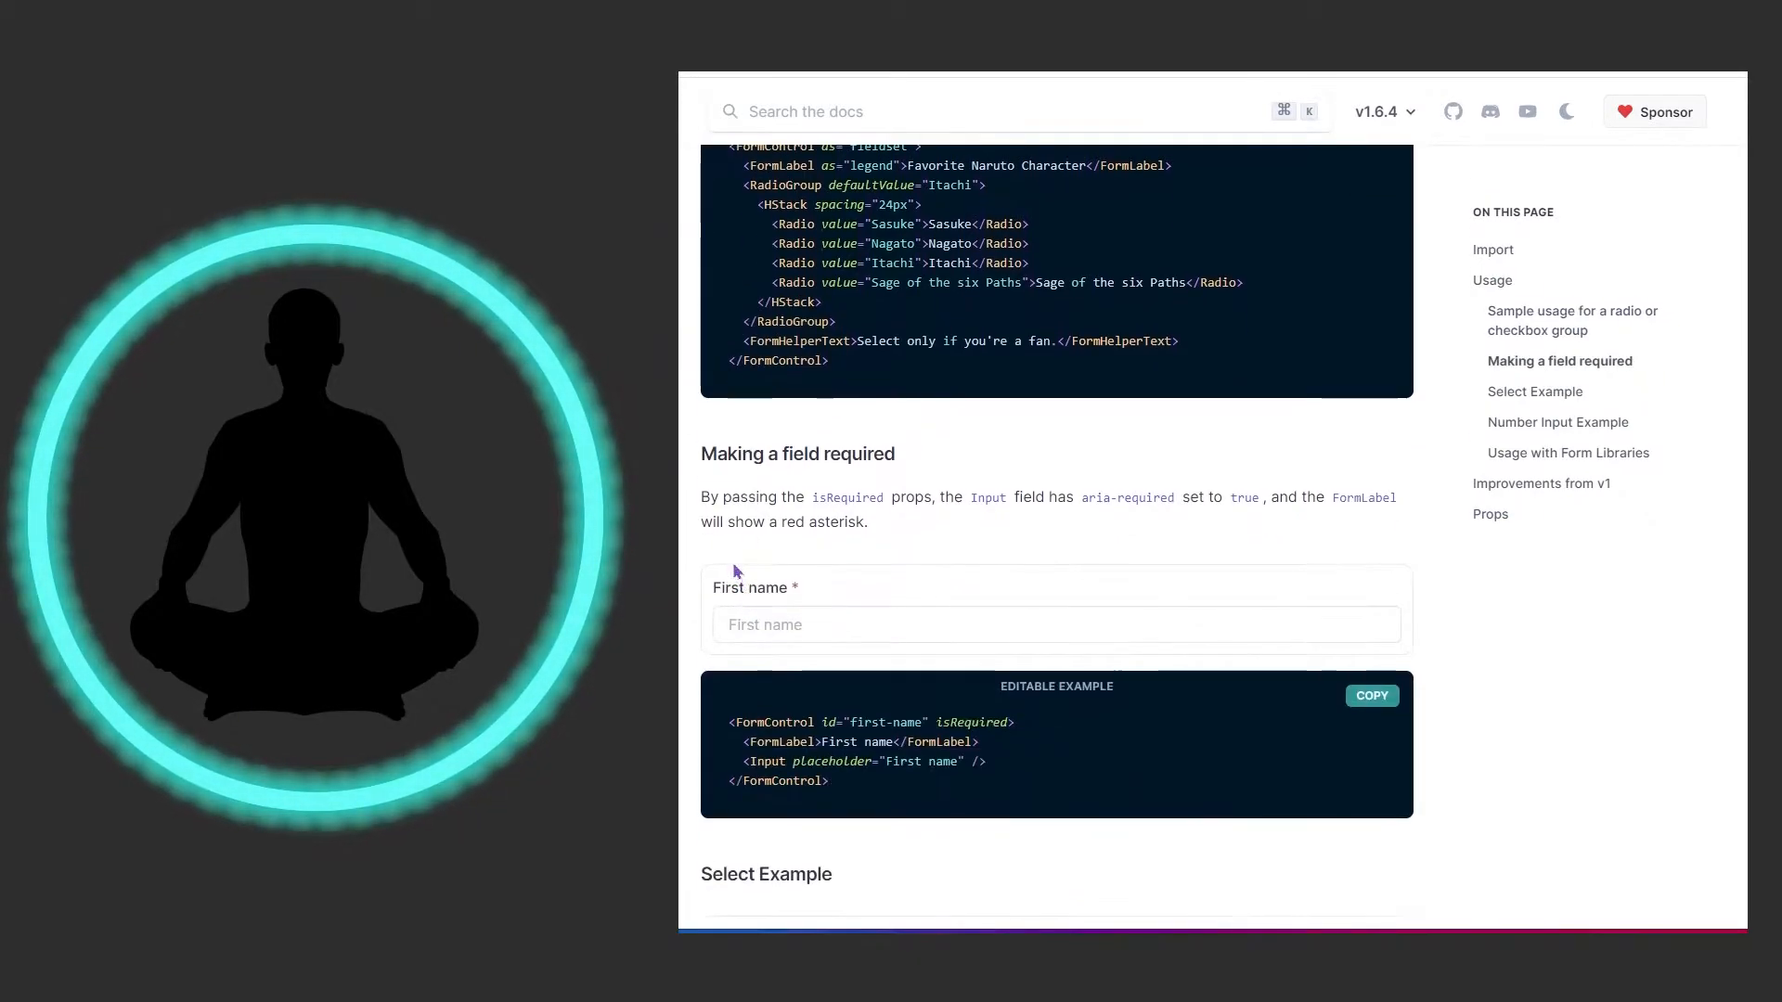
scroll(down, 3)
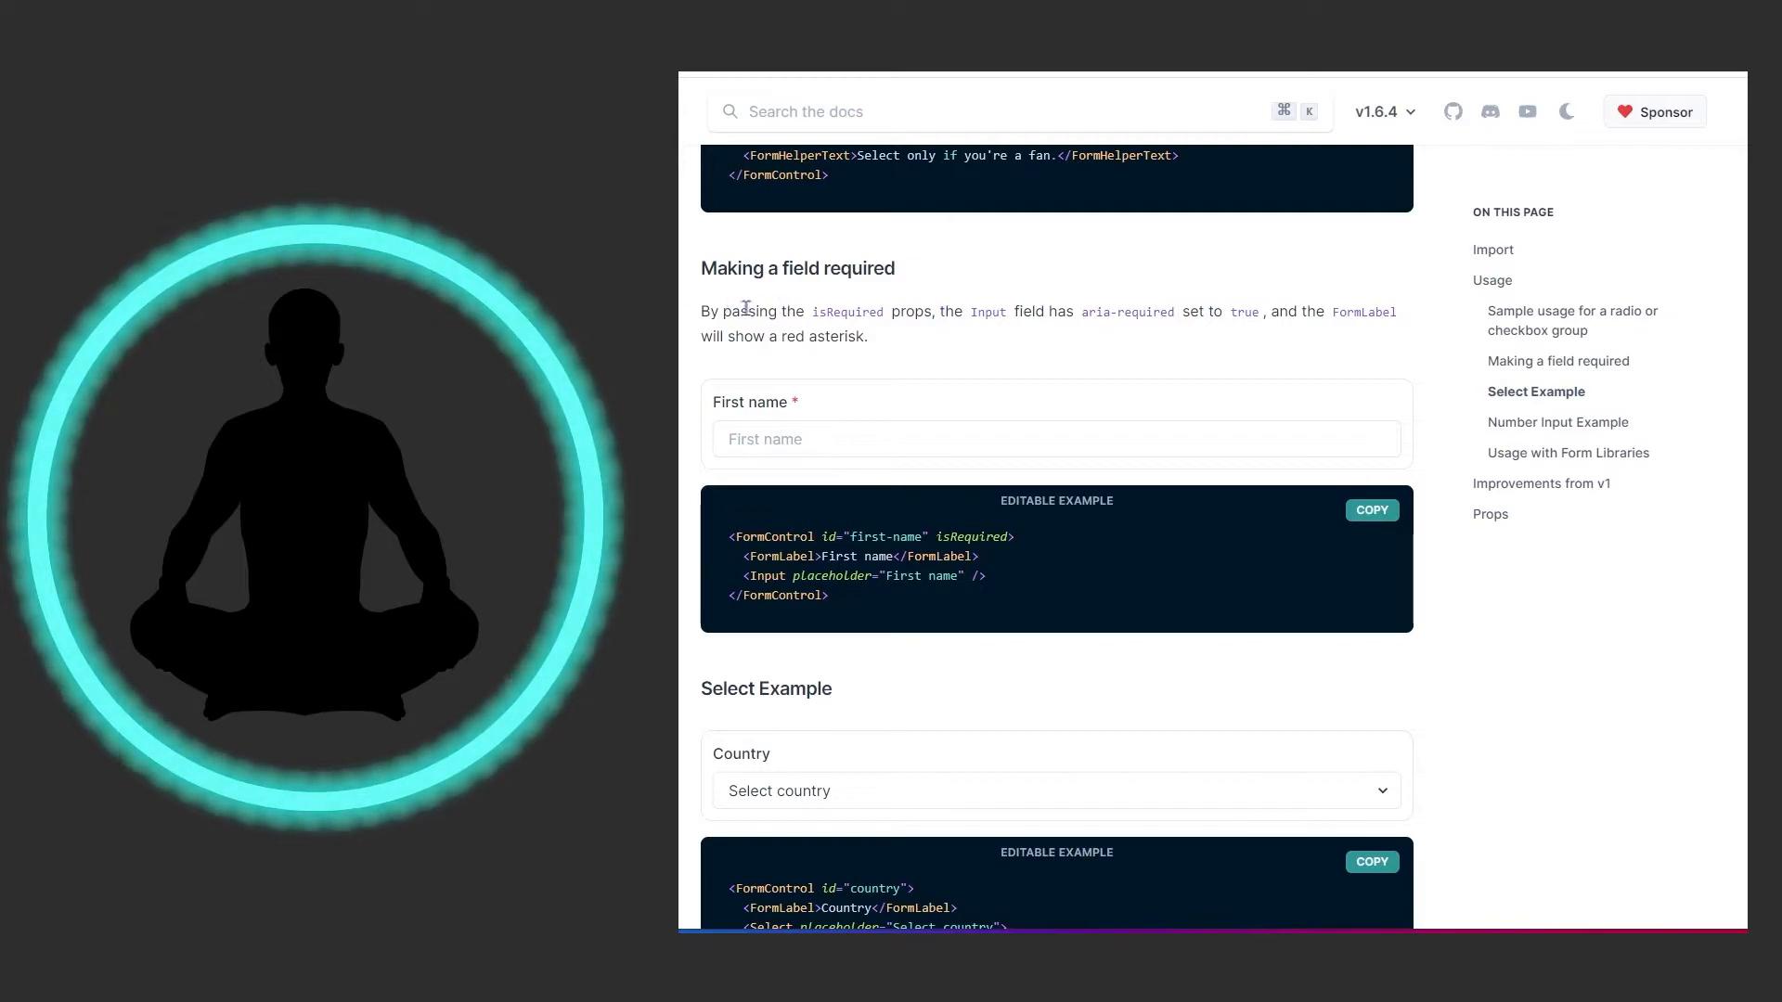
mouse_move(992, 337)
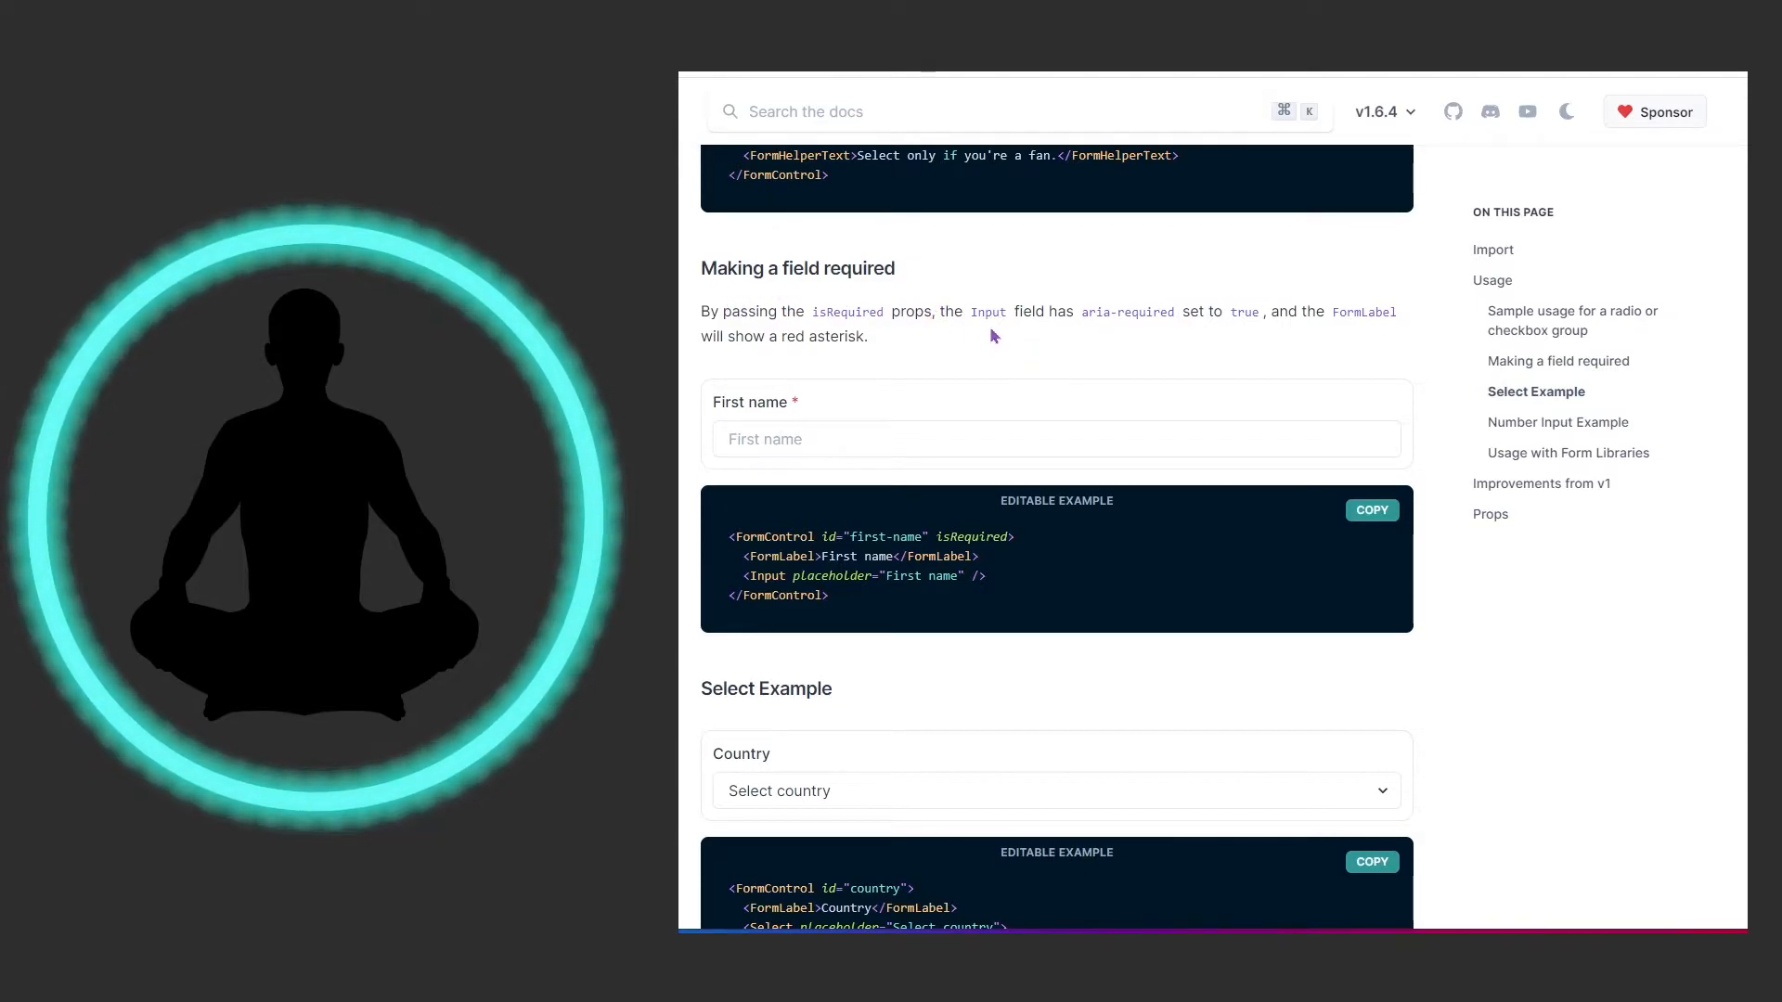
mouse_move(1139, 333)
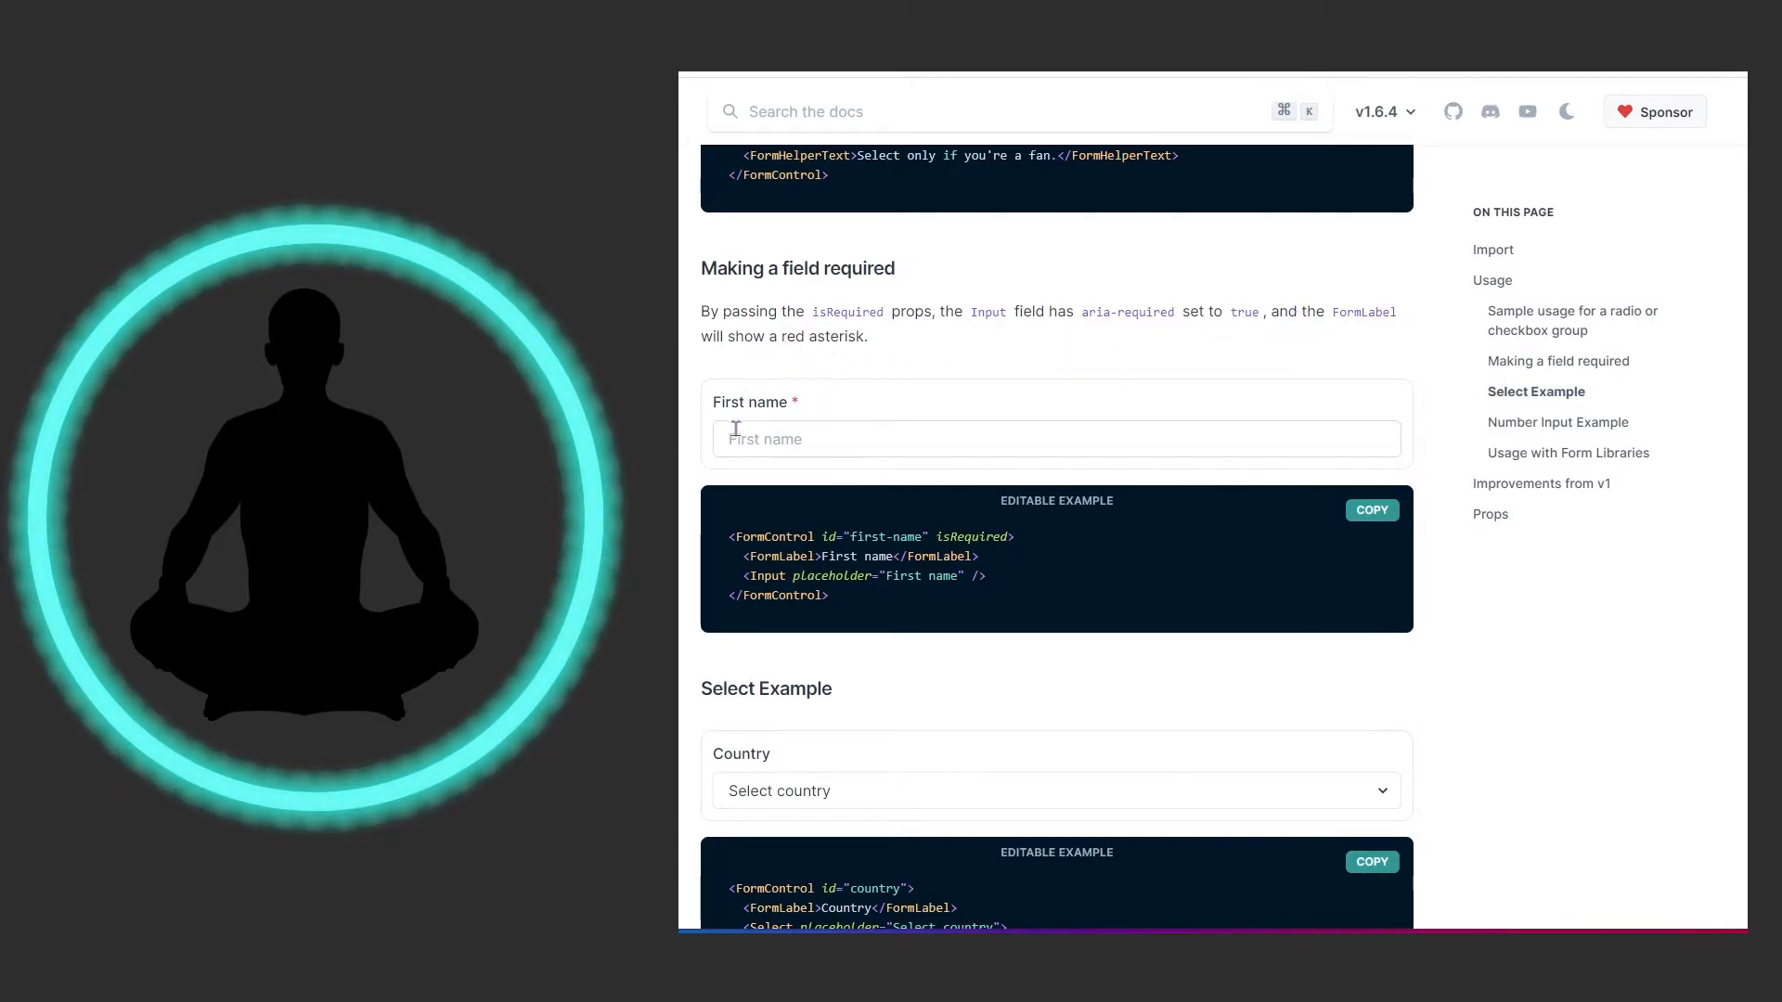
mouse_move(693, 472)
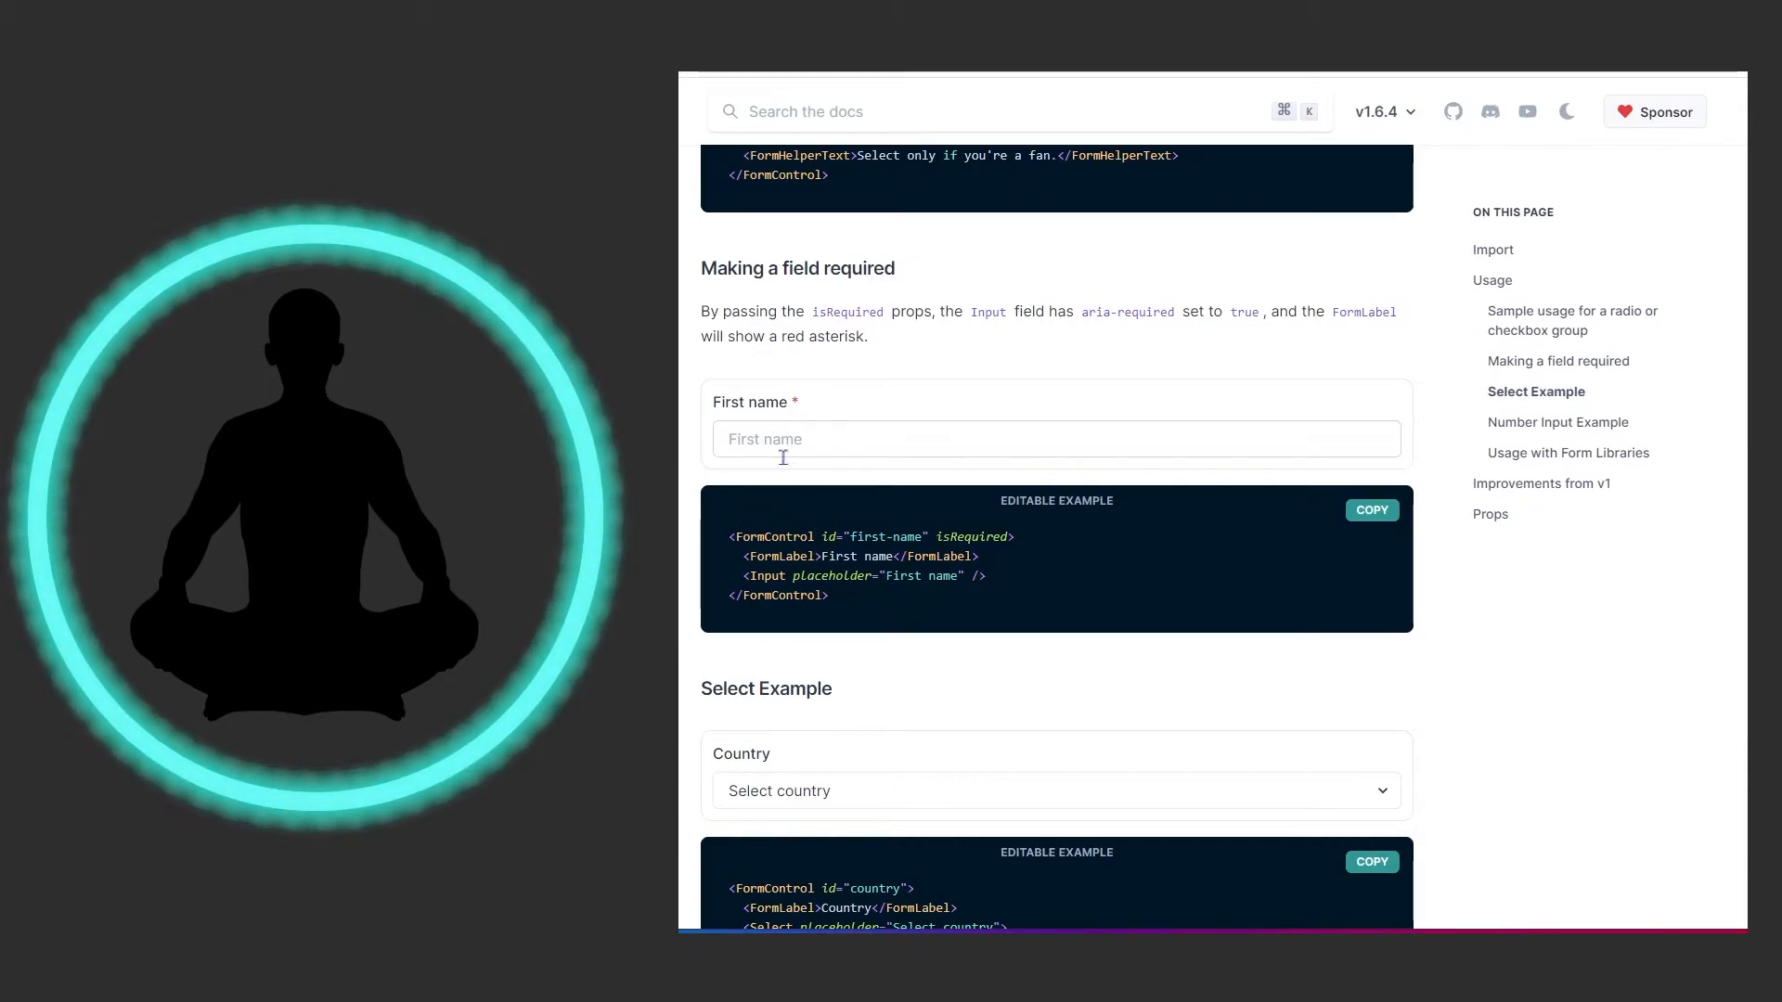
Choose United Arab Emirates in the Country select demo.
scroll(down, 3)
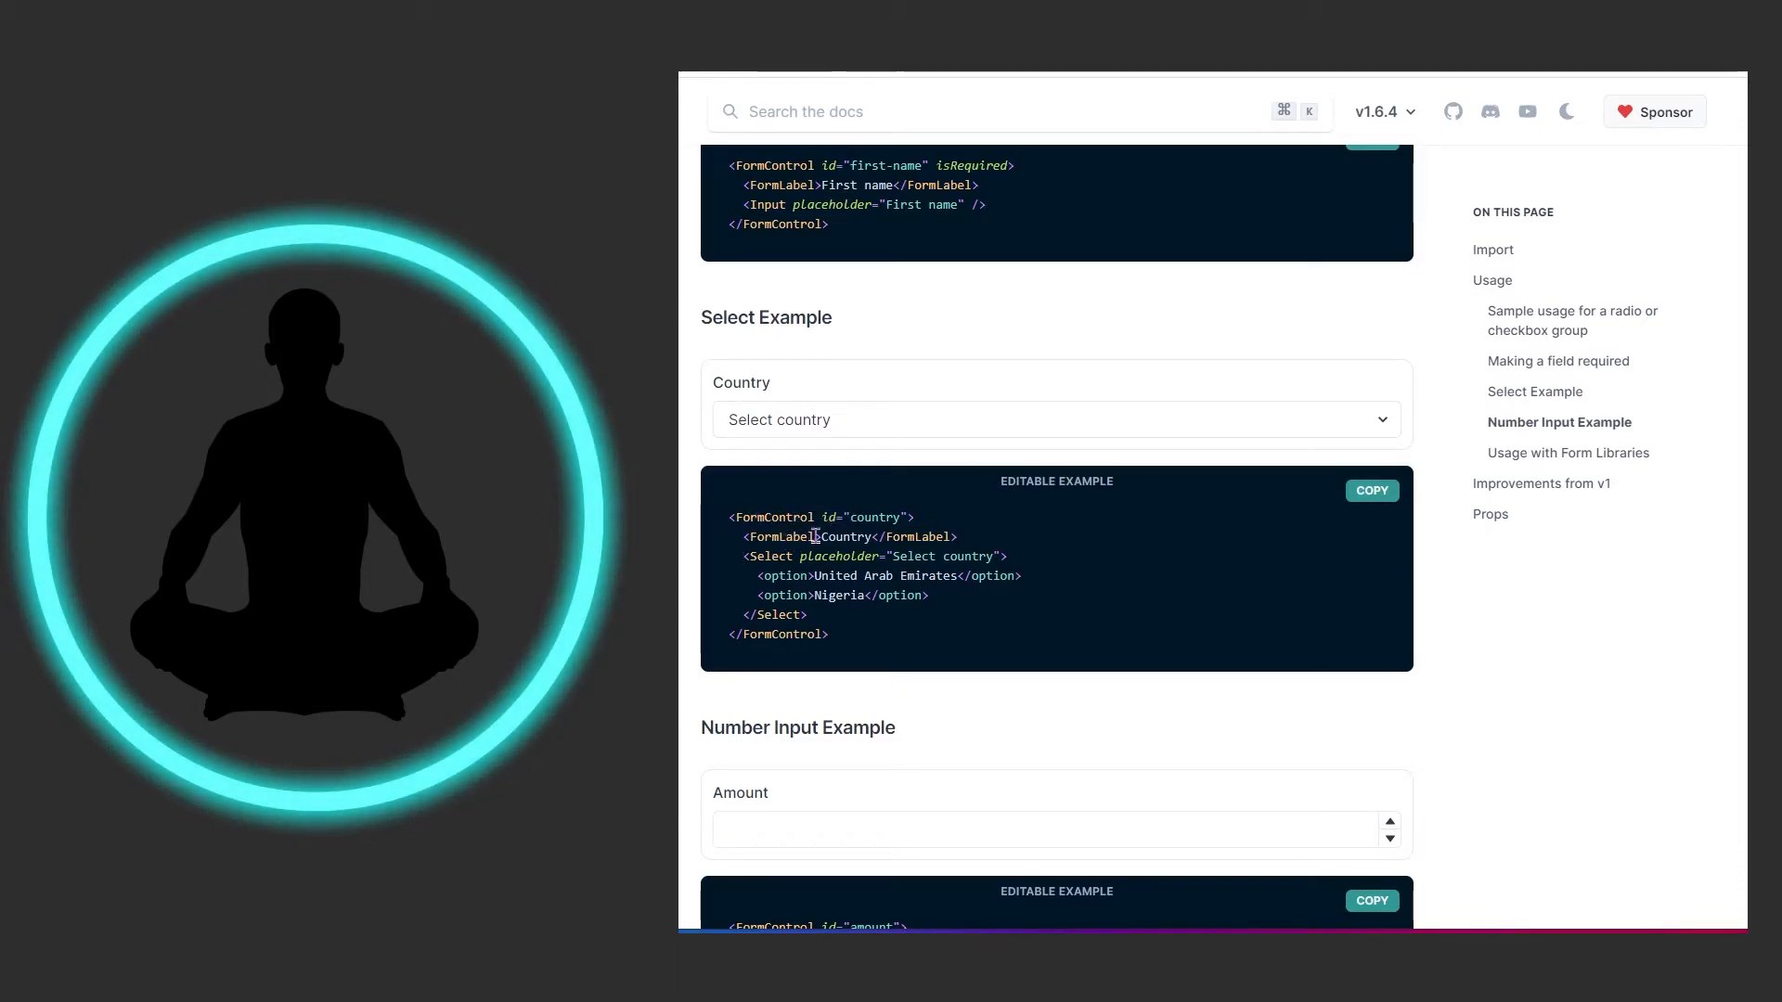
mouse_move(756, 439)
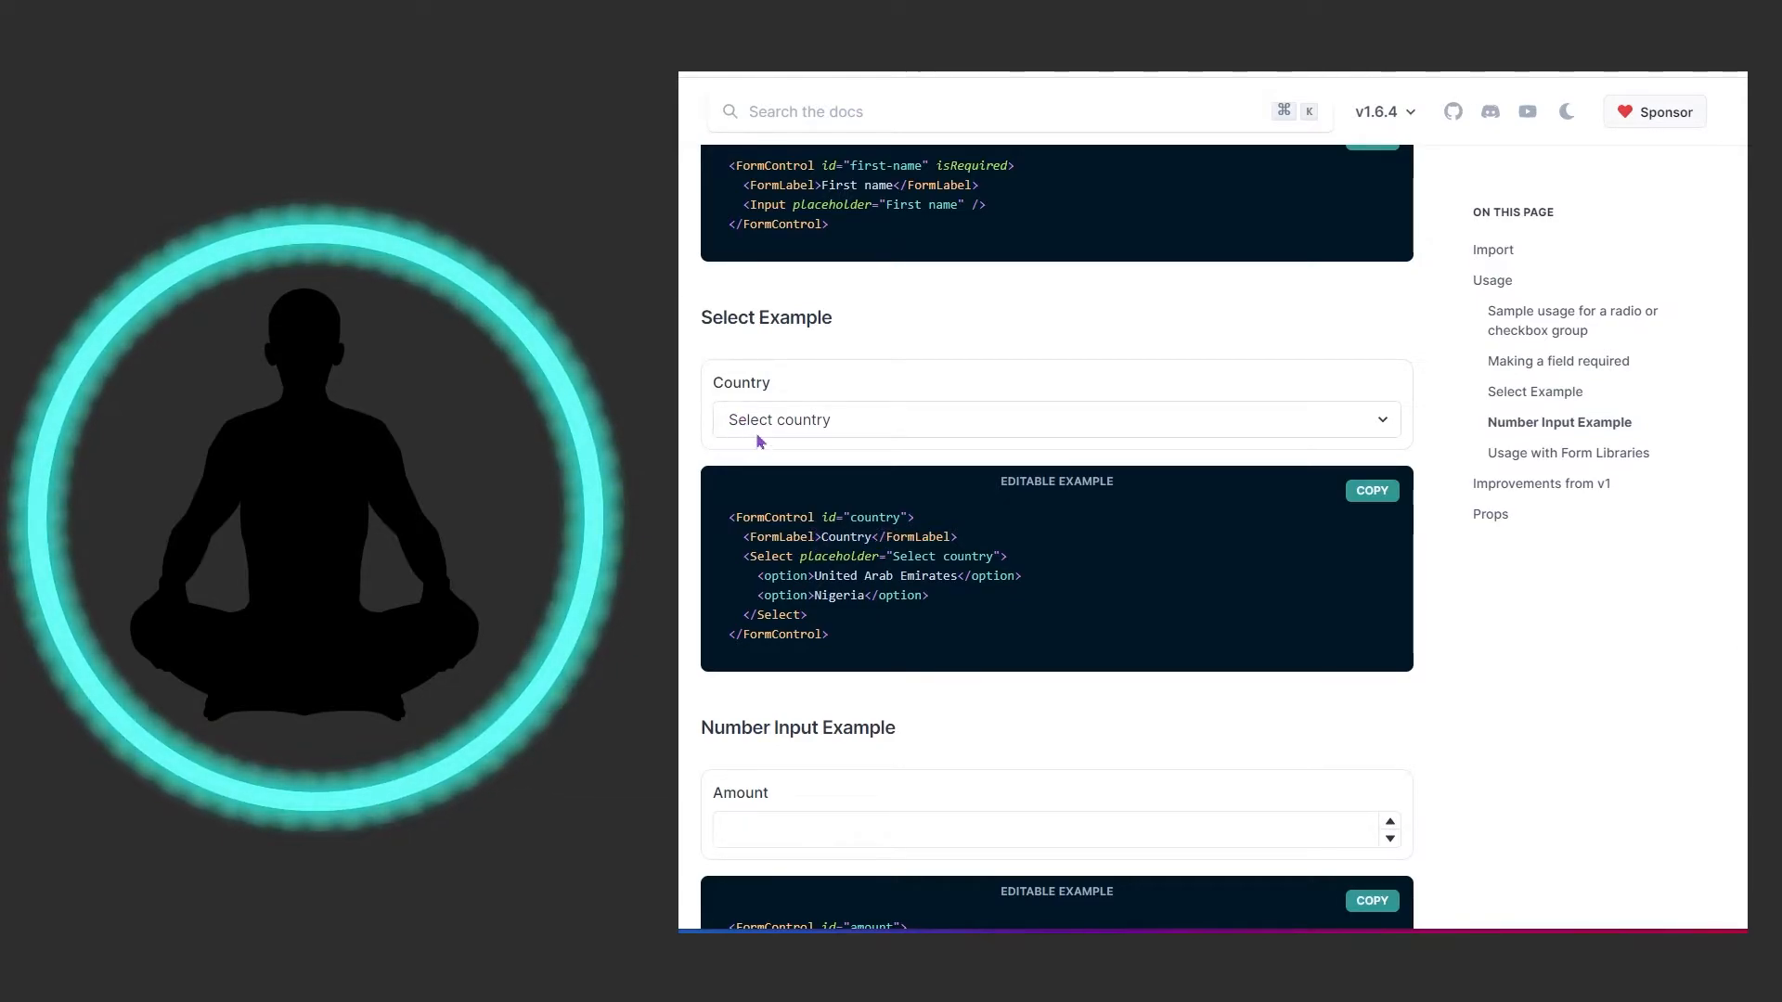
mouse_move(745, 384)
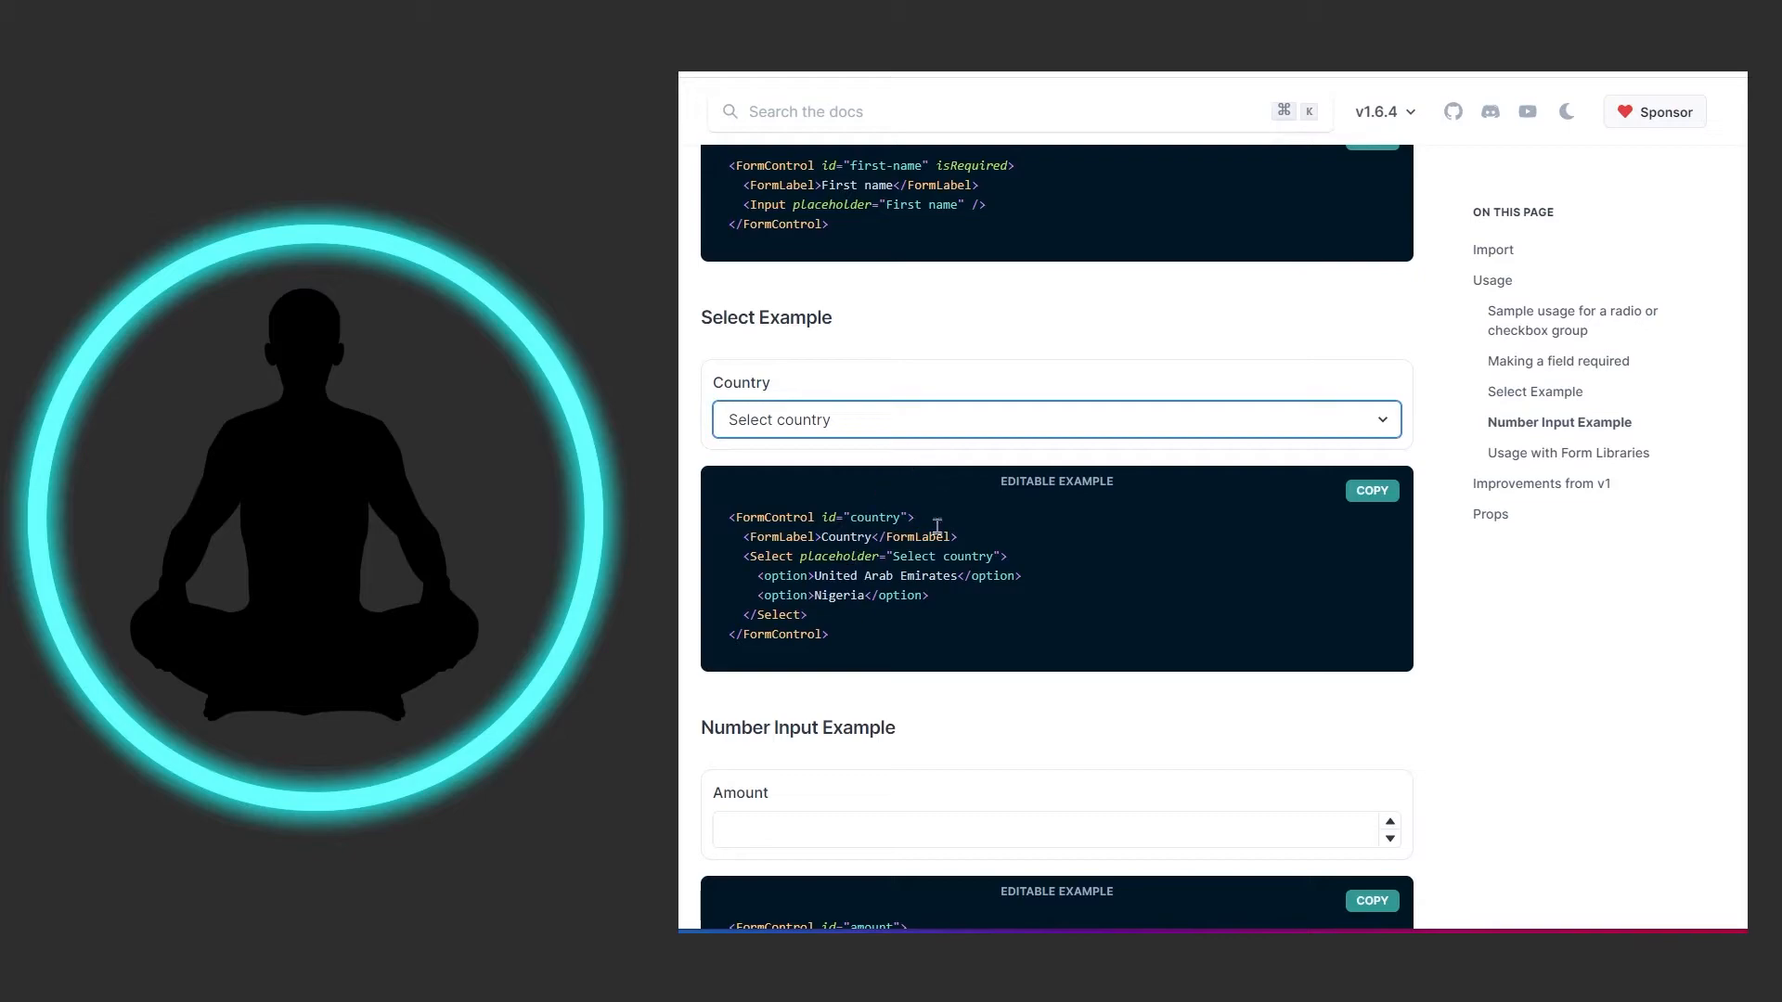
click(1054, 419)
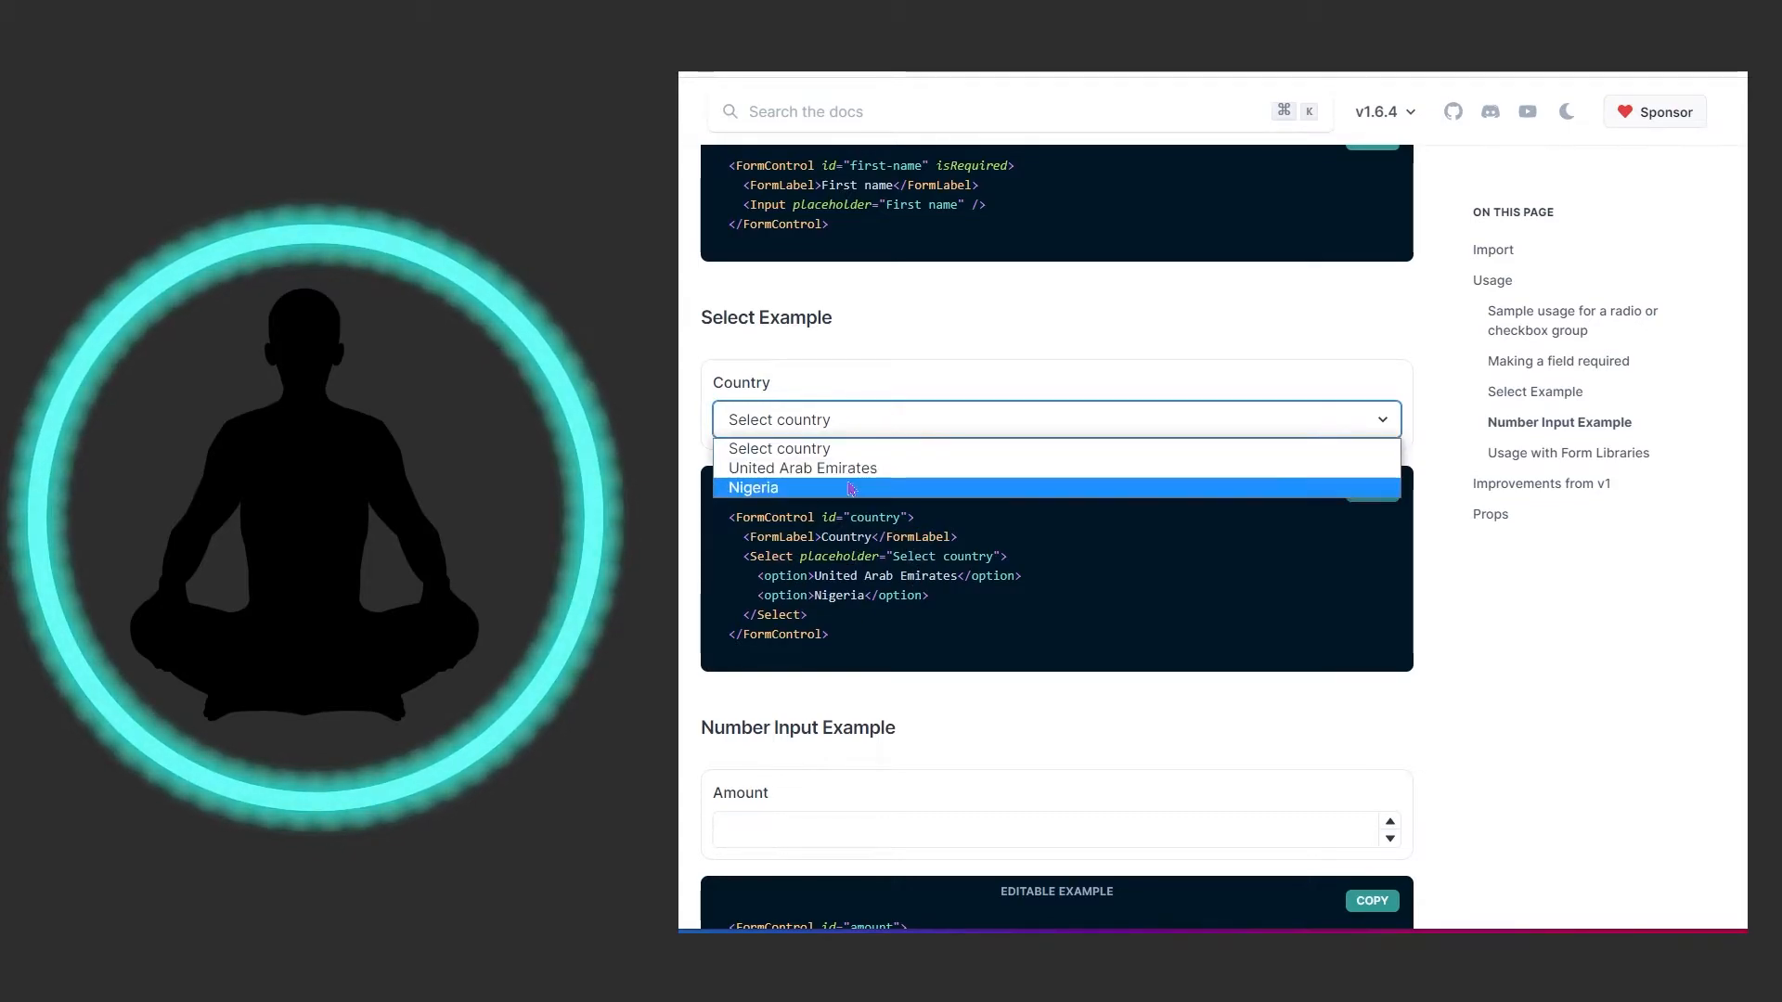
mouse_move(847, 480)
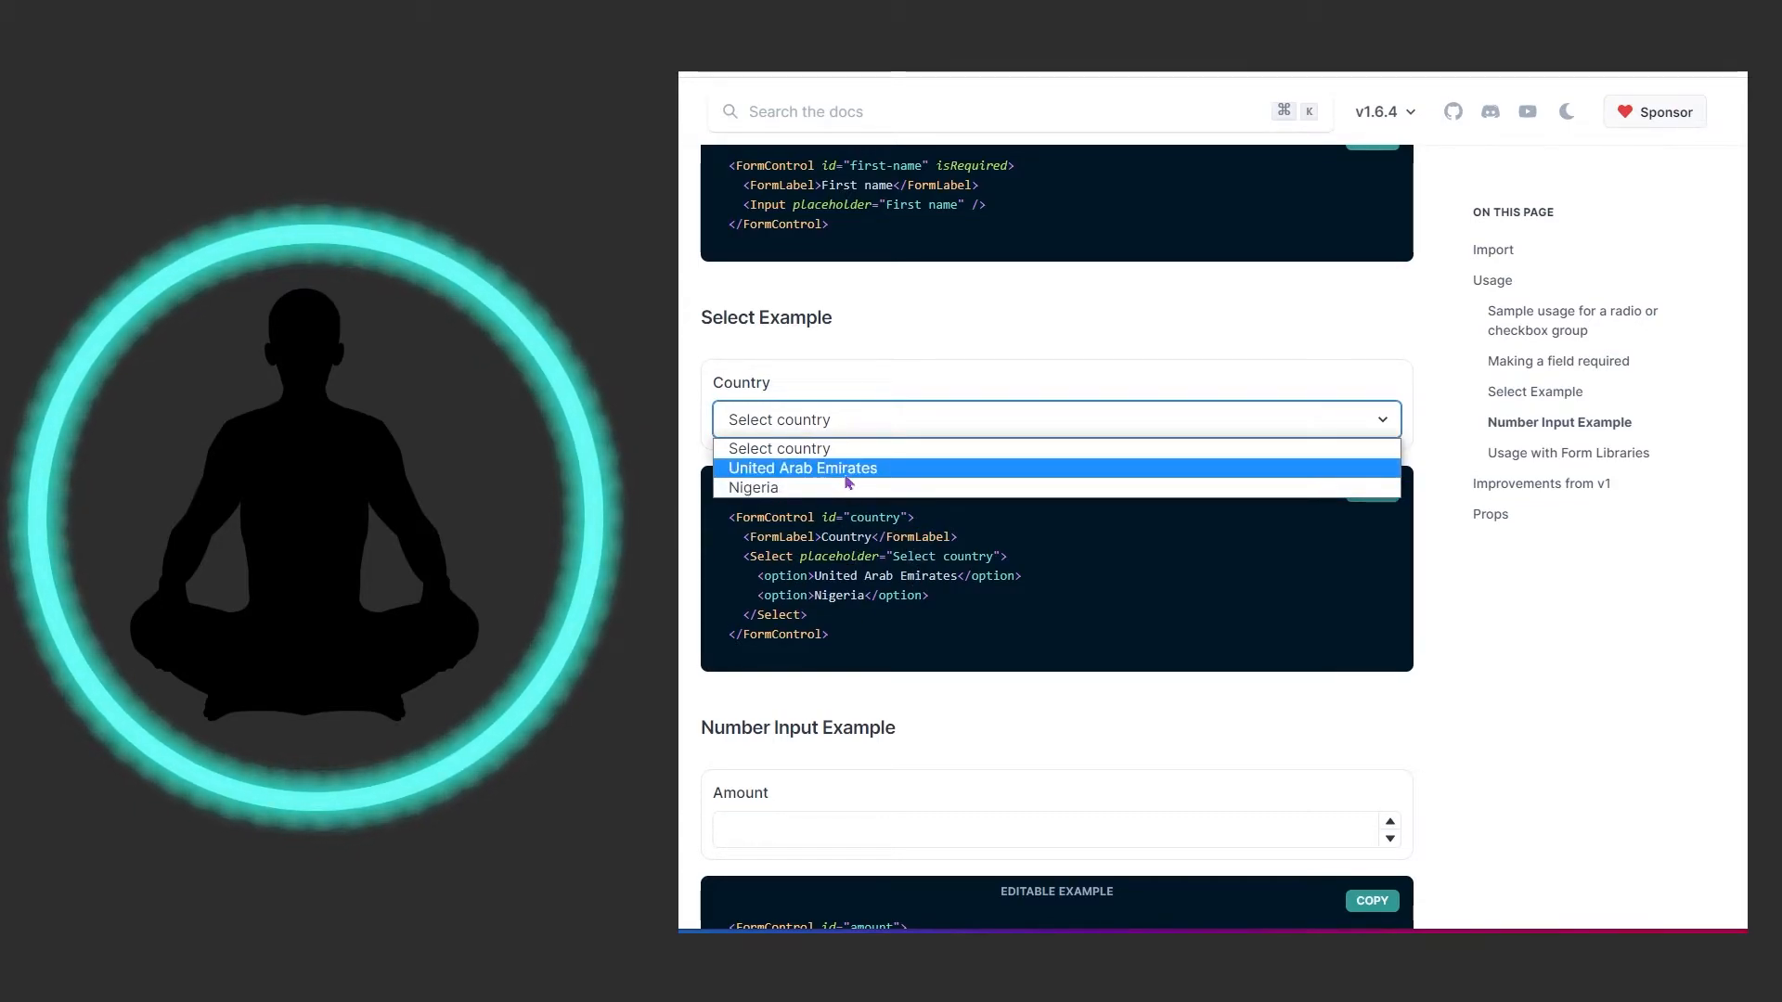
click(803, 467)
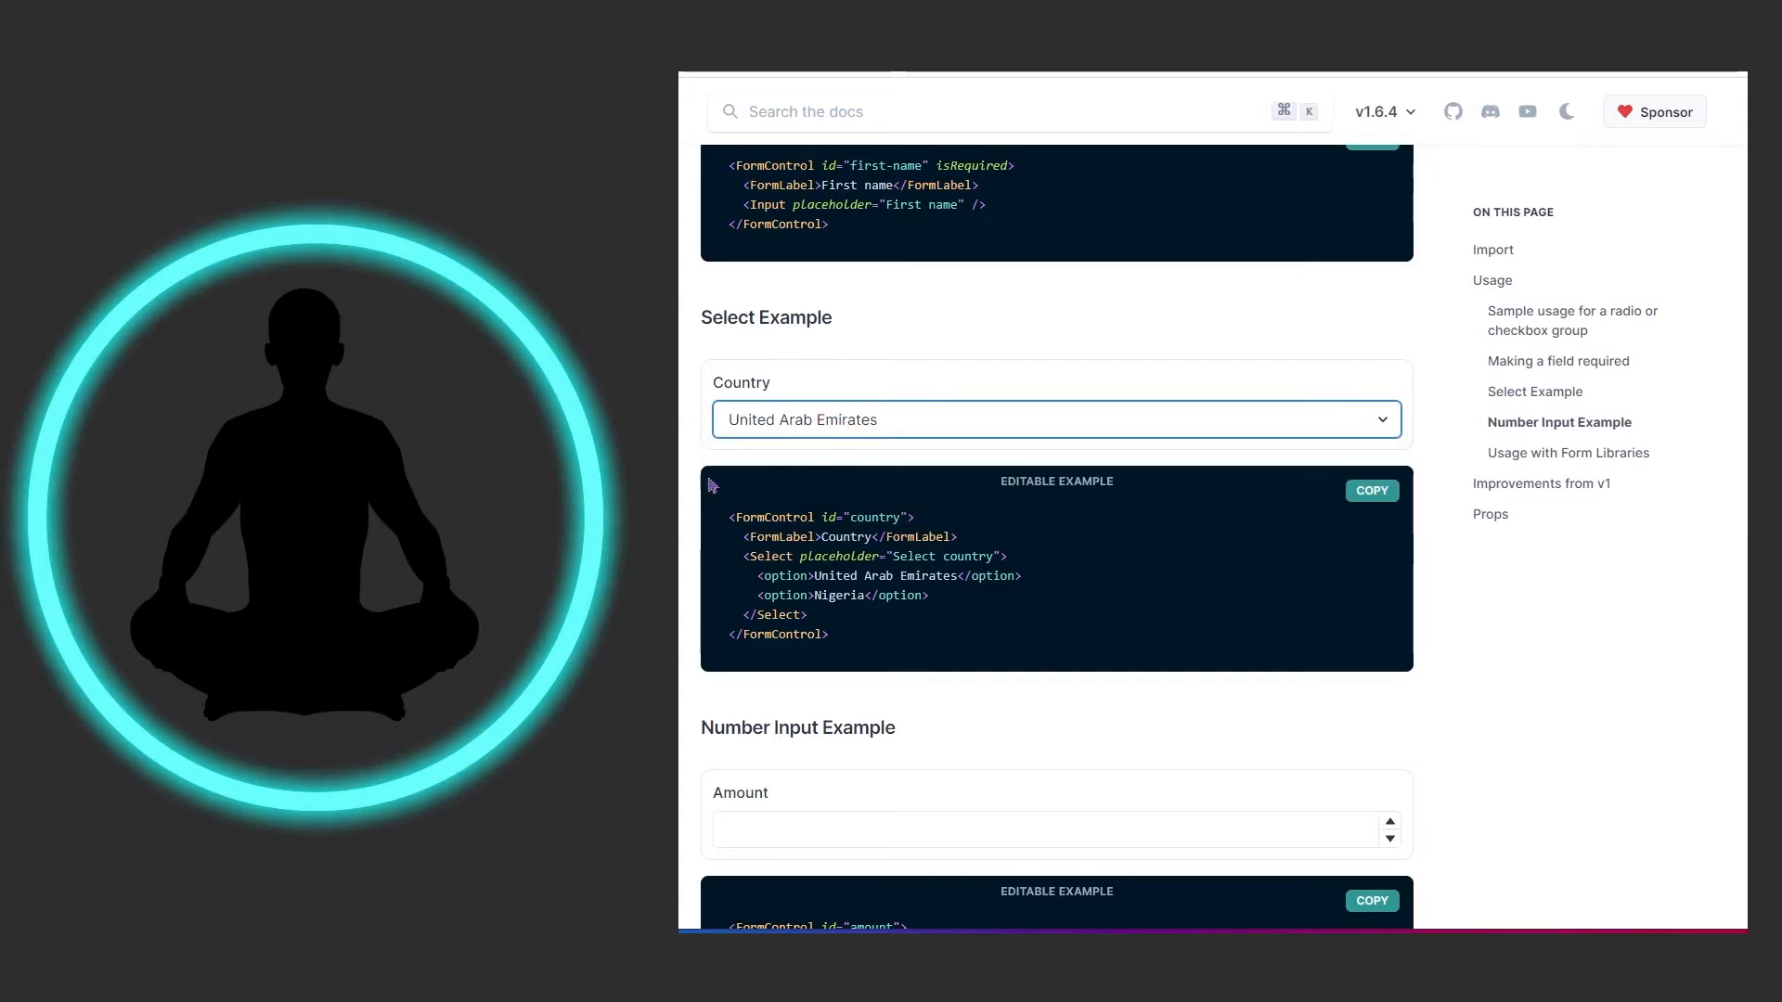
Enter 16 in the Number Input example's Amount field.
scroll(down, 3)
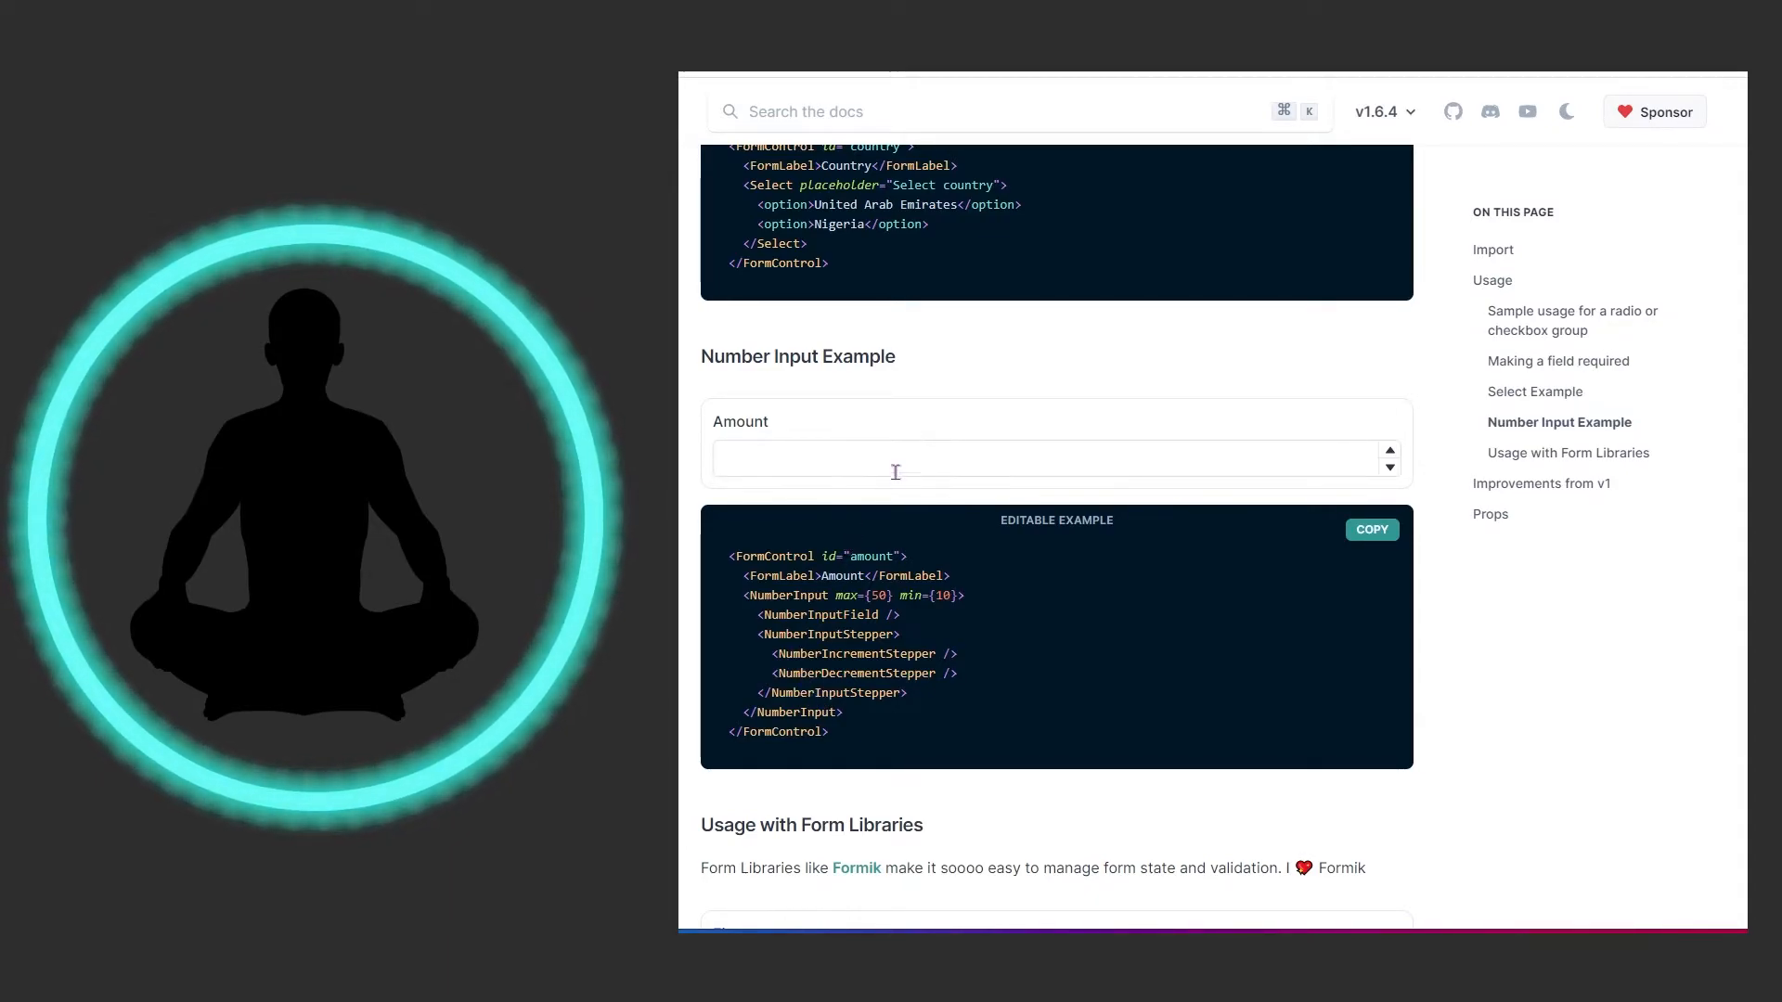
click(895, 458)
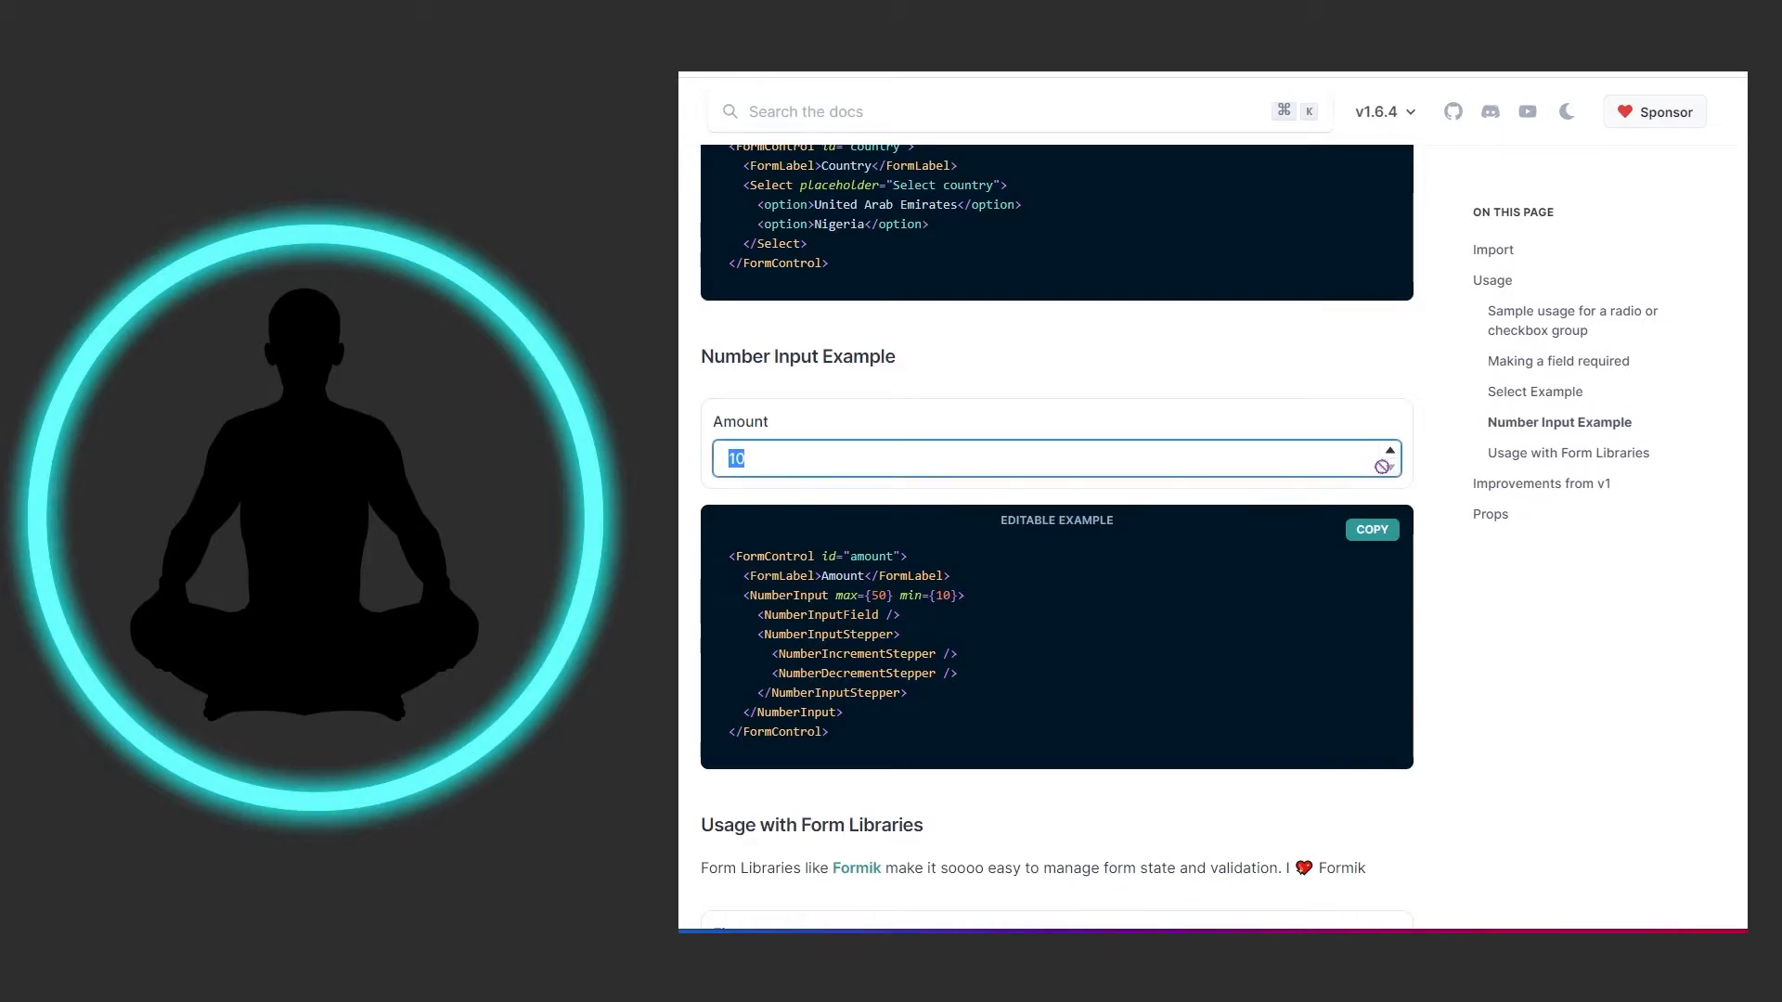
text(16)
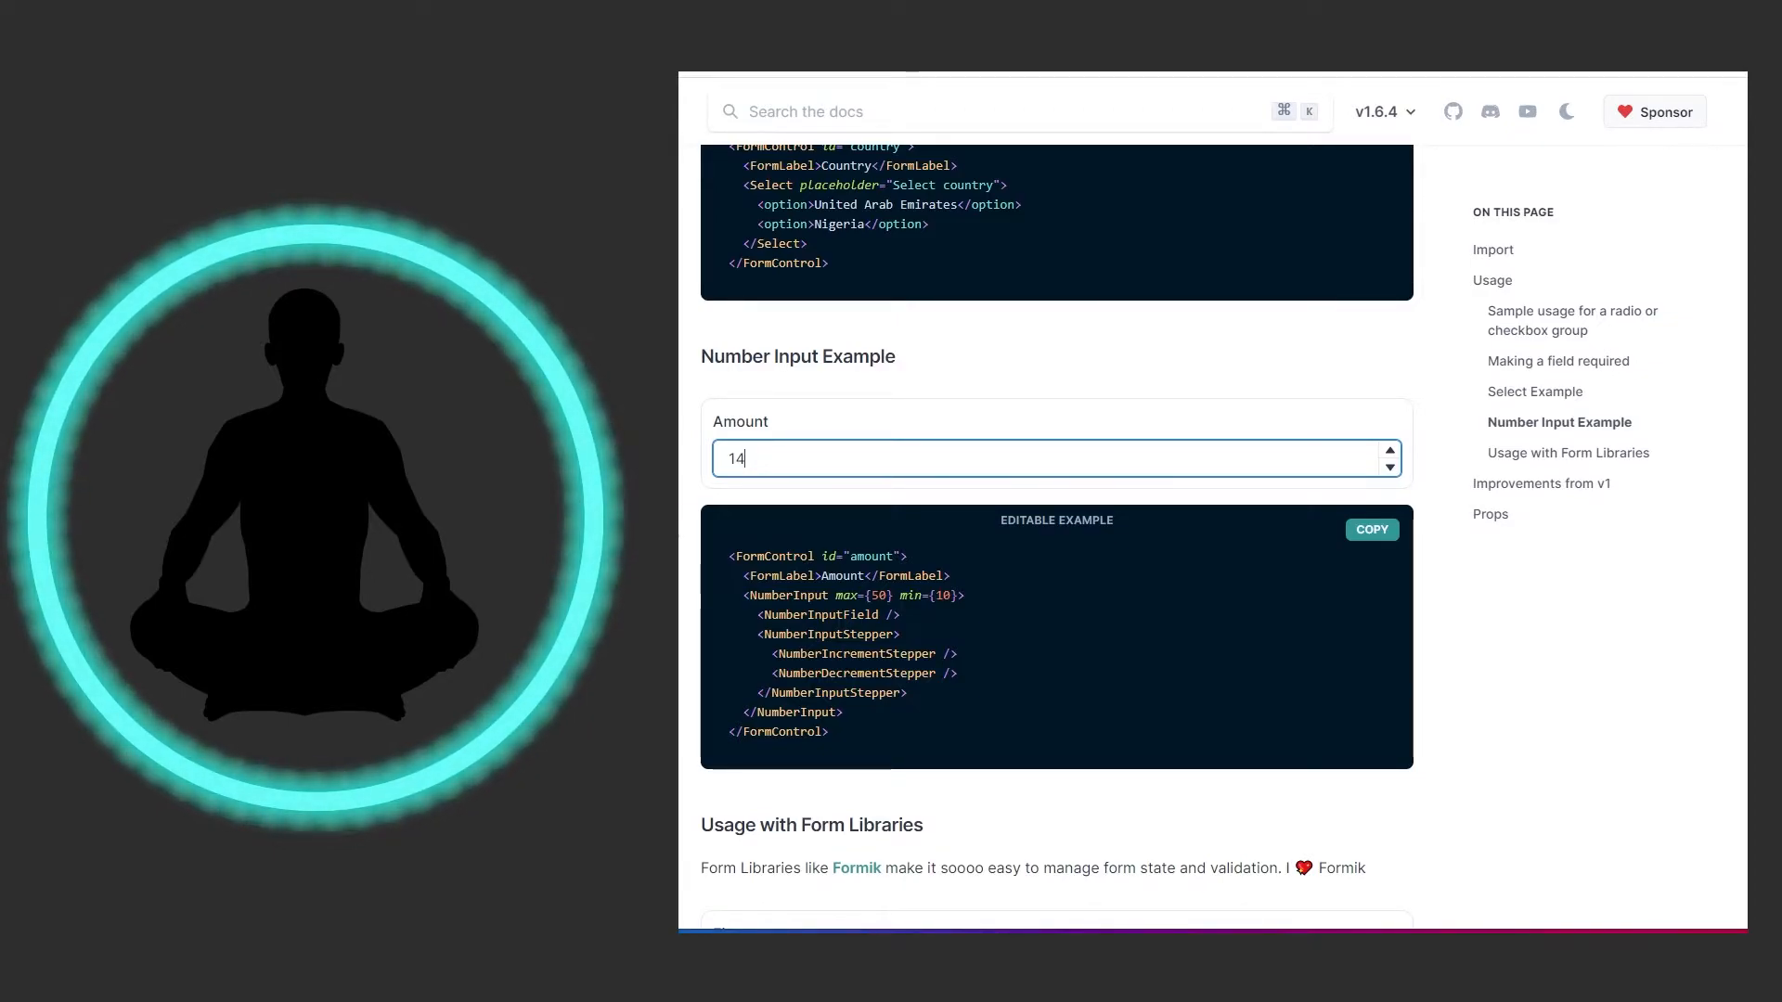
Scroll down to the Formik 'Usage with Form Libraries' example code.
scroll(down, 3)
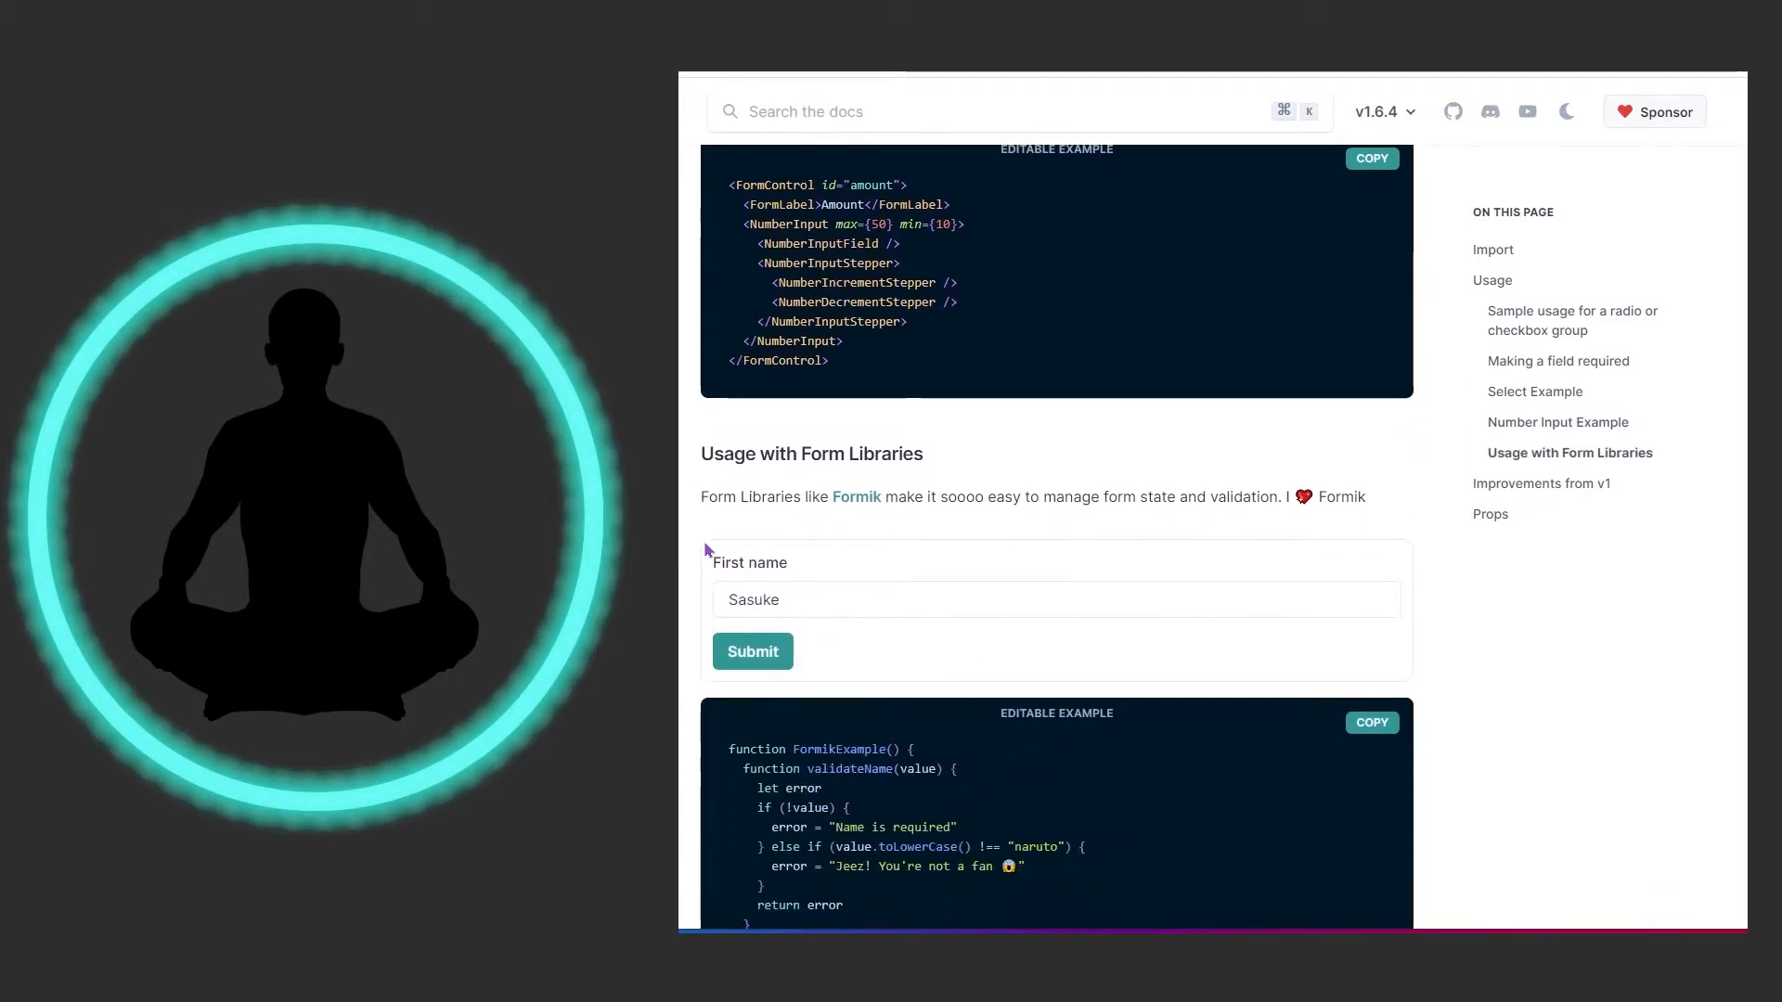
scroll(down, 3)
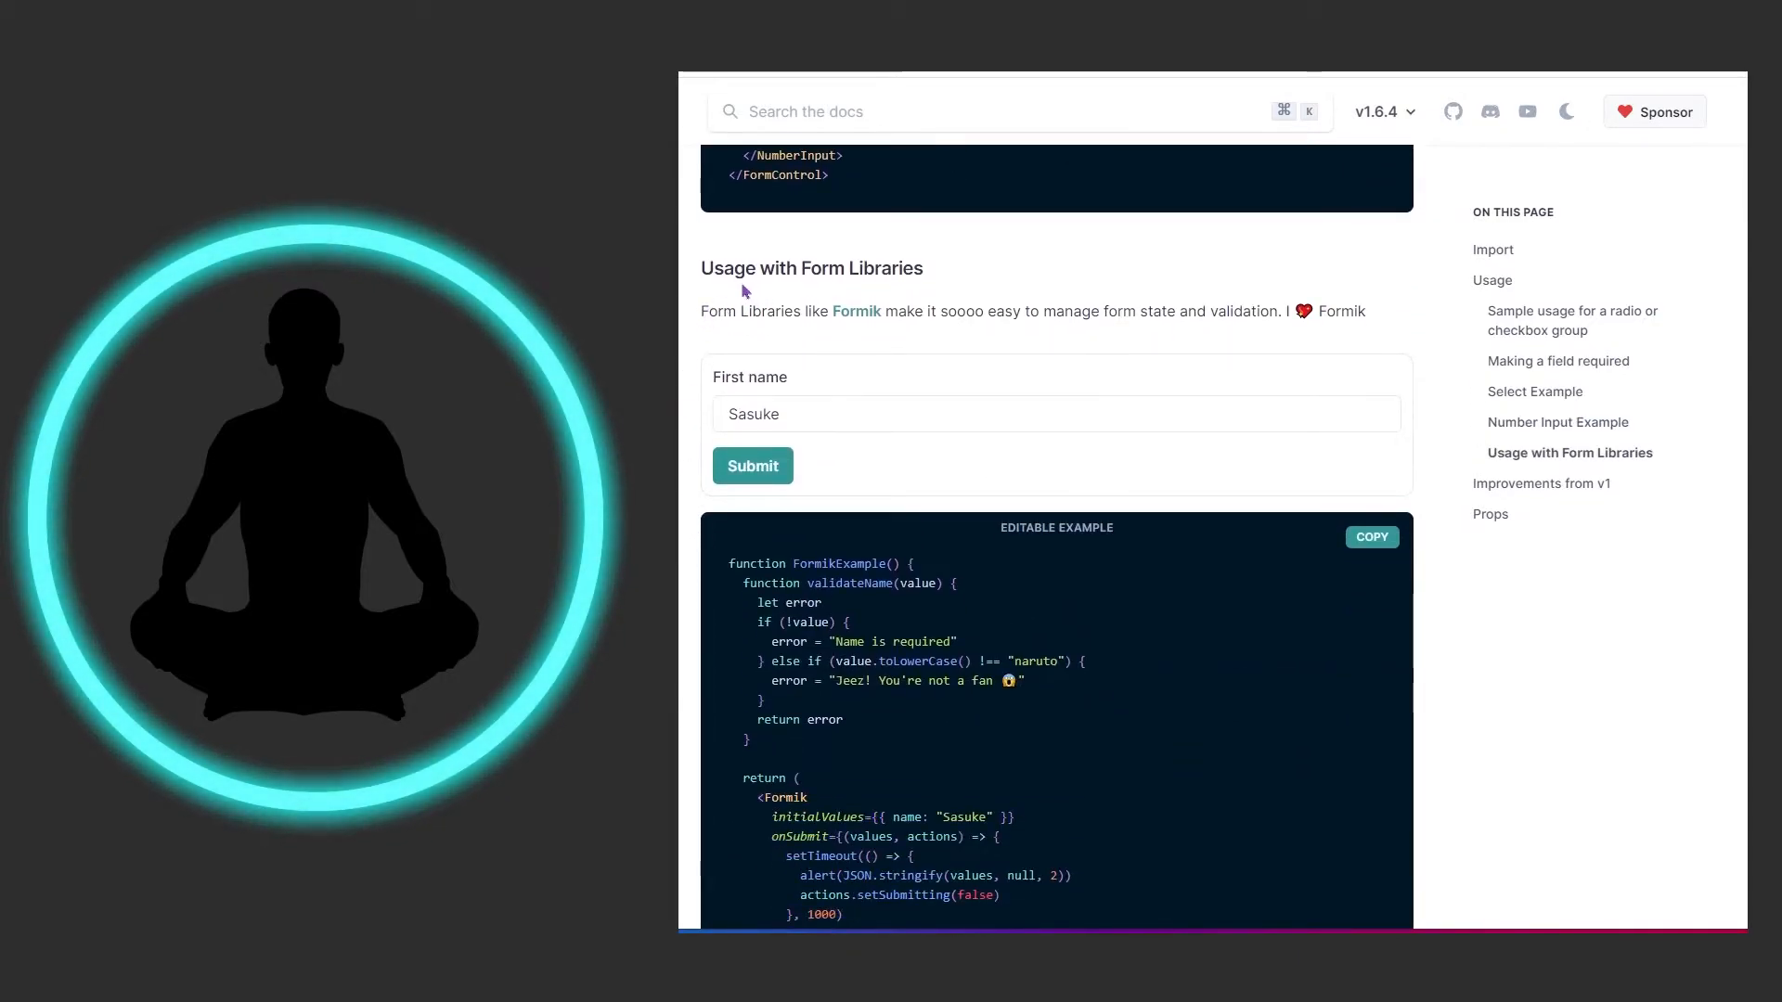
mouse_move(715, 328)
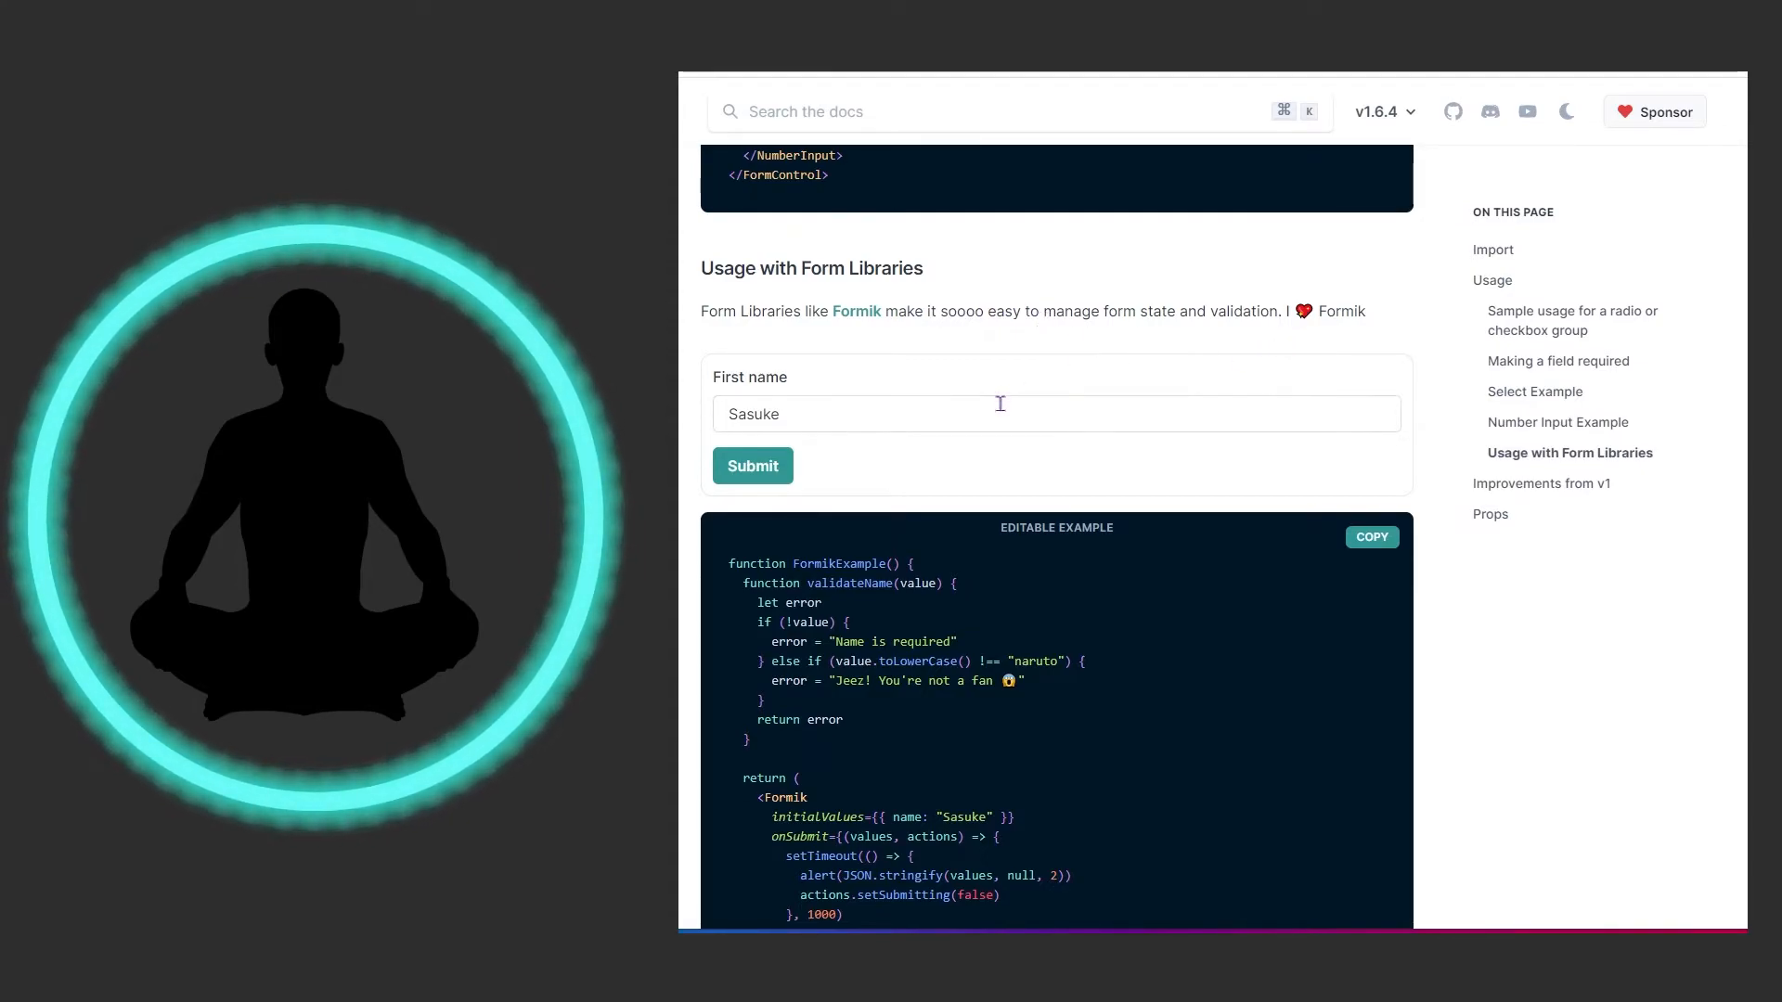
mouse_move(999, 420)
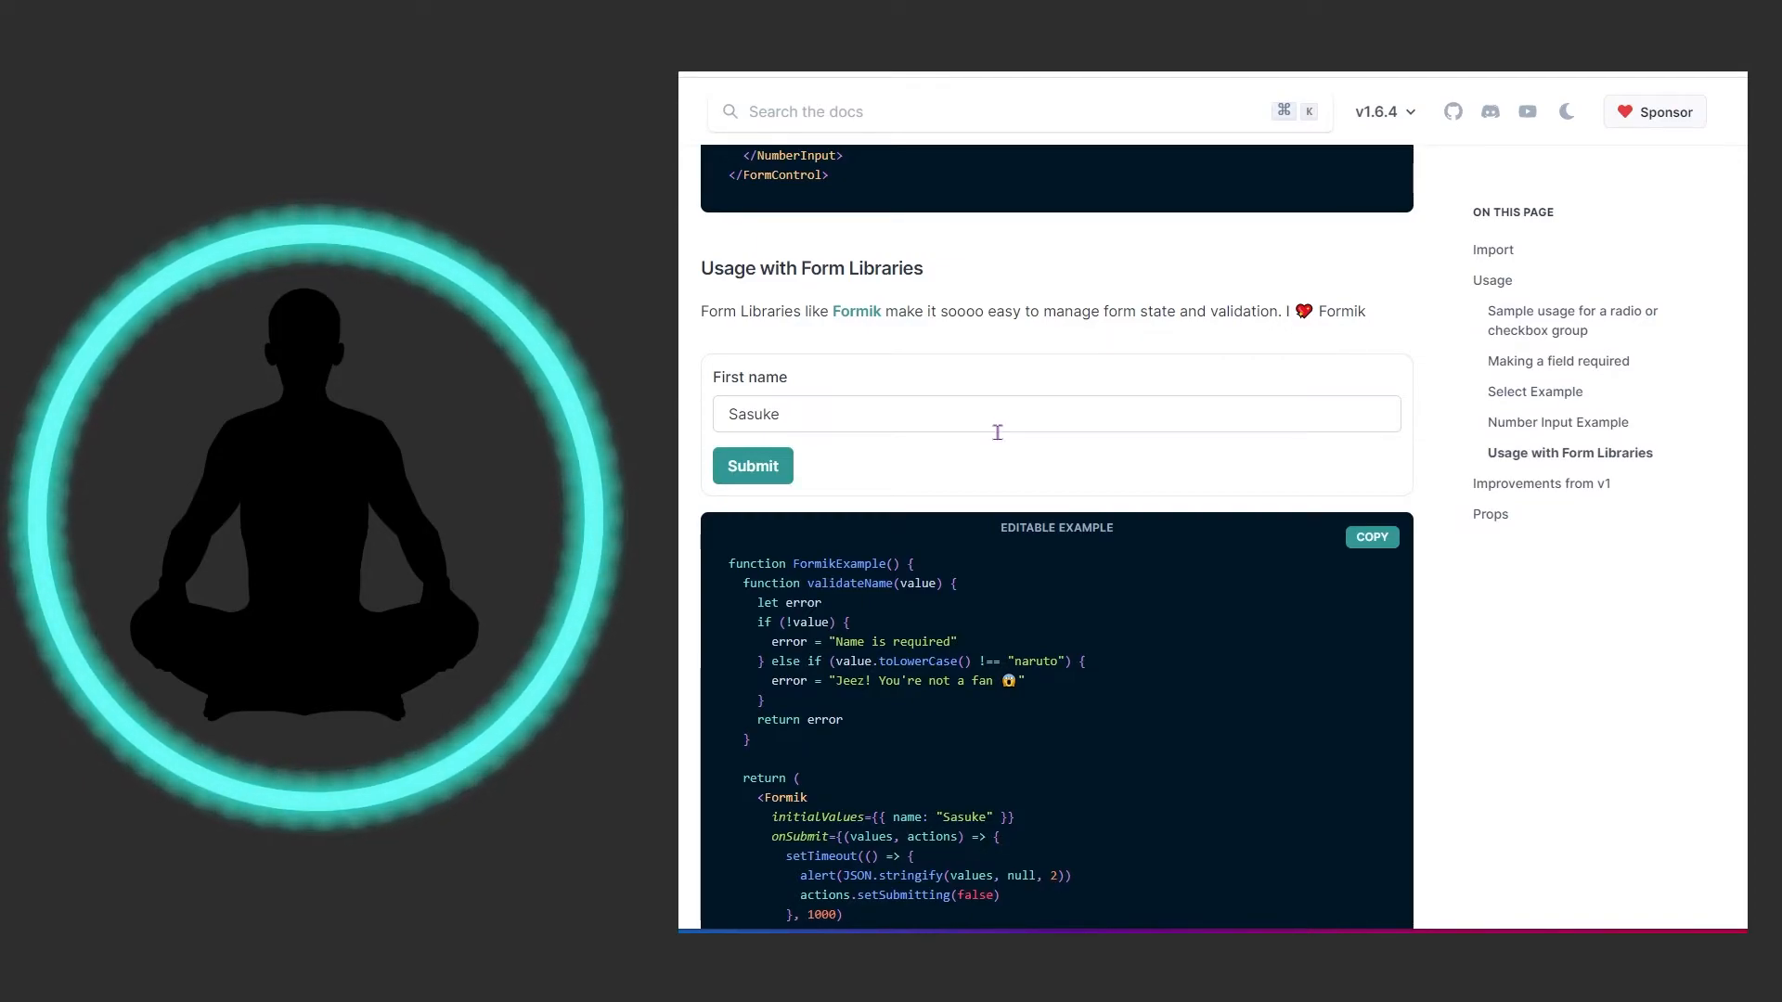
mouse_move(988, 454)
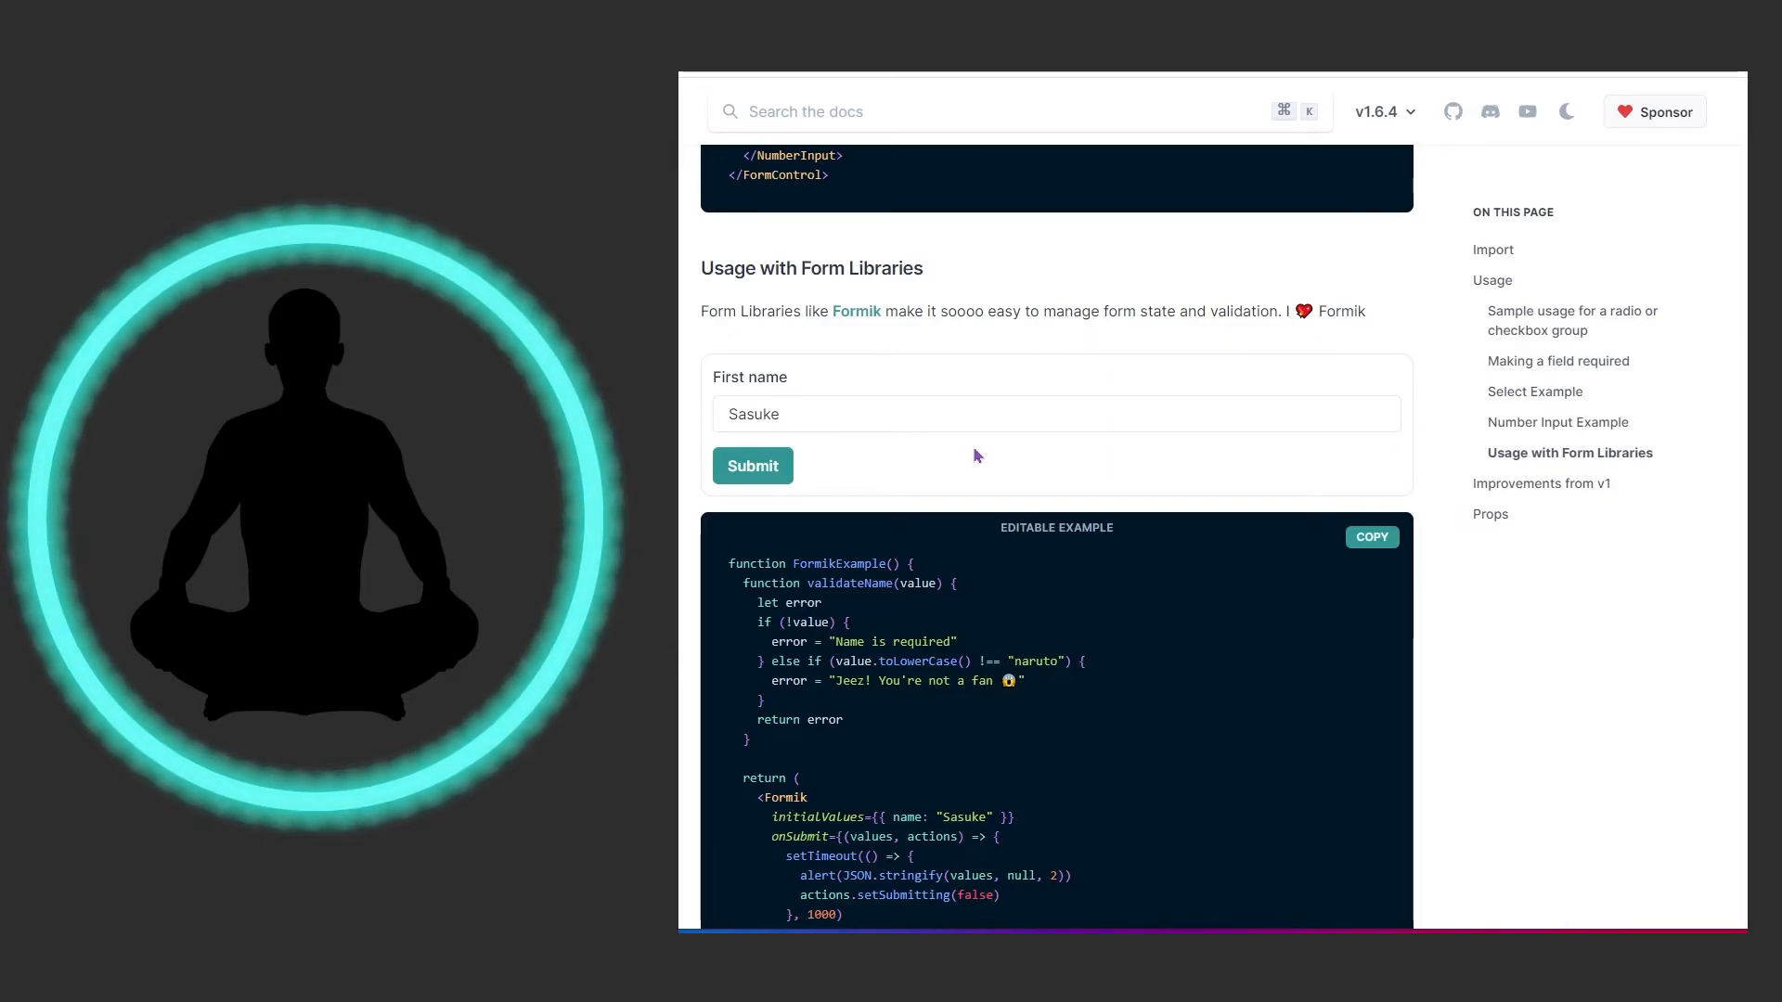
scroll(down, 3)
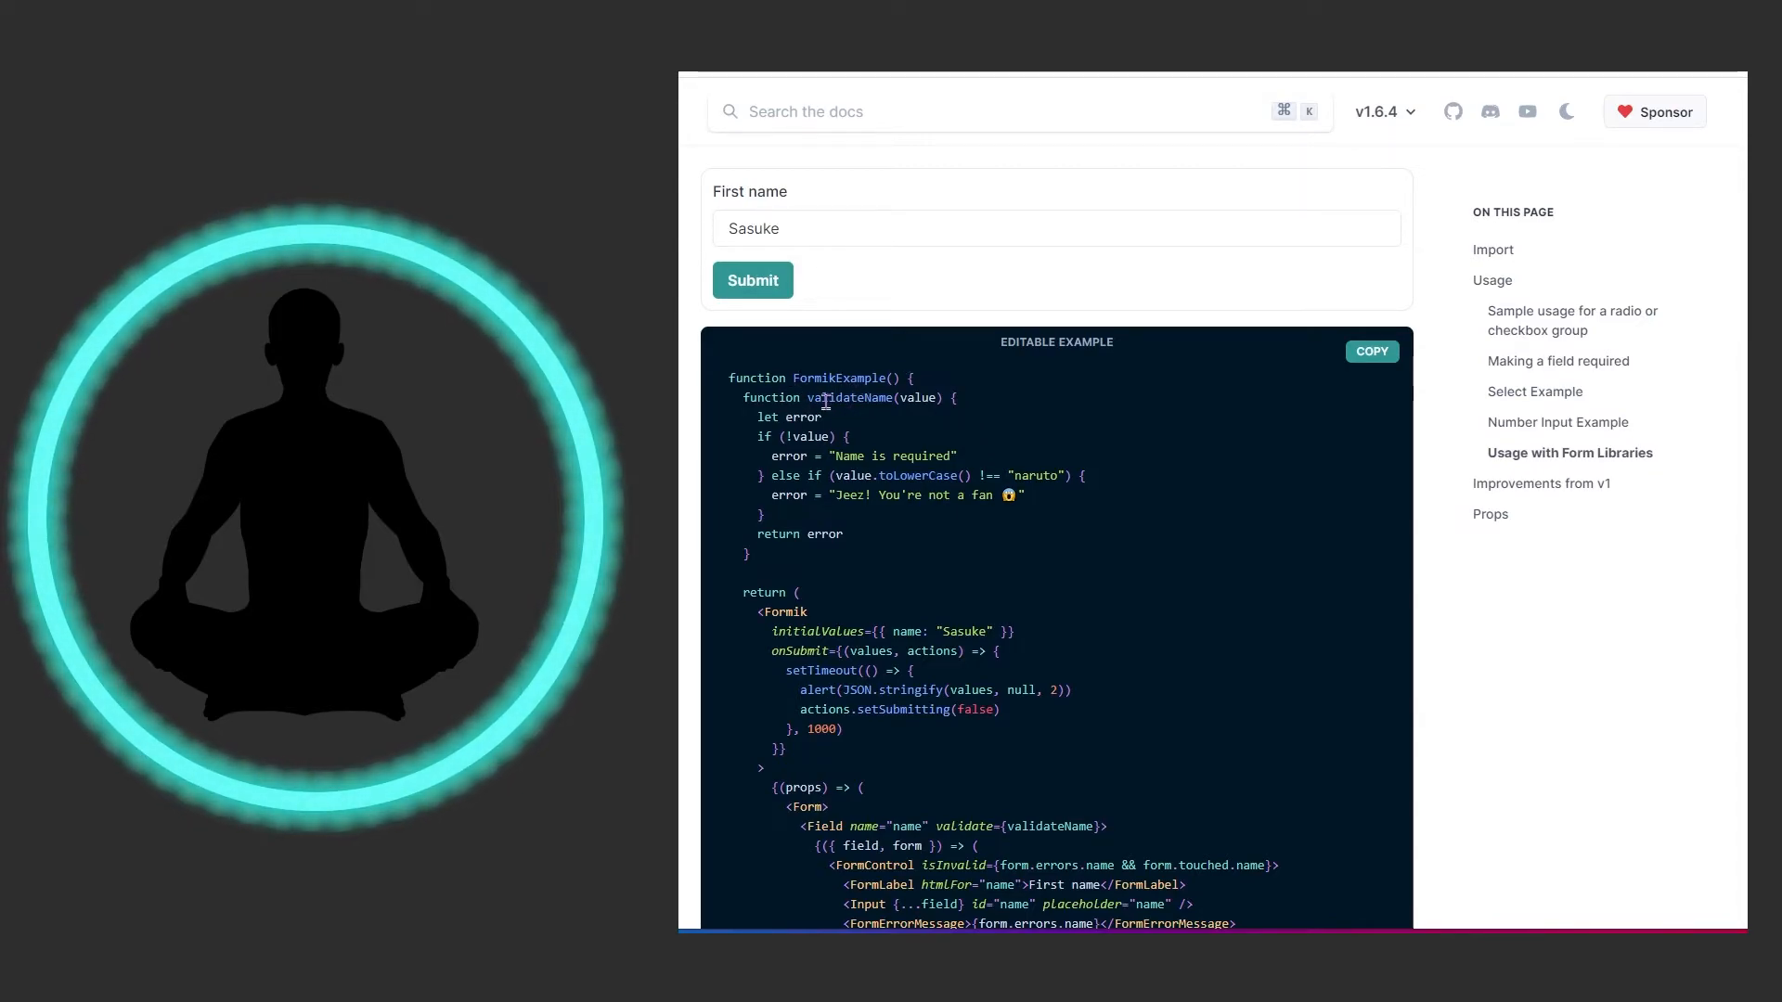
mouse_move(828, 418)
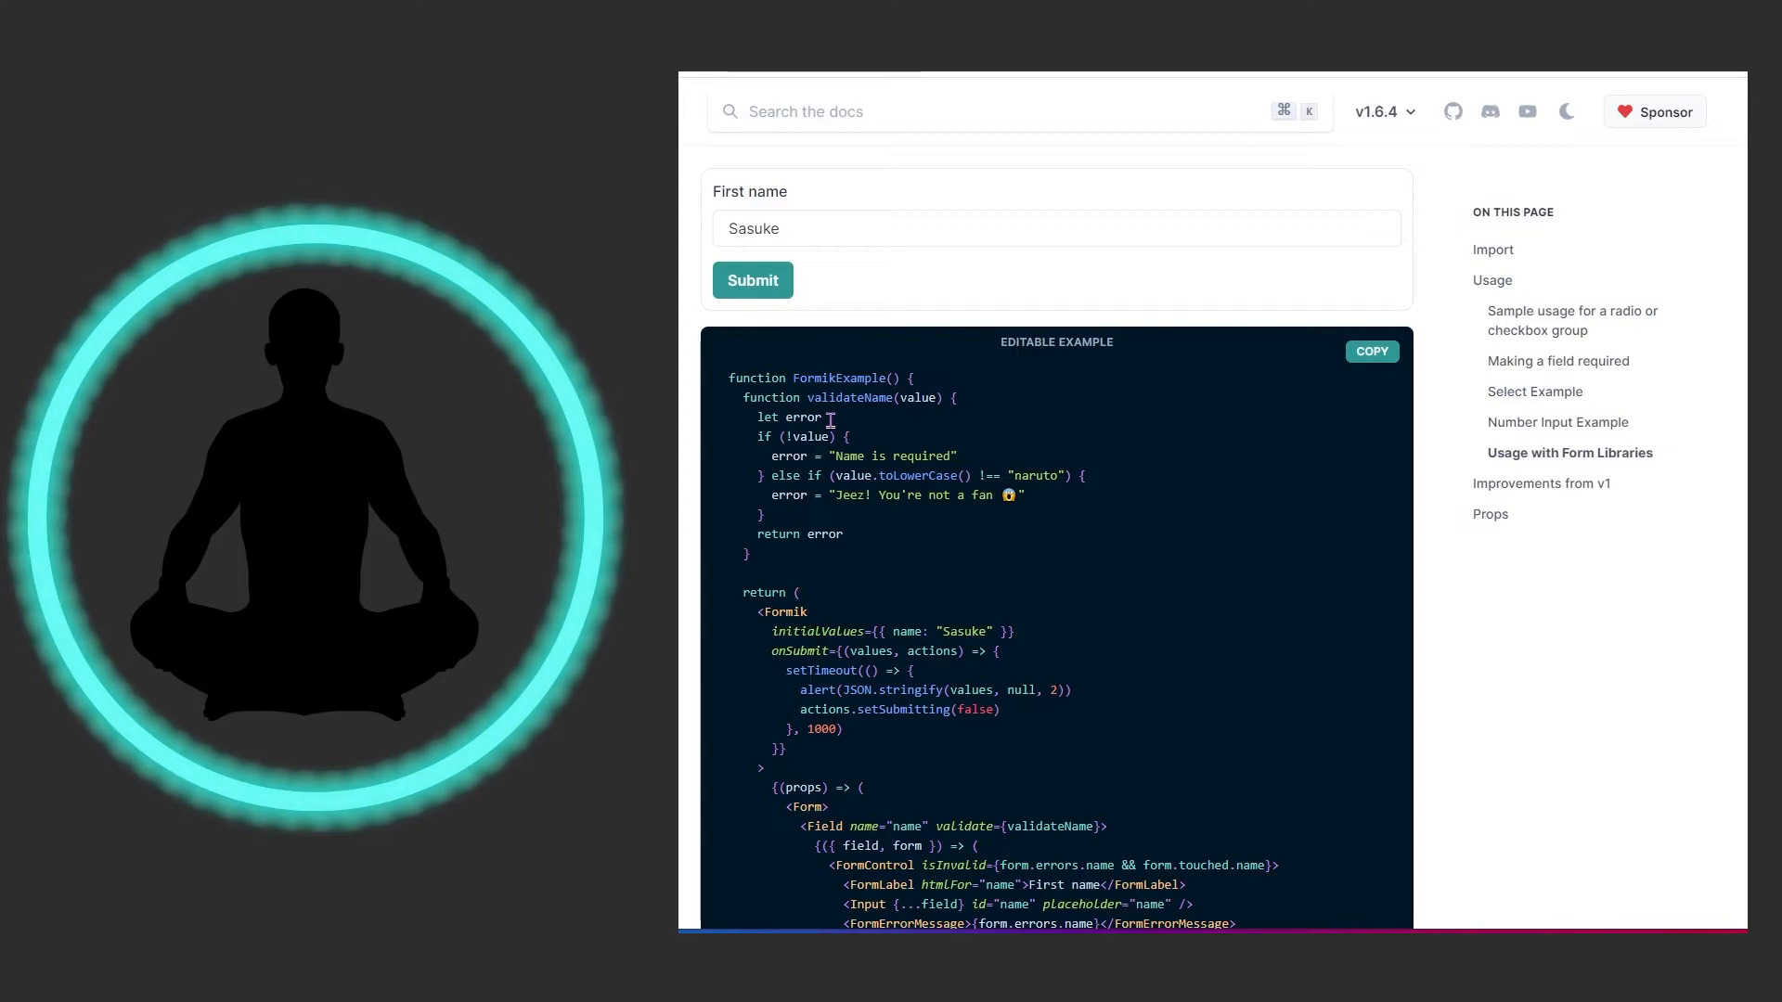
Scroll past the Formik code to the Improvements from v1 section.
scroll(down, 3)
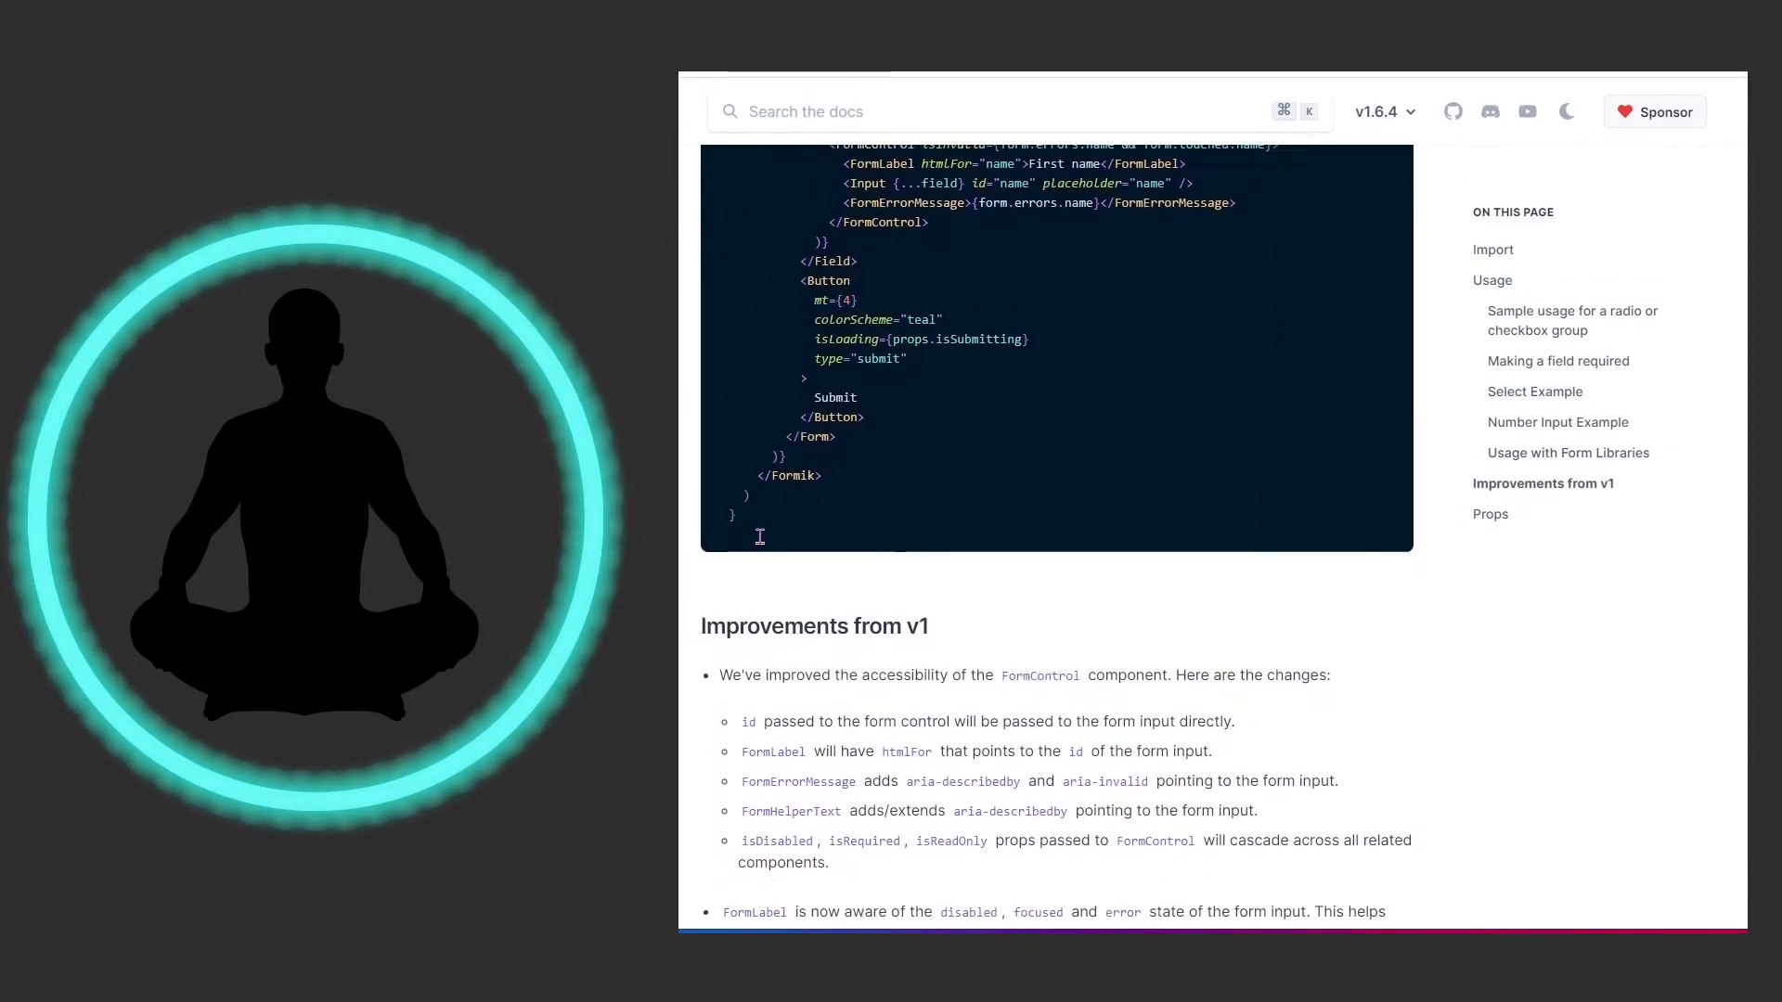
scroll(down, 3)
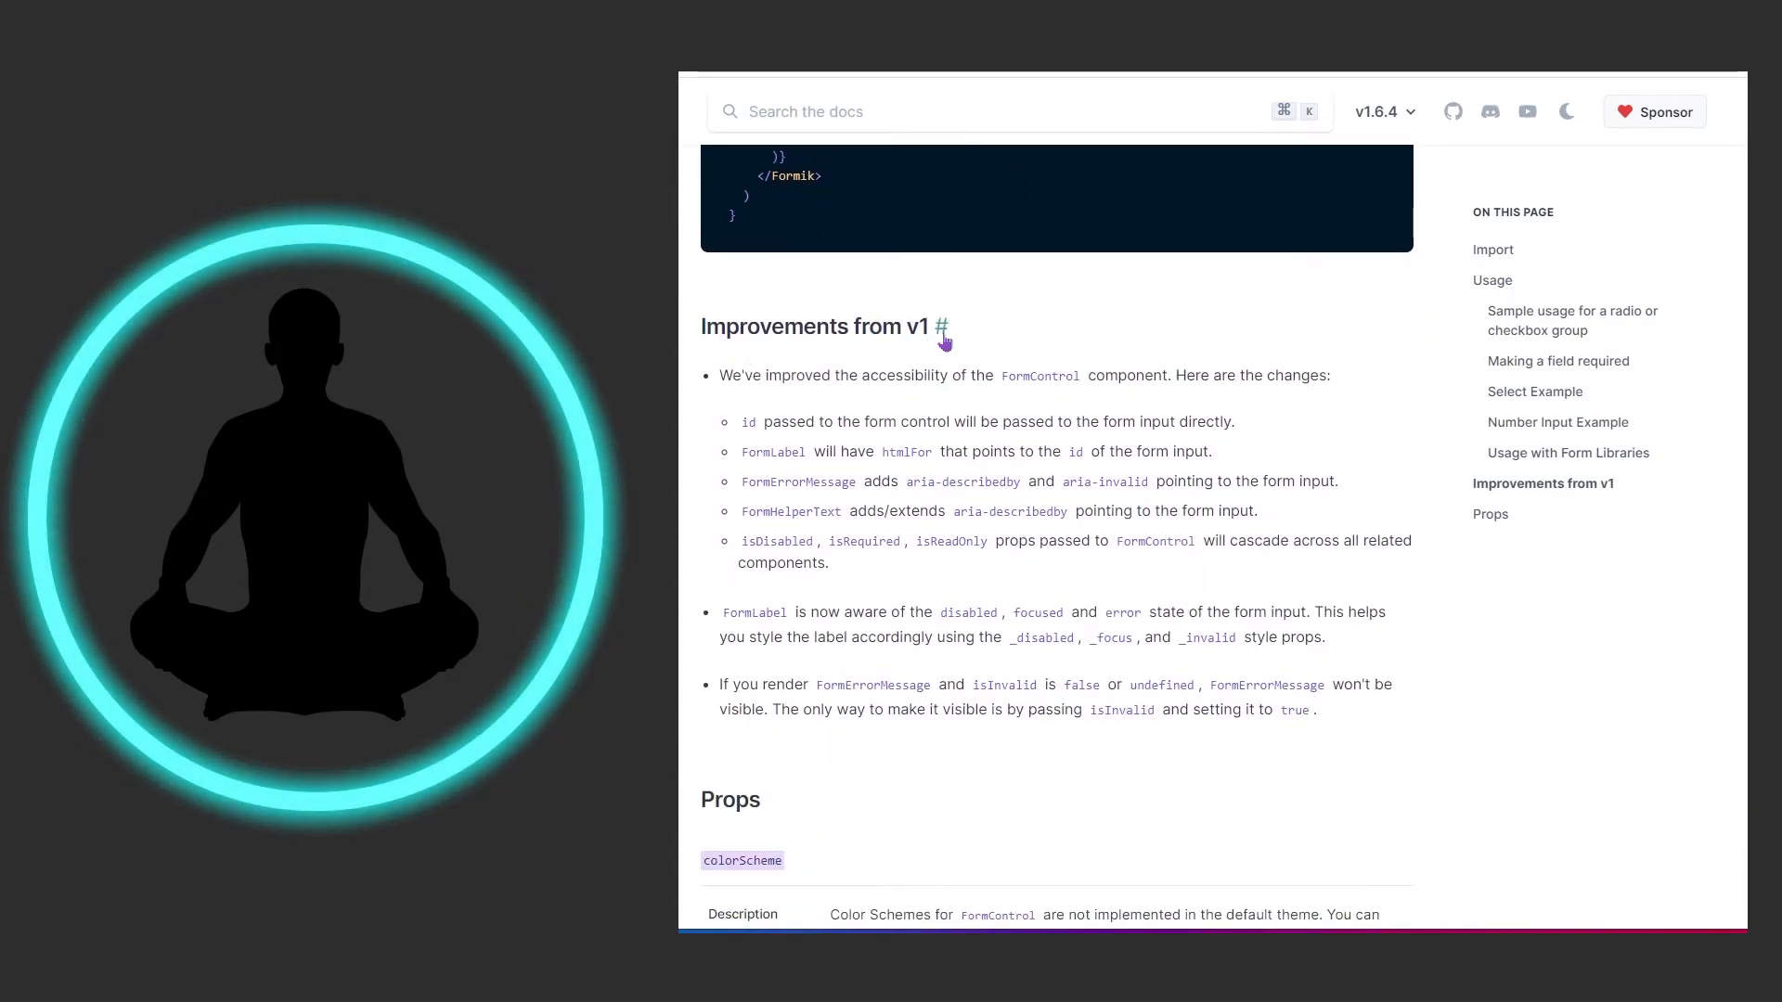
mouse_move(873, 597)
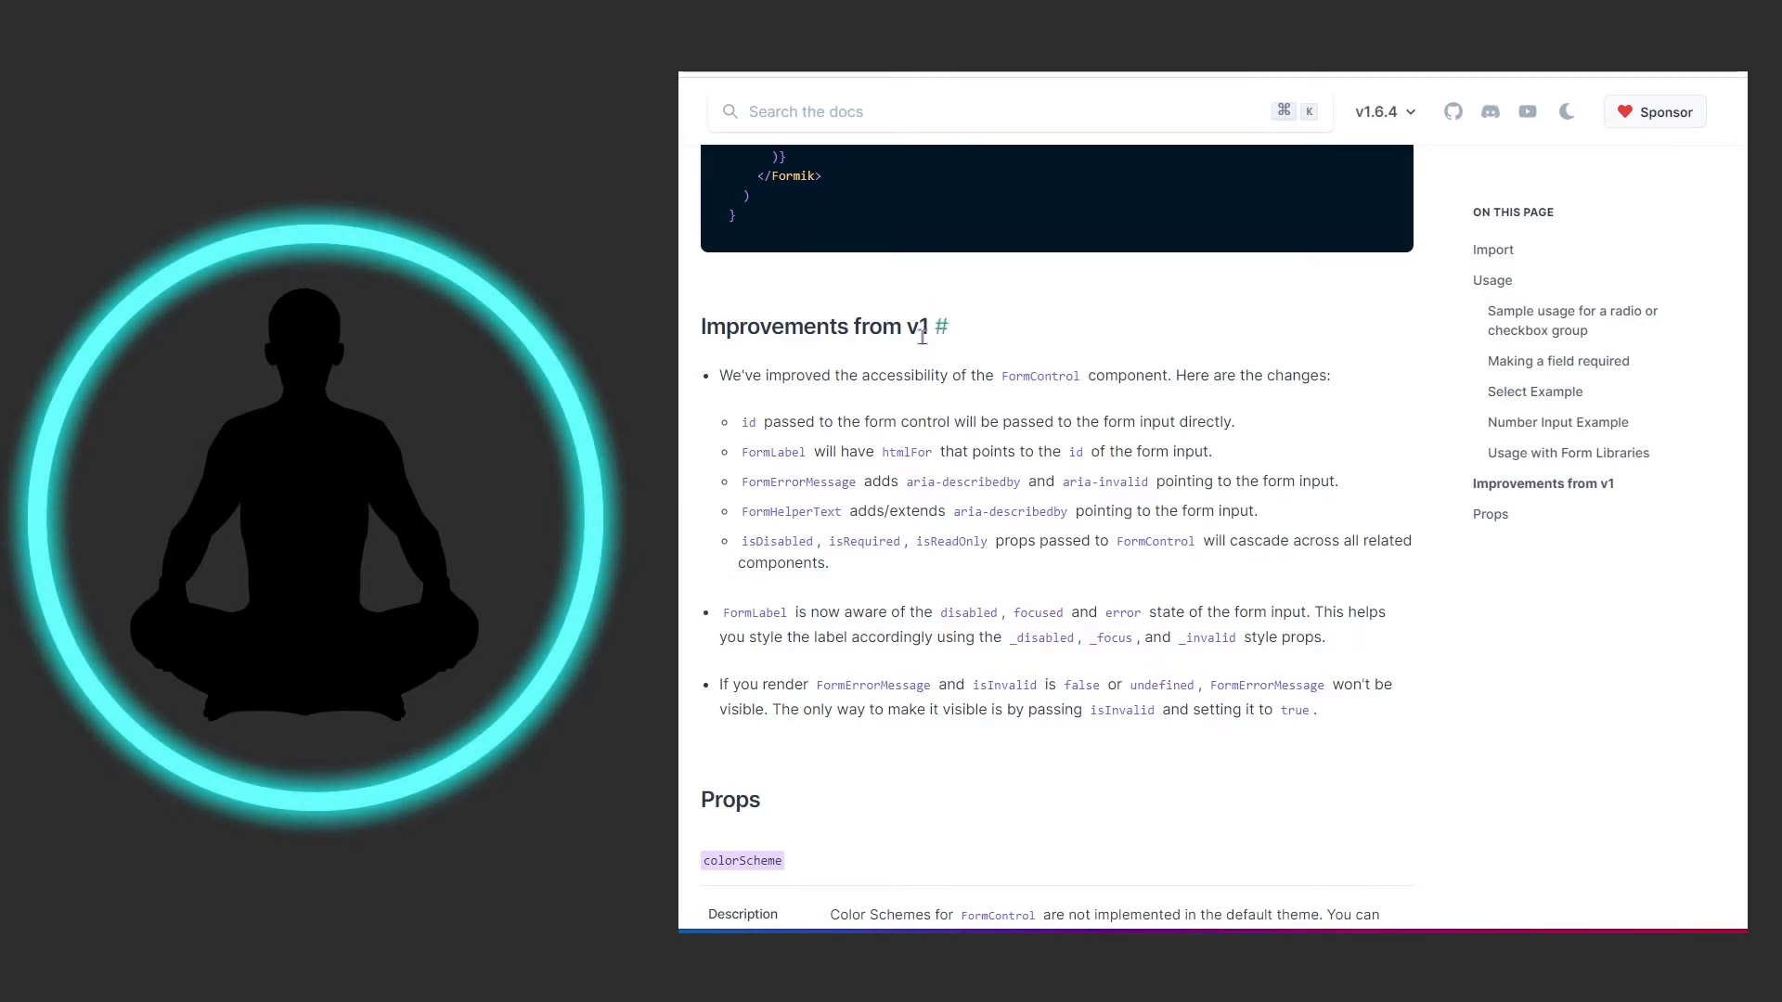
mouse_move(820, 499)
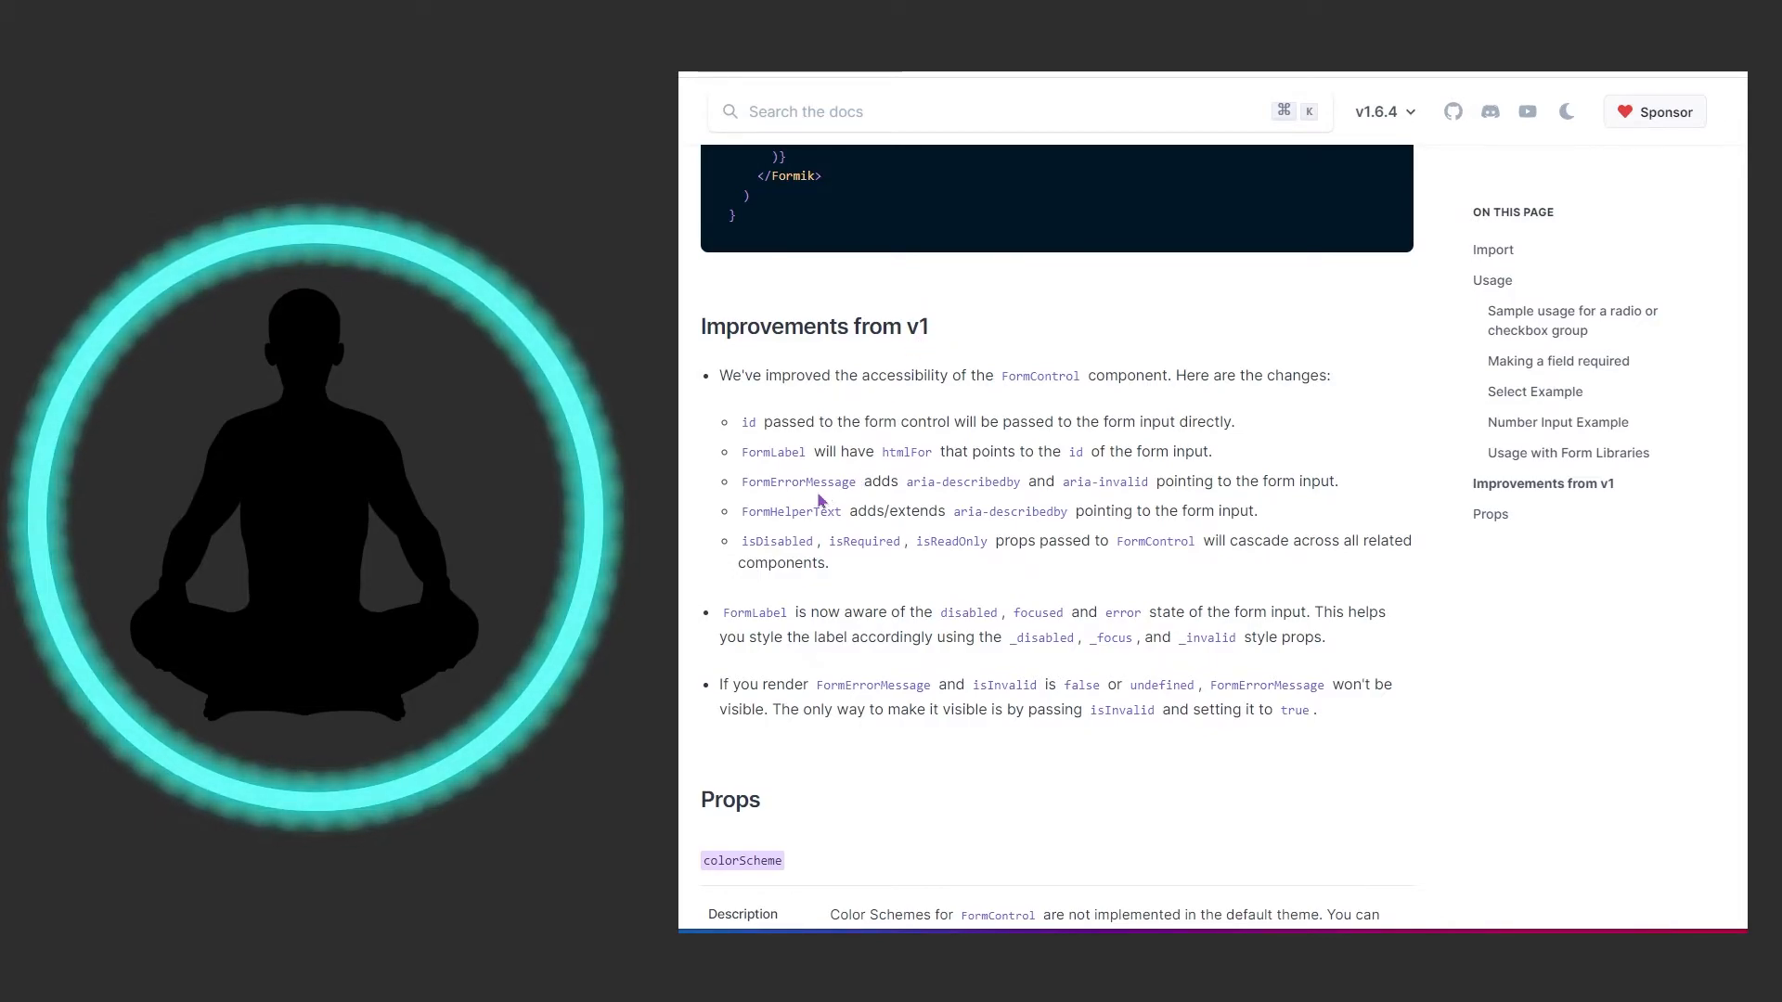
mouse_move(713, 361)
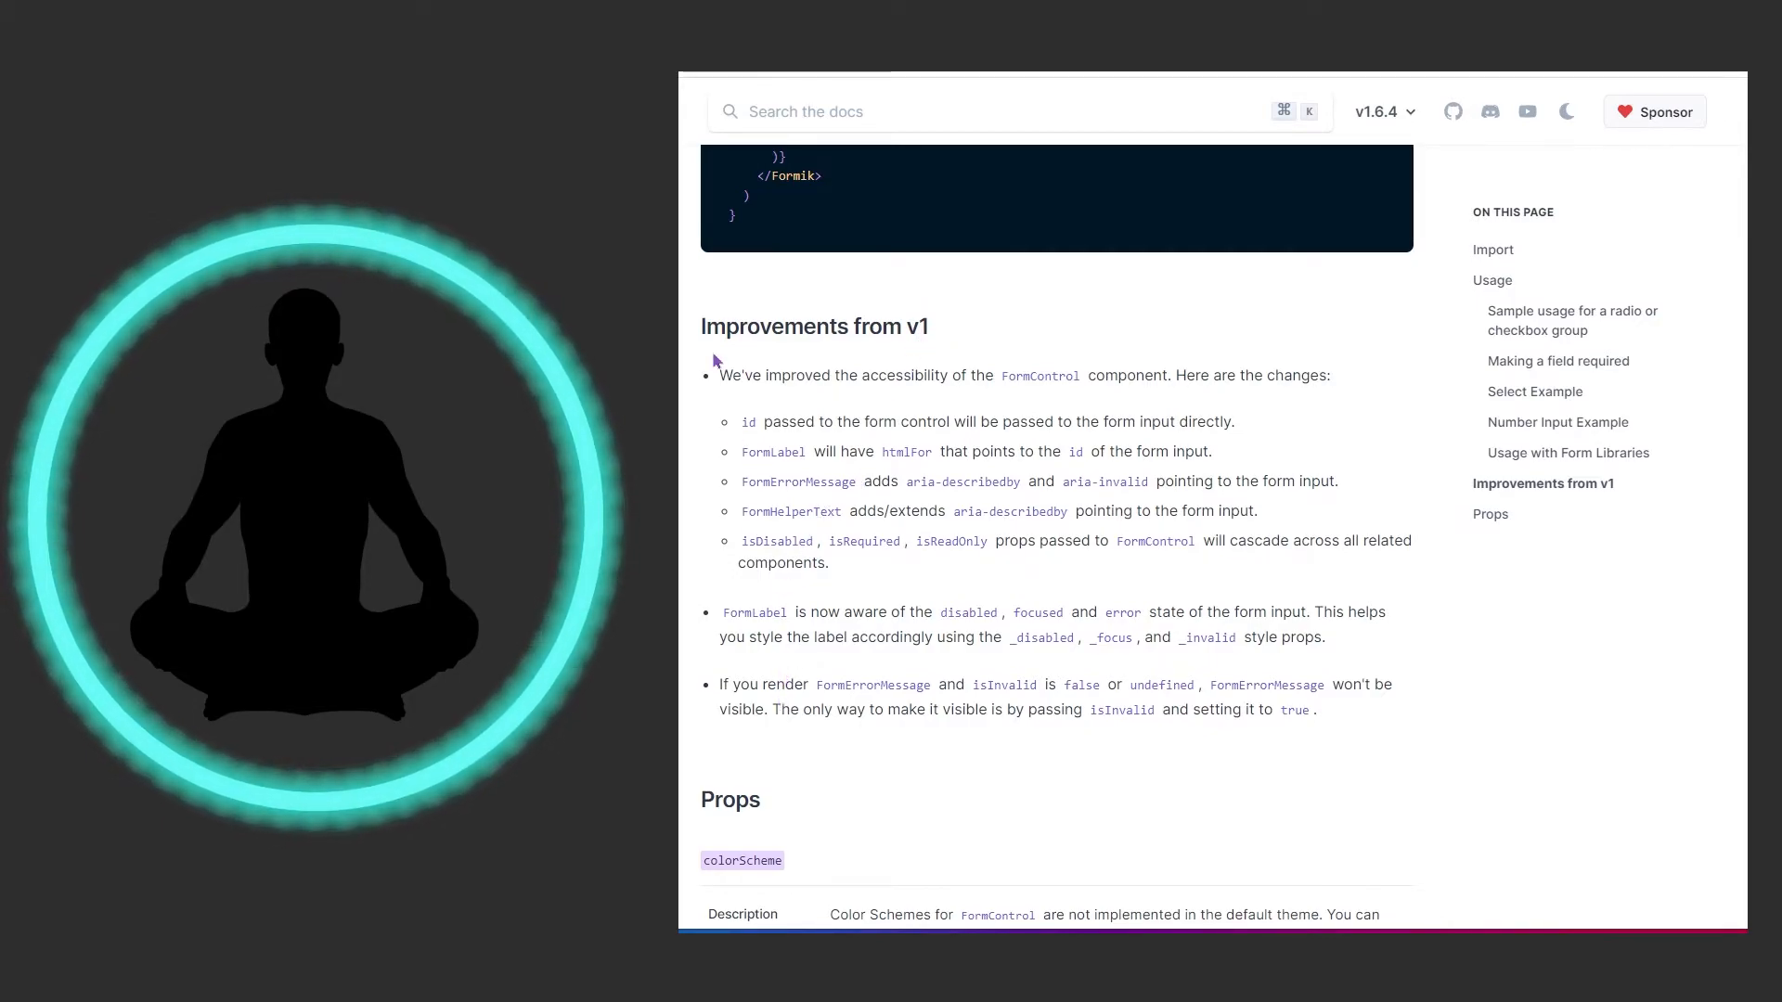
mouse_move(811, 663)
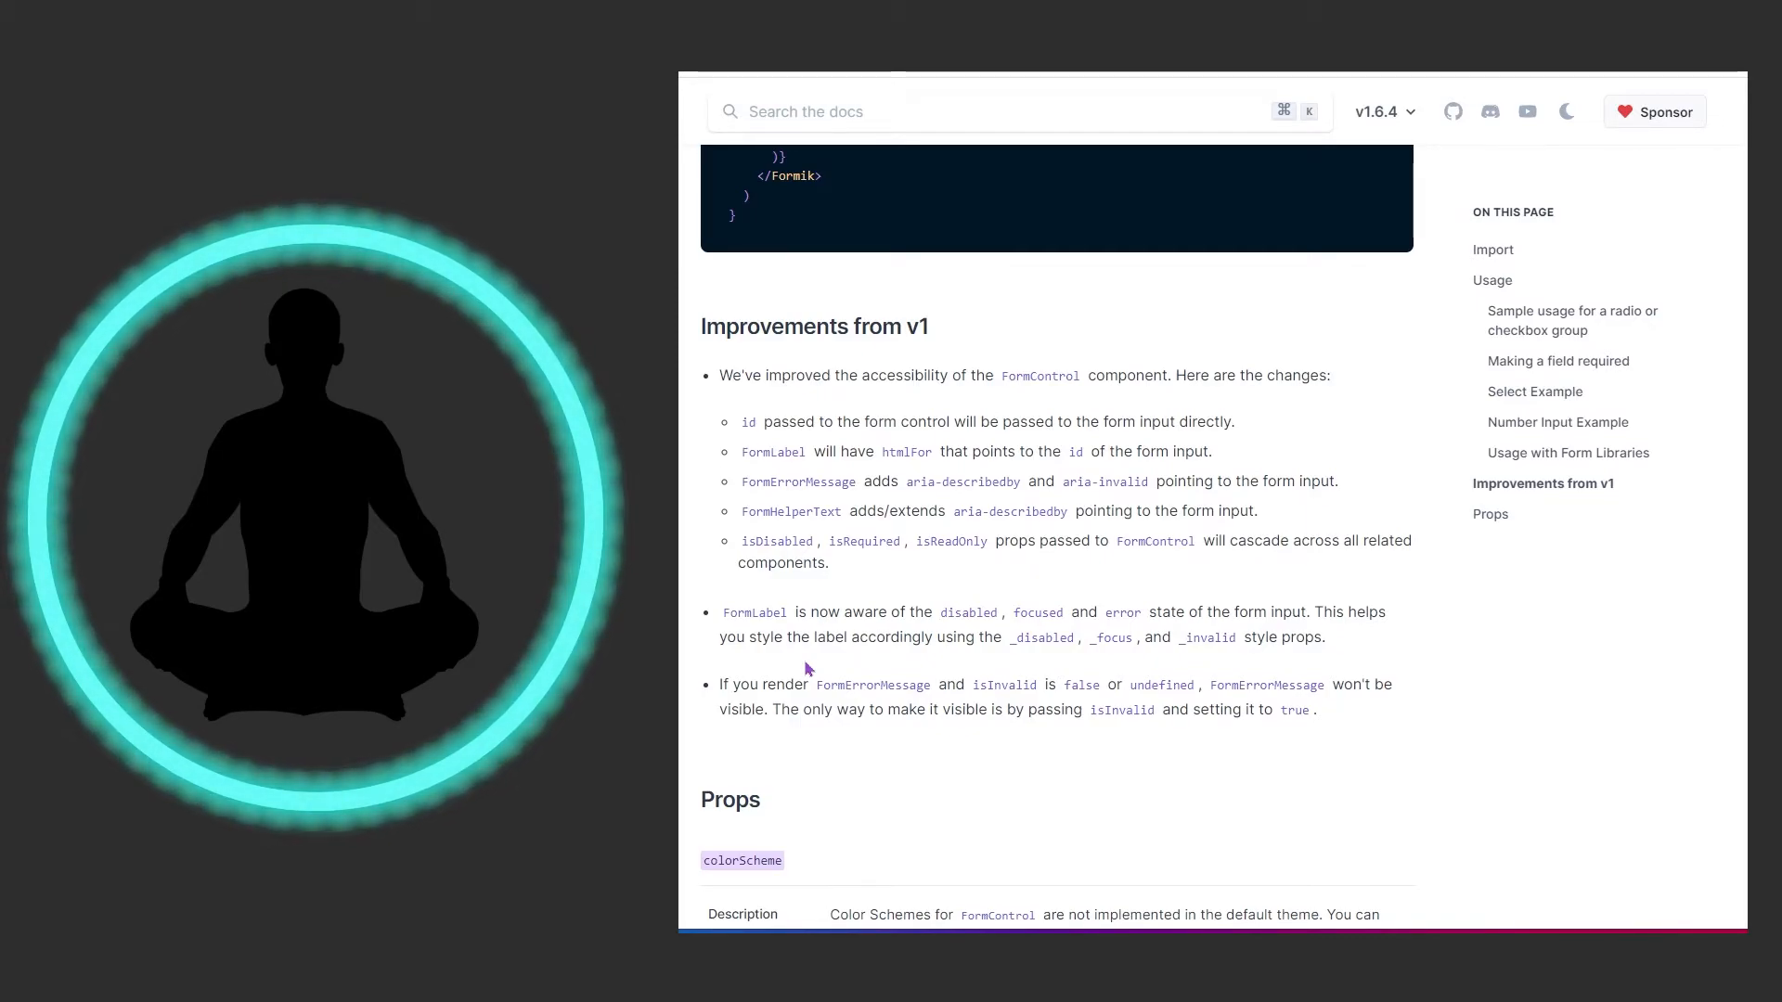
scroll(down, 3)
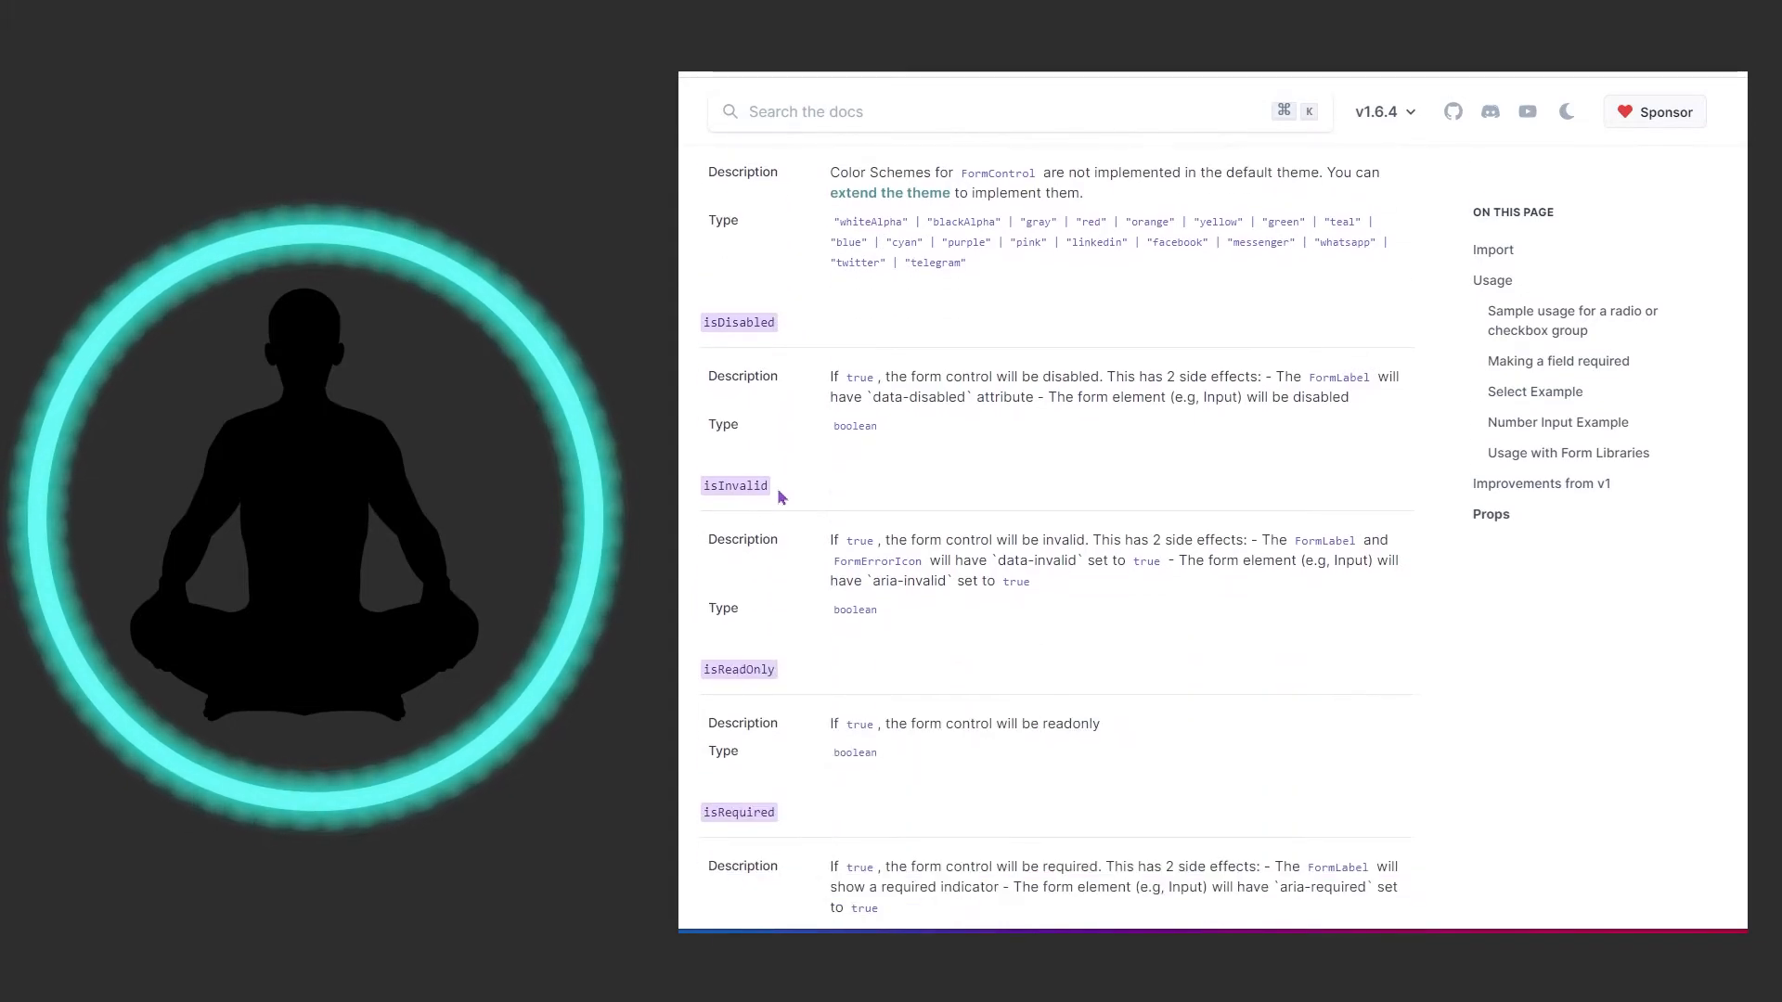
scroll(down, 3)
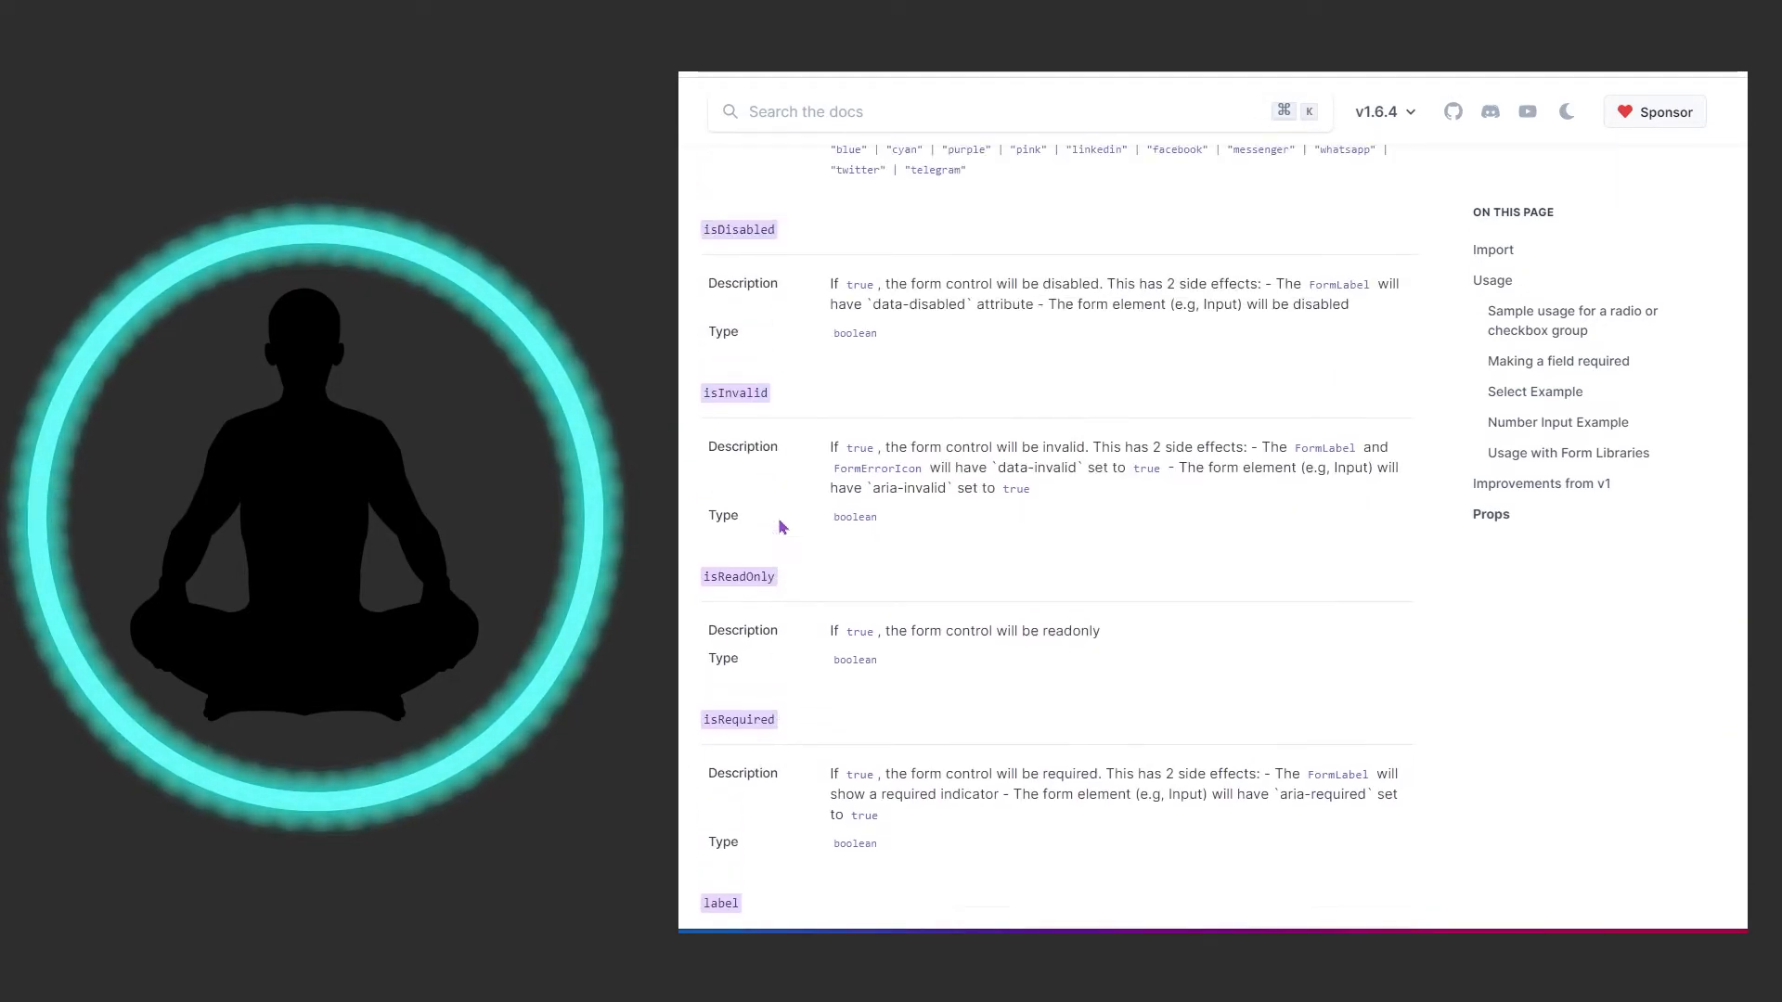
scroll(up, 3)
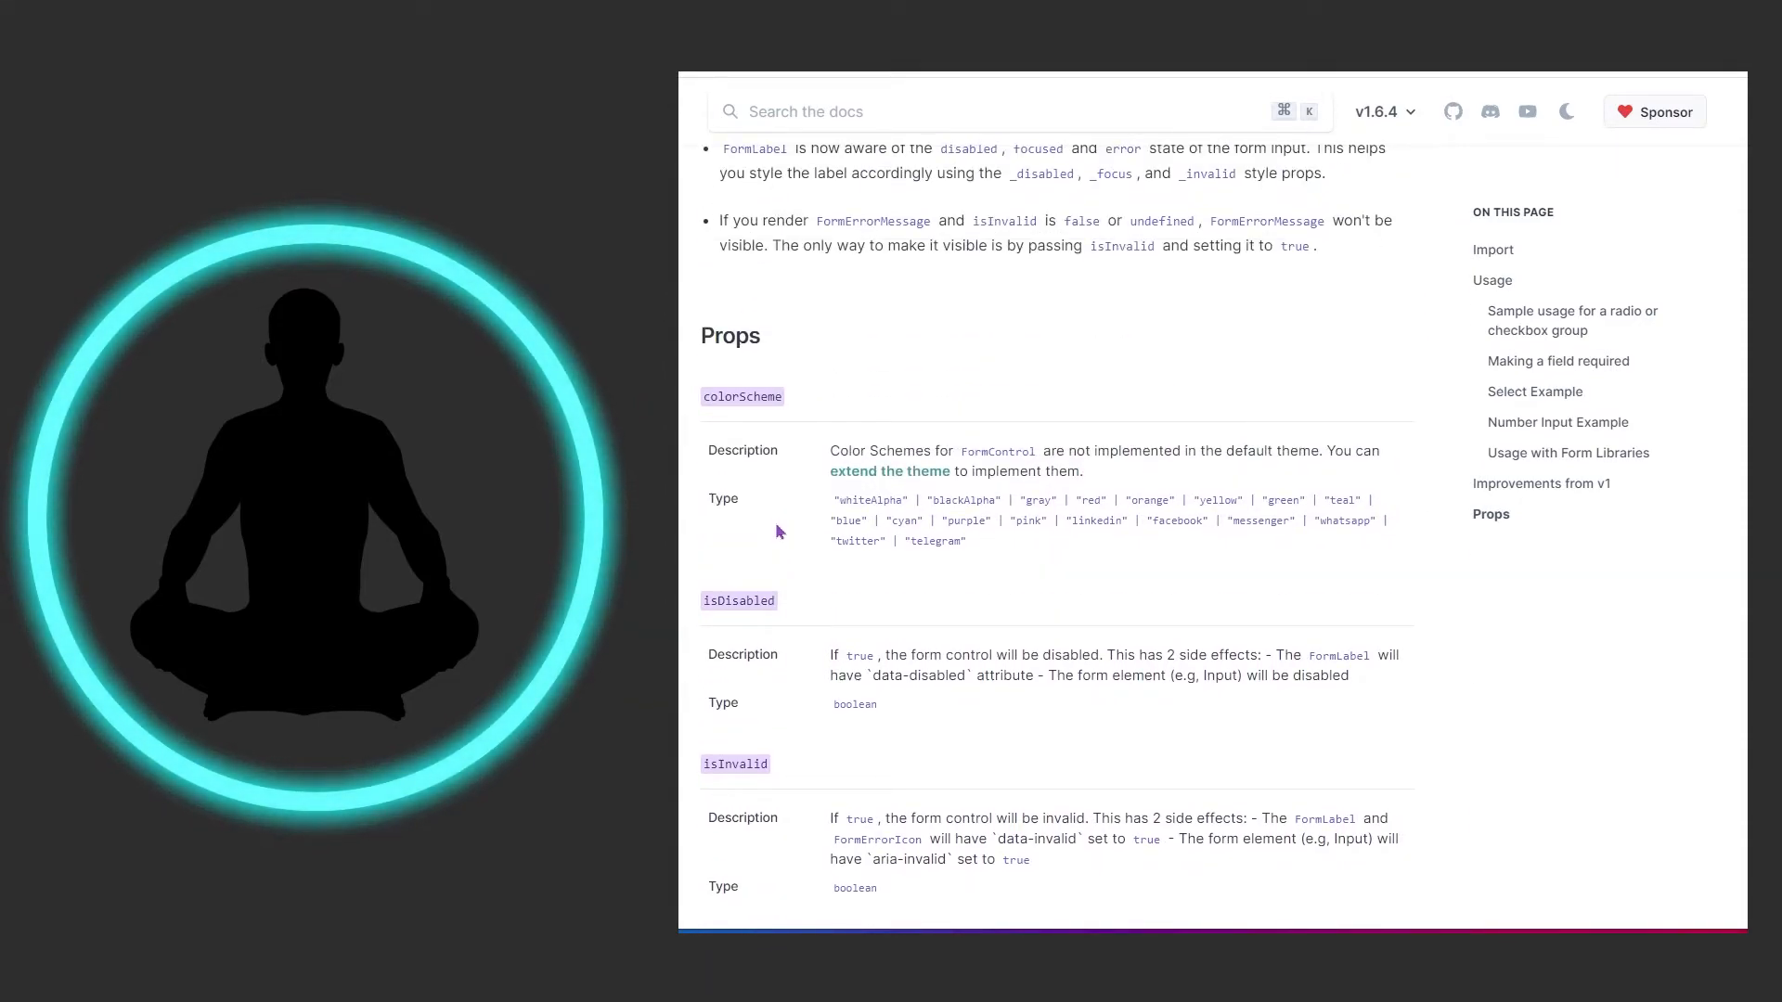
scroll(down, 3)
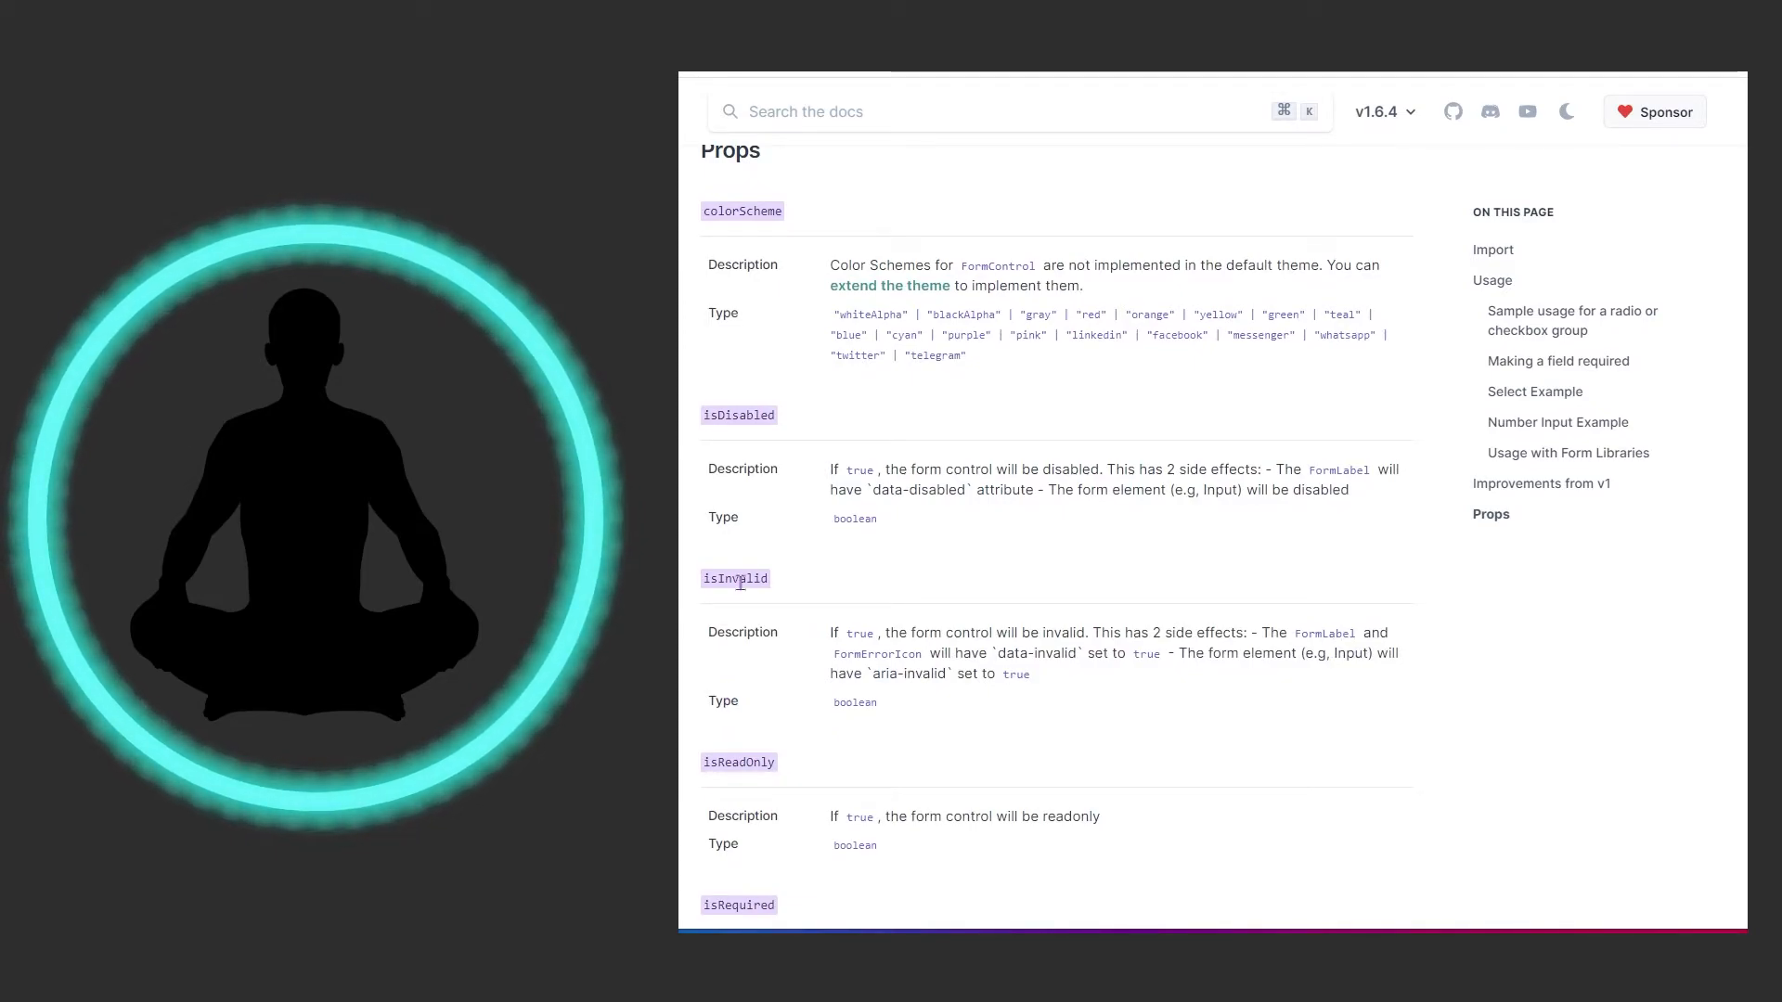
scroll(down, 3)
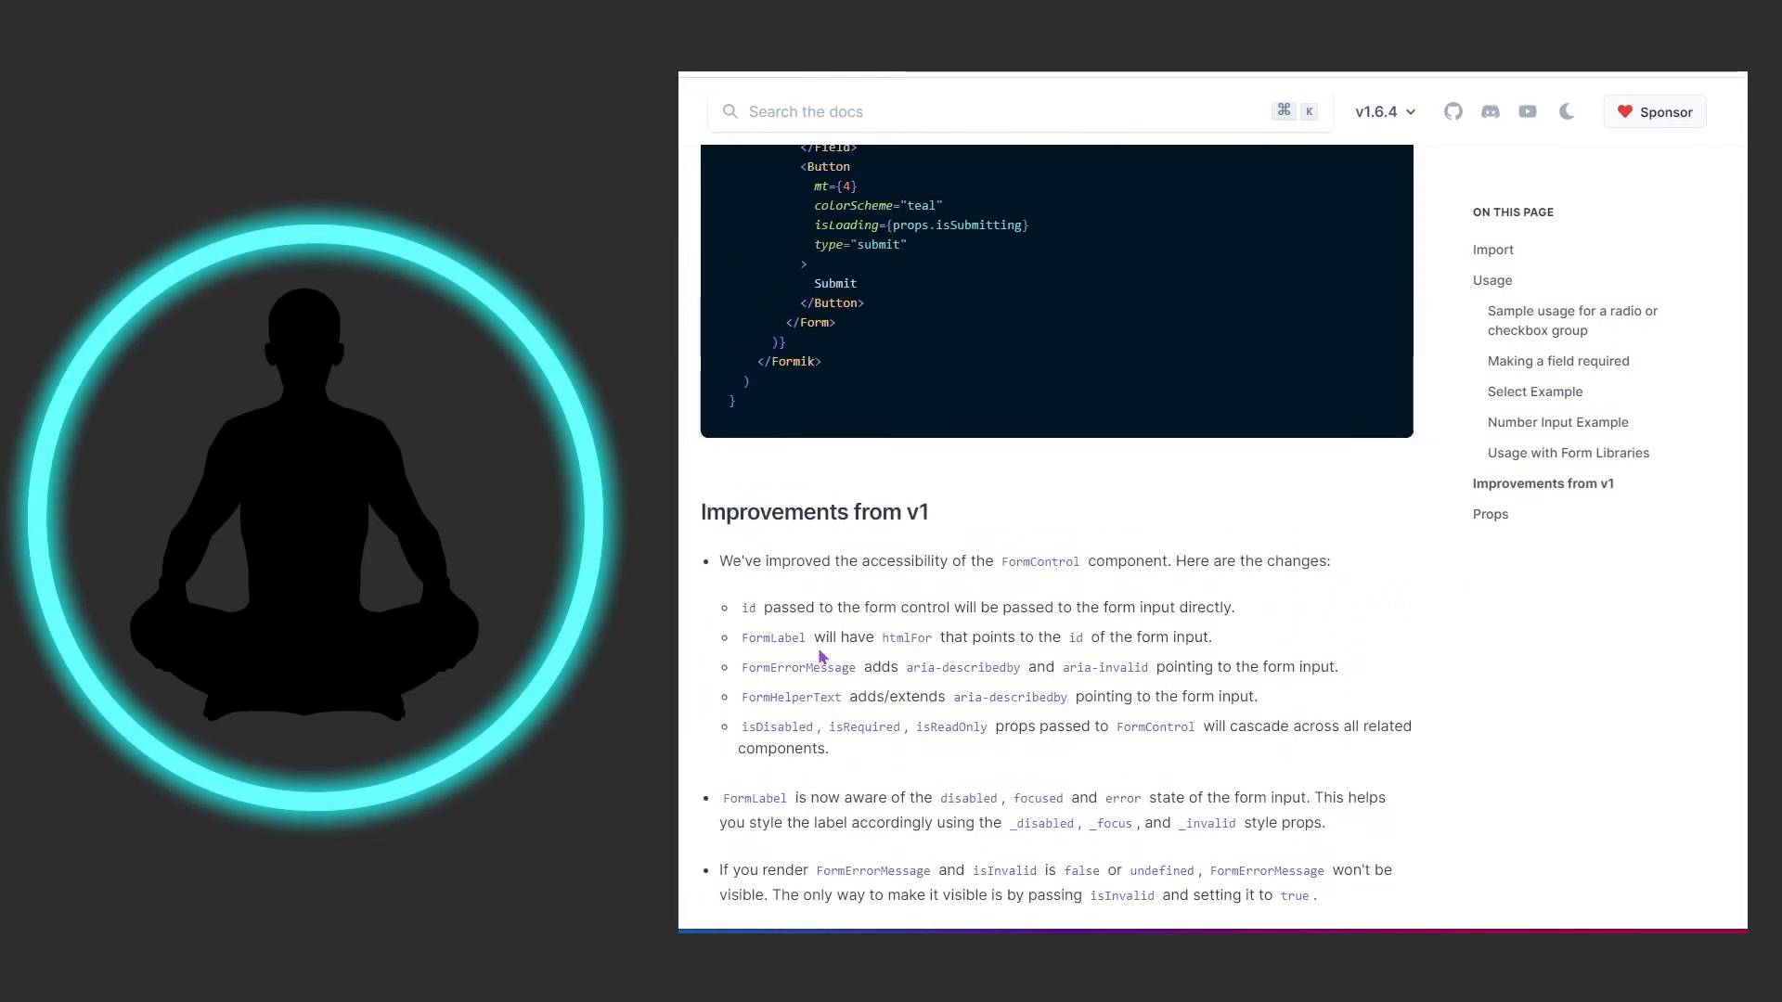
mouse_move(857, 507)
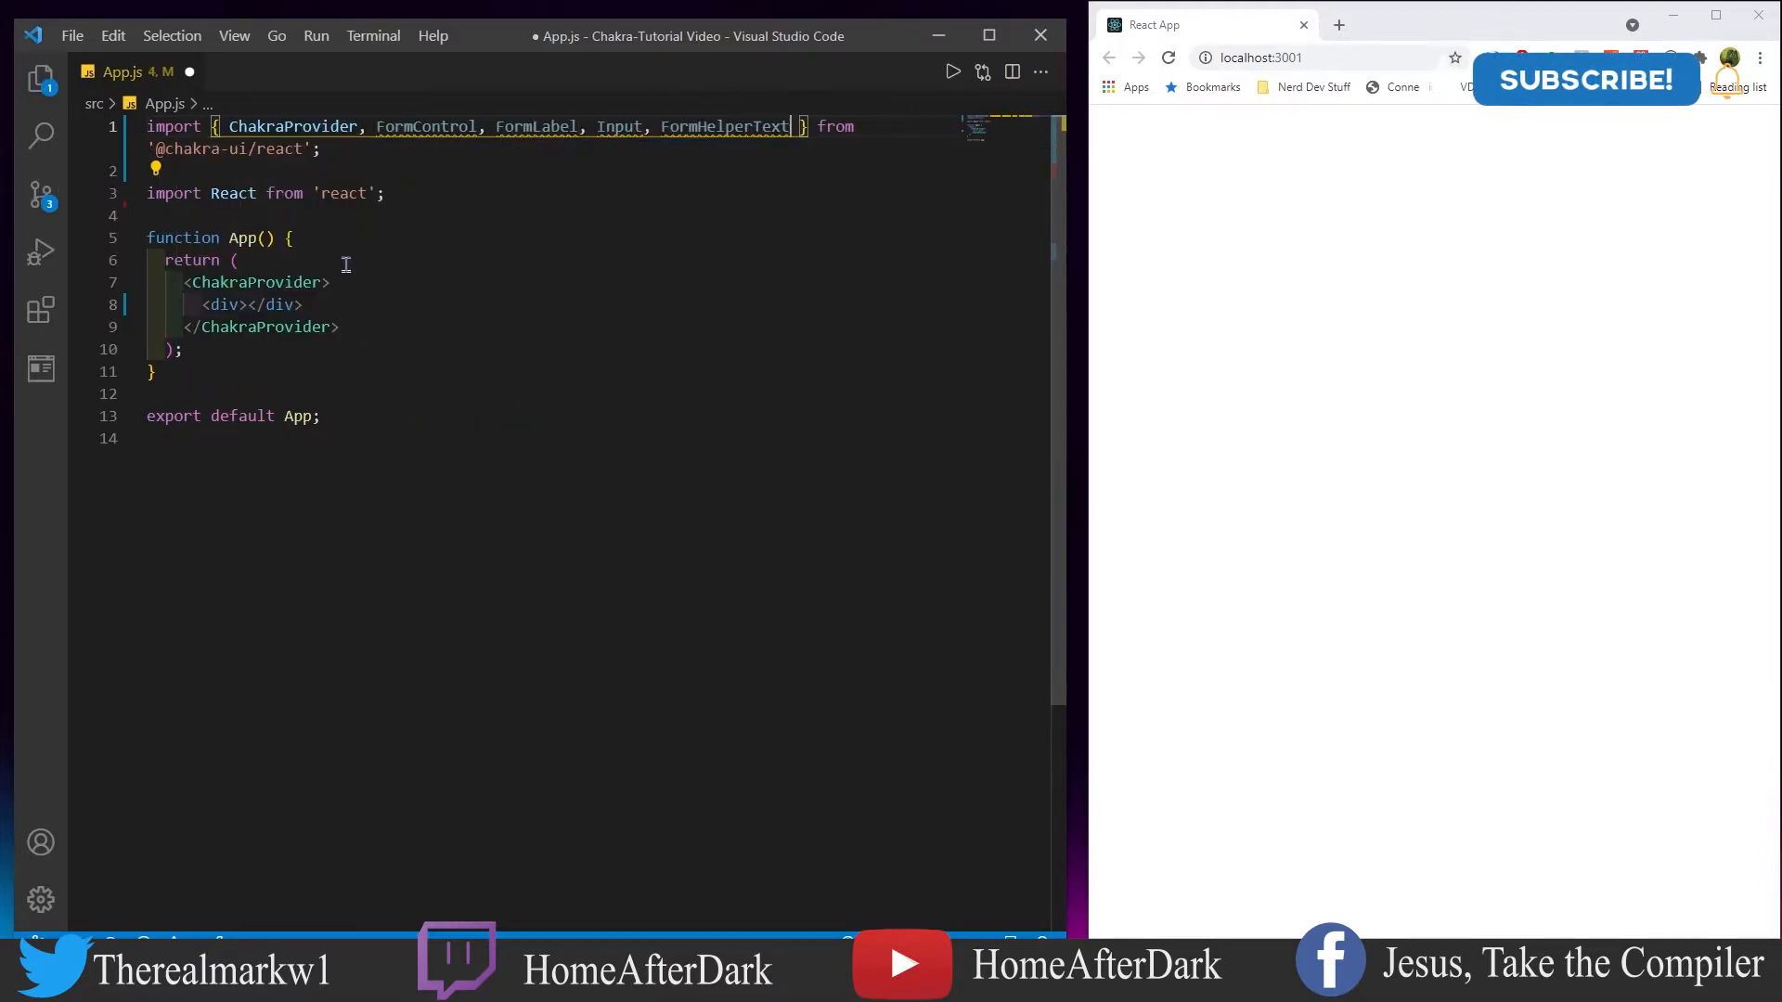
Type a required email FormControl with 'Email Address' label, email Input and helper text, then save.
text(FormControl id="email" isRequired>)
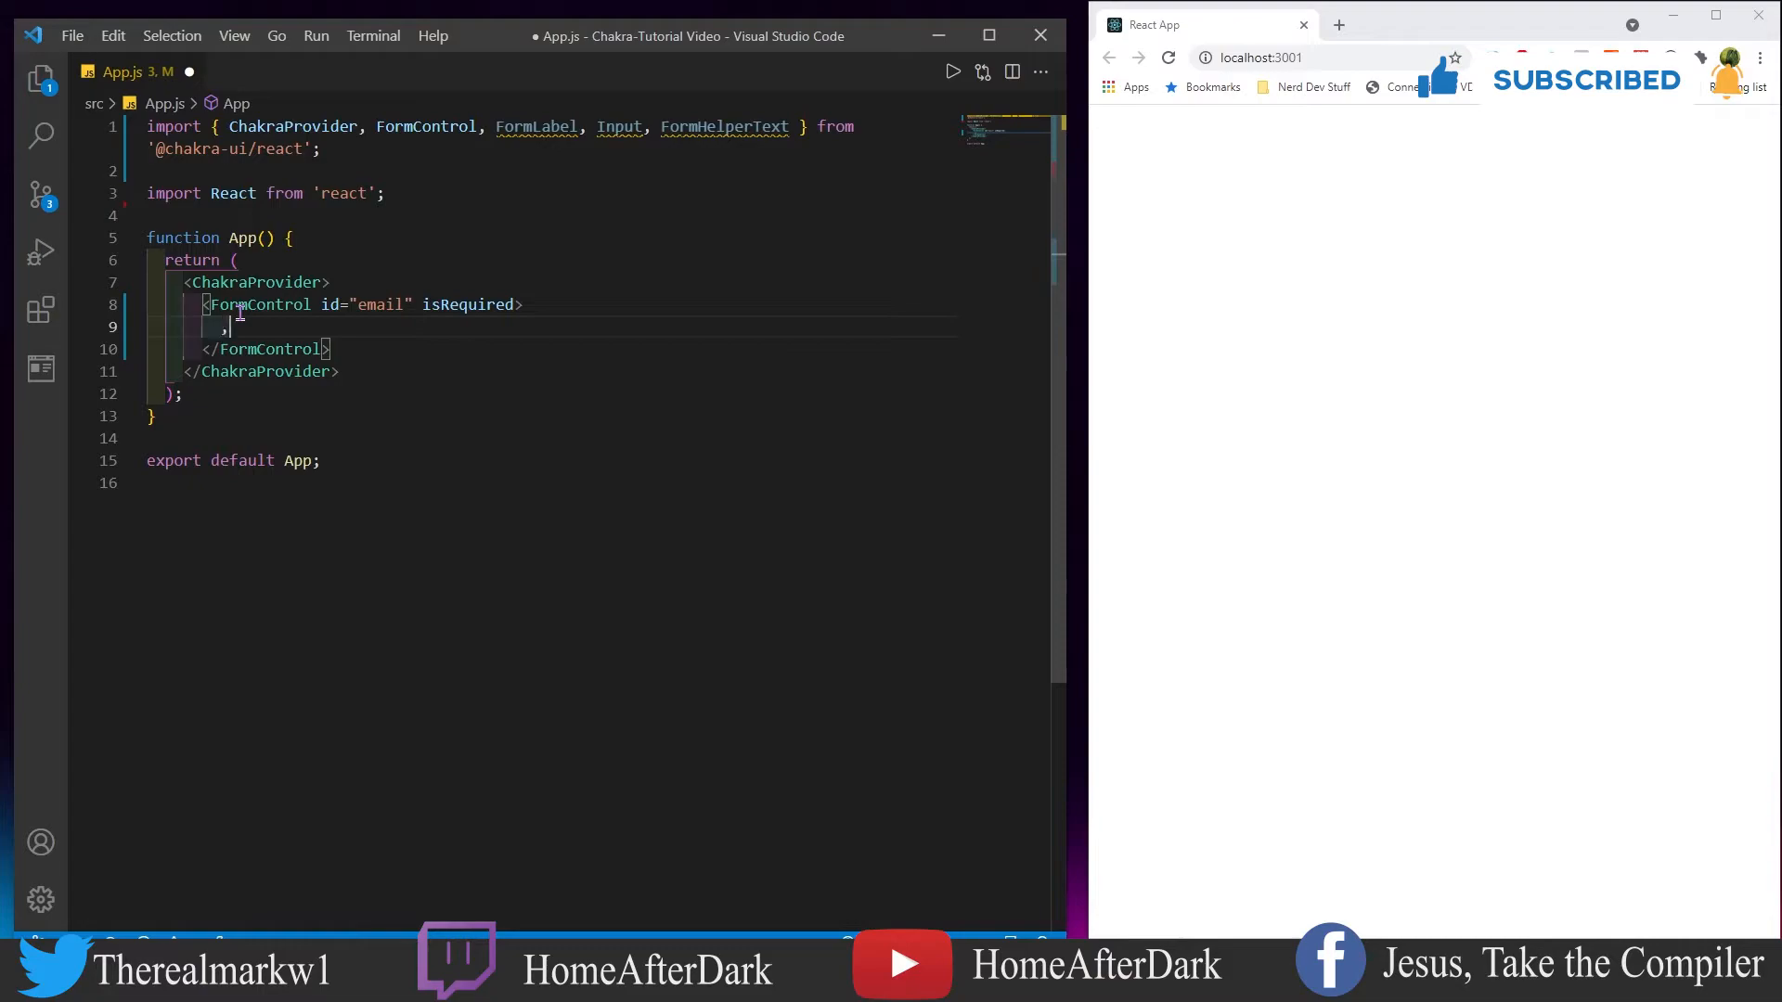
text(<FormLabel>Email Address</FormLabel>)
text(<Input type=')
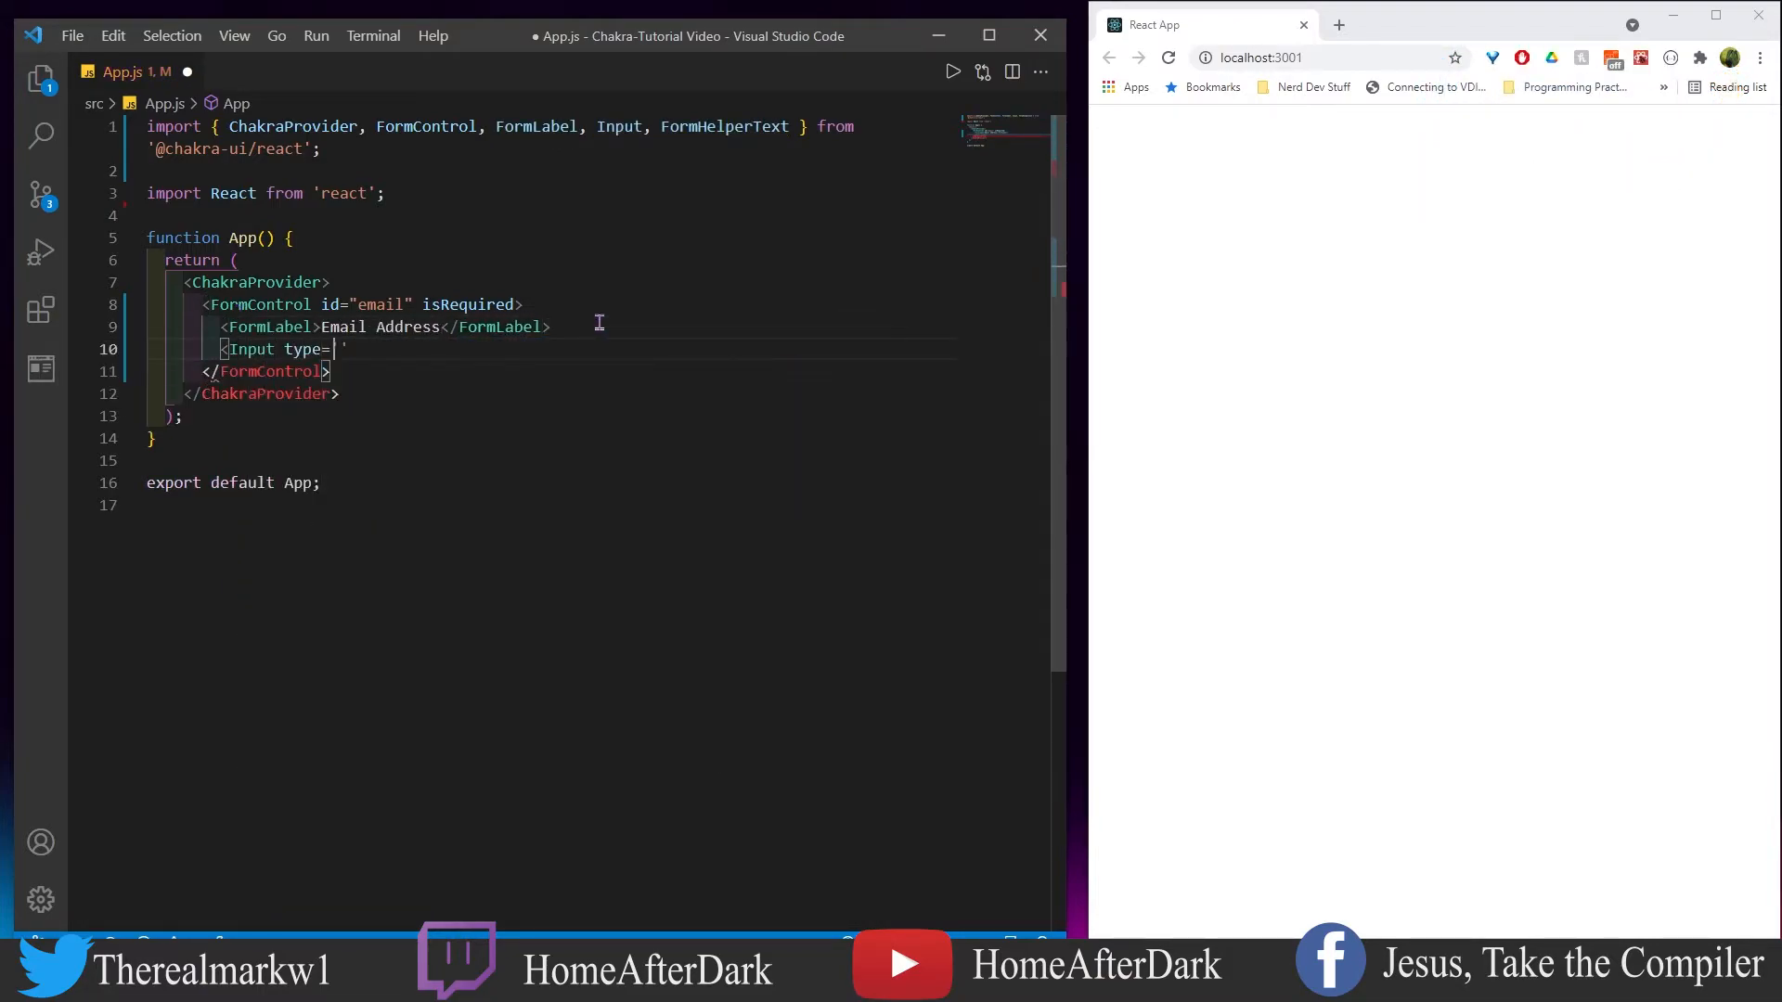
text('email'/>)
text(<FormHelperText>We'll never share your email with the NSA... promise </FormHelperText>)
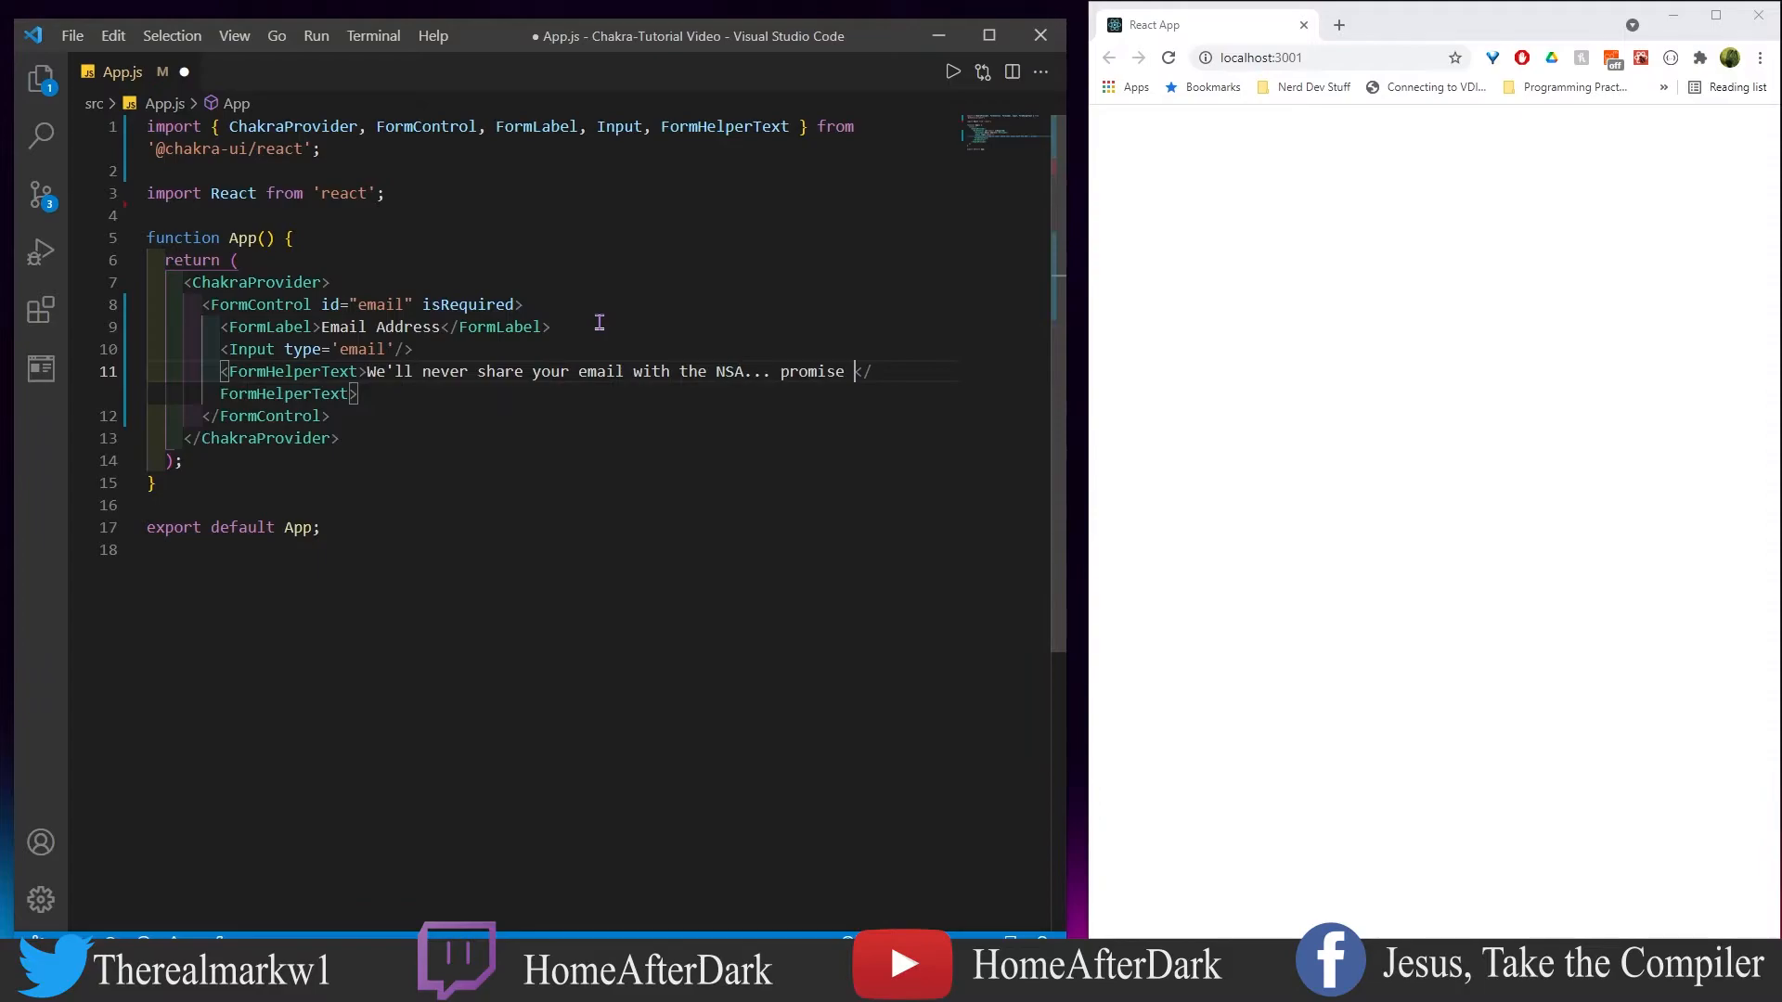
text(;-\)
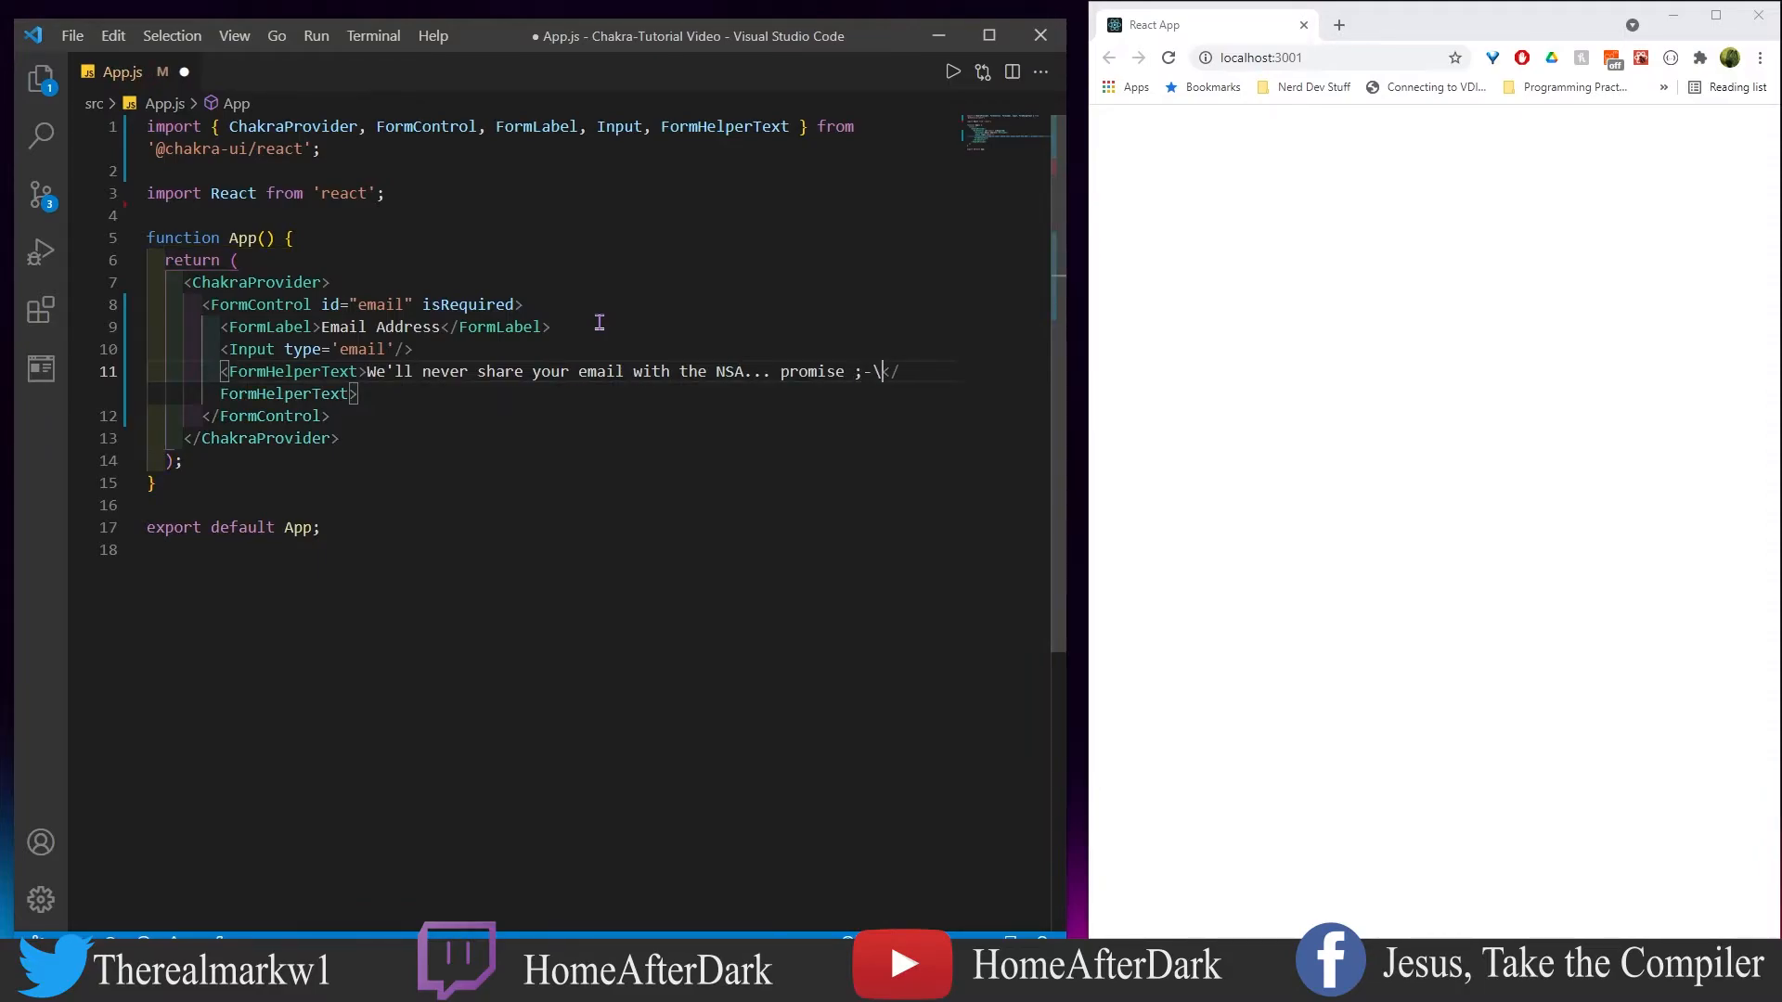
key(Ctrl+S)
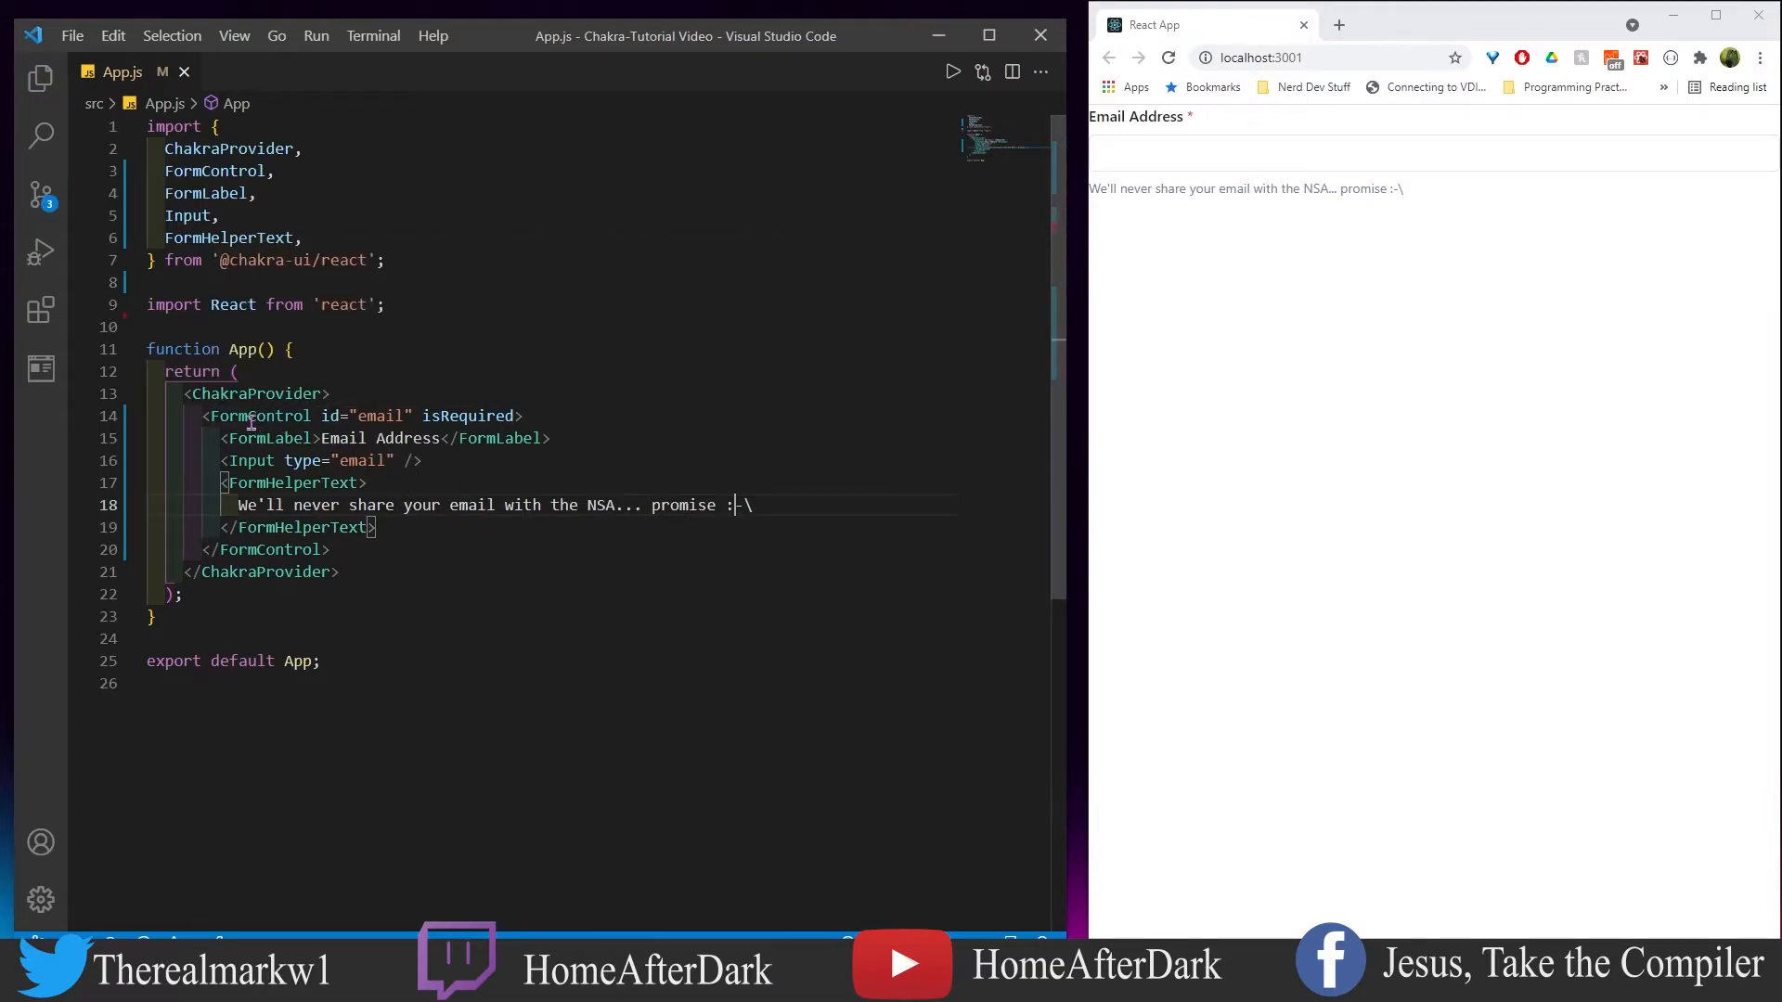
mouse_move(329, 416)
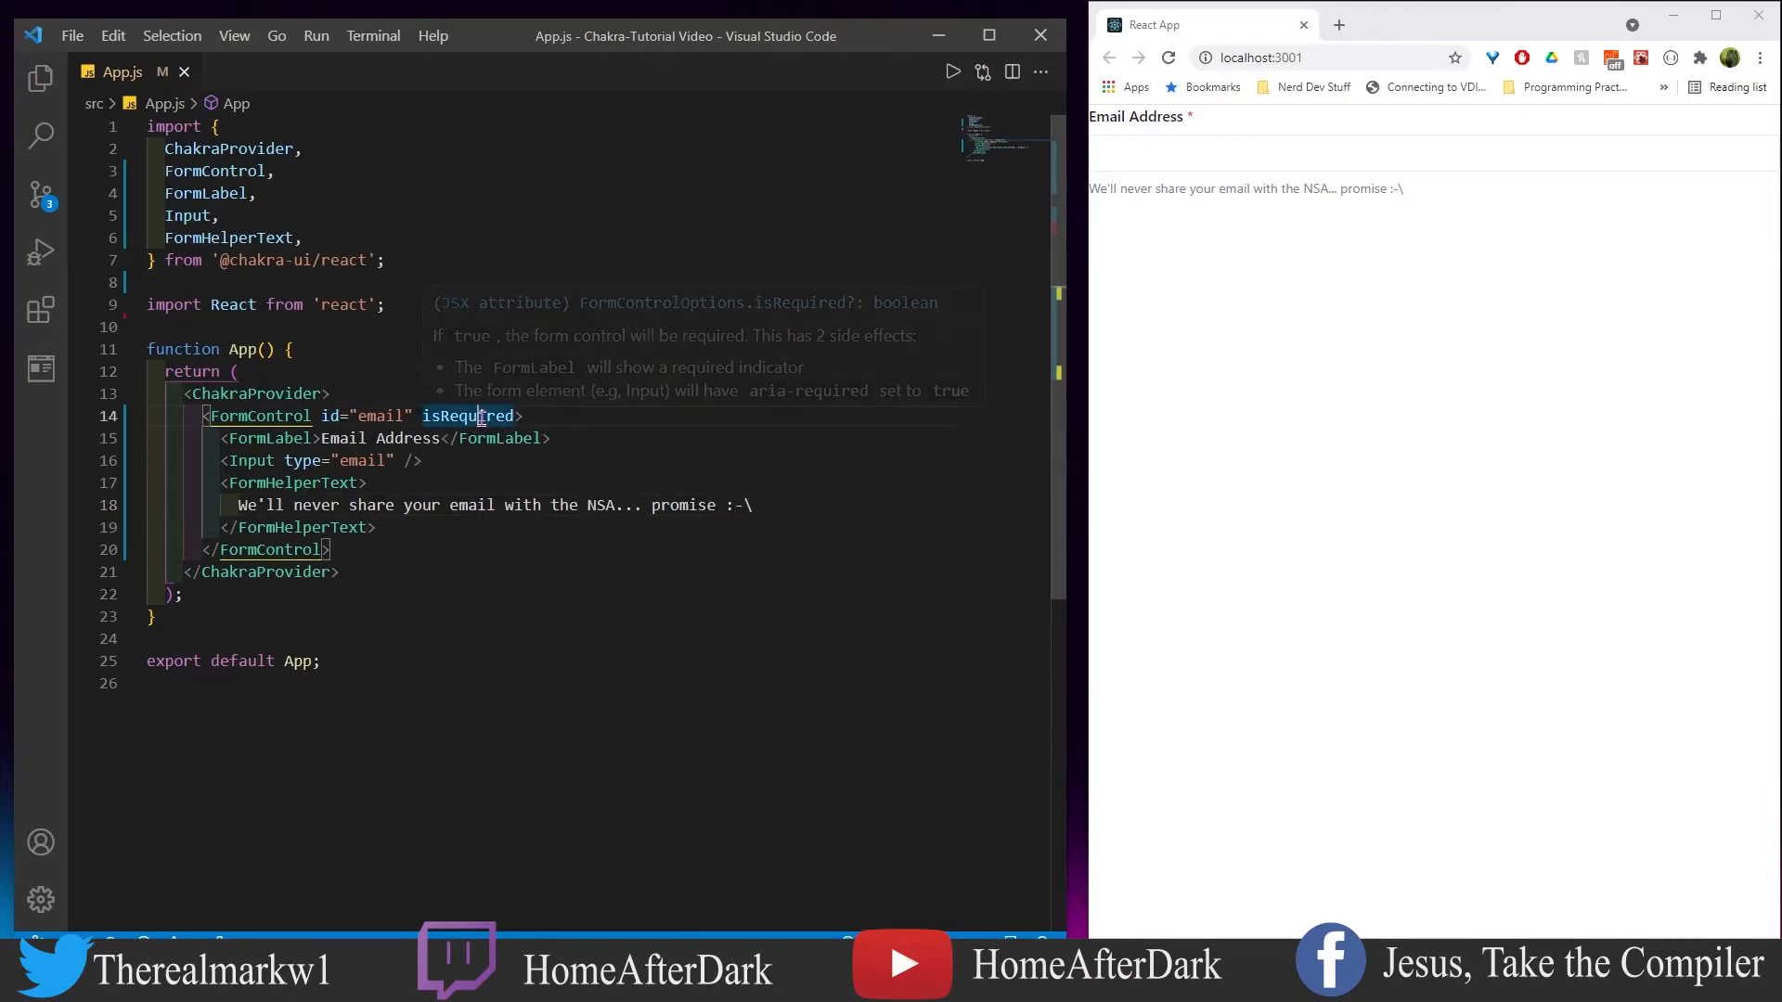
click(466, 584)
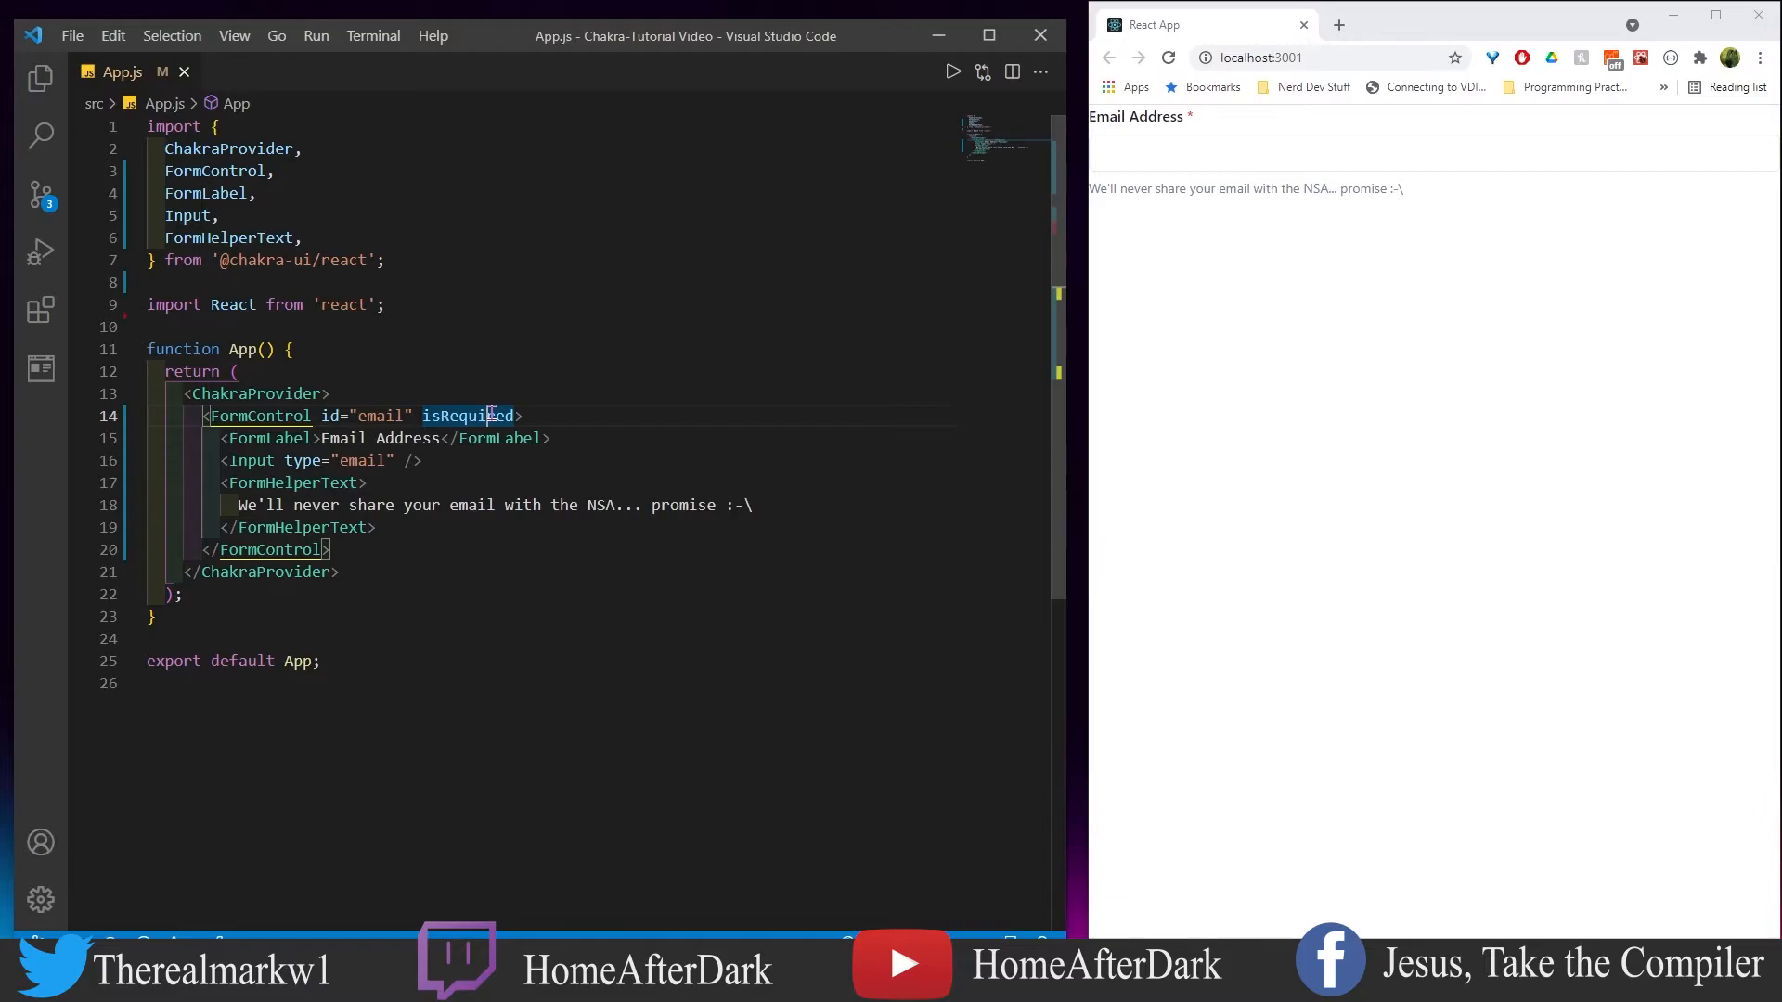
mouse_move(475, 416)
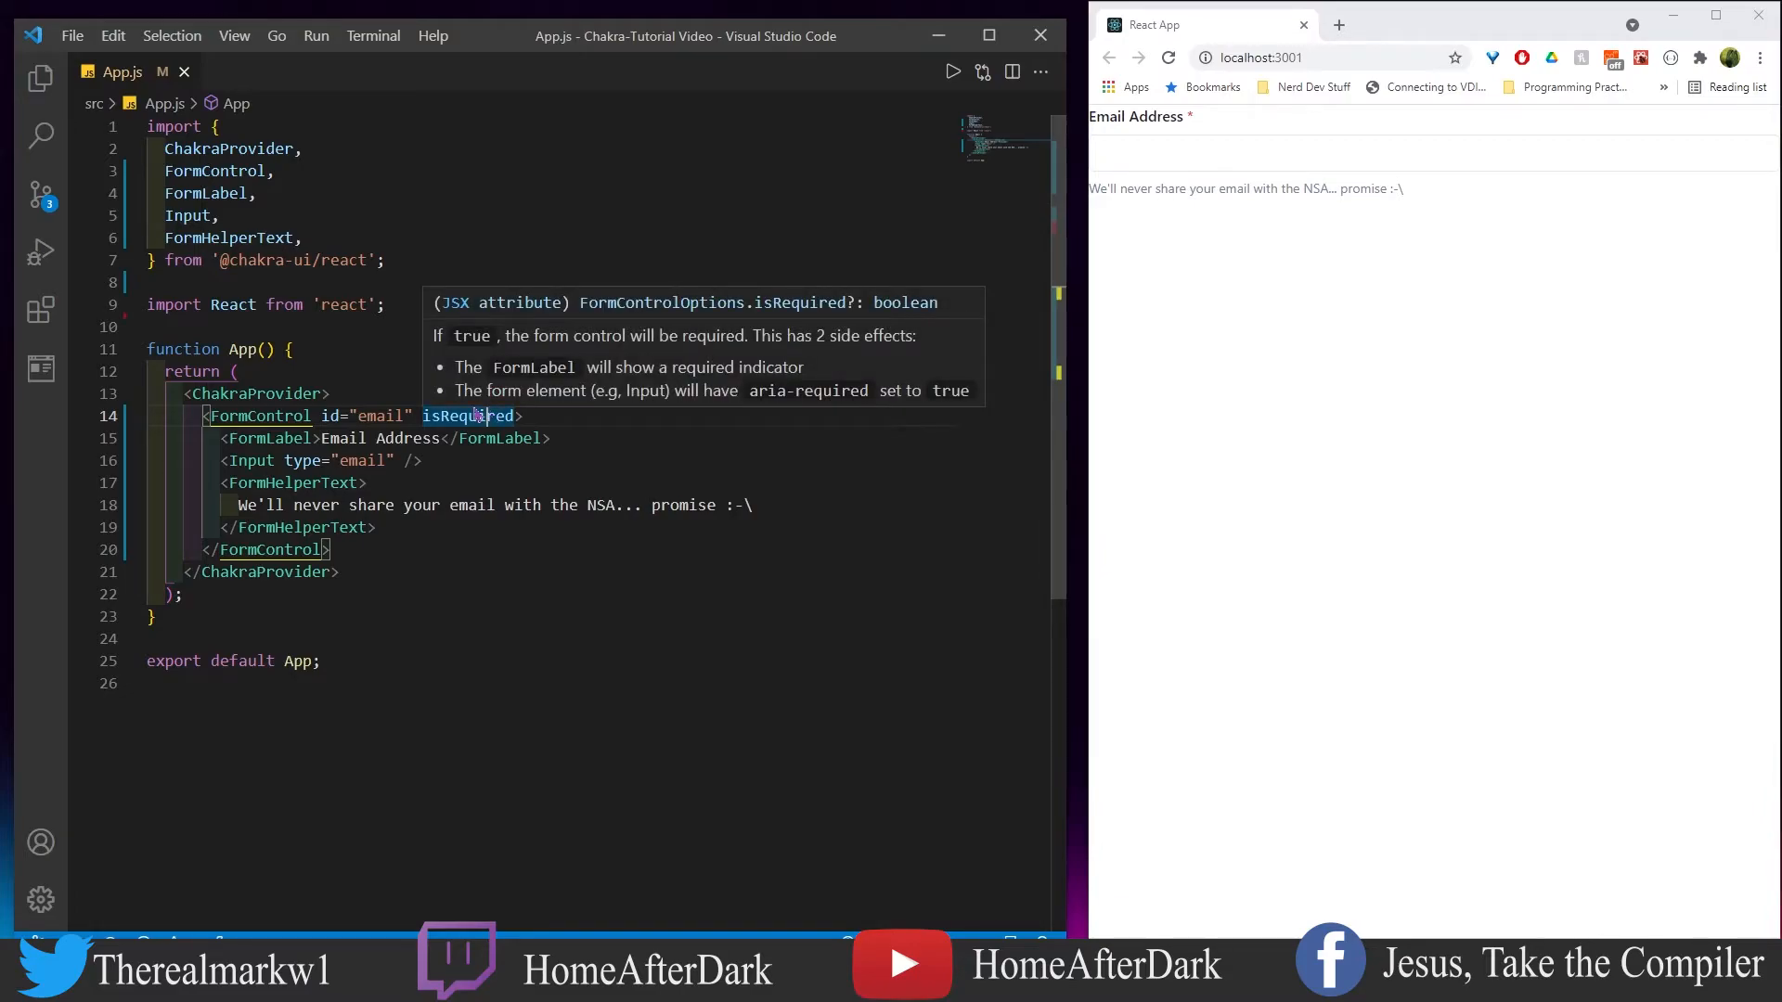
mouse_move(295, 438)
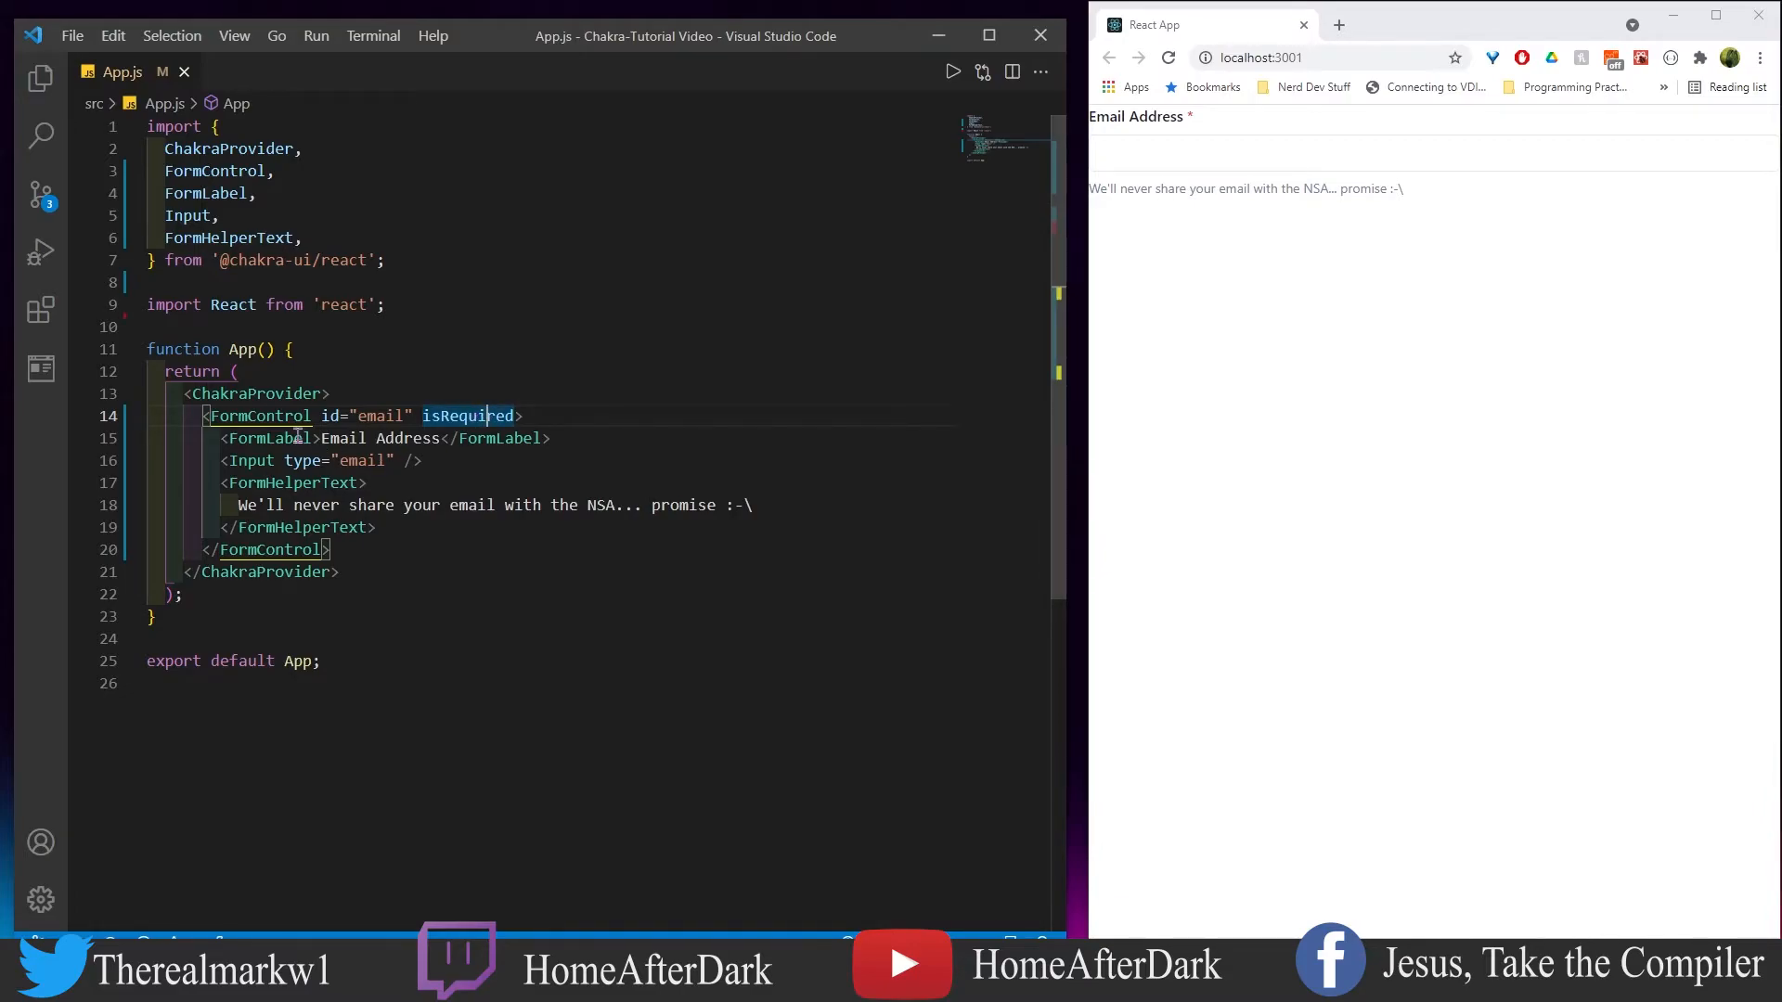
mouse_move(814, 243)
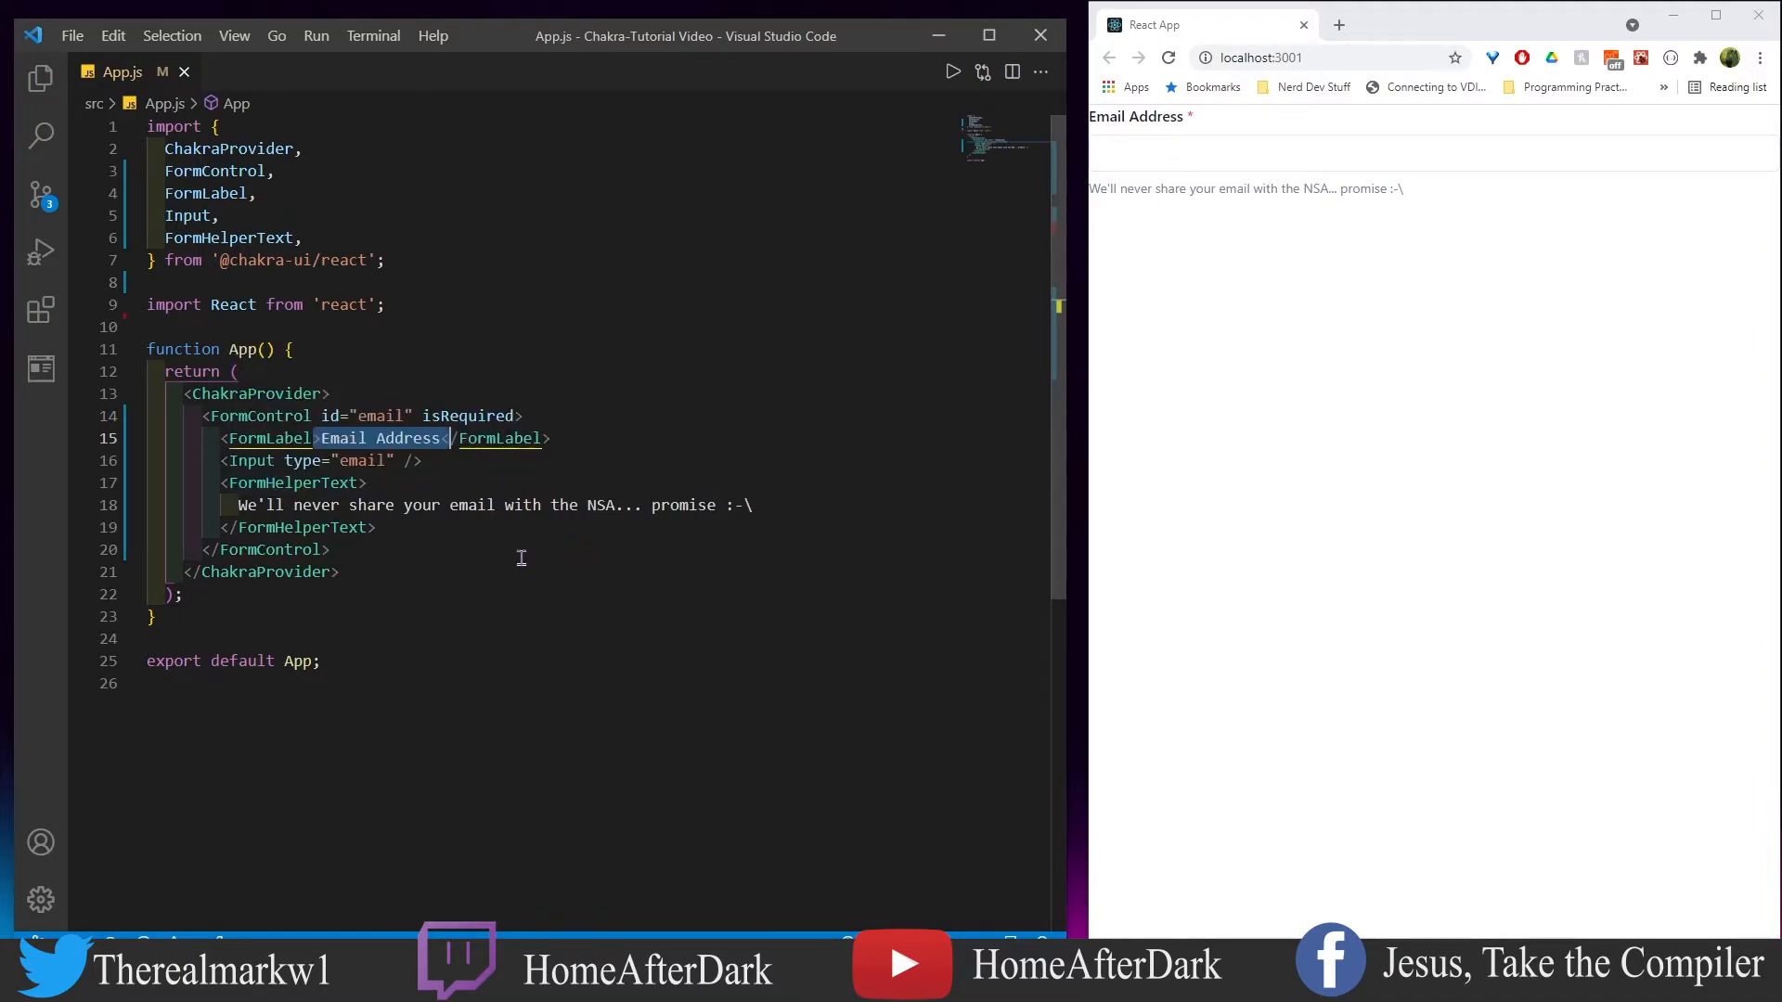
mouse_move(466, 589)
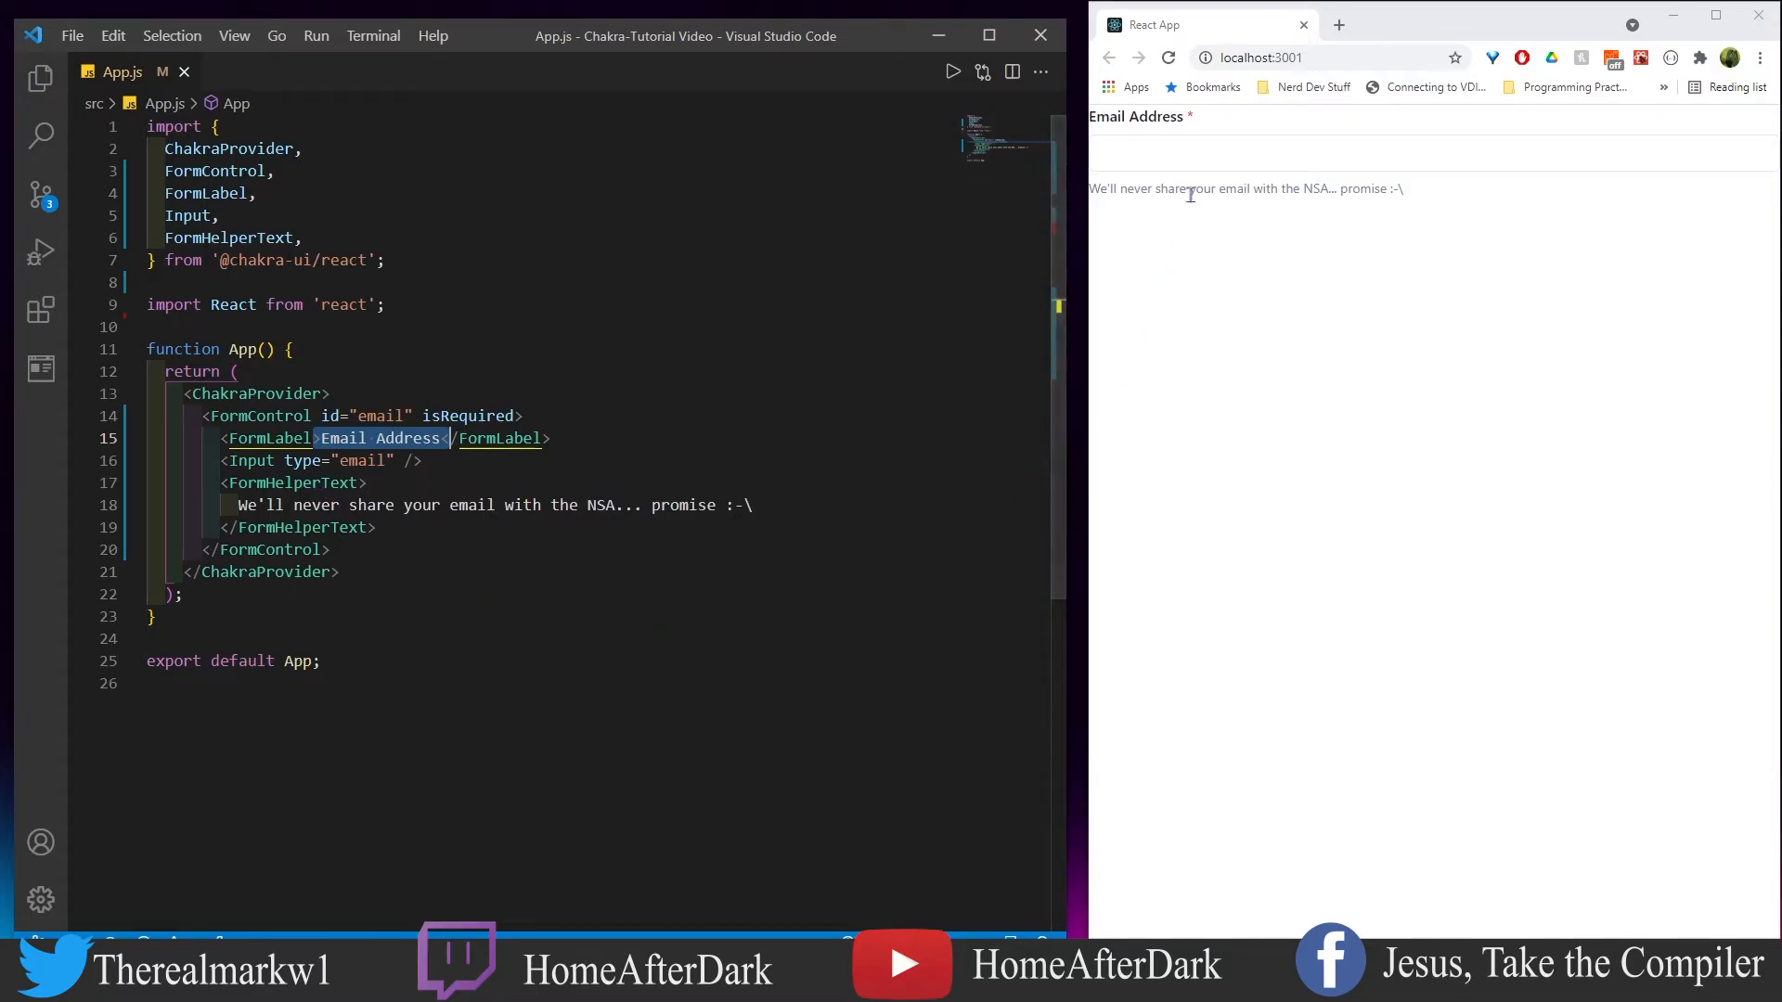
mouse_move(1418, 199)
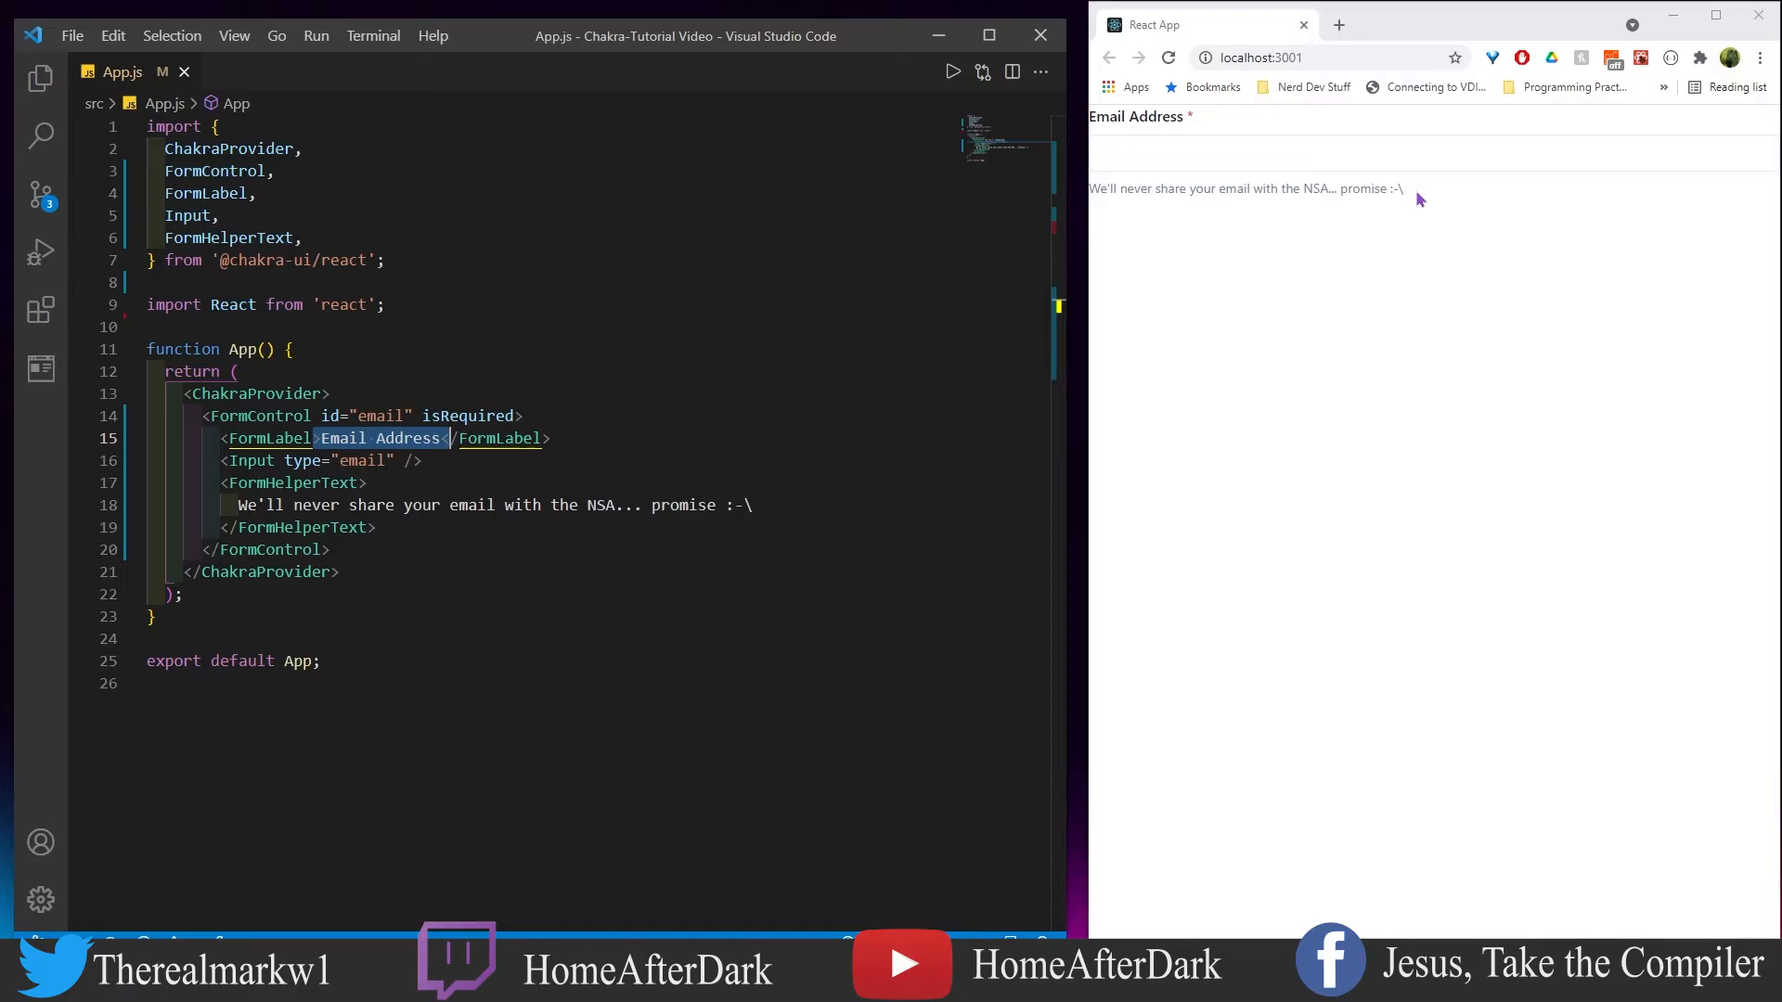
mouse_move(1275, 221)
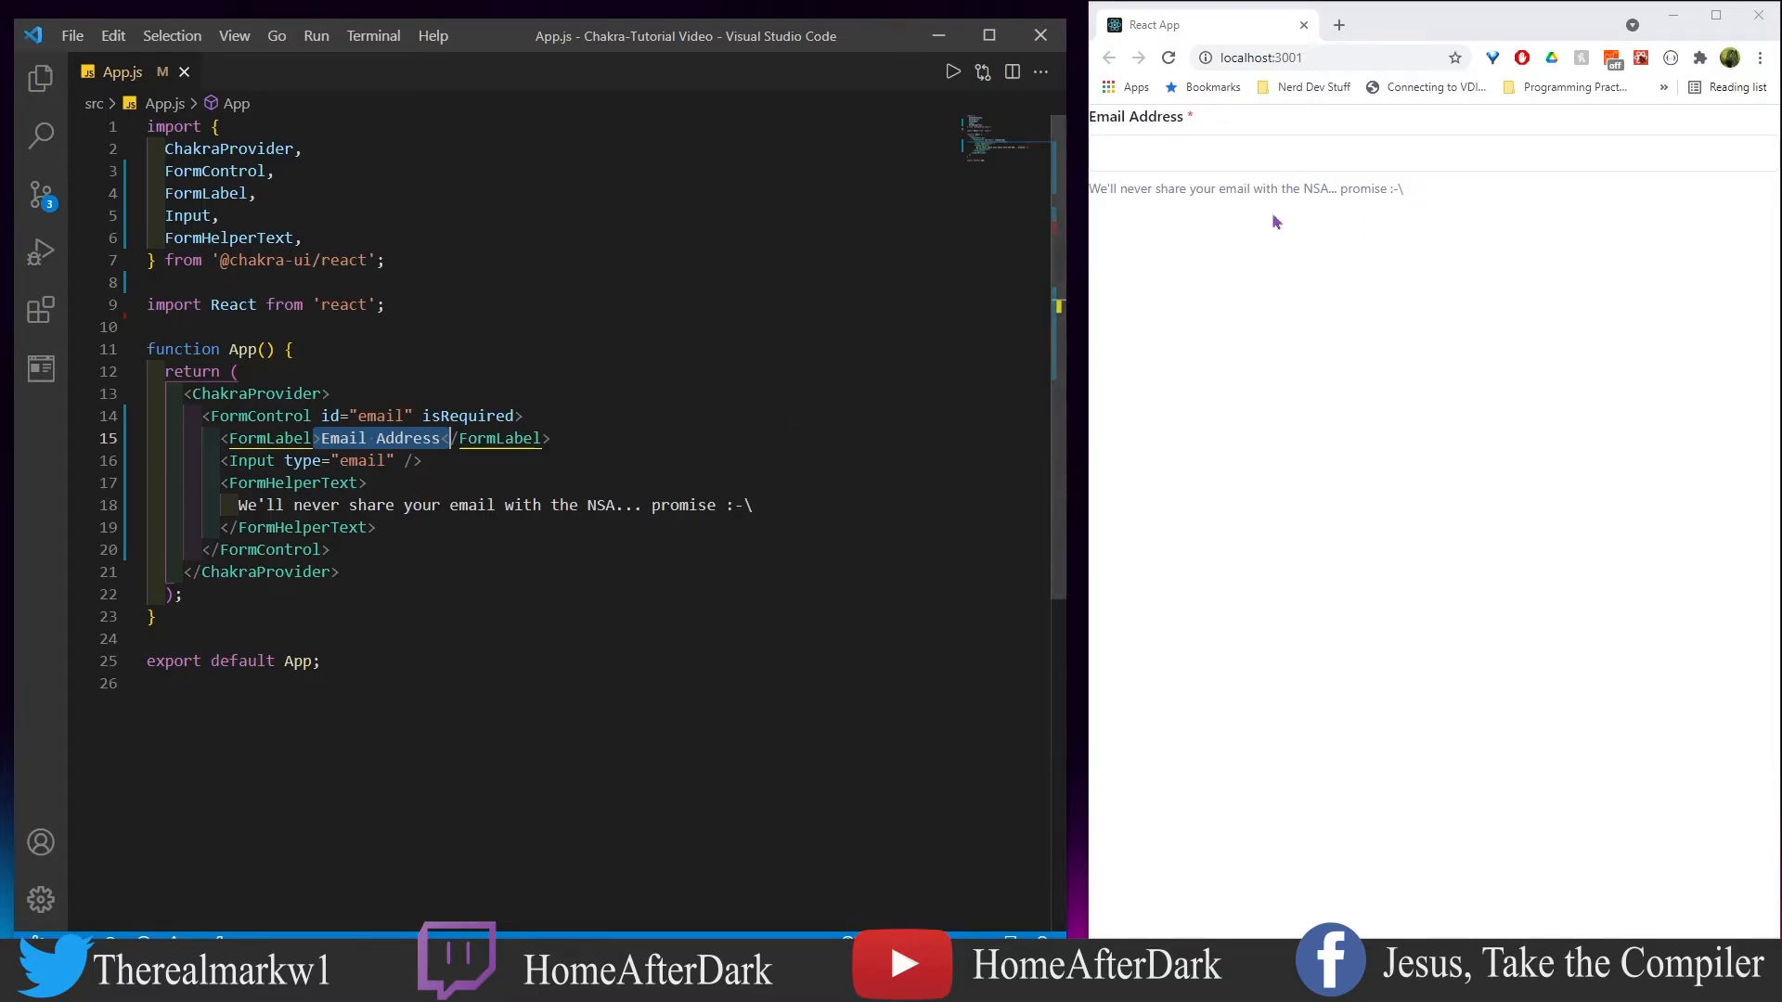
mouse_move(1451, 198)
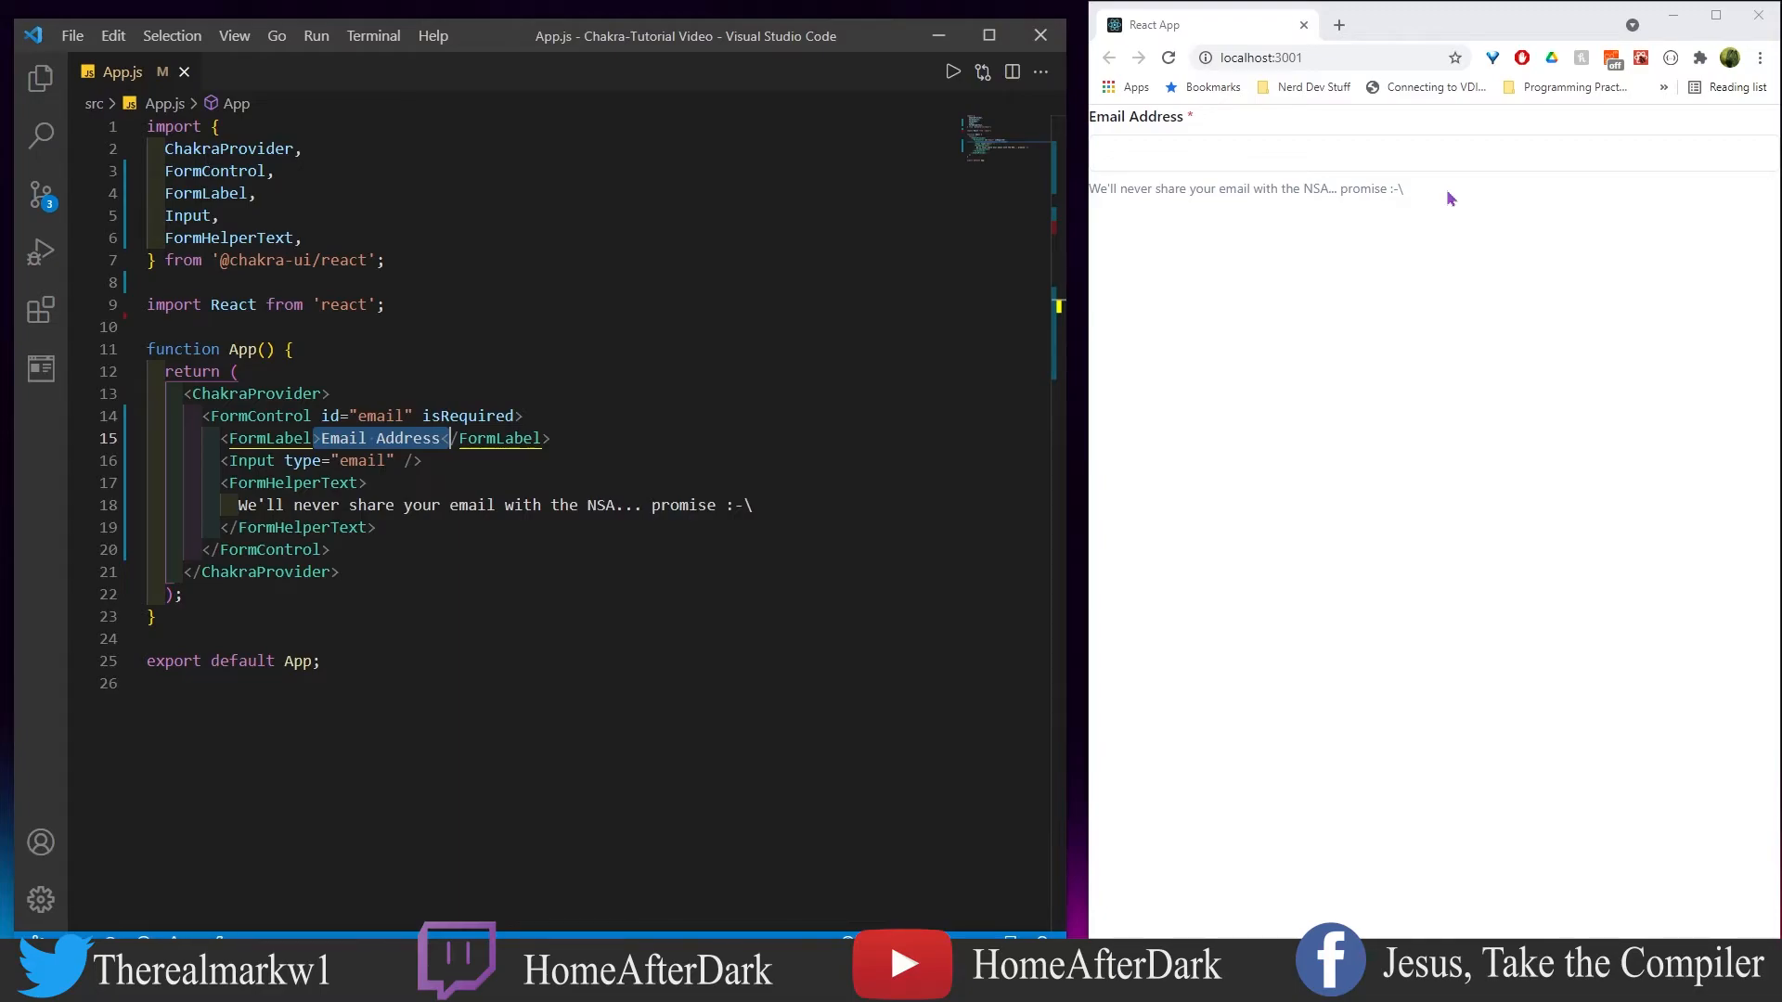
click(730, 470)
text(<Box)
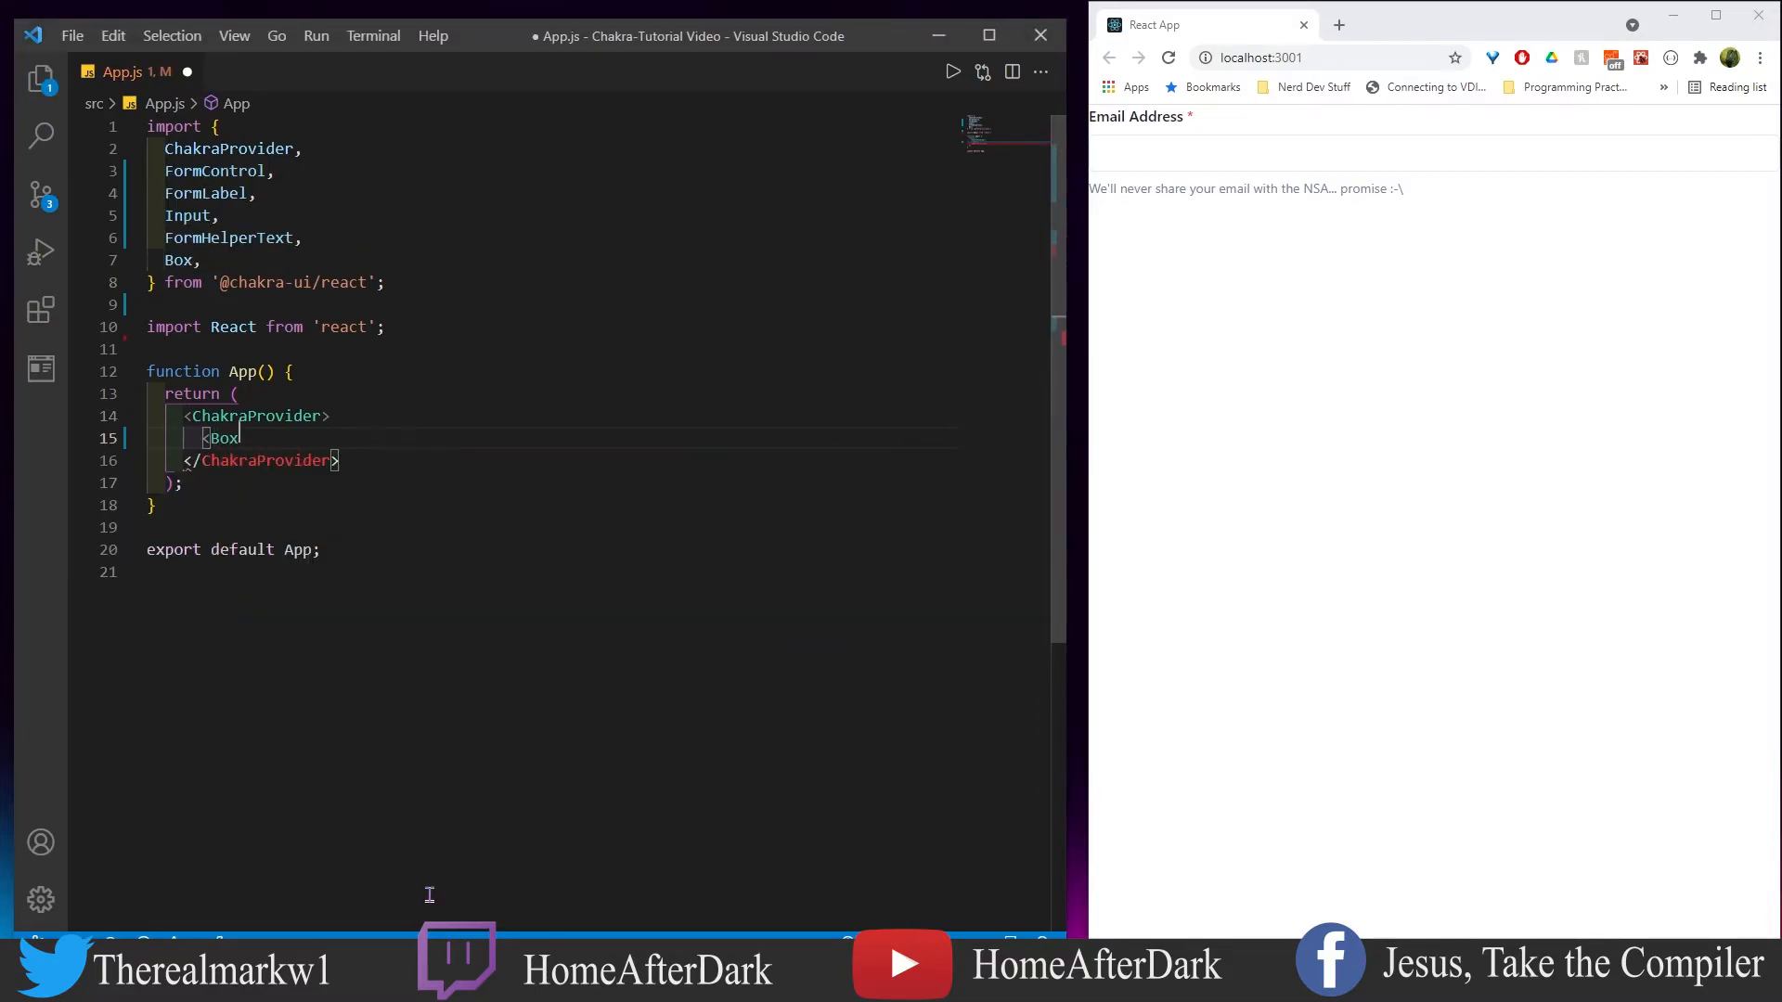
Add a blue.50 Box, a centred 3xl heading, and a required black-bordered Full Name field with helper text.
text(bgColor="blue")
text(<Center>)
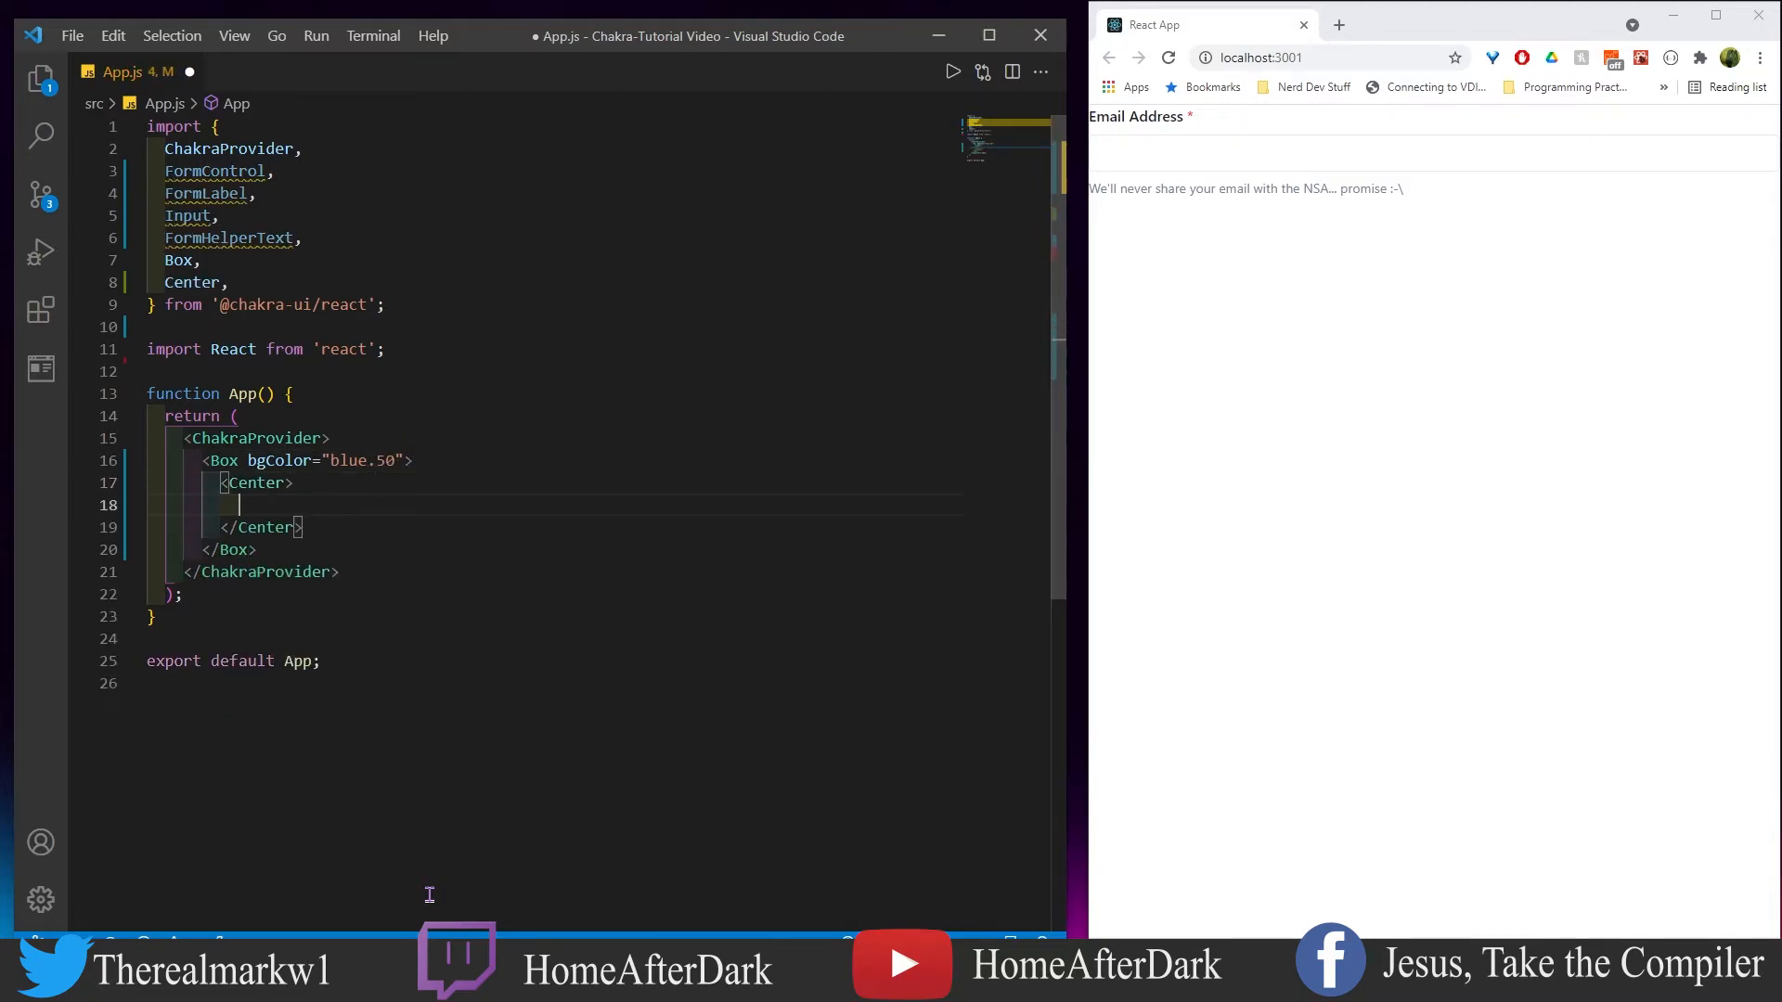
text(<Text fontSize="3xl">Sign up for yummy pizza</Text>)
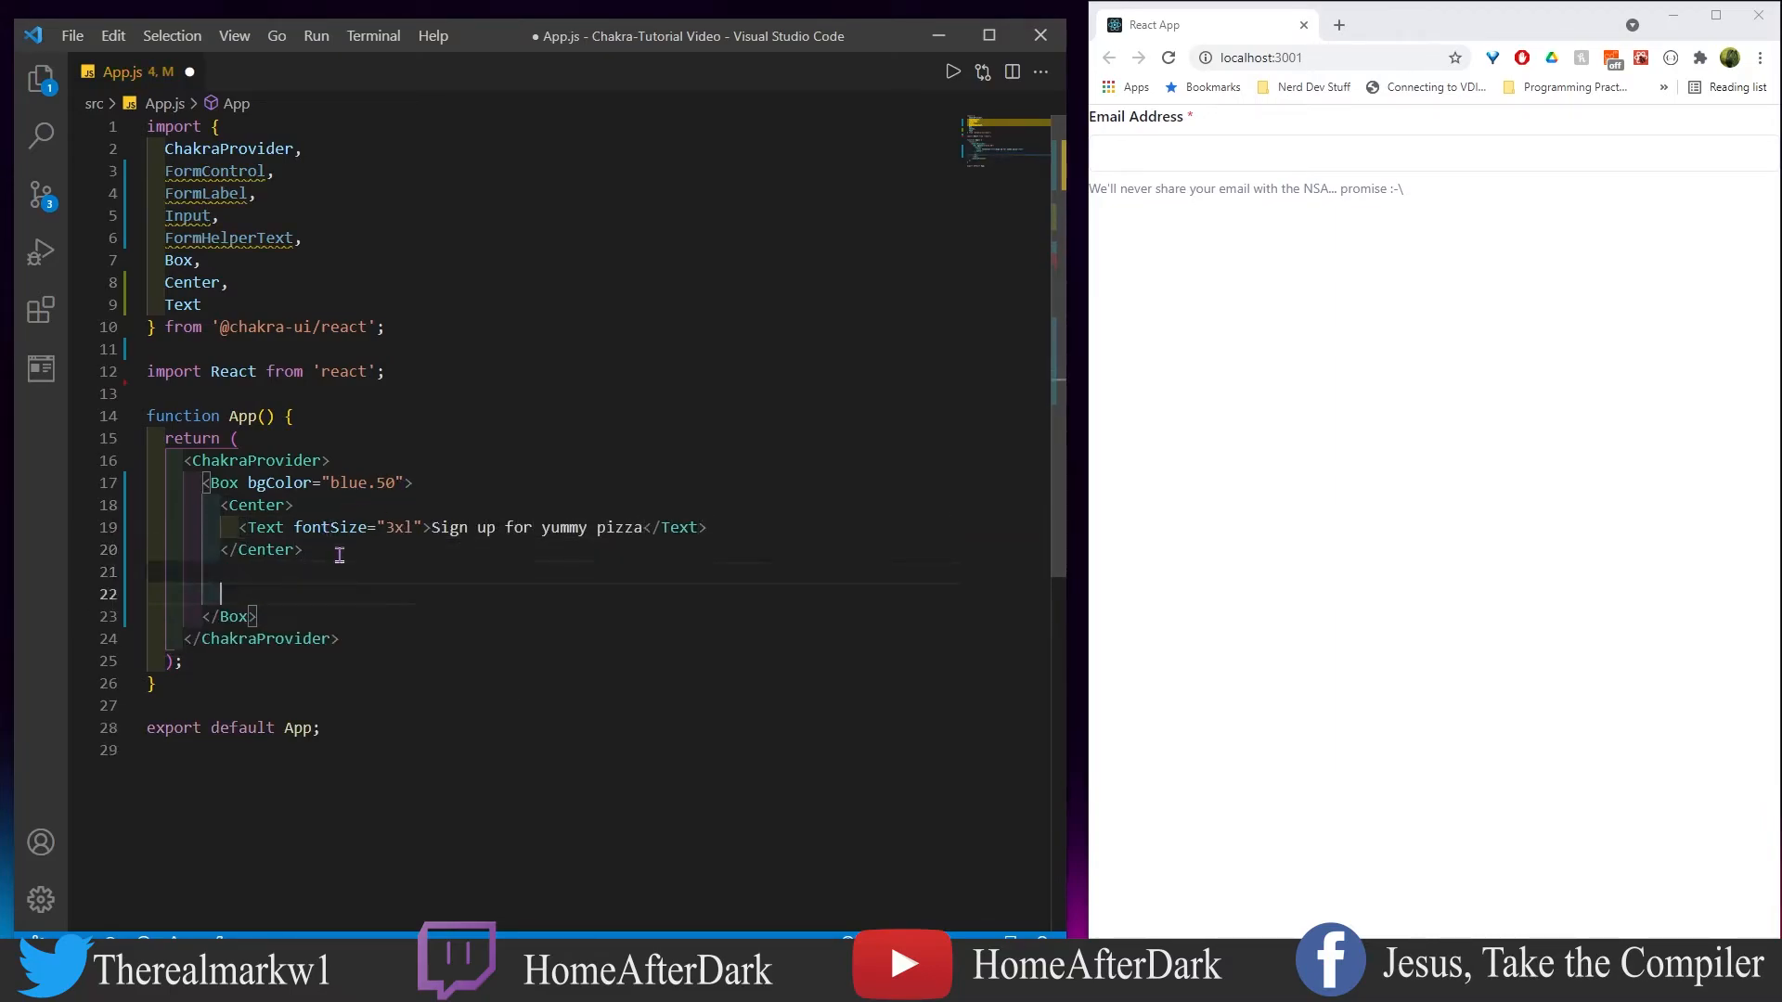
text(<SimpleGrid>)
text(<FormControl id="name)
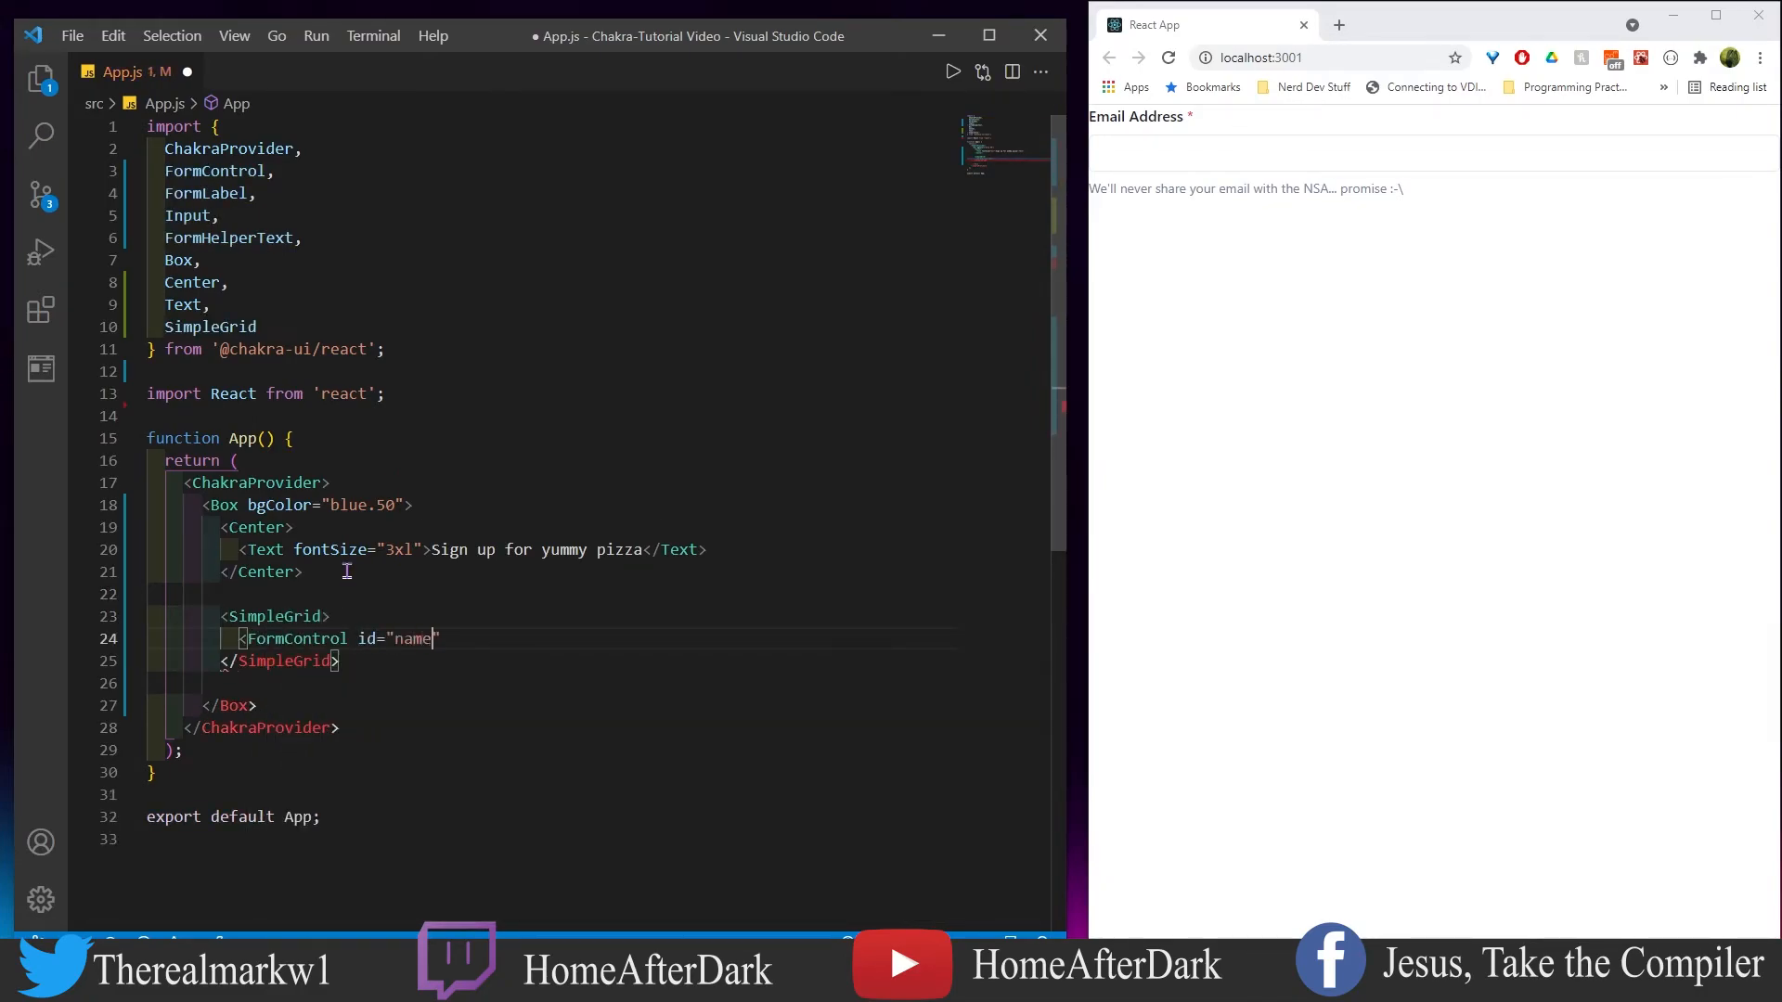
text(isRequired>)
text(<FormLabel)
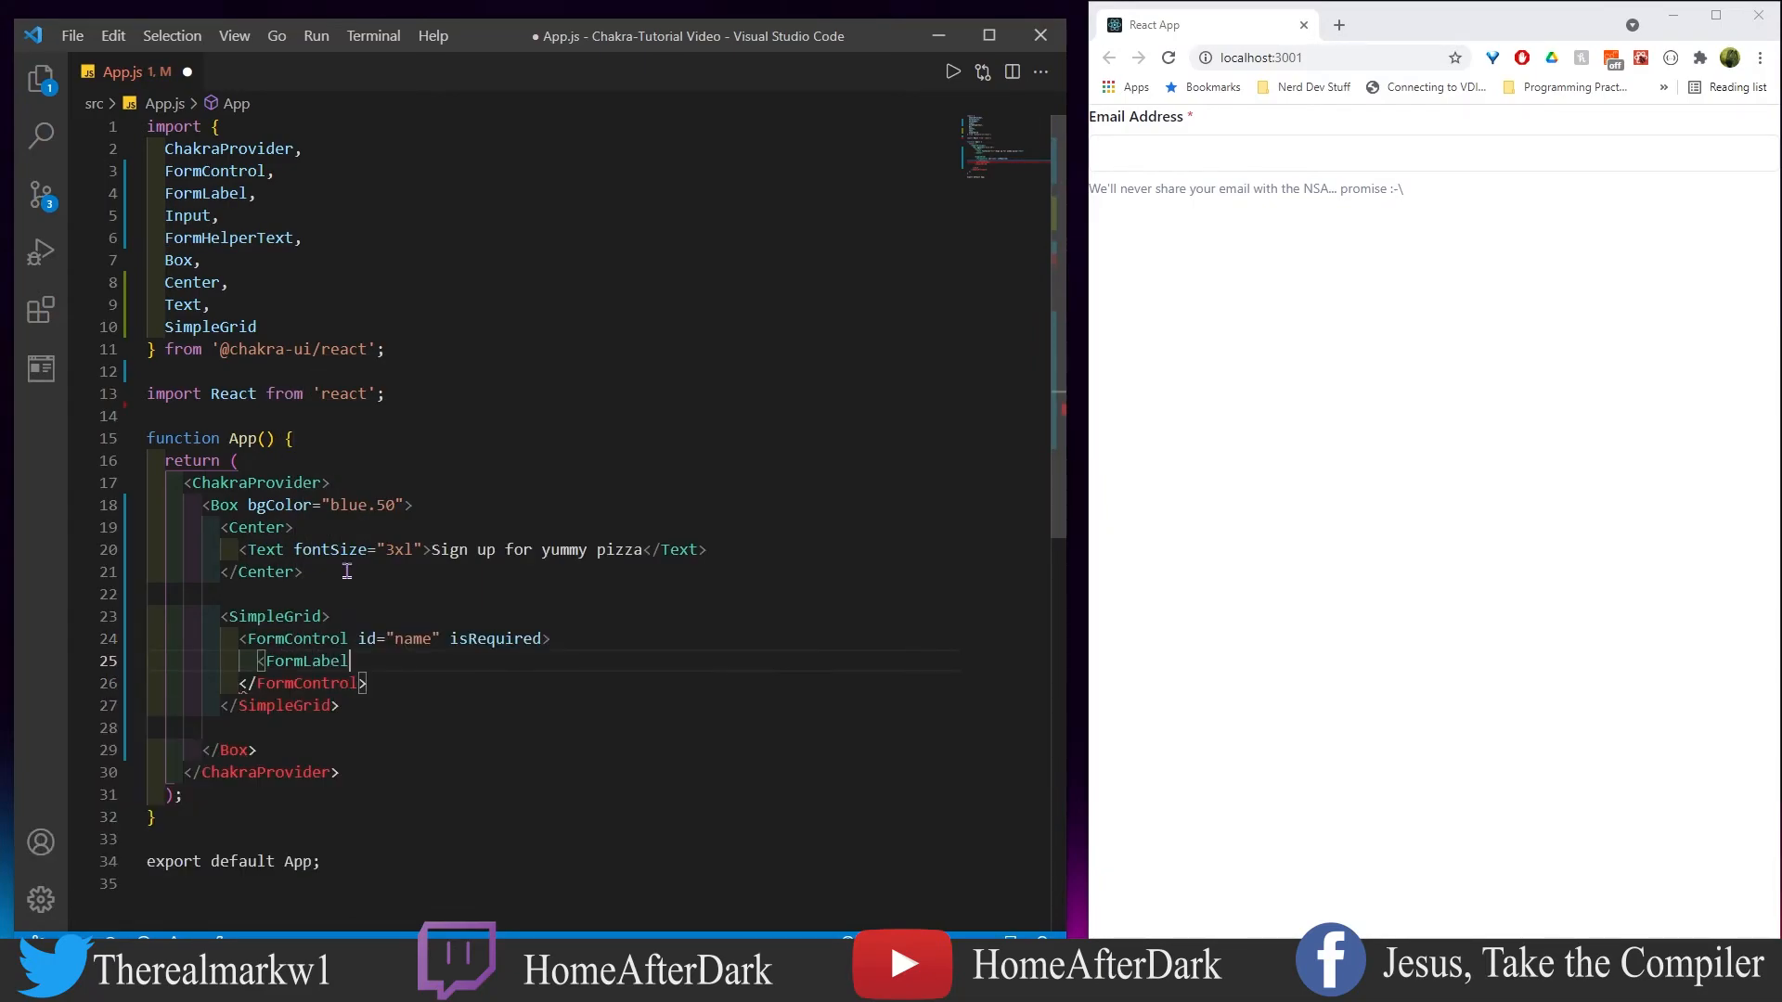
text(Input type="Text)
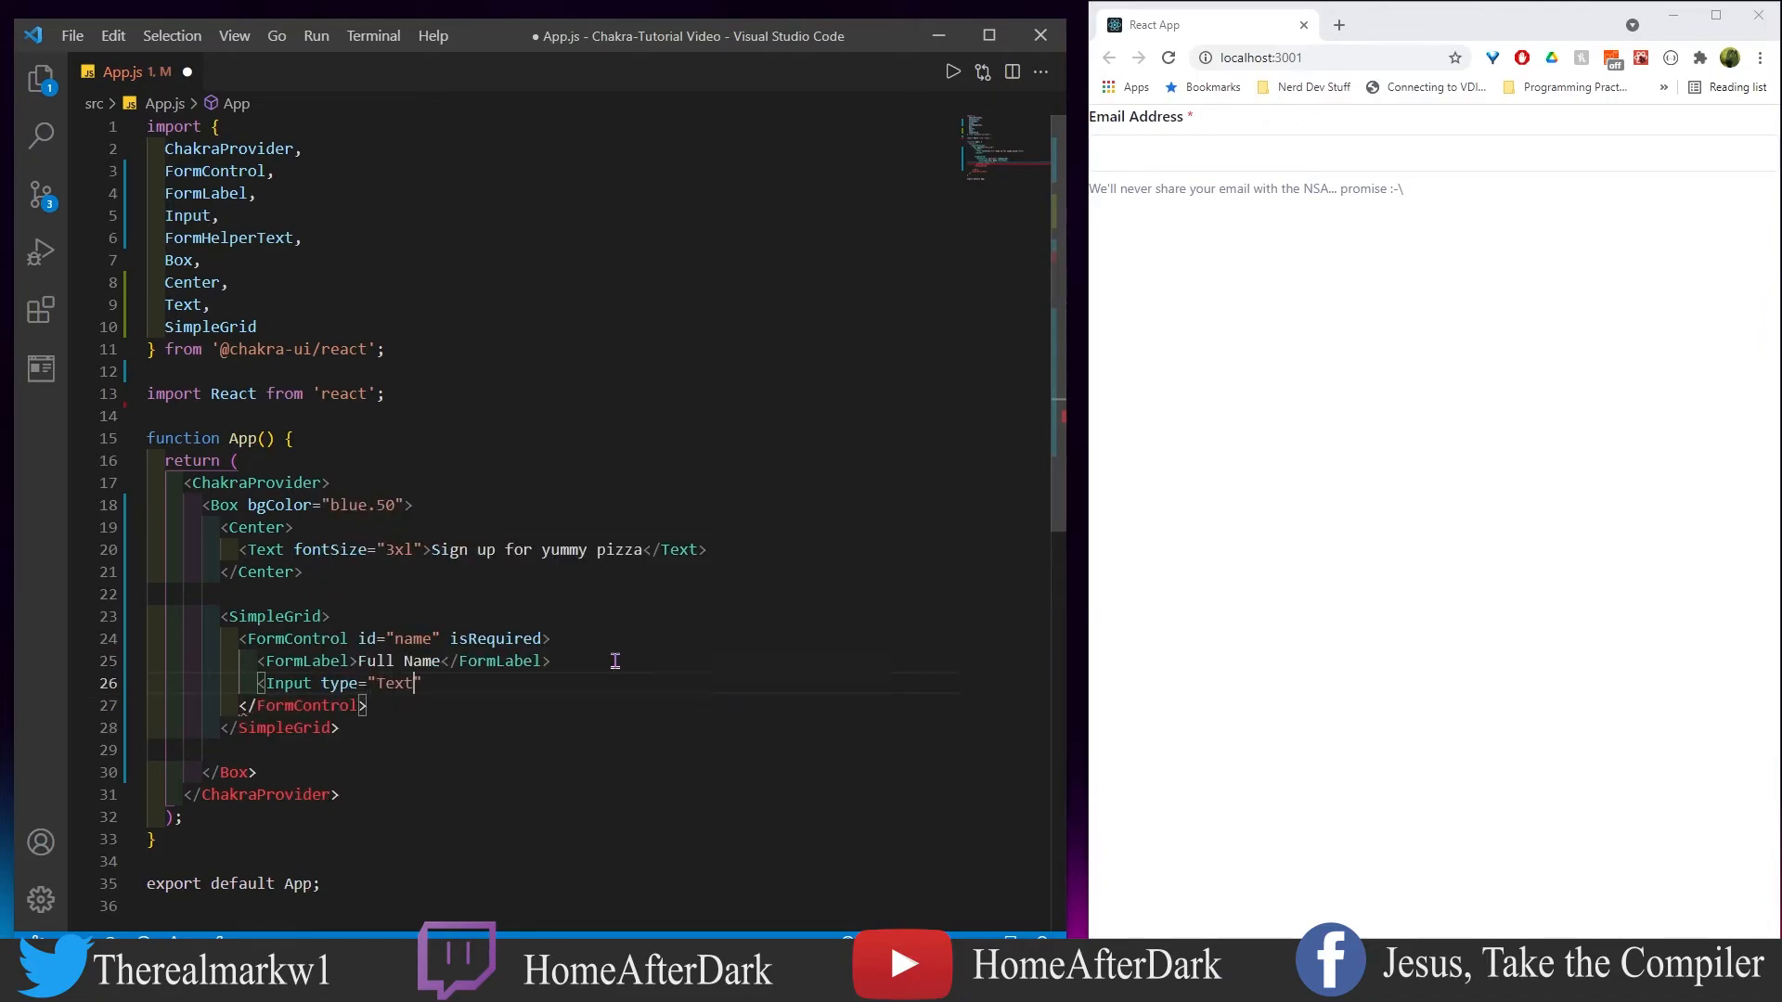
text(border="1px solid black")
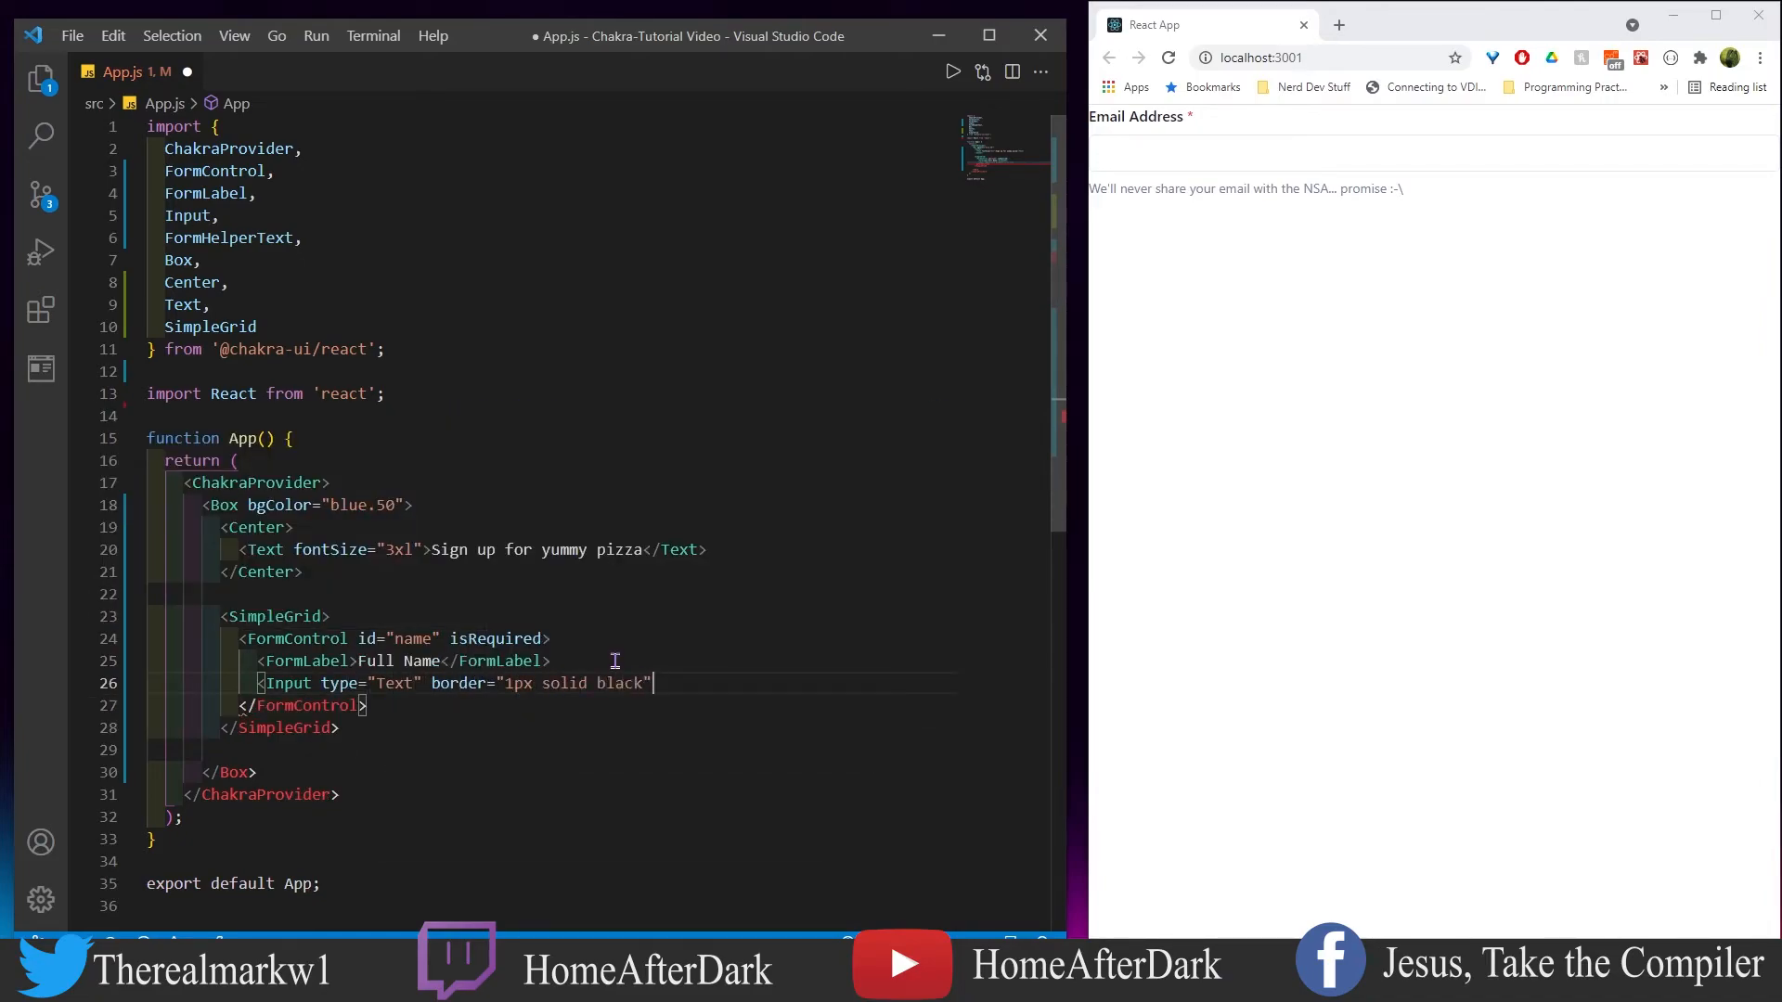
text(<FormHelperText>We will use this for your invite!</FormHelperText>)
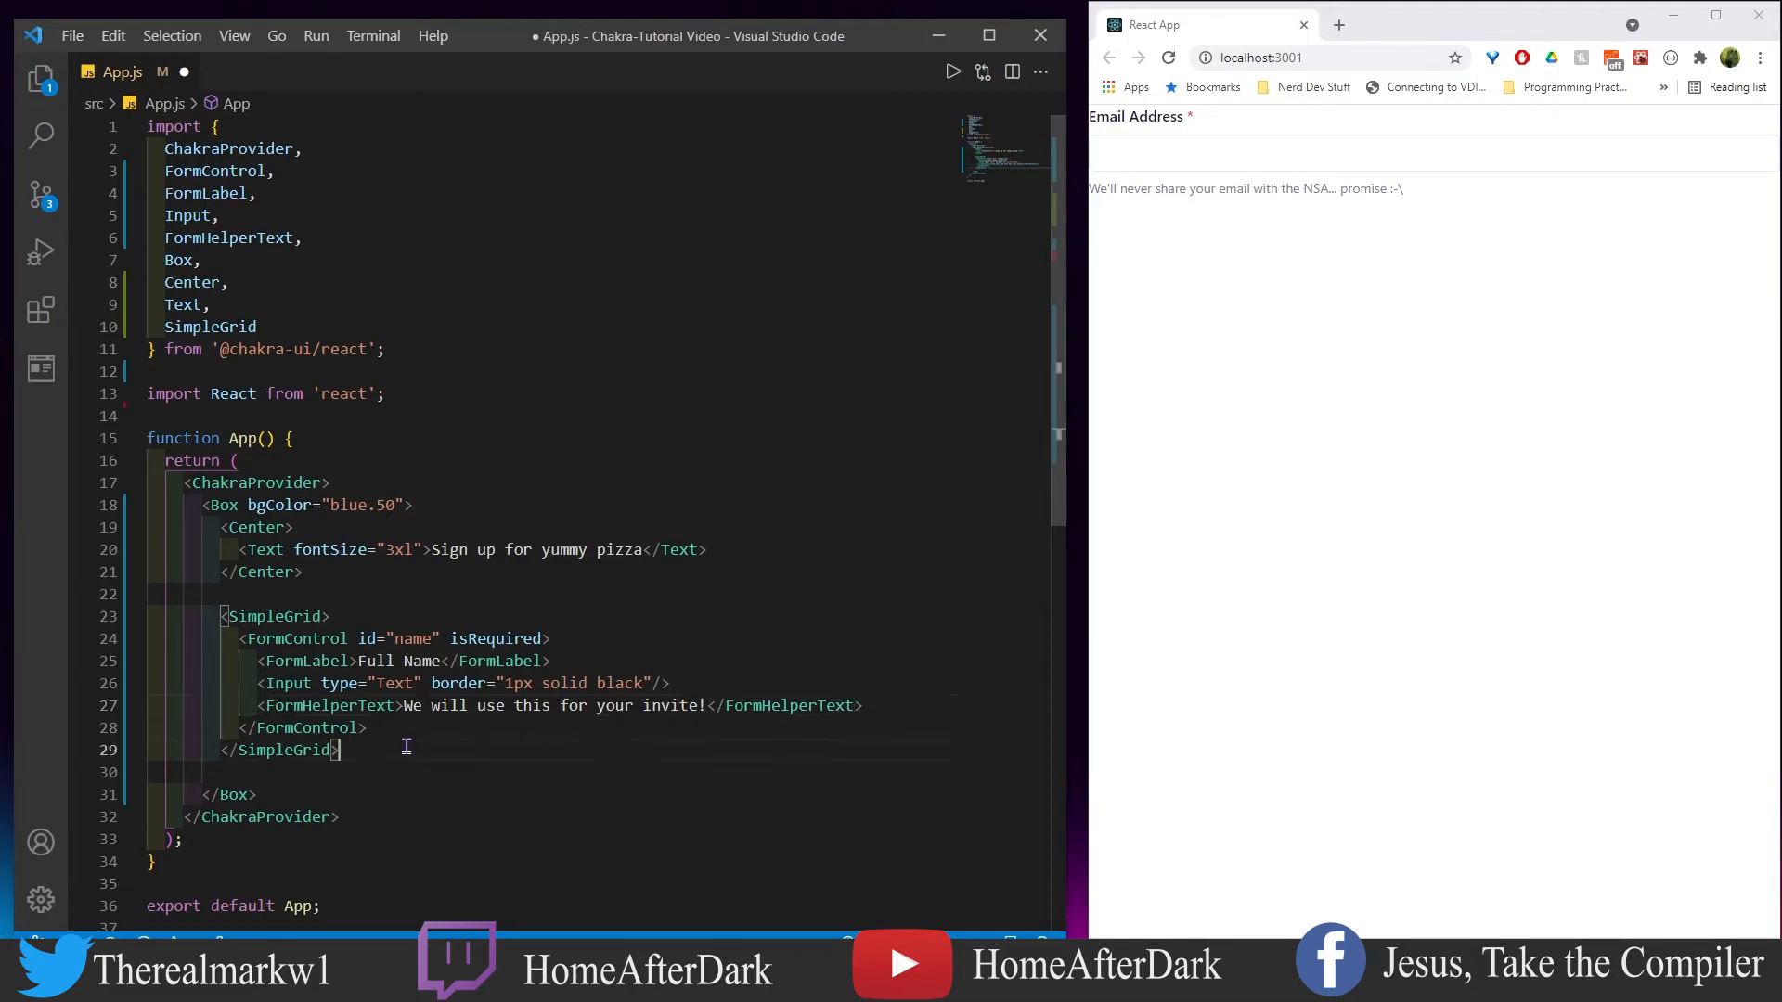
Add a 100%-wide, 50px blue.50 spacer and email helper text 'This is for the FREE PIZZA!!'.
text(<Box width="100%")
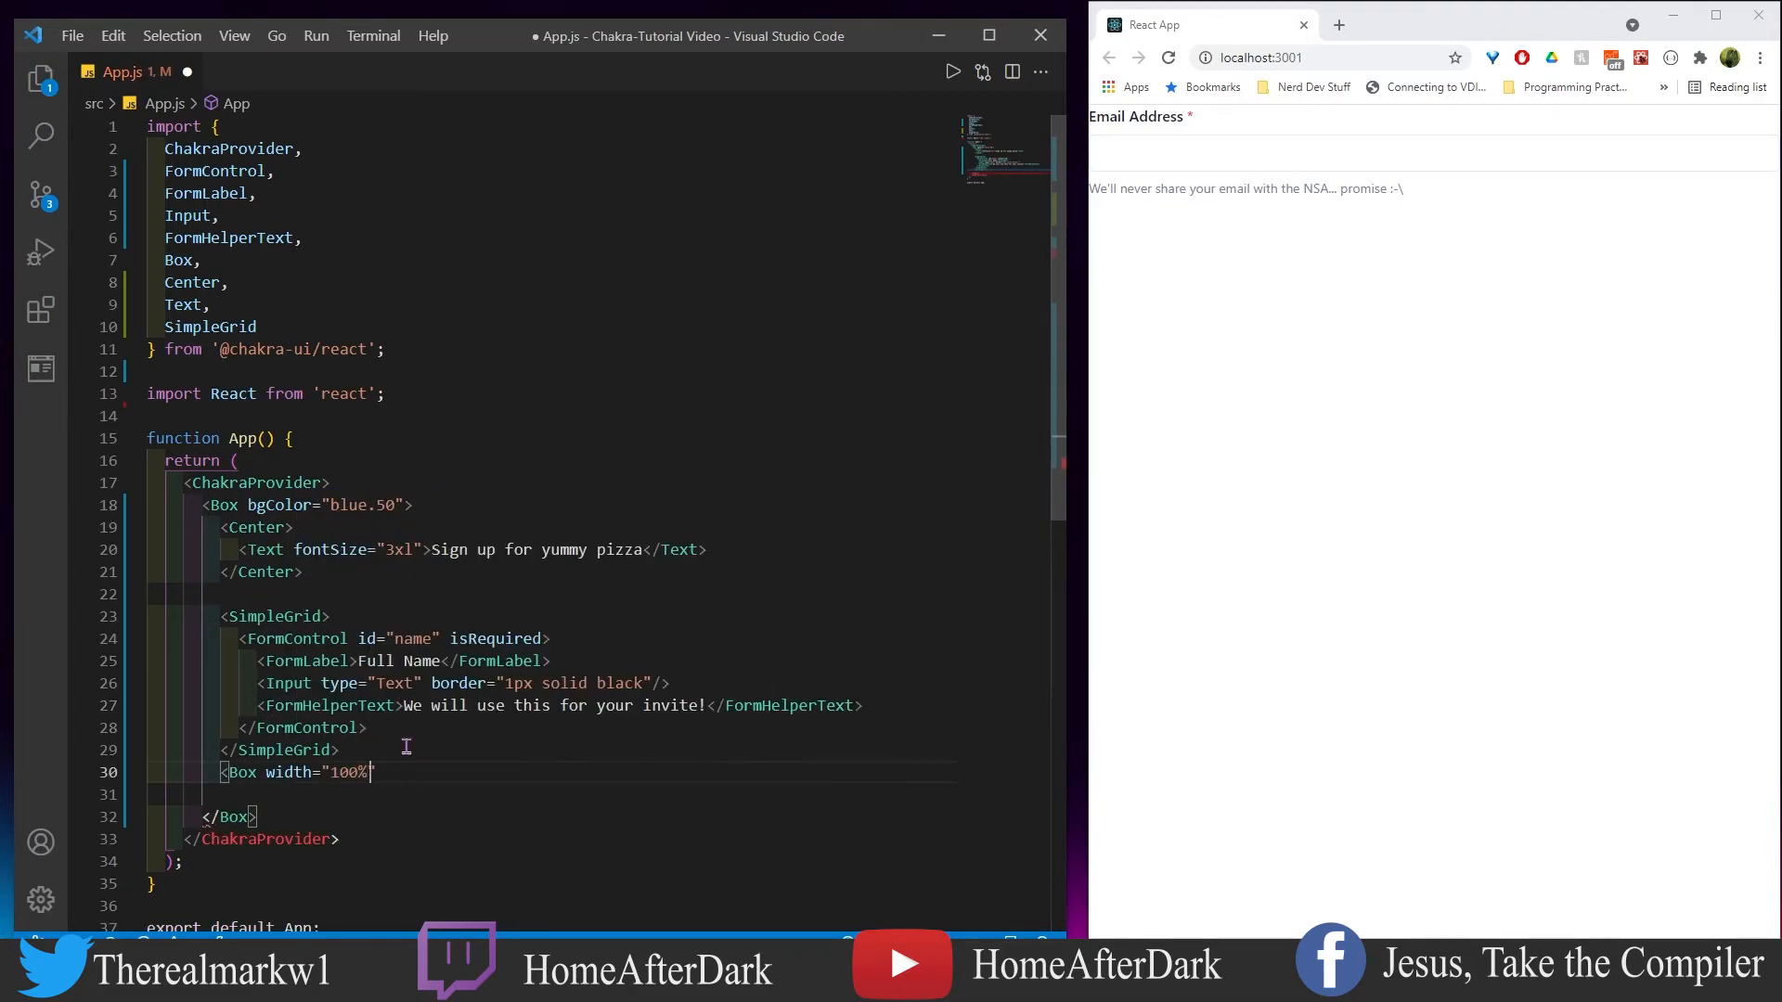
text(height="50px")
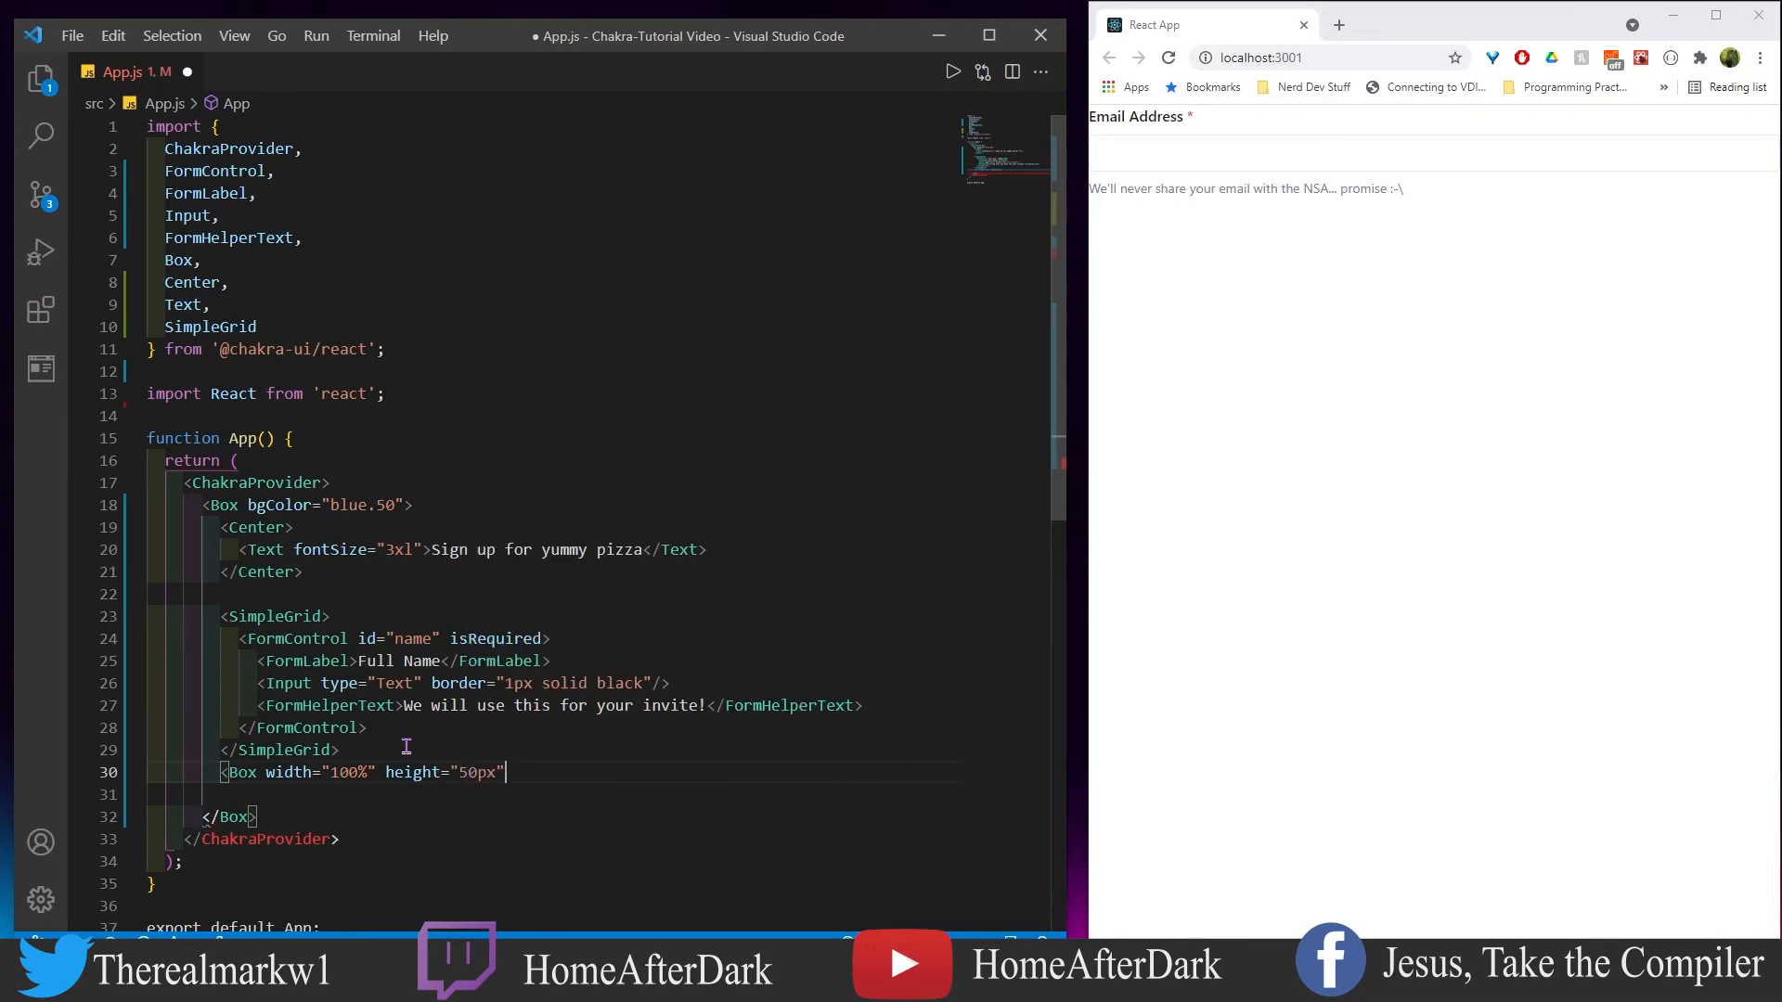
text(bgColor="blue.50"/>)
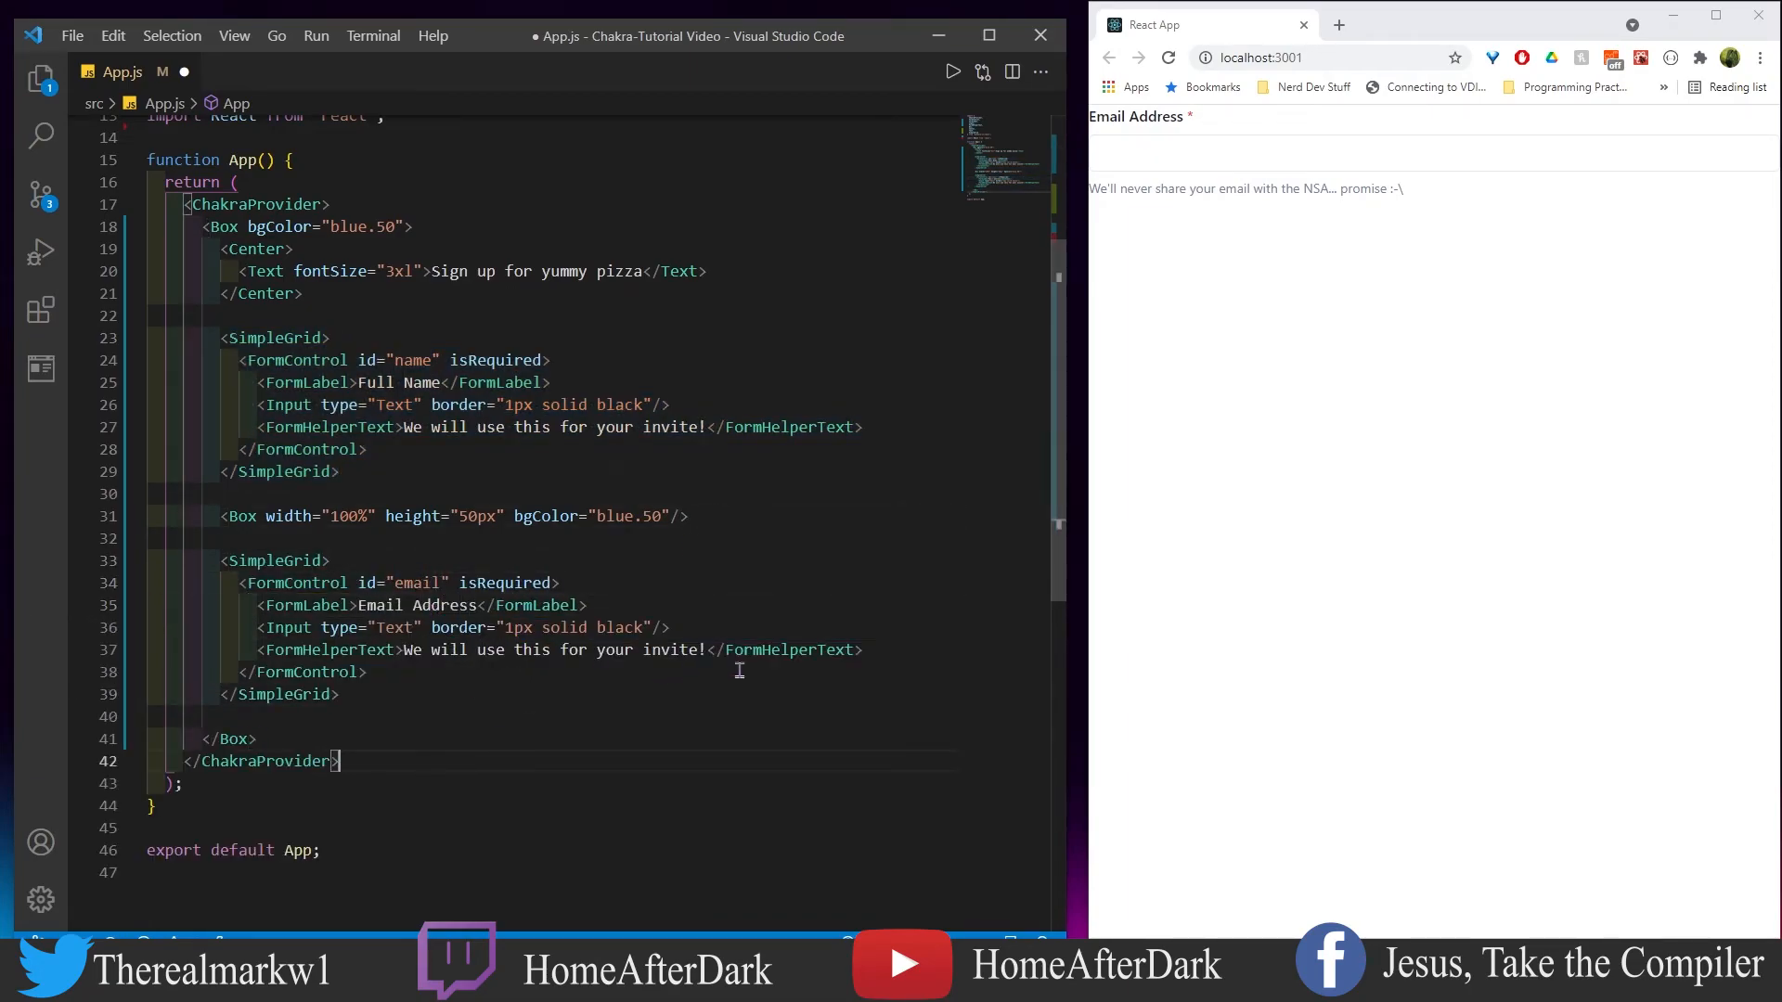
text(This is for the FREE PIZZA!)
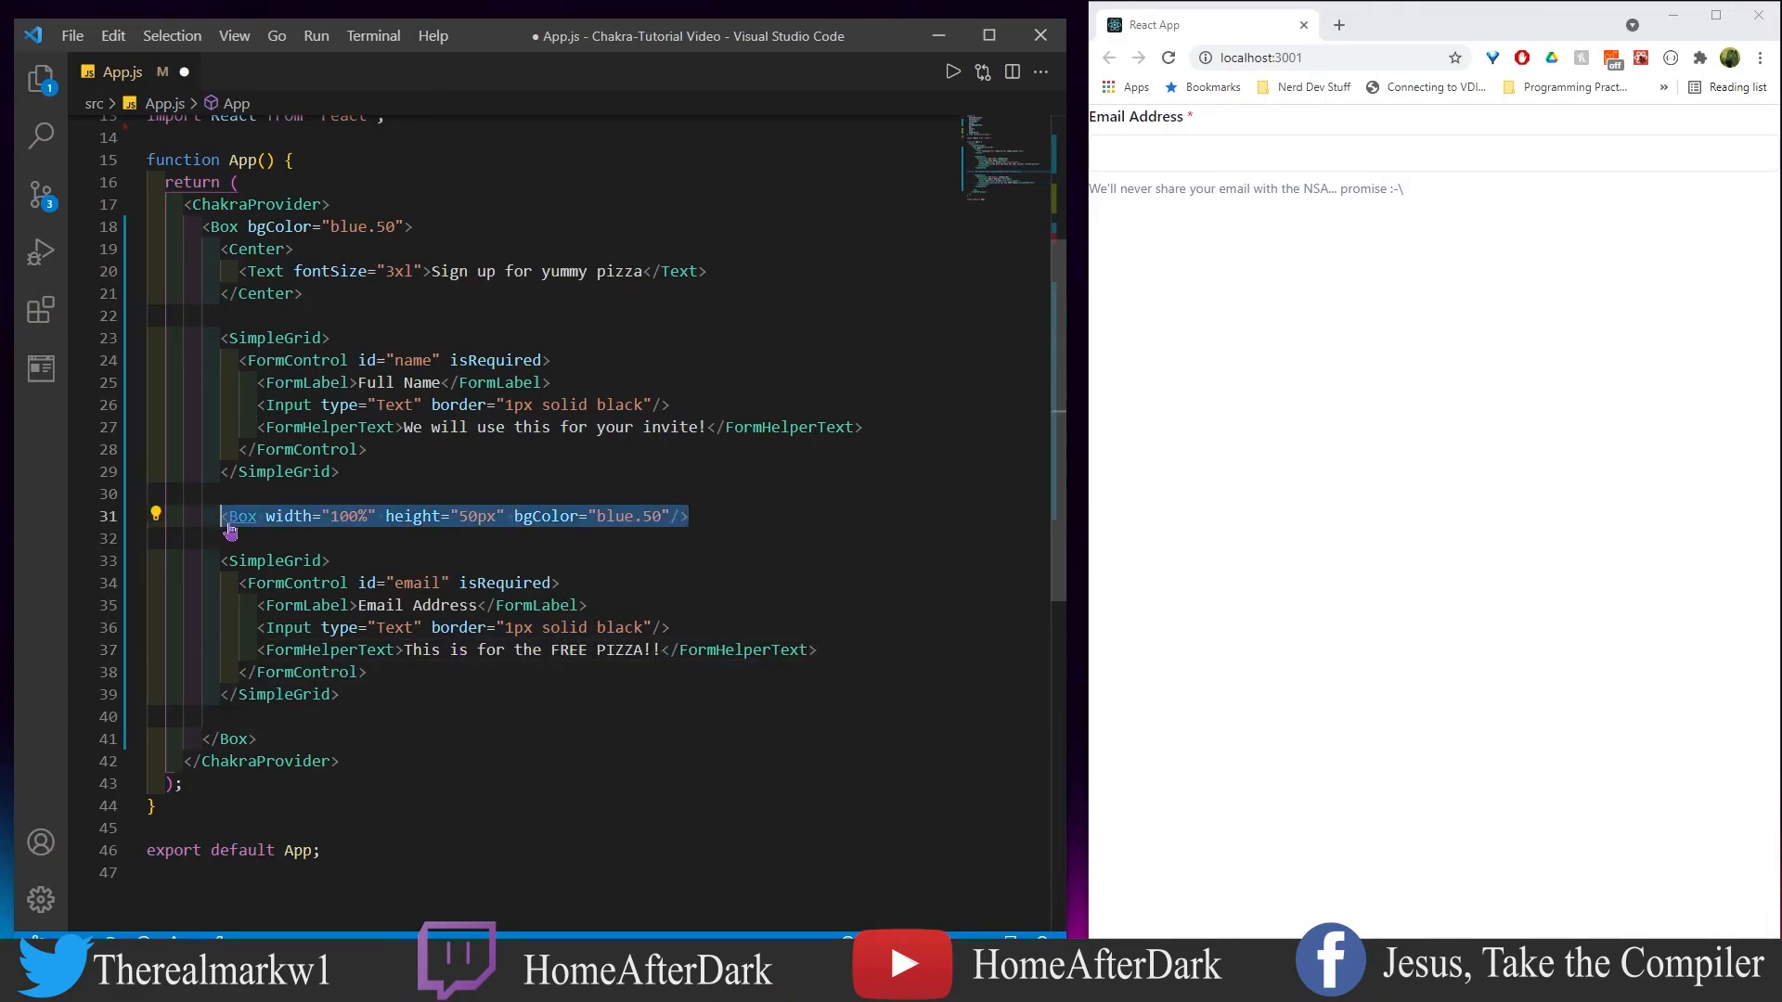
Add a centred green sign-up Button.
text(<Button)
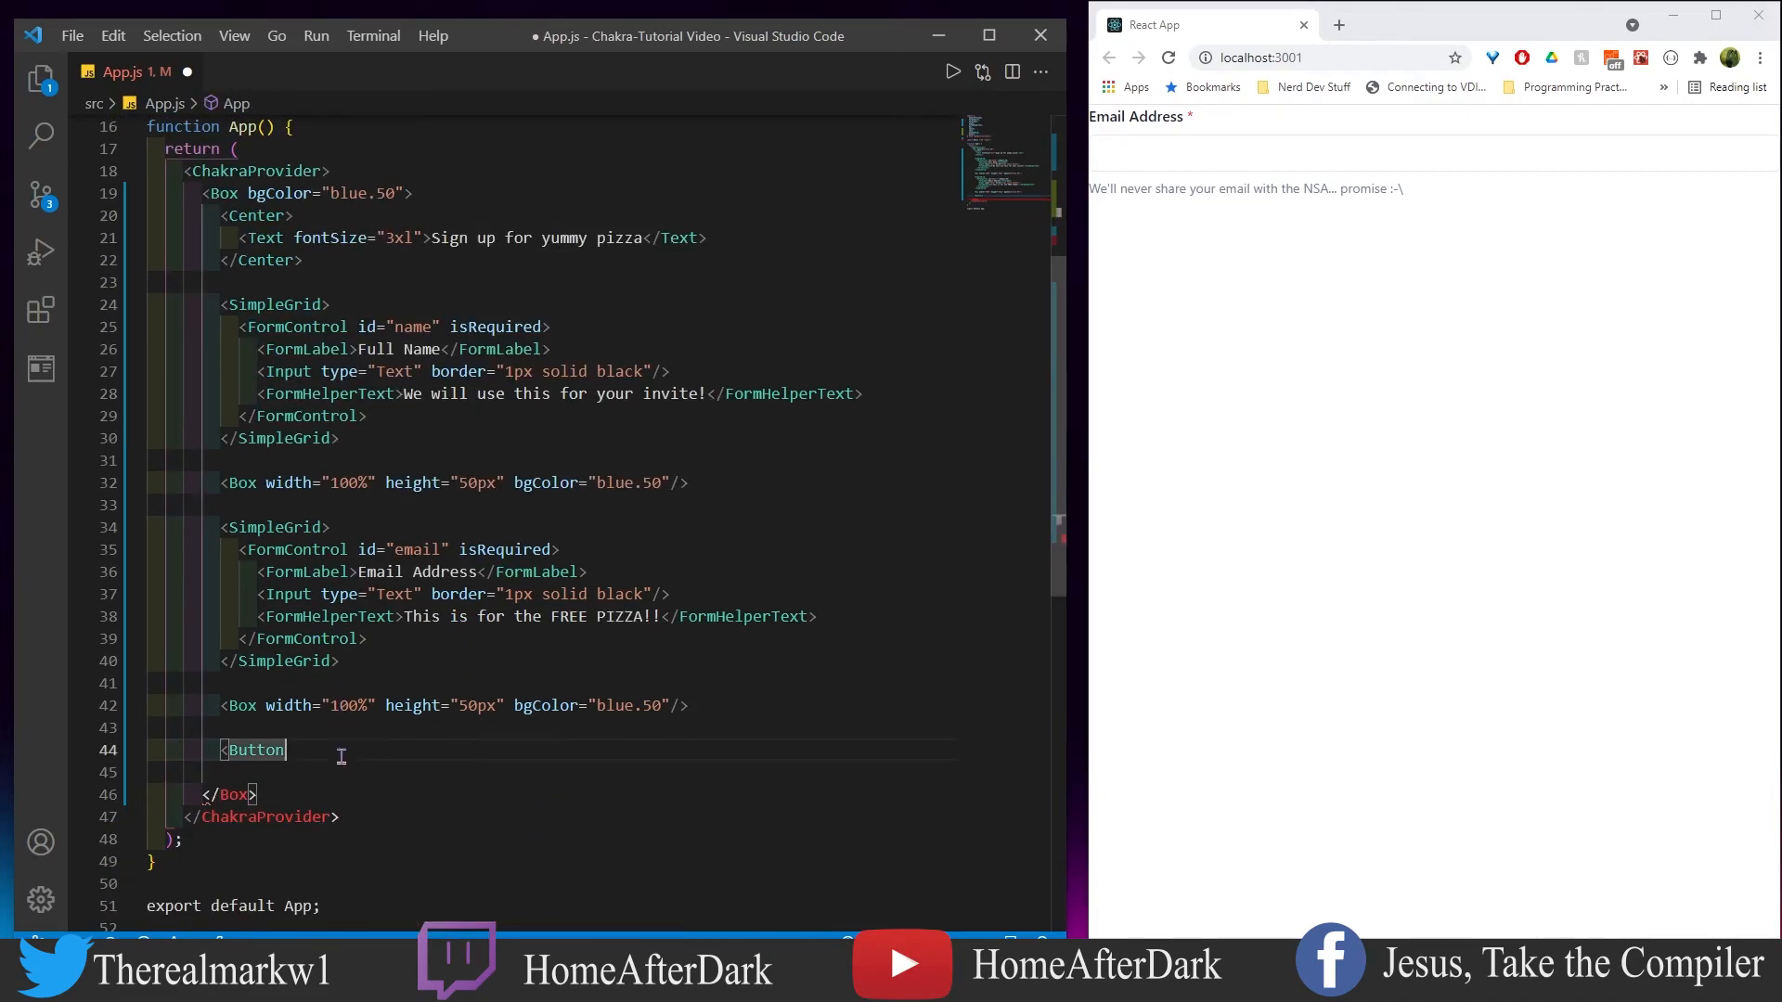
text(<Center>)
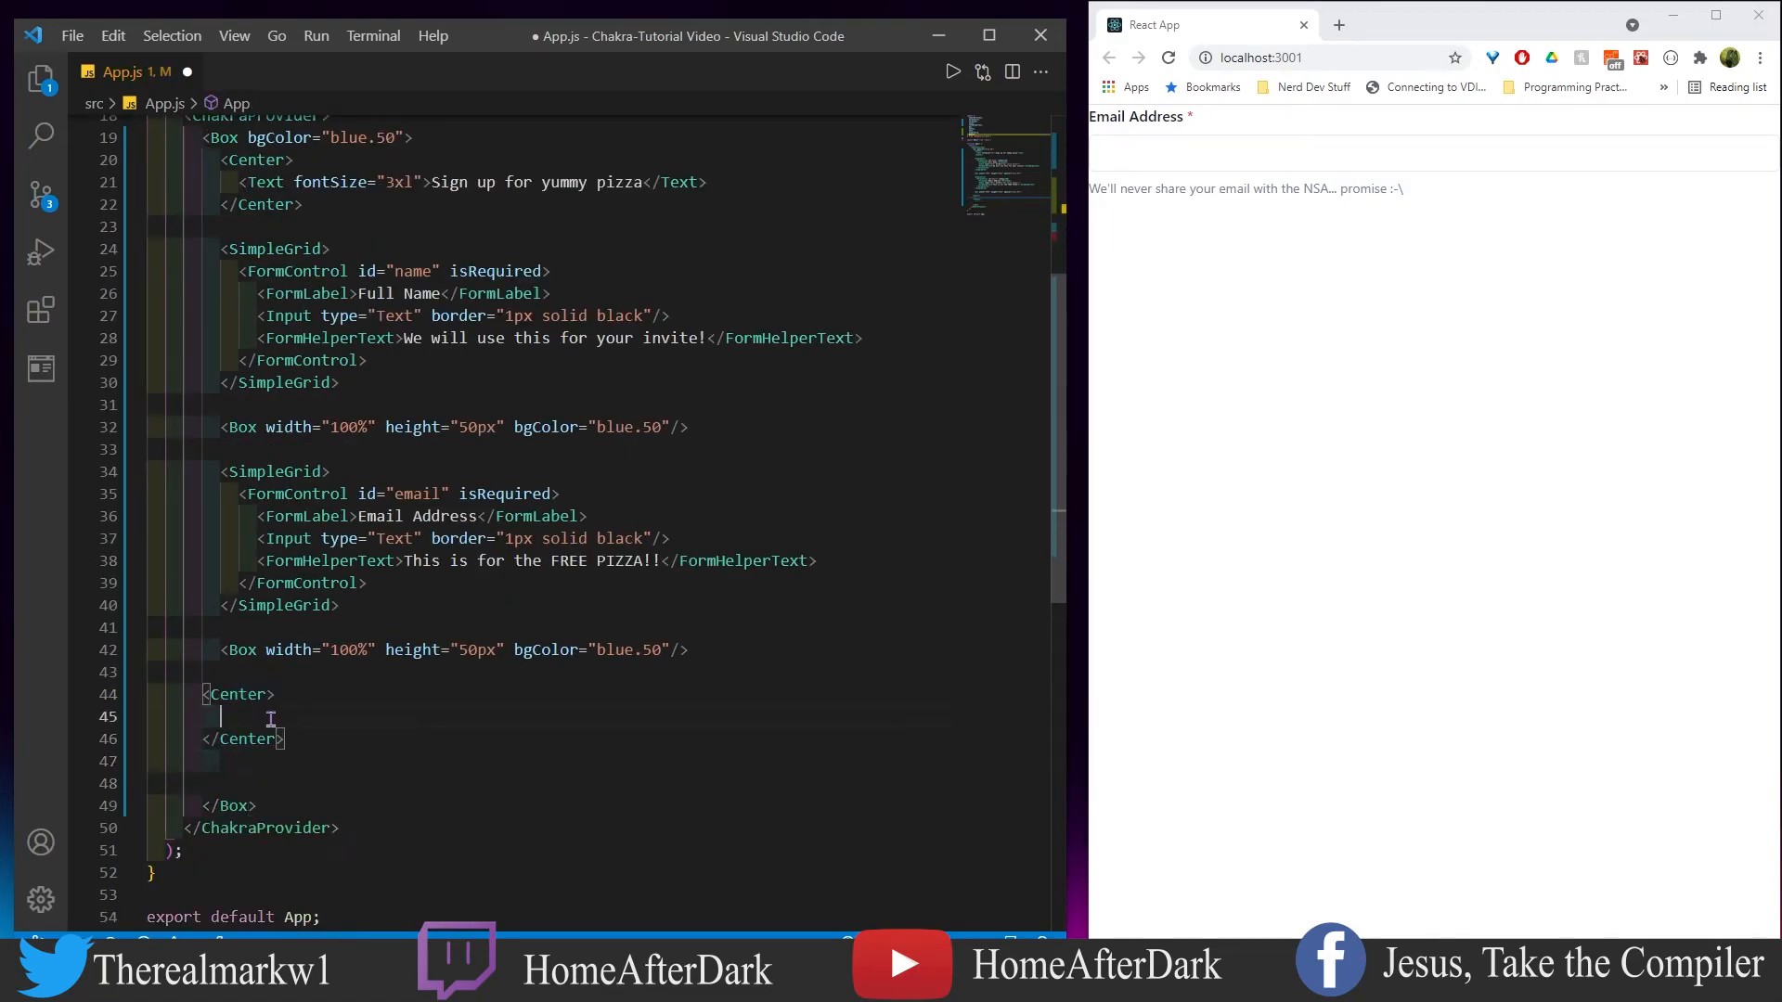
text(Button bgColor="green" color="white">)
text(Sign up to get the piizs)
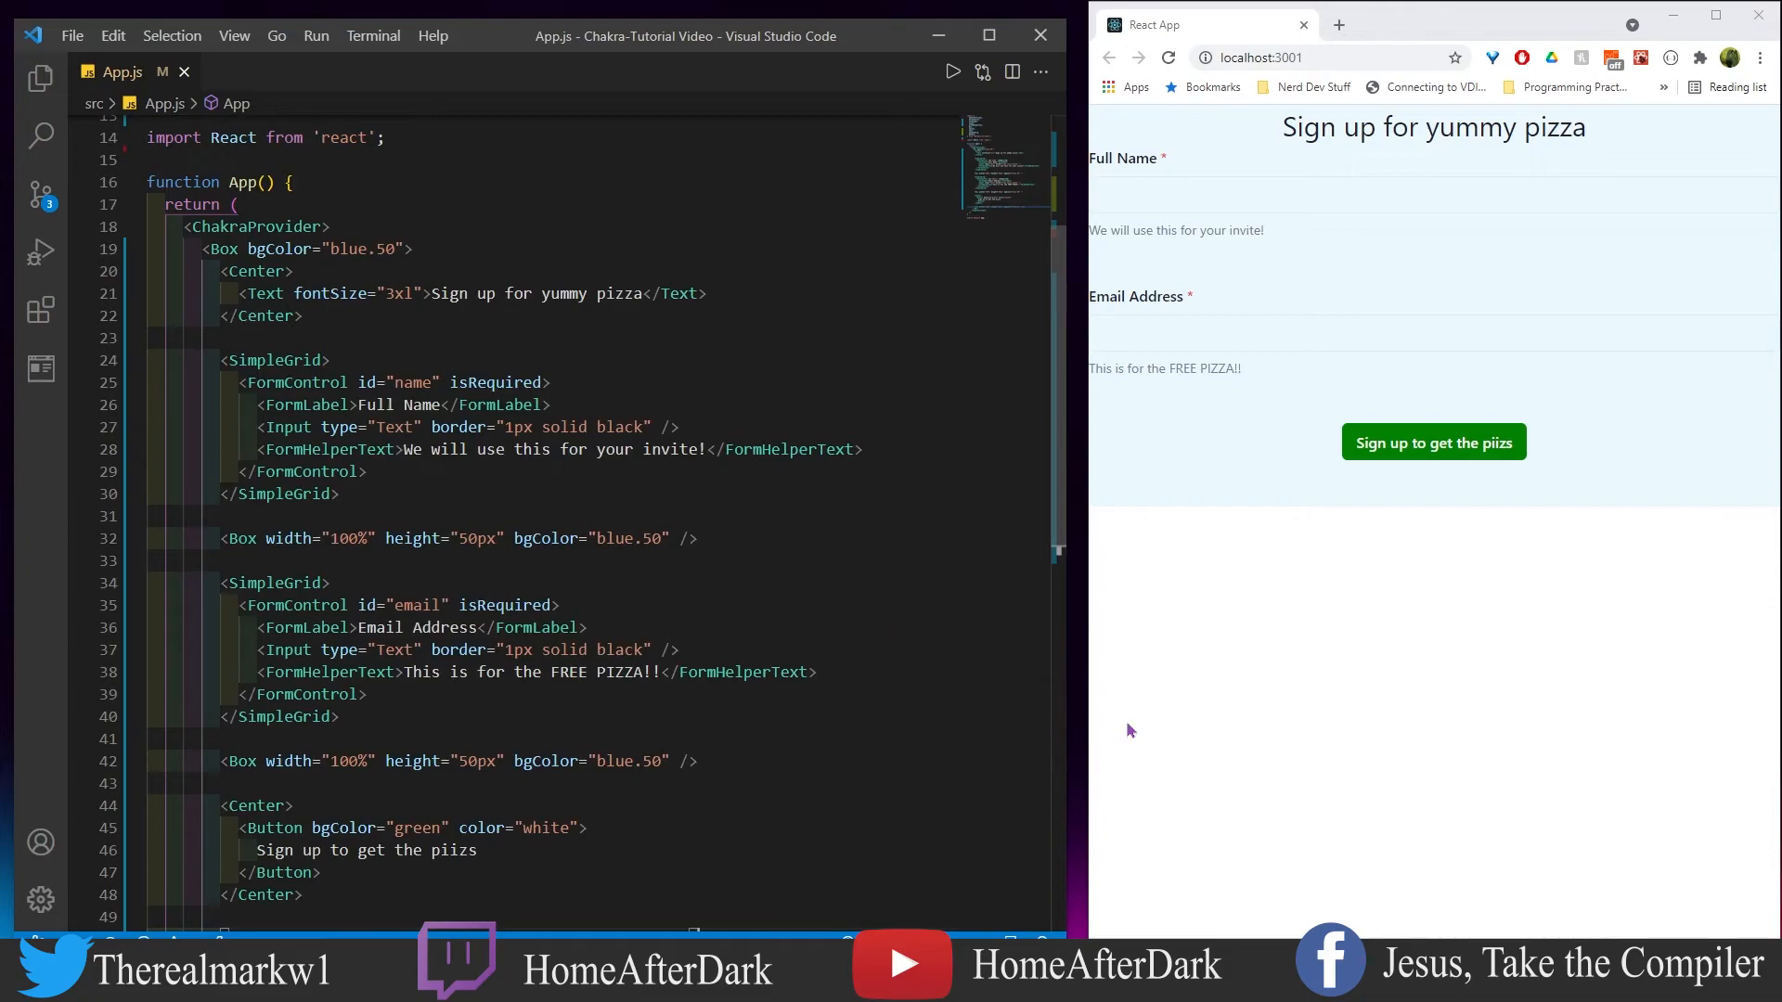
mouse_move(1403, 636)
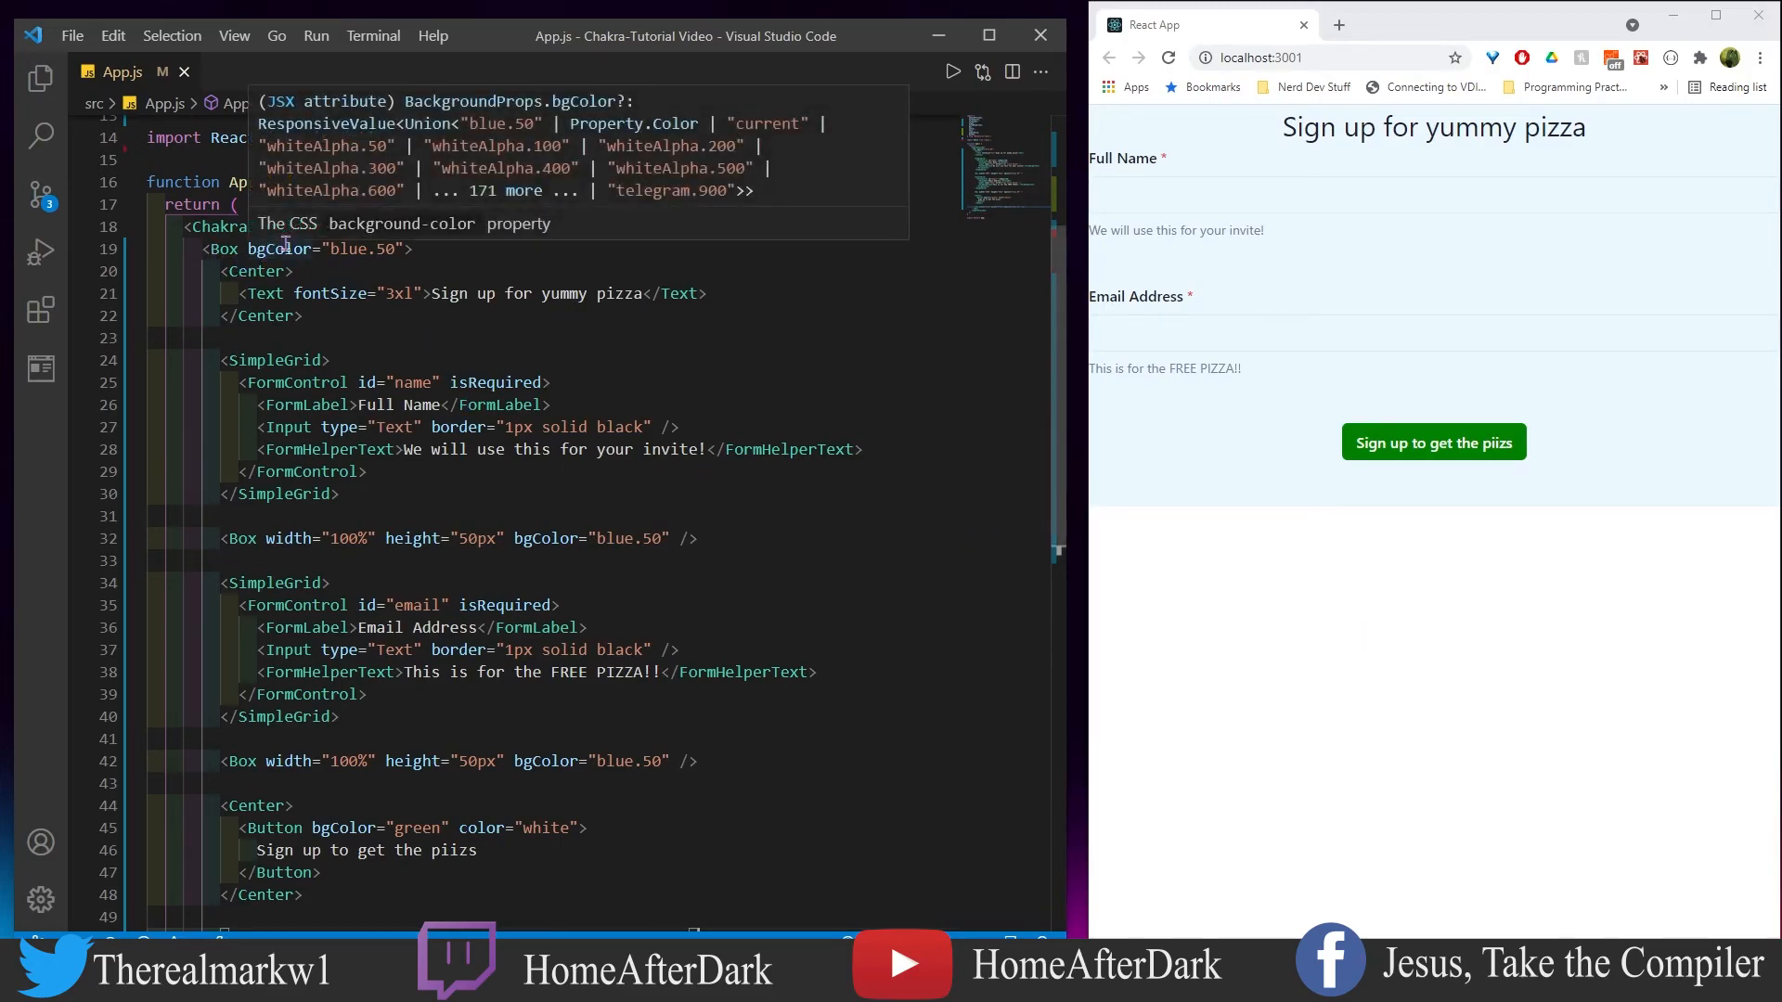
mouse_move(1427, 362)
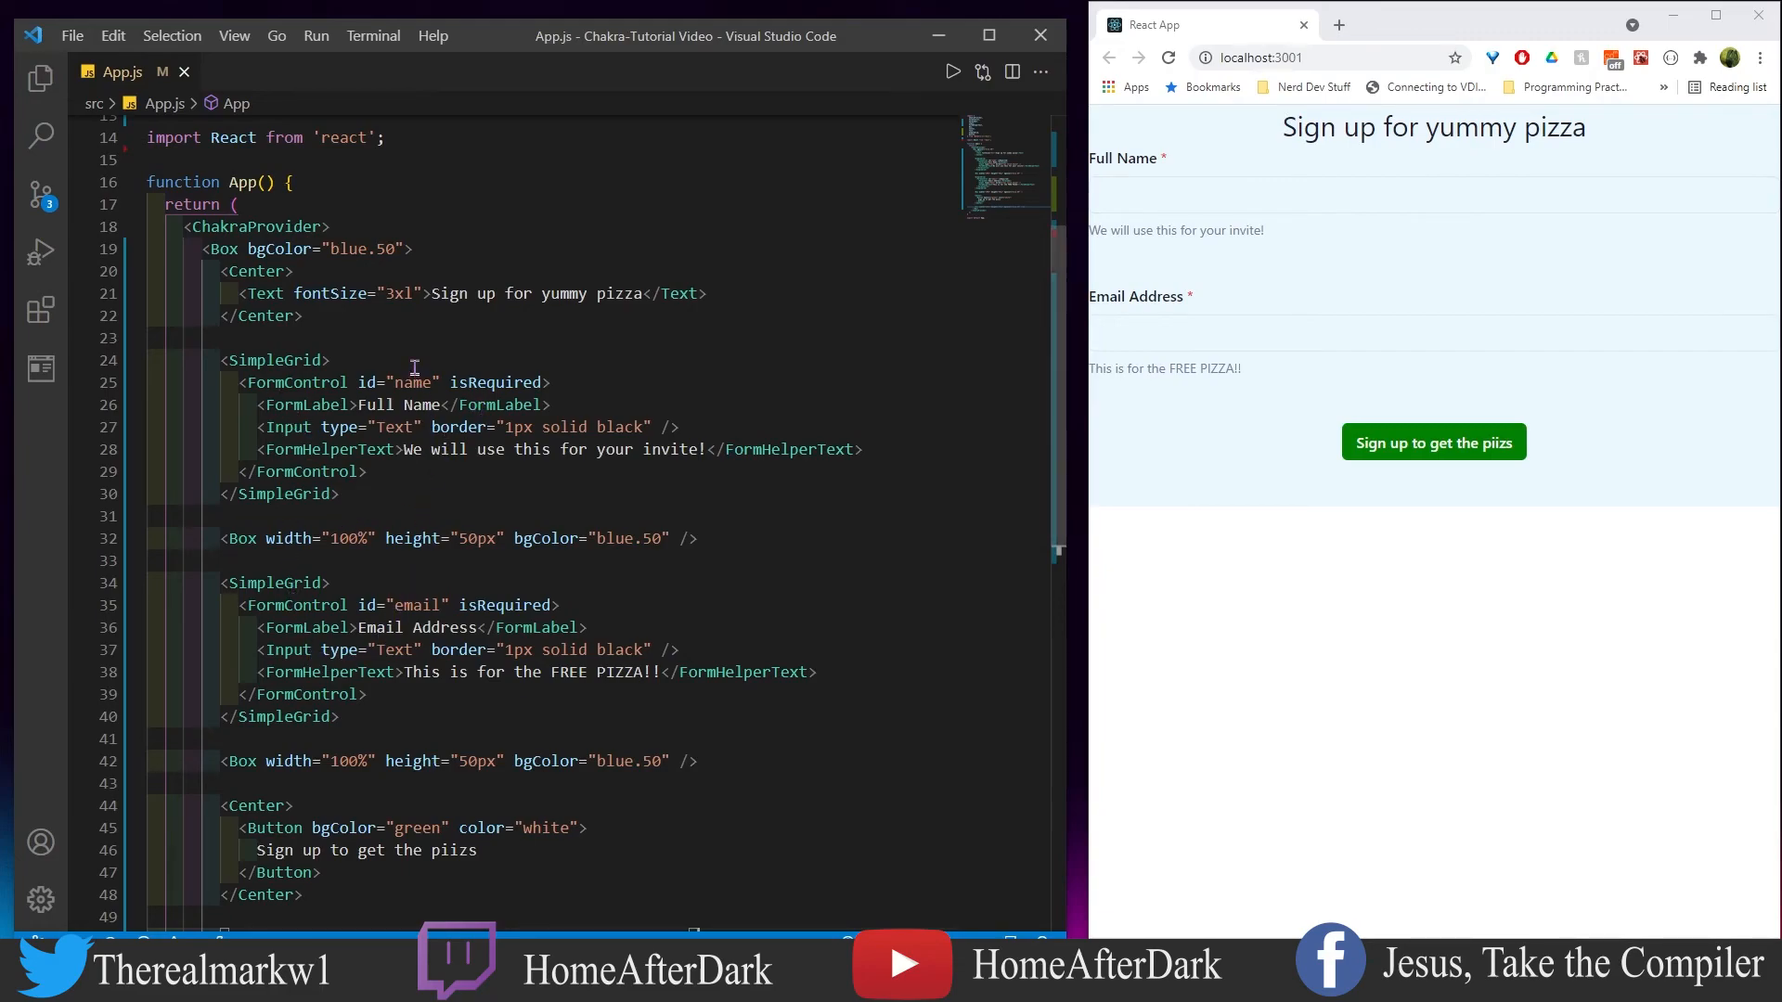
mouse_move(364, 382)
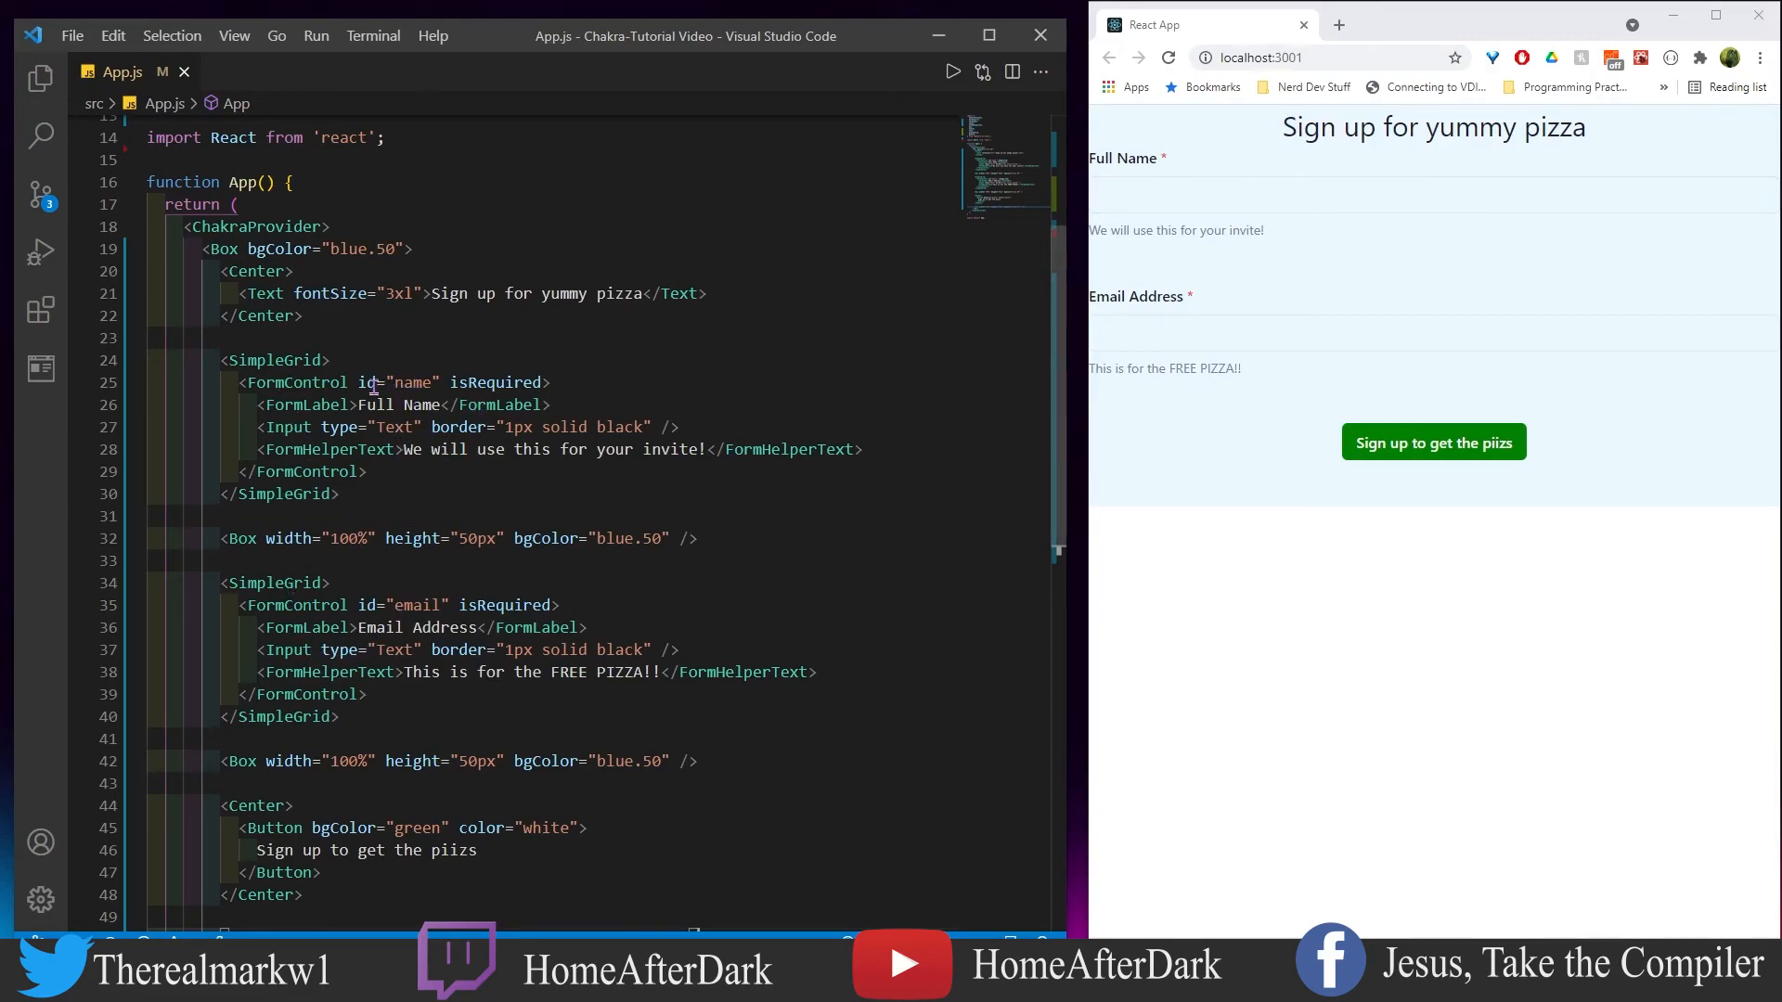
mouse_move(365, 605)
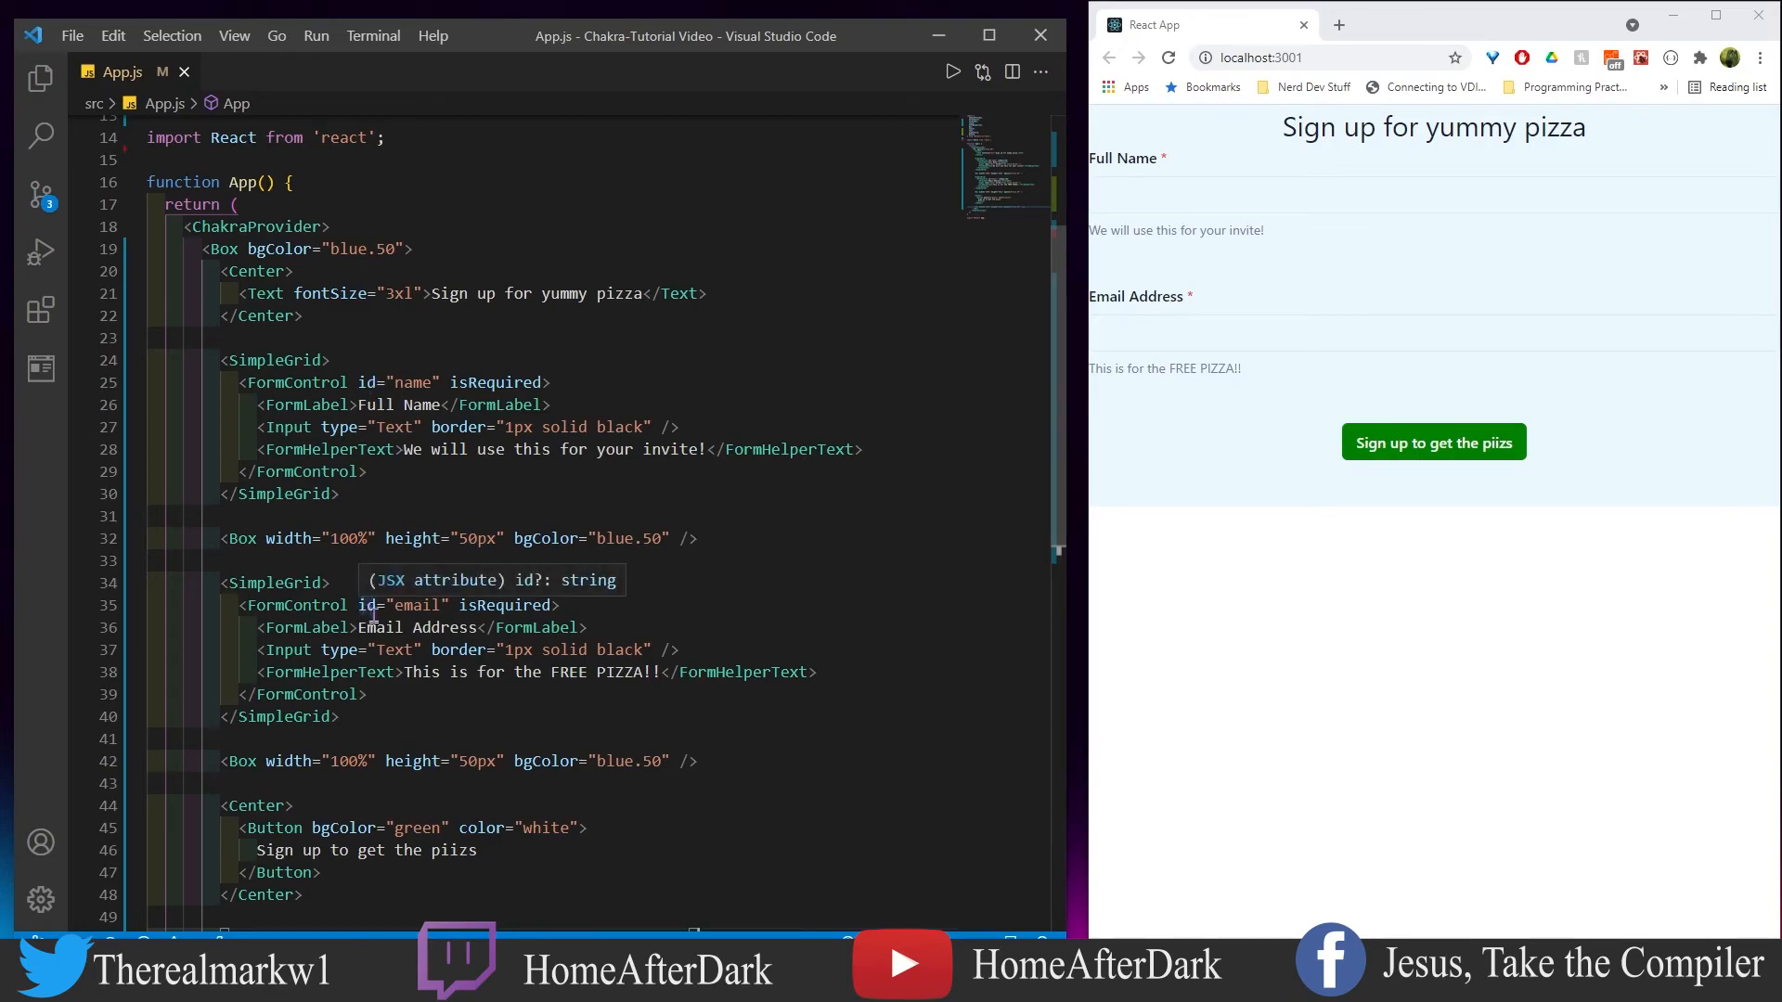
mouse_move(507, 608)
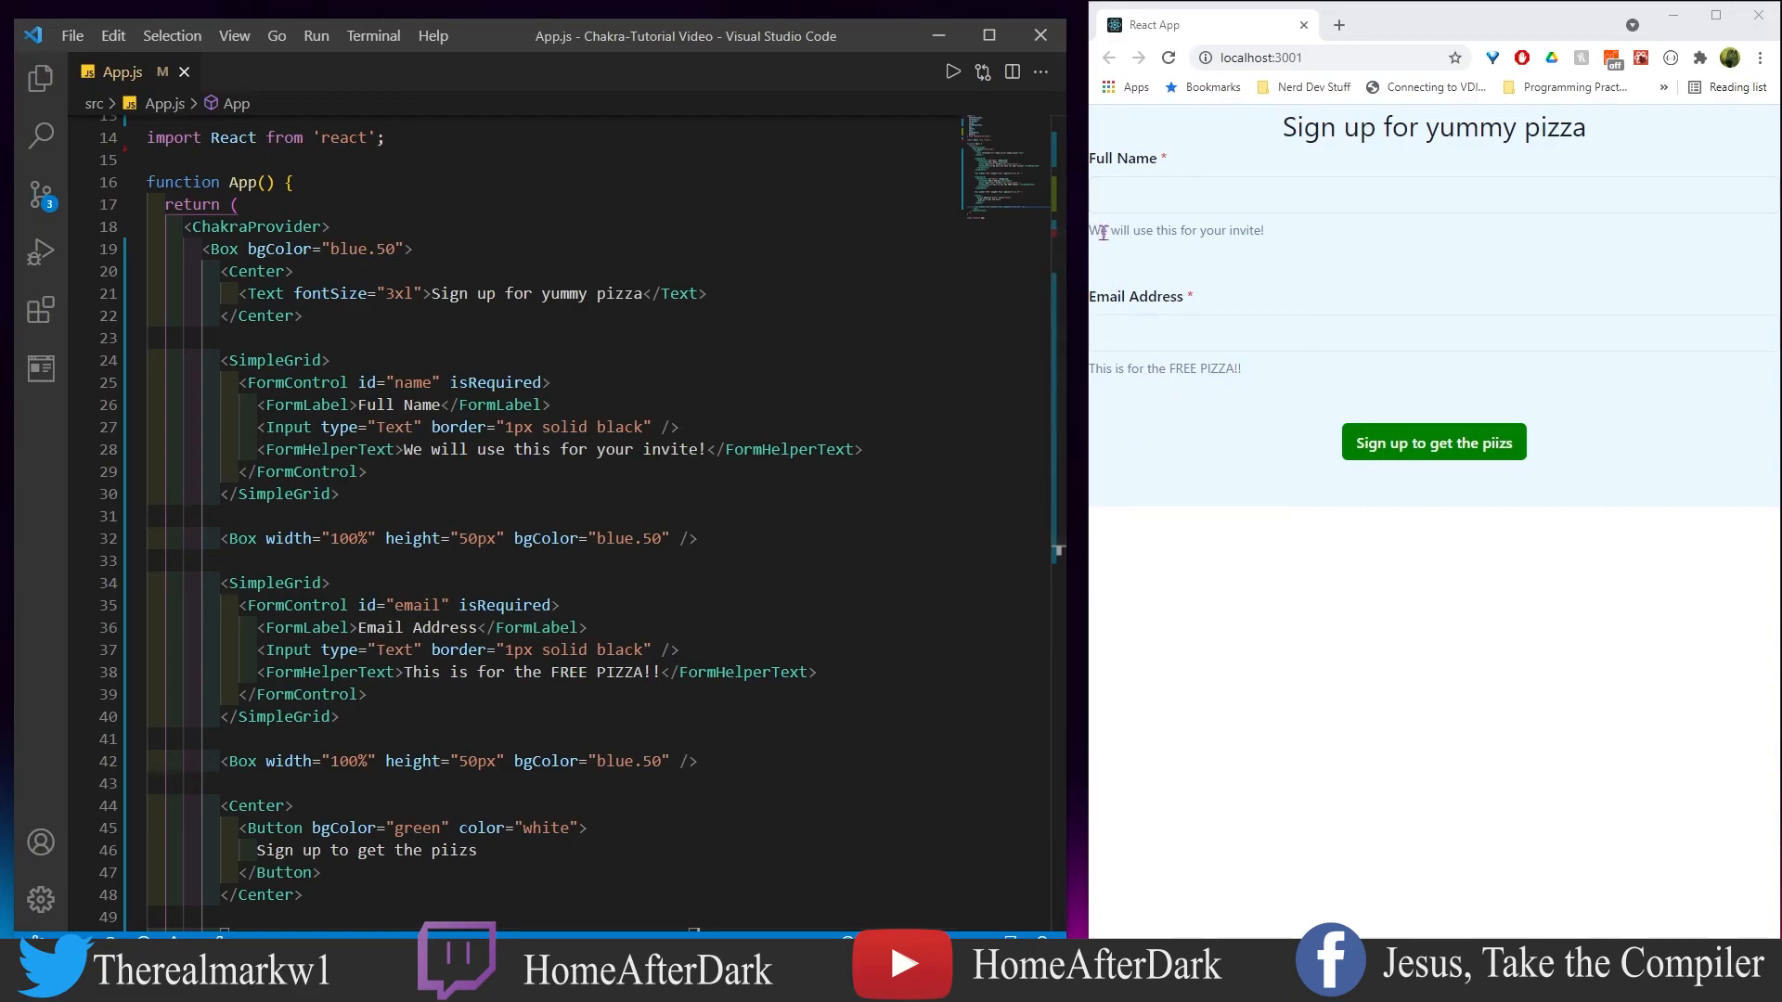
mouse_move(1201, 255)
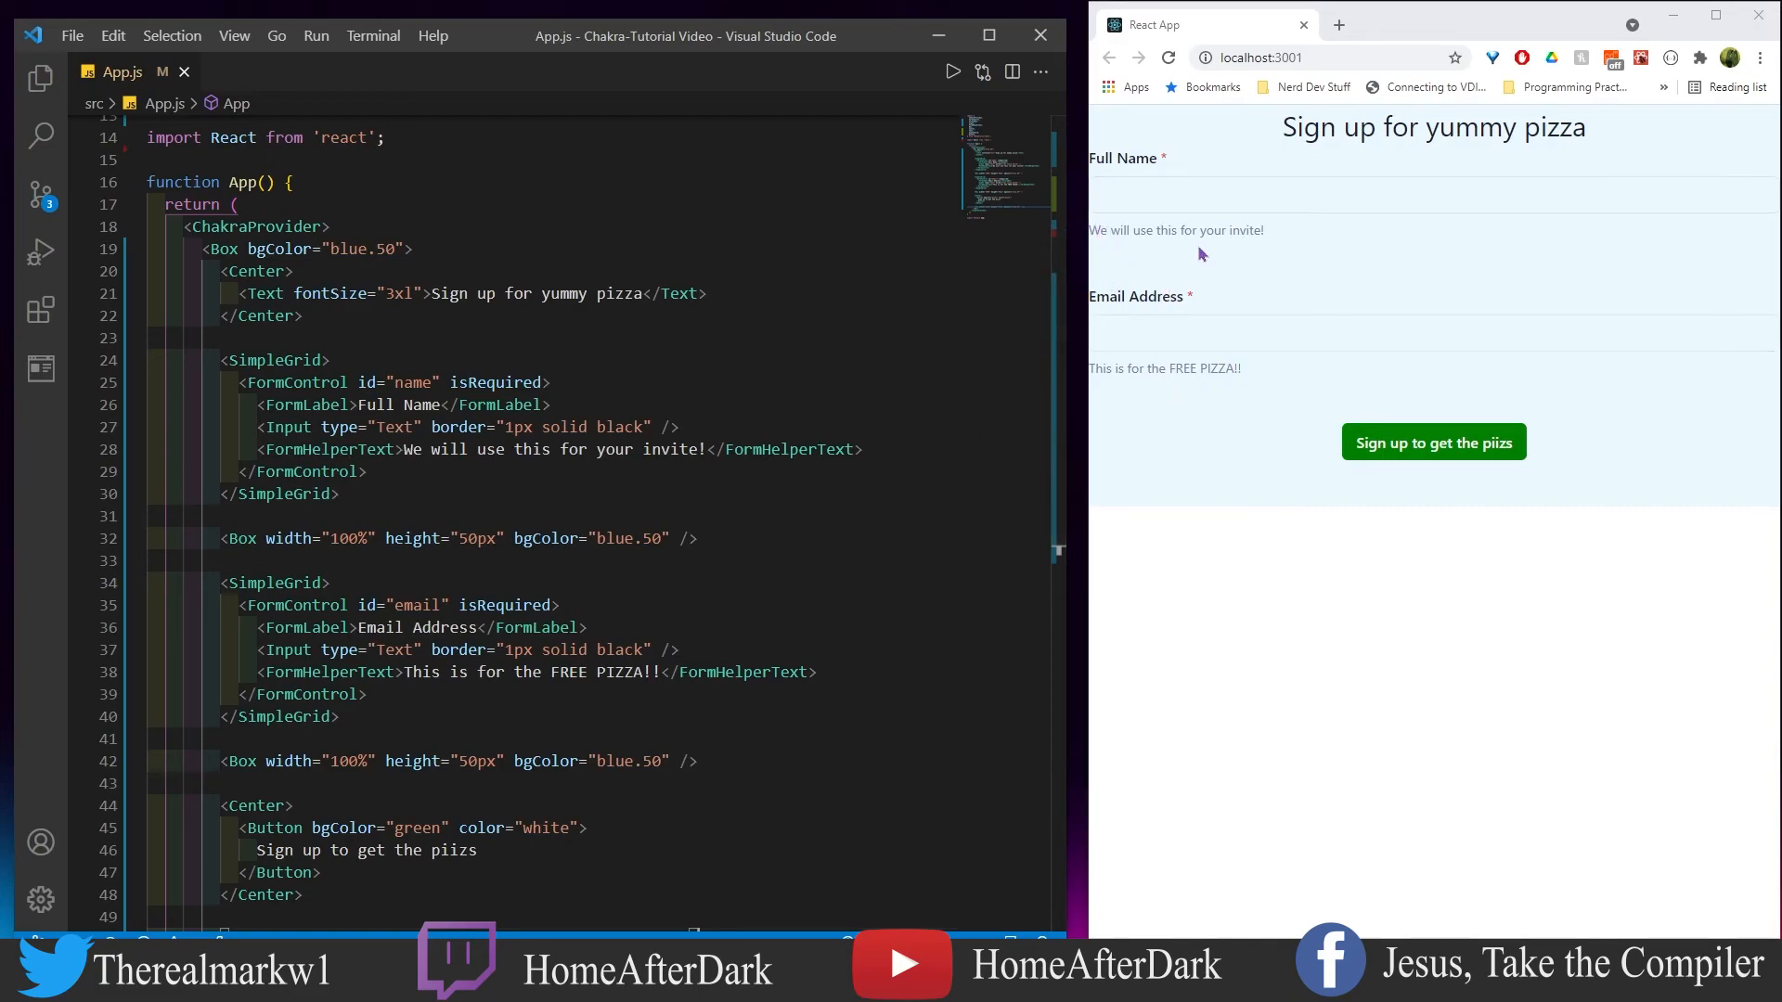
mouse_move(1274, 243)
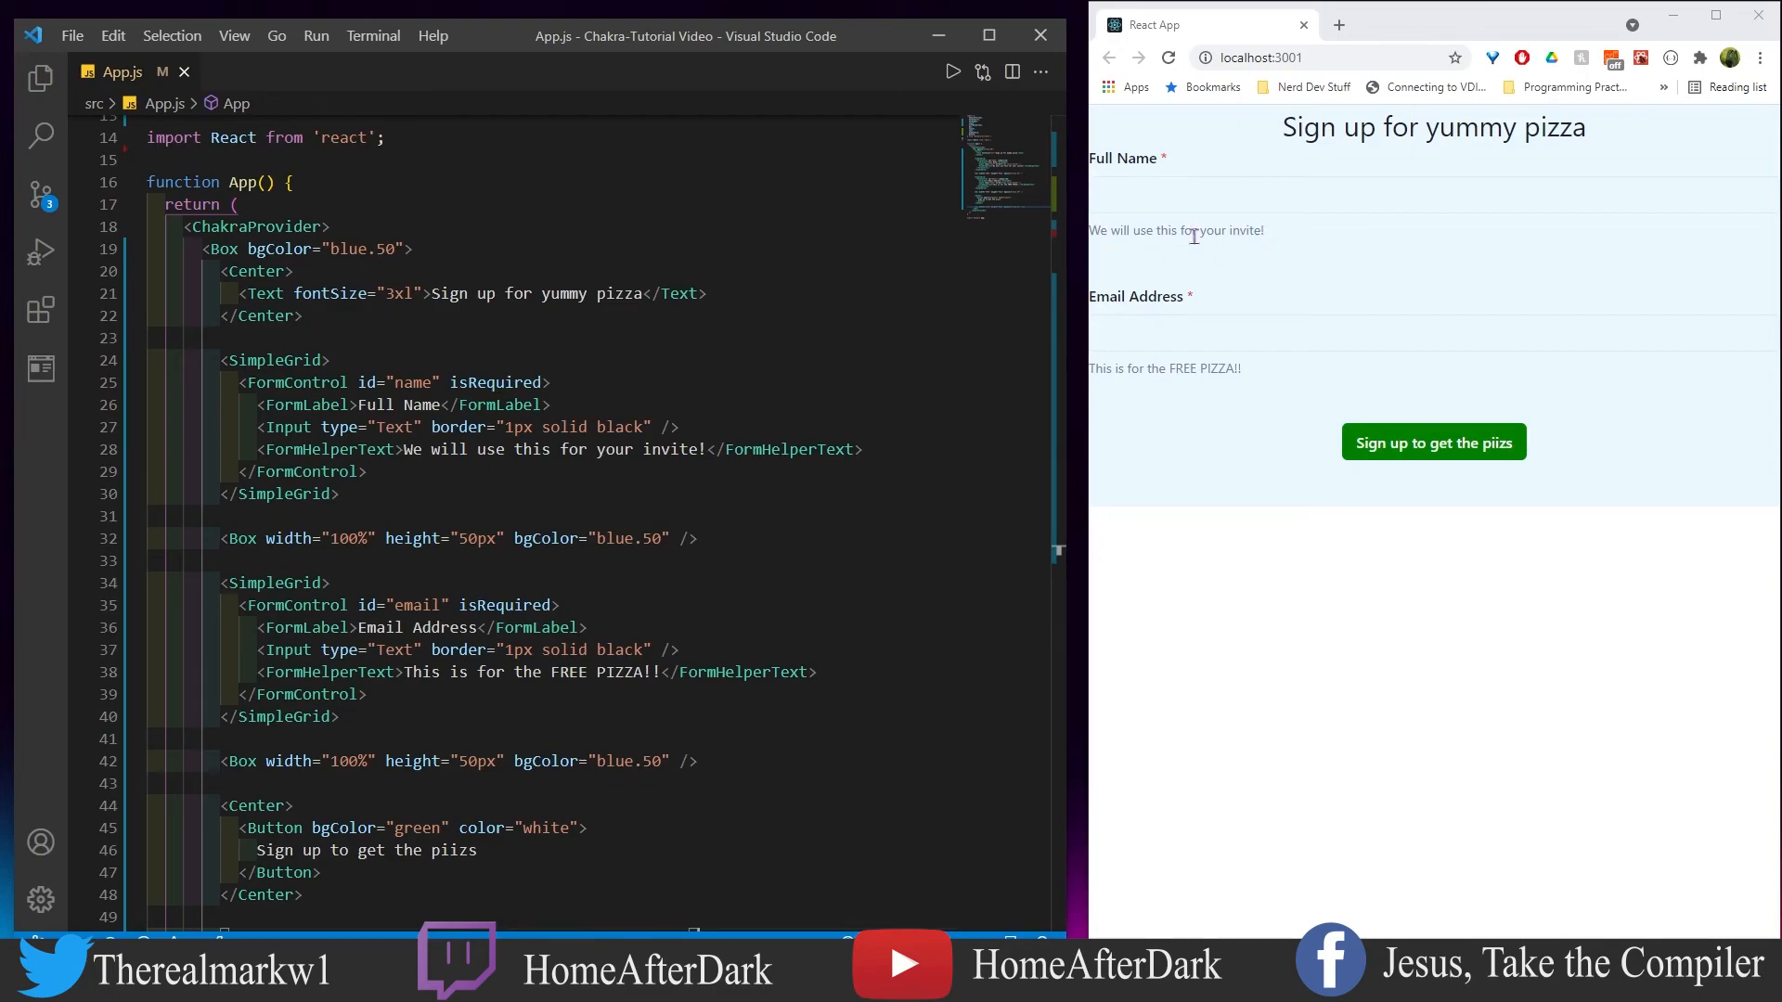
mouse_move(1258, 247)
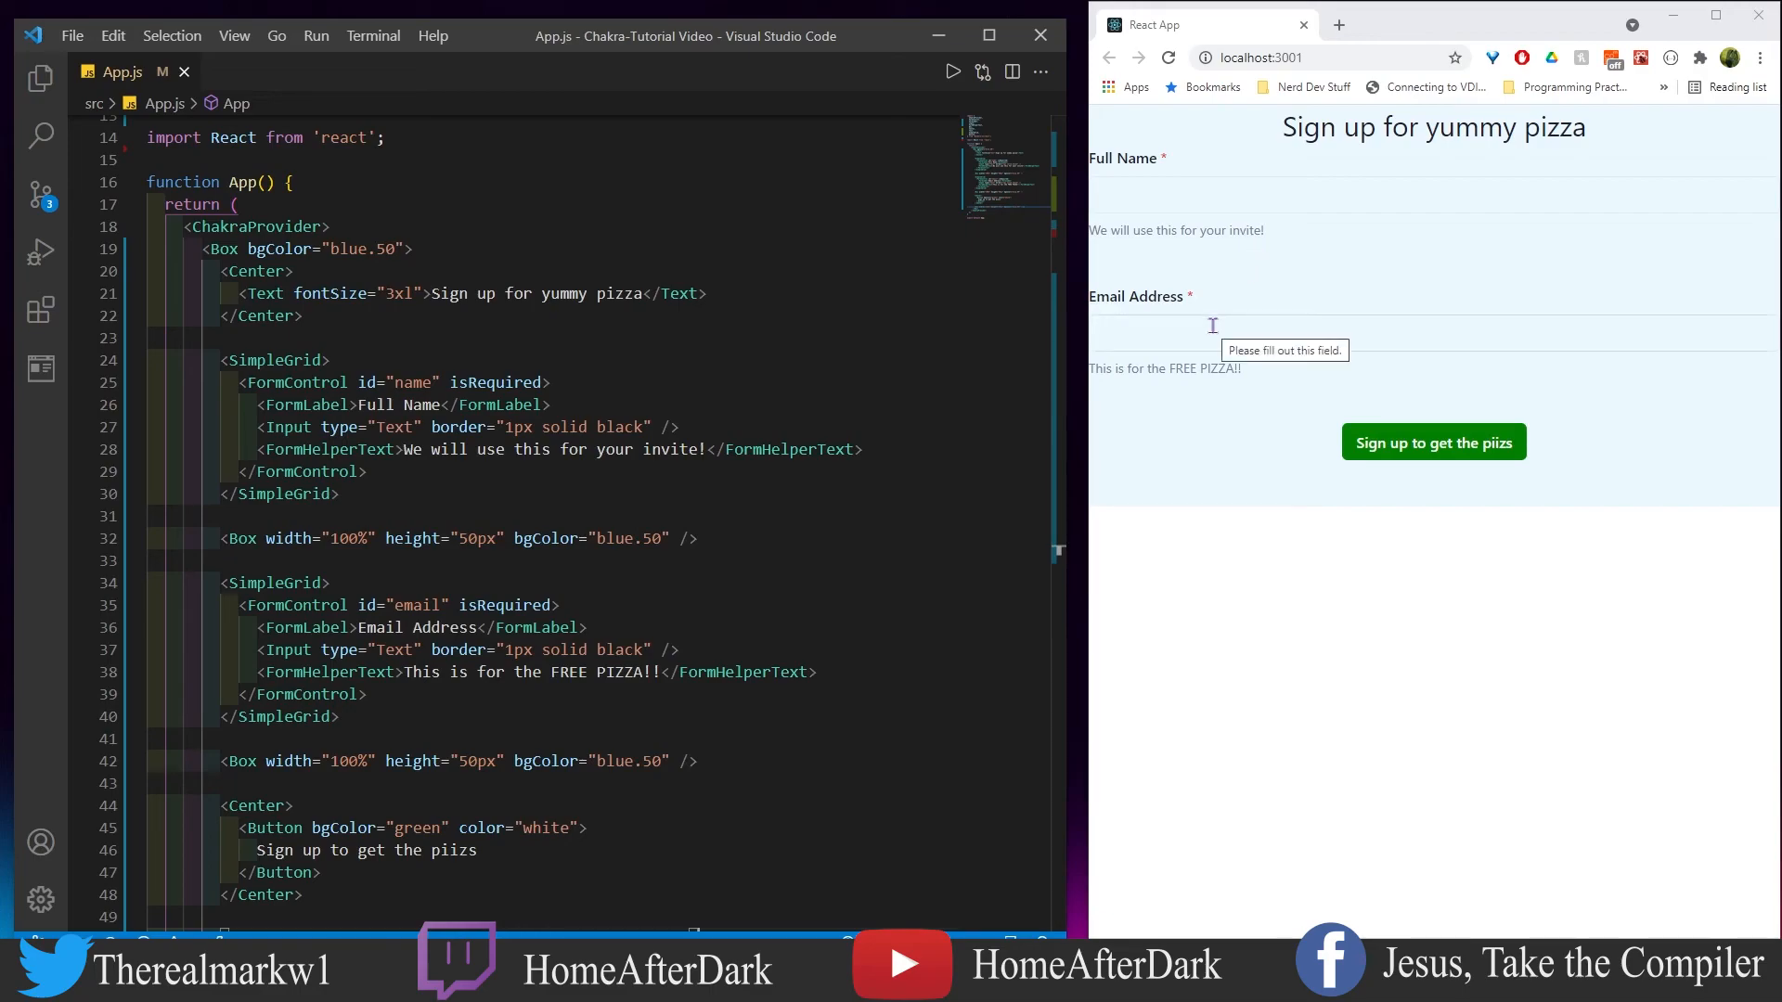
mouse_move(1316, 275)
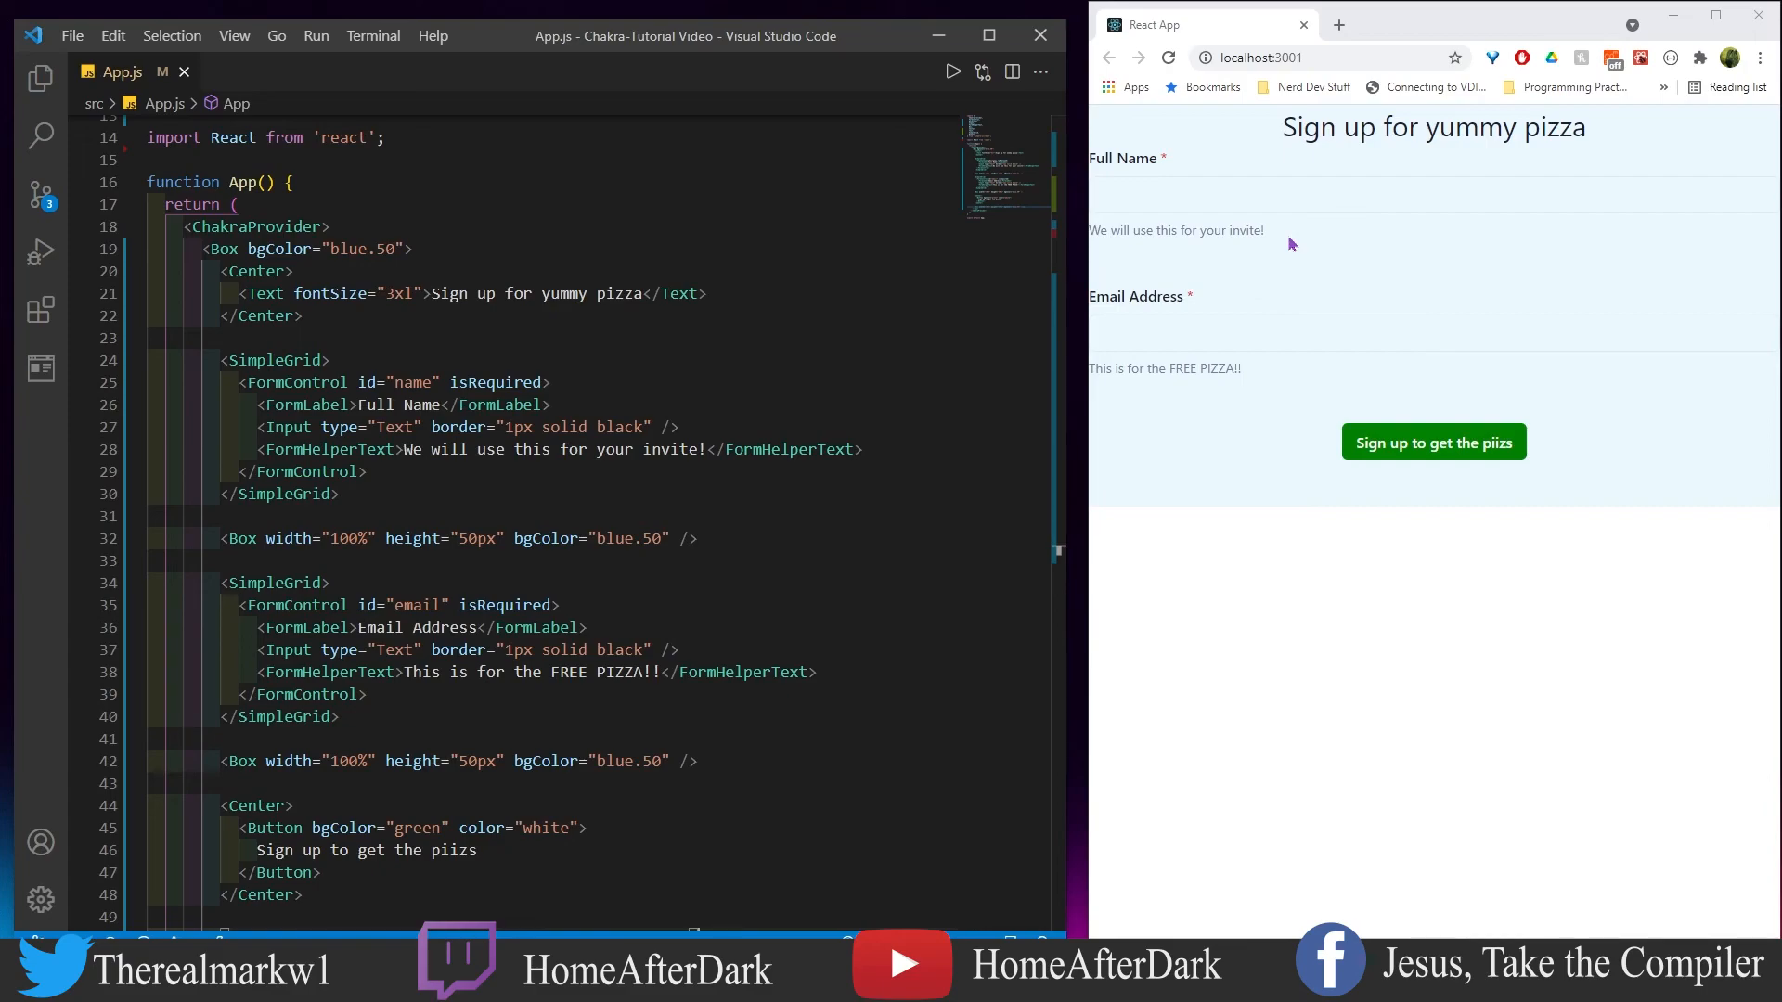
mouse_move(1126, 230)
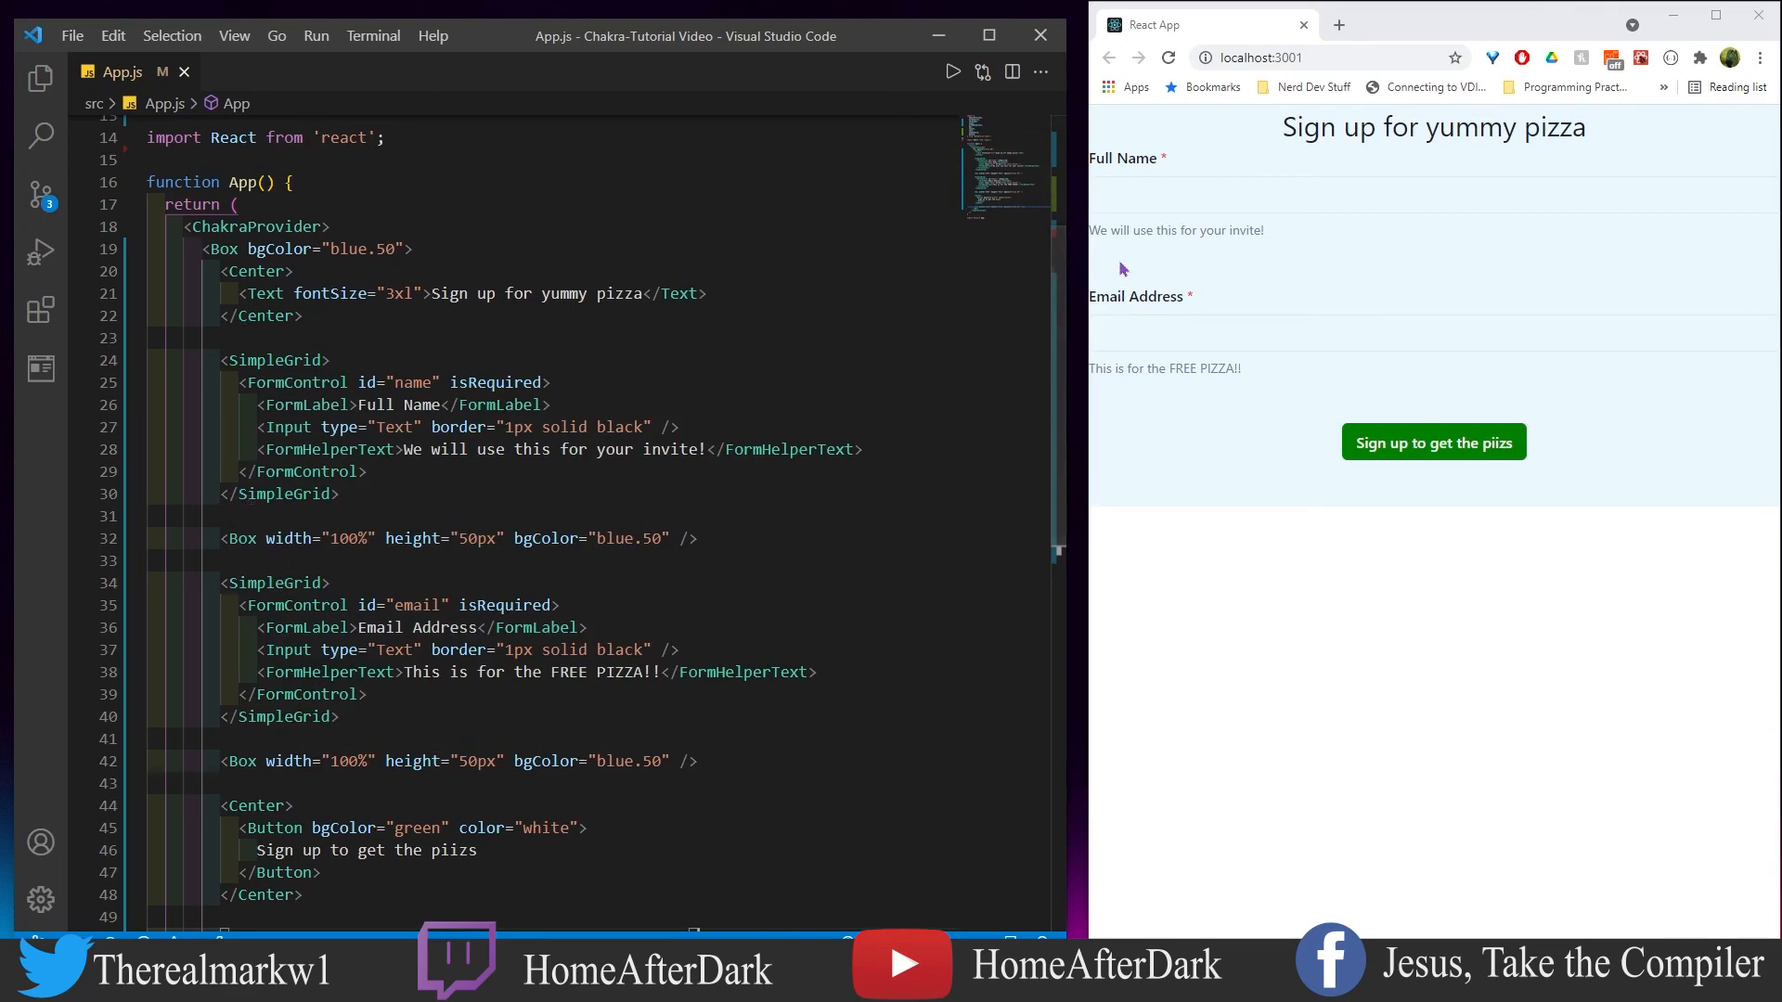
mouse_move(1148, 172)
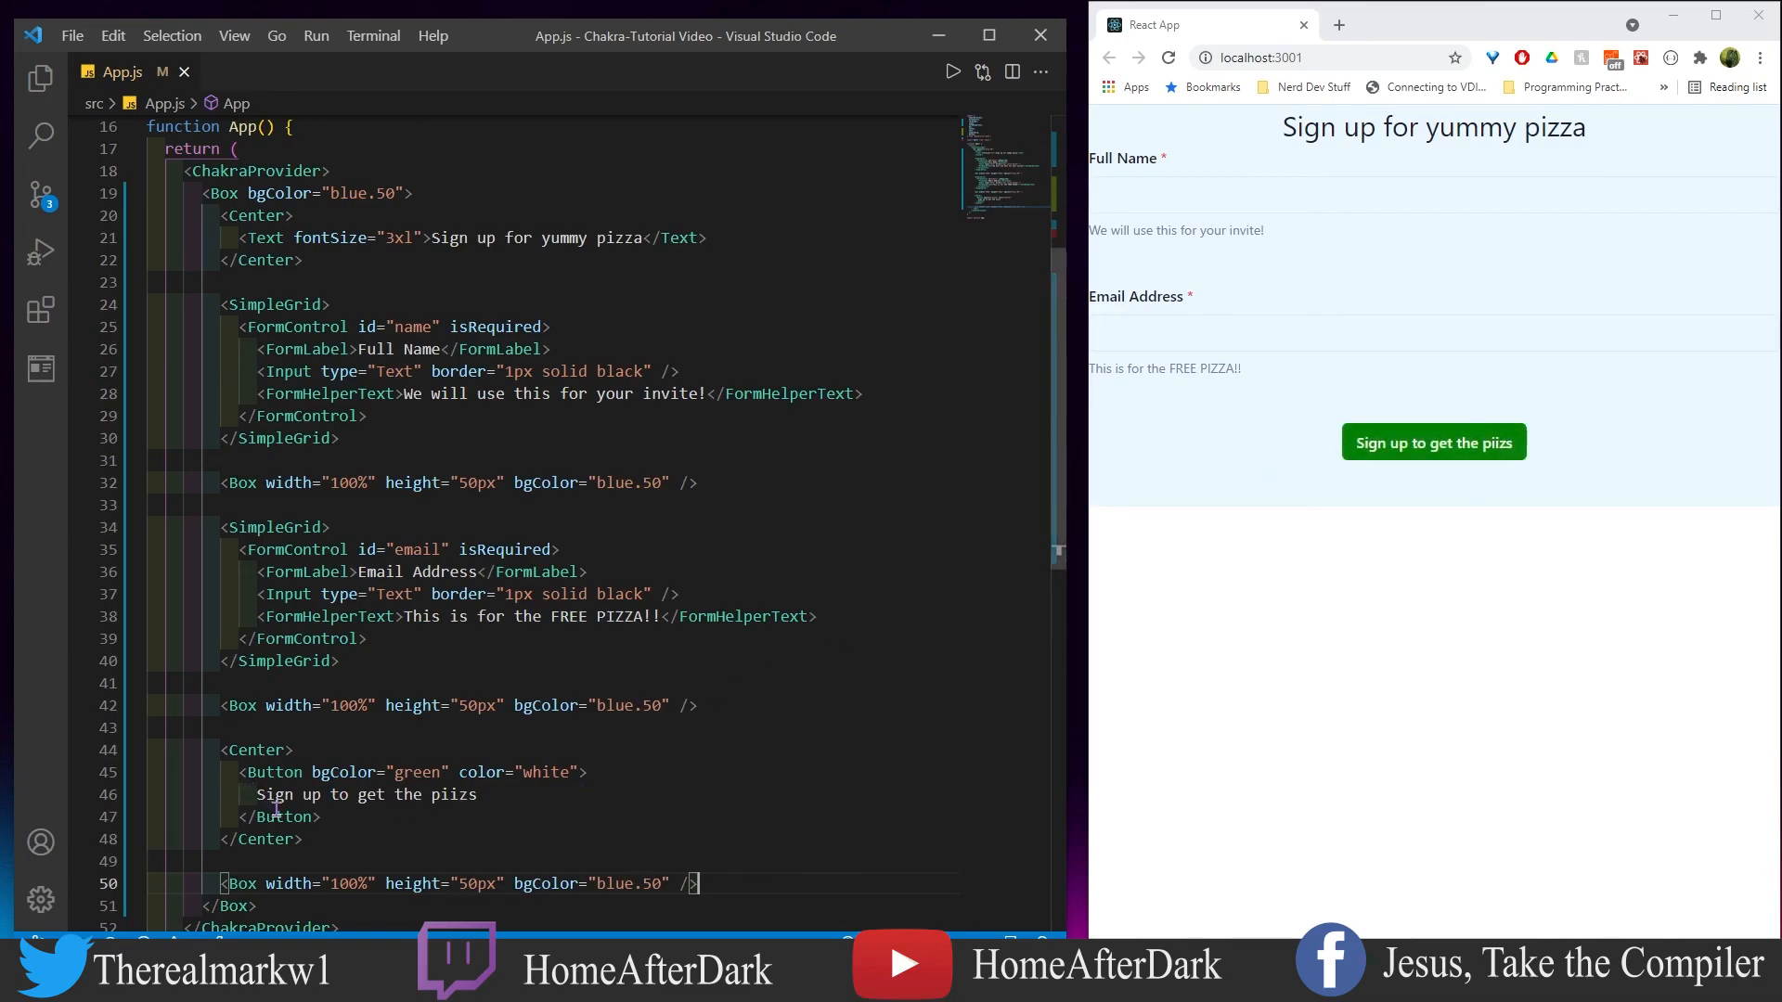
Scroll App.js down to the Center block holding the sign-up button.
scroll(down, 3)
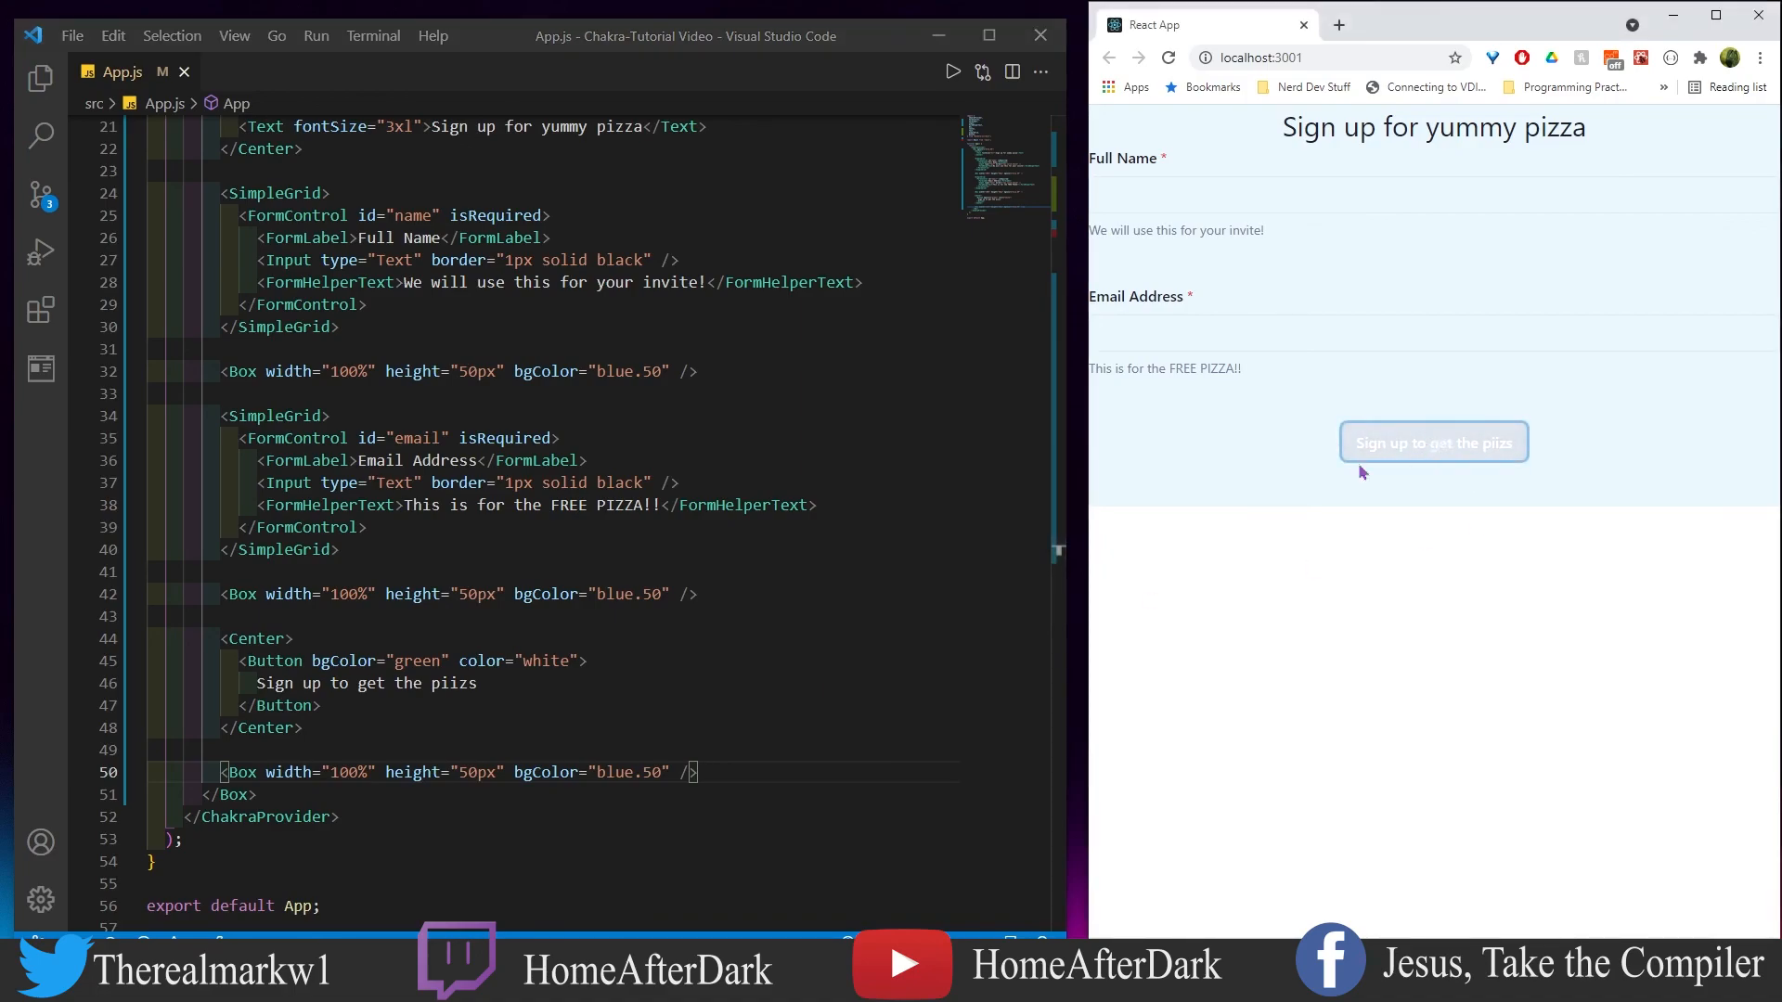
mouse_move(613, 702)
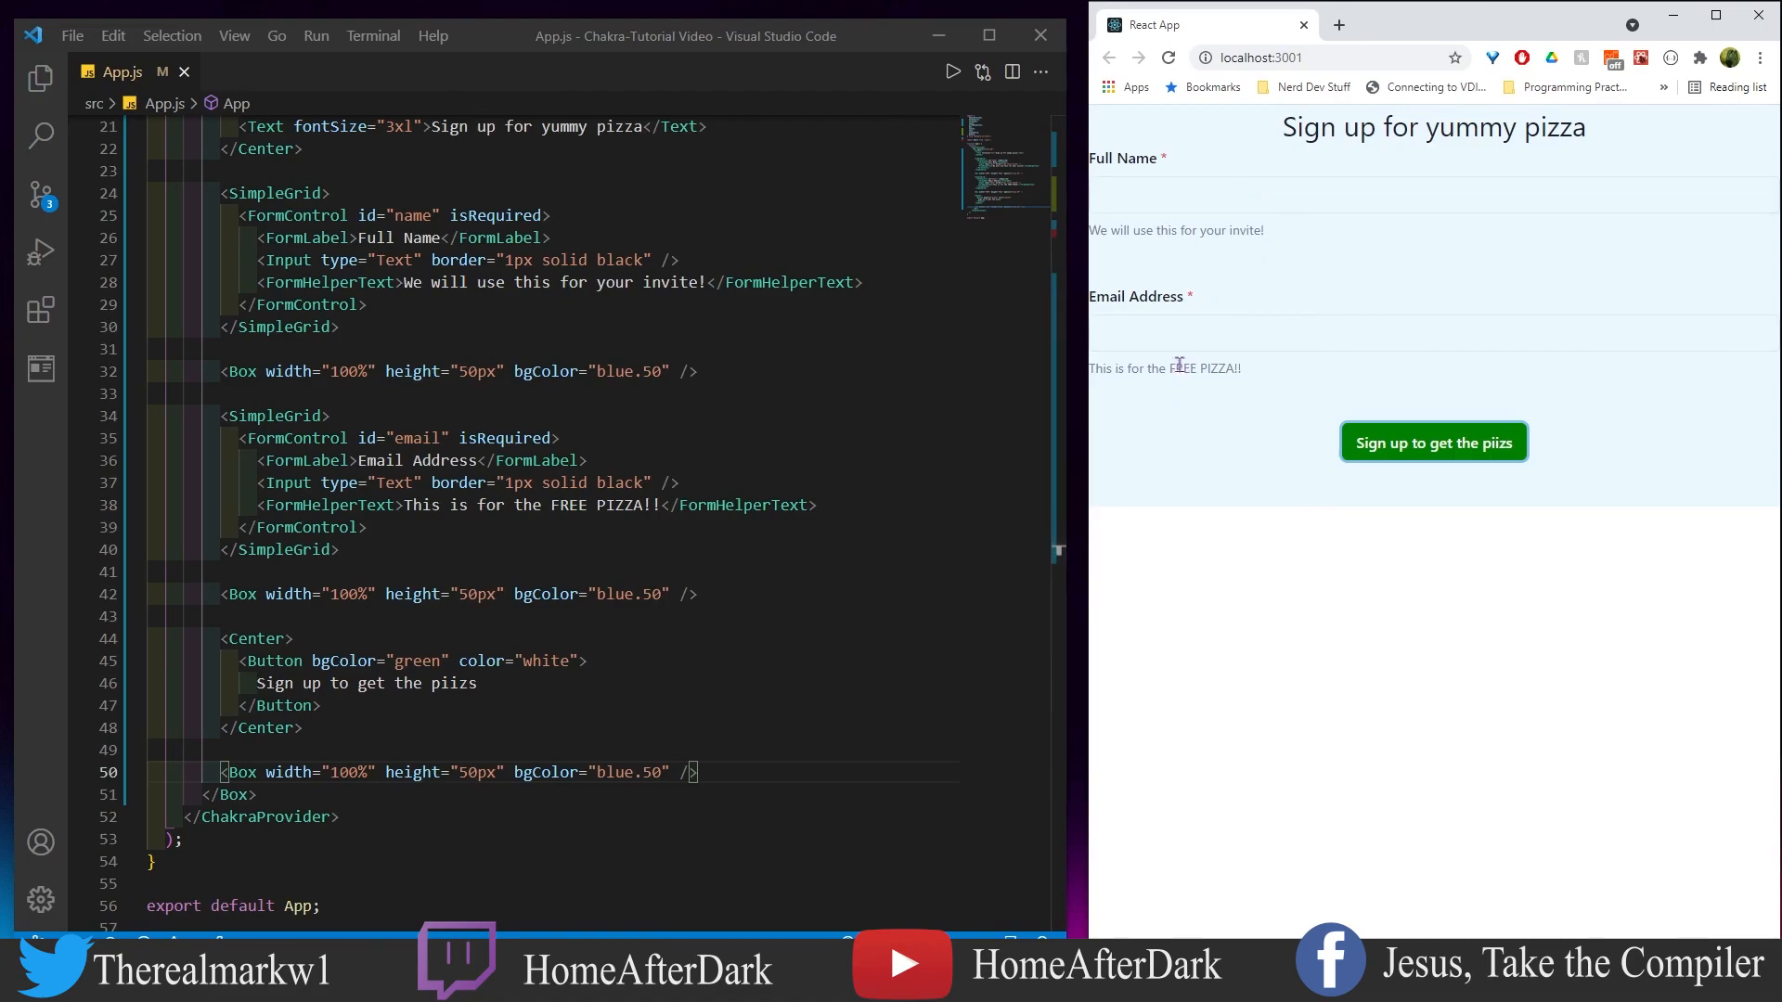
mouse_move(851, 437)
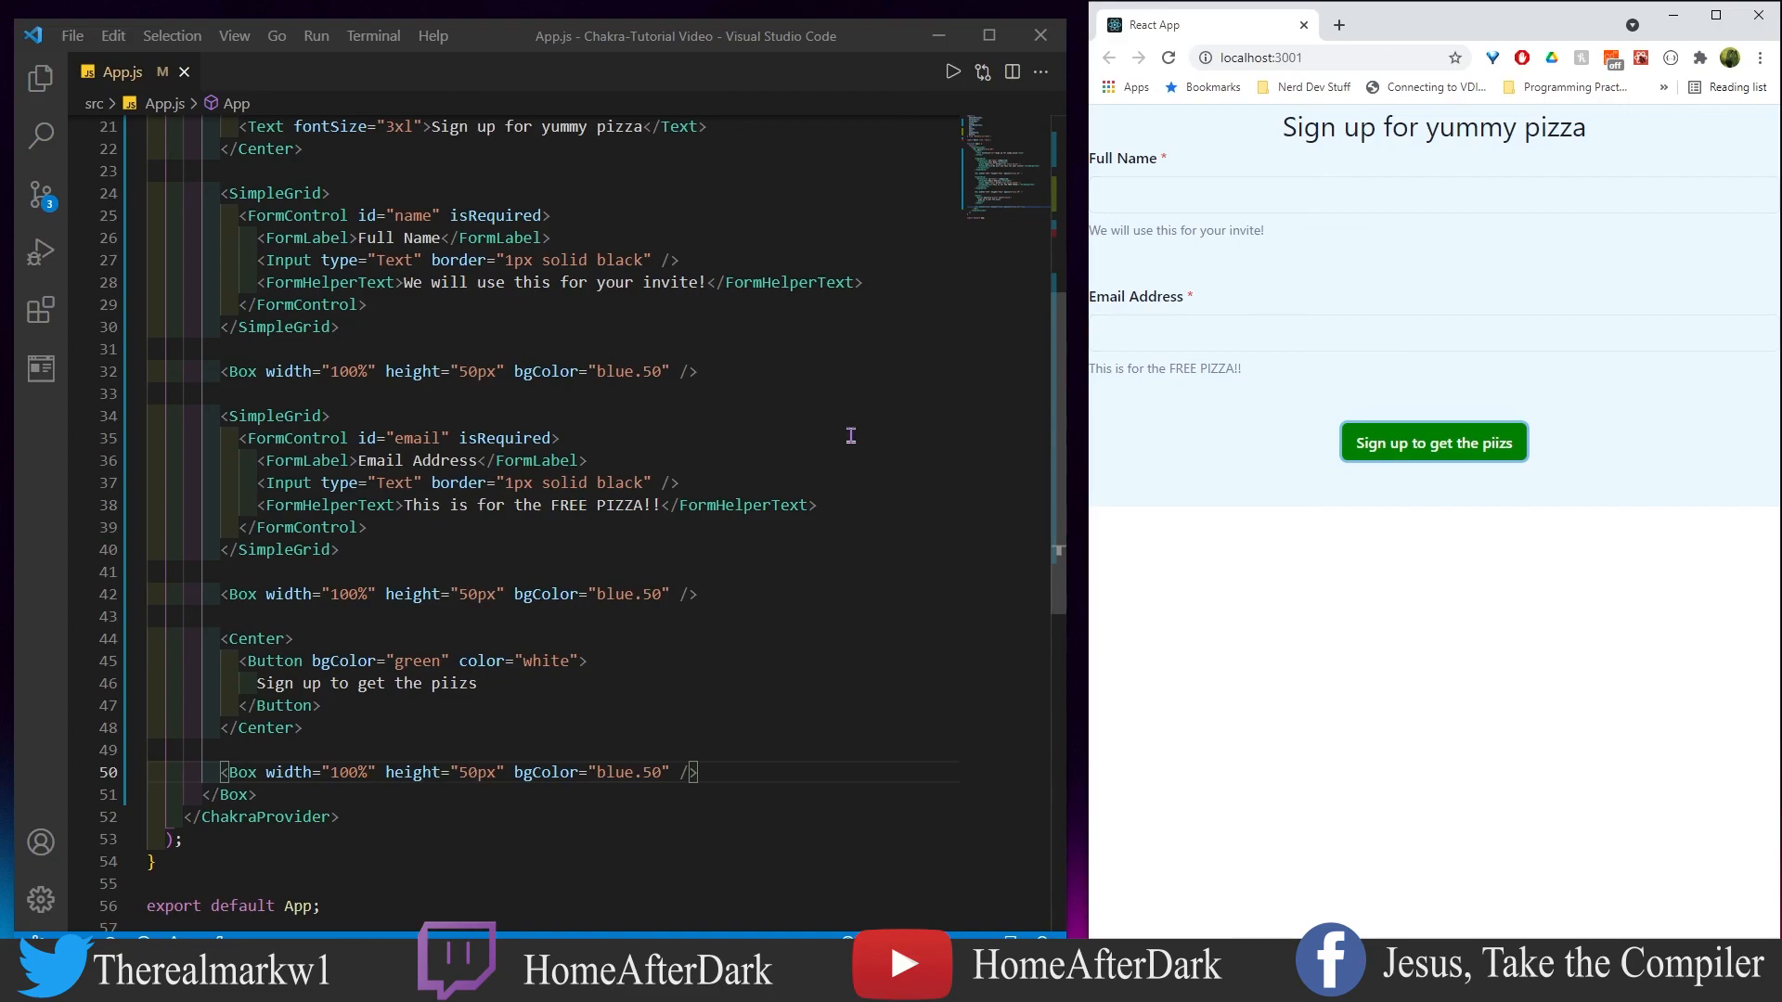
mouse_move(488, 389)
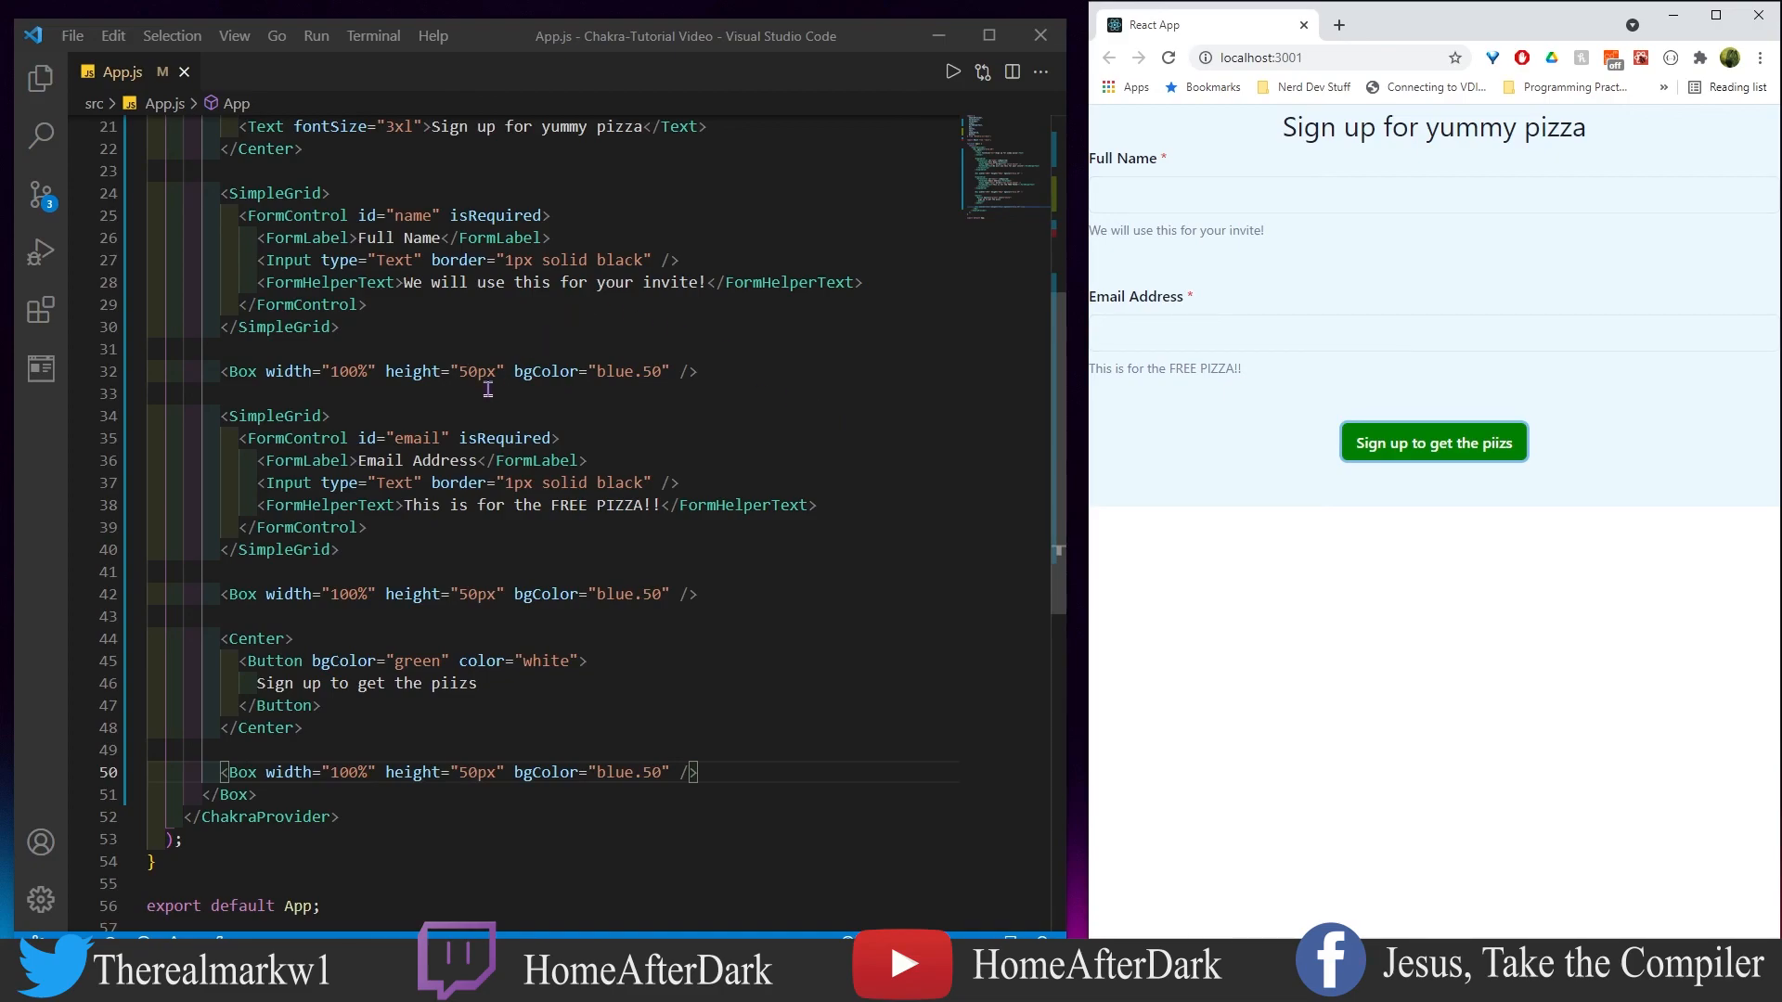